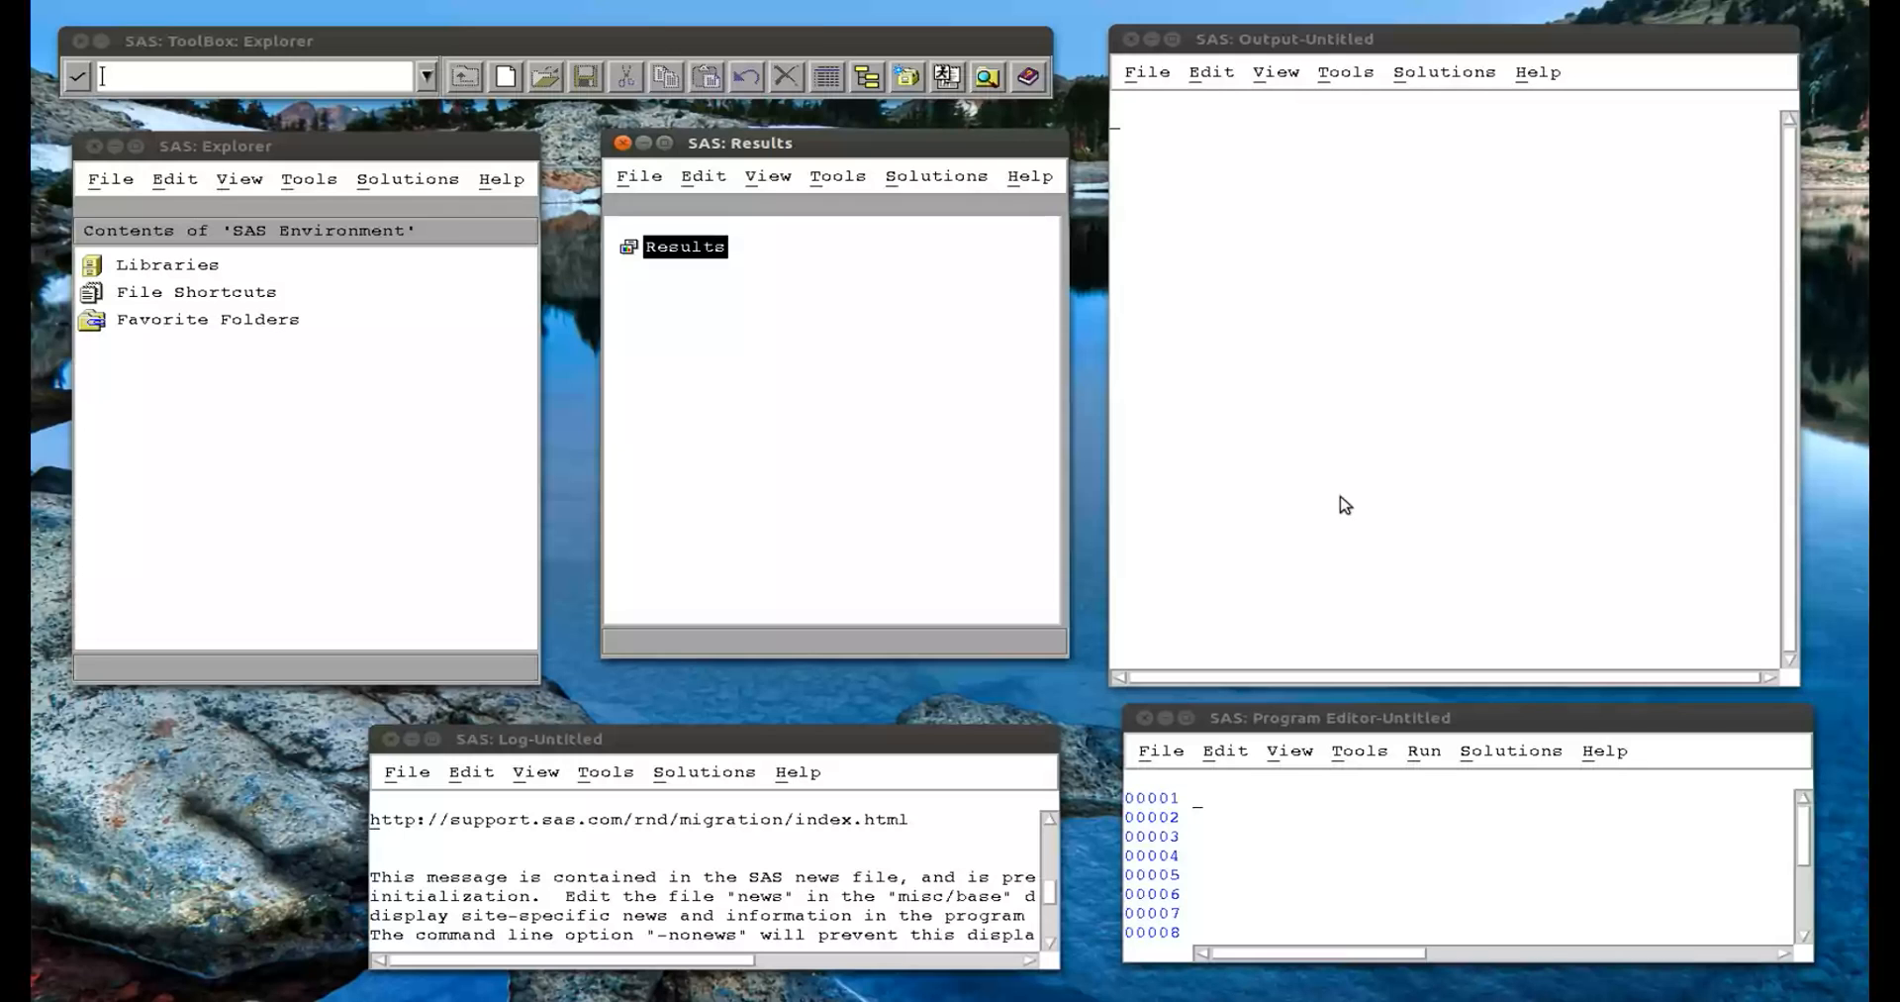
mouse_move(1199, 814)
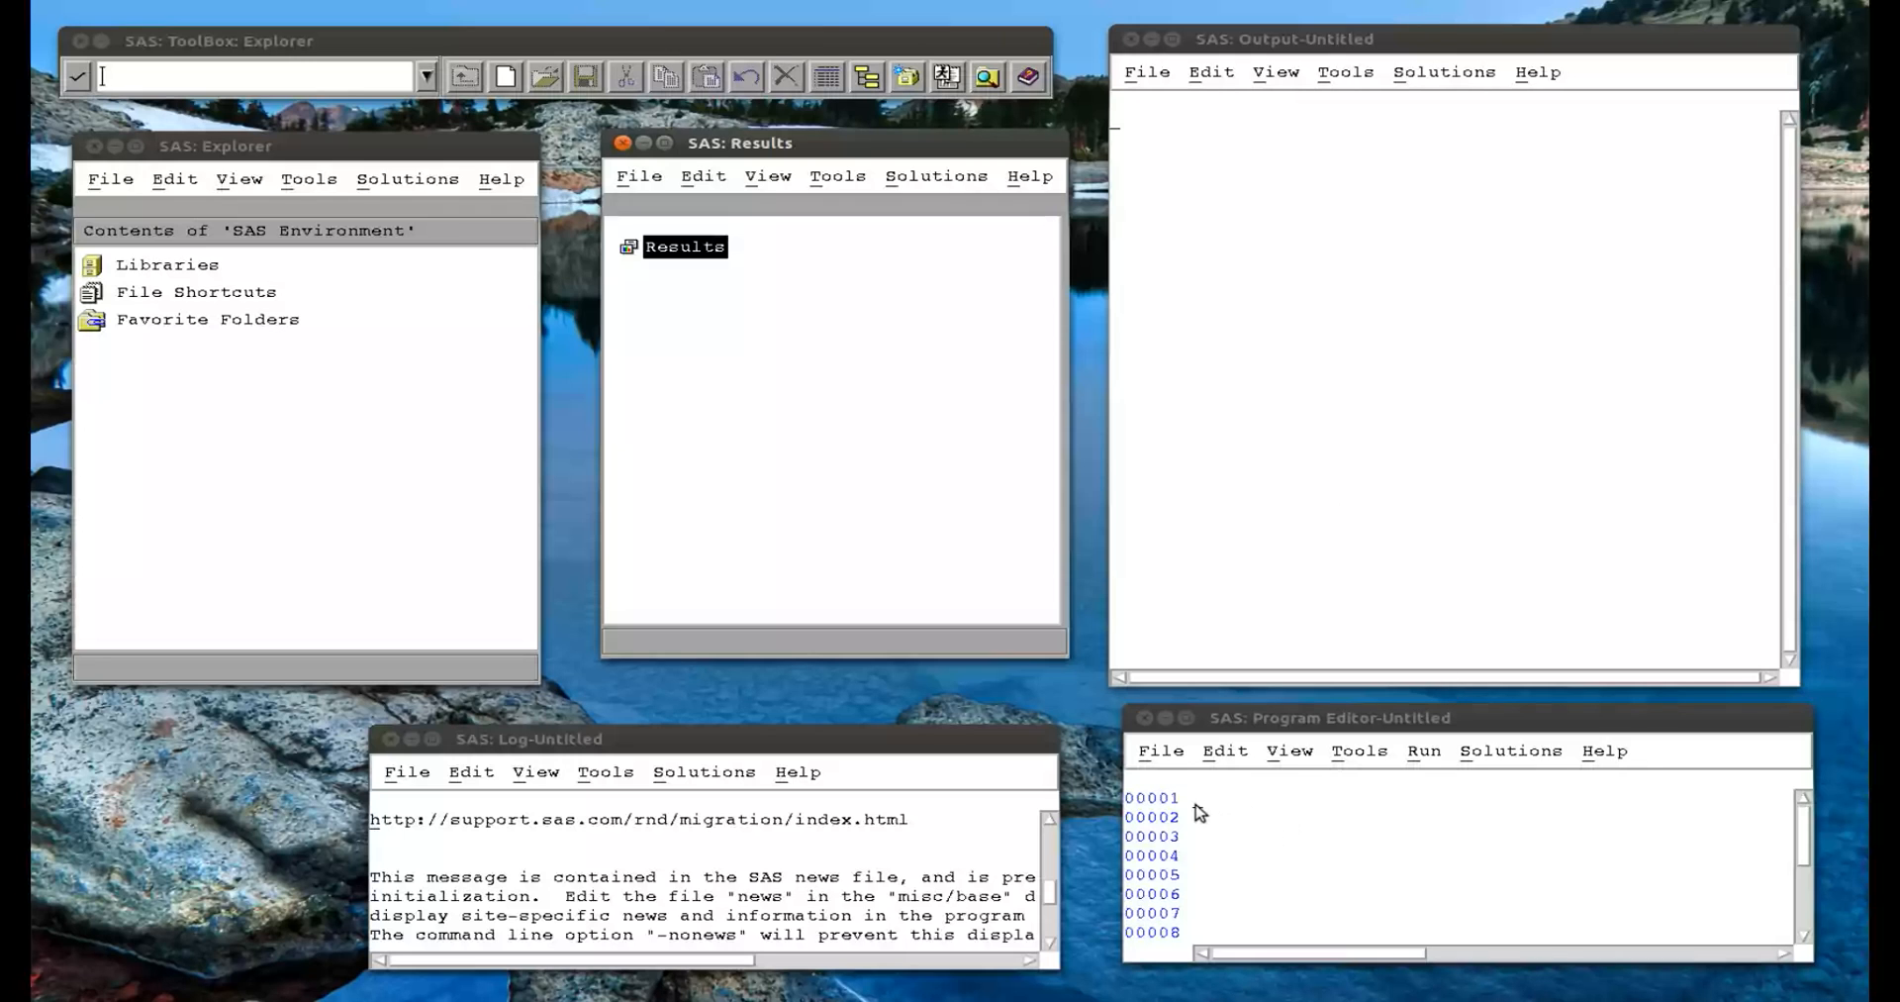
Enter the statement proc chart data=mat008.jjj; in the Program Editor.
text(p)
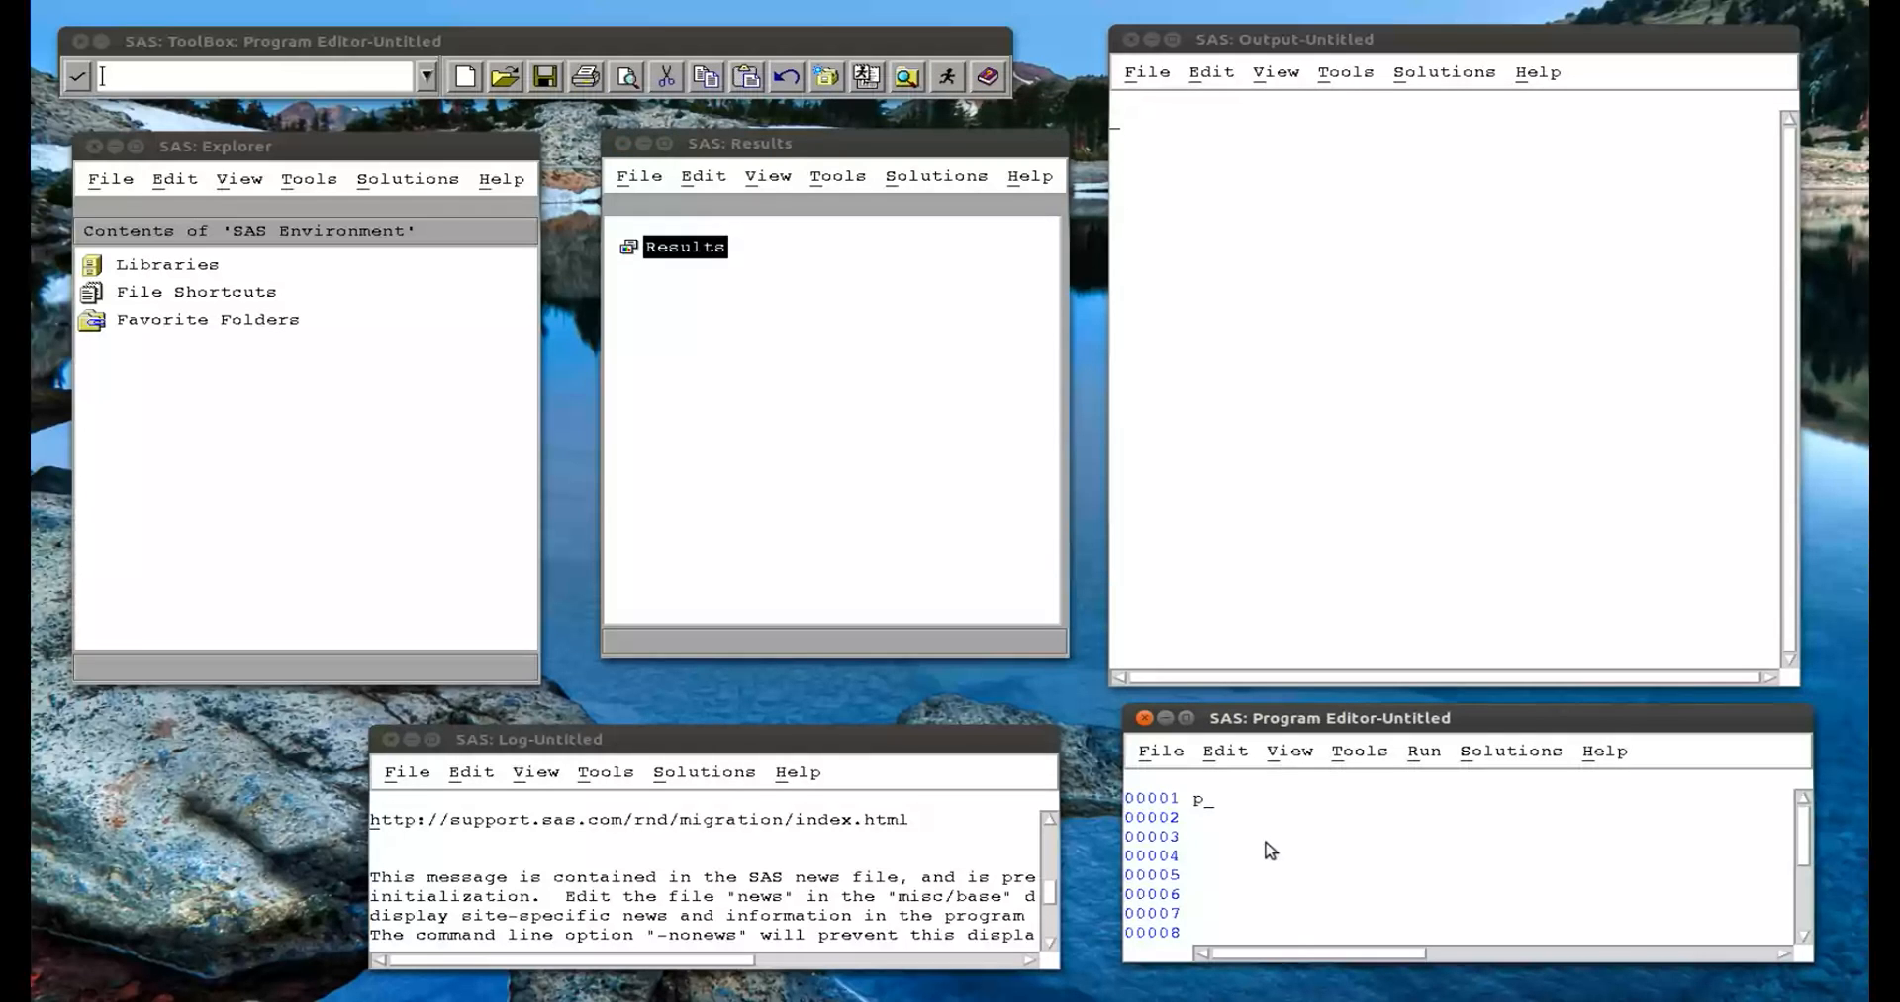
text(roc chart)
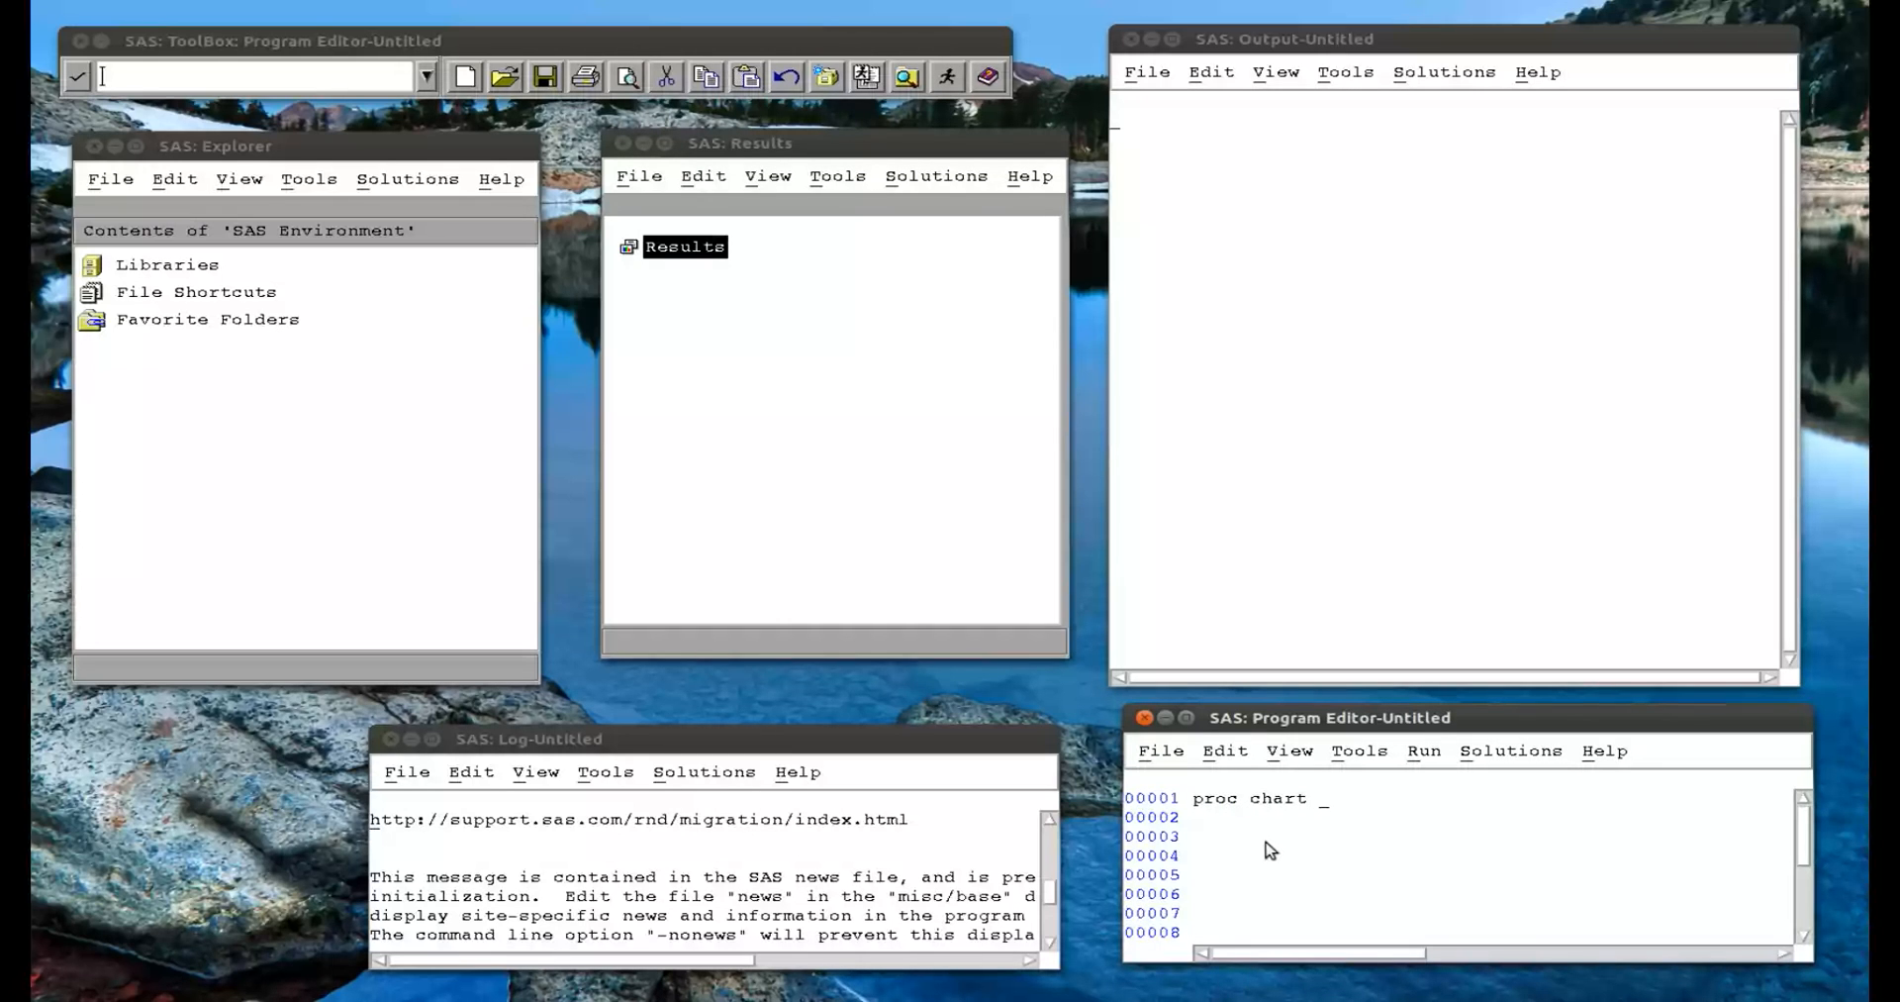
text(d)
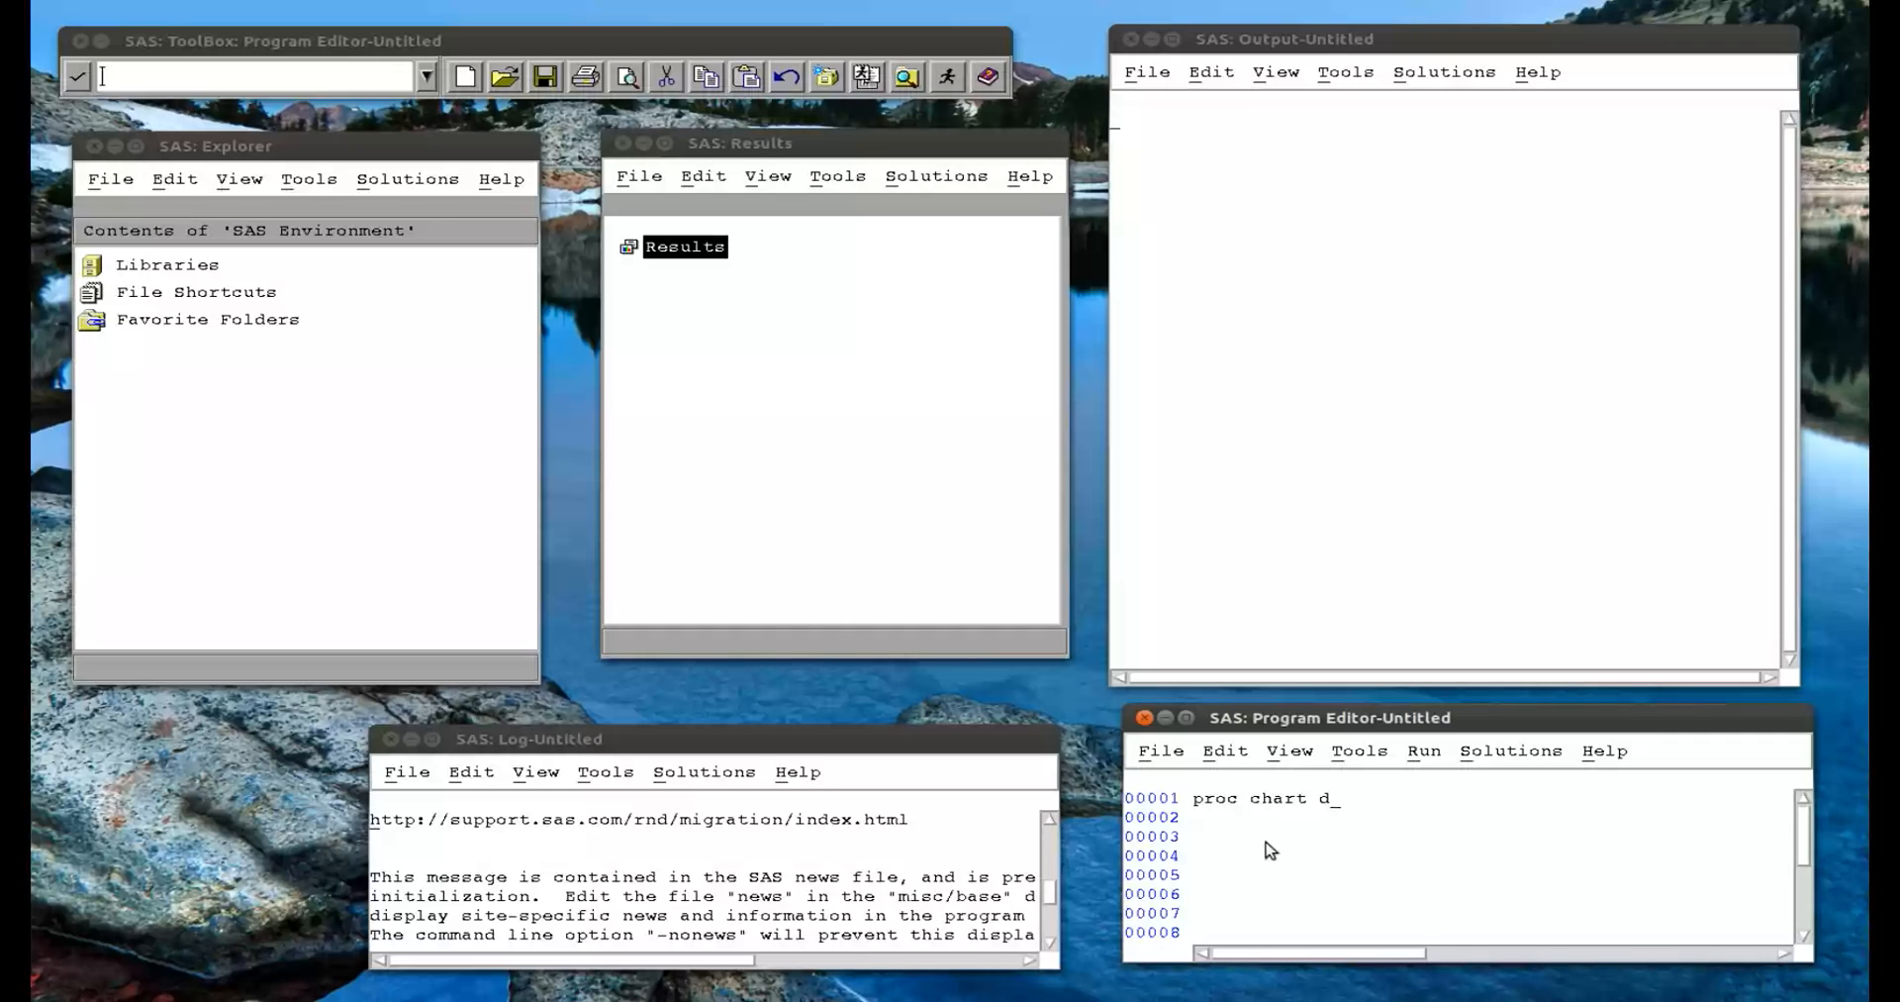
text(a)
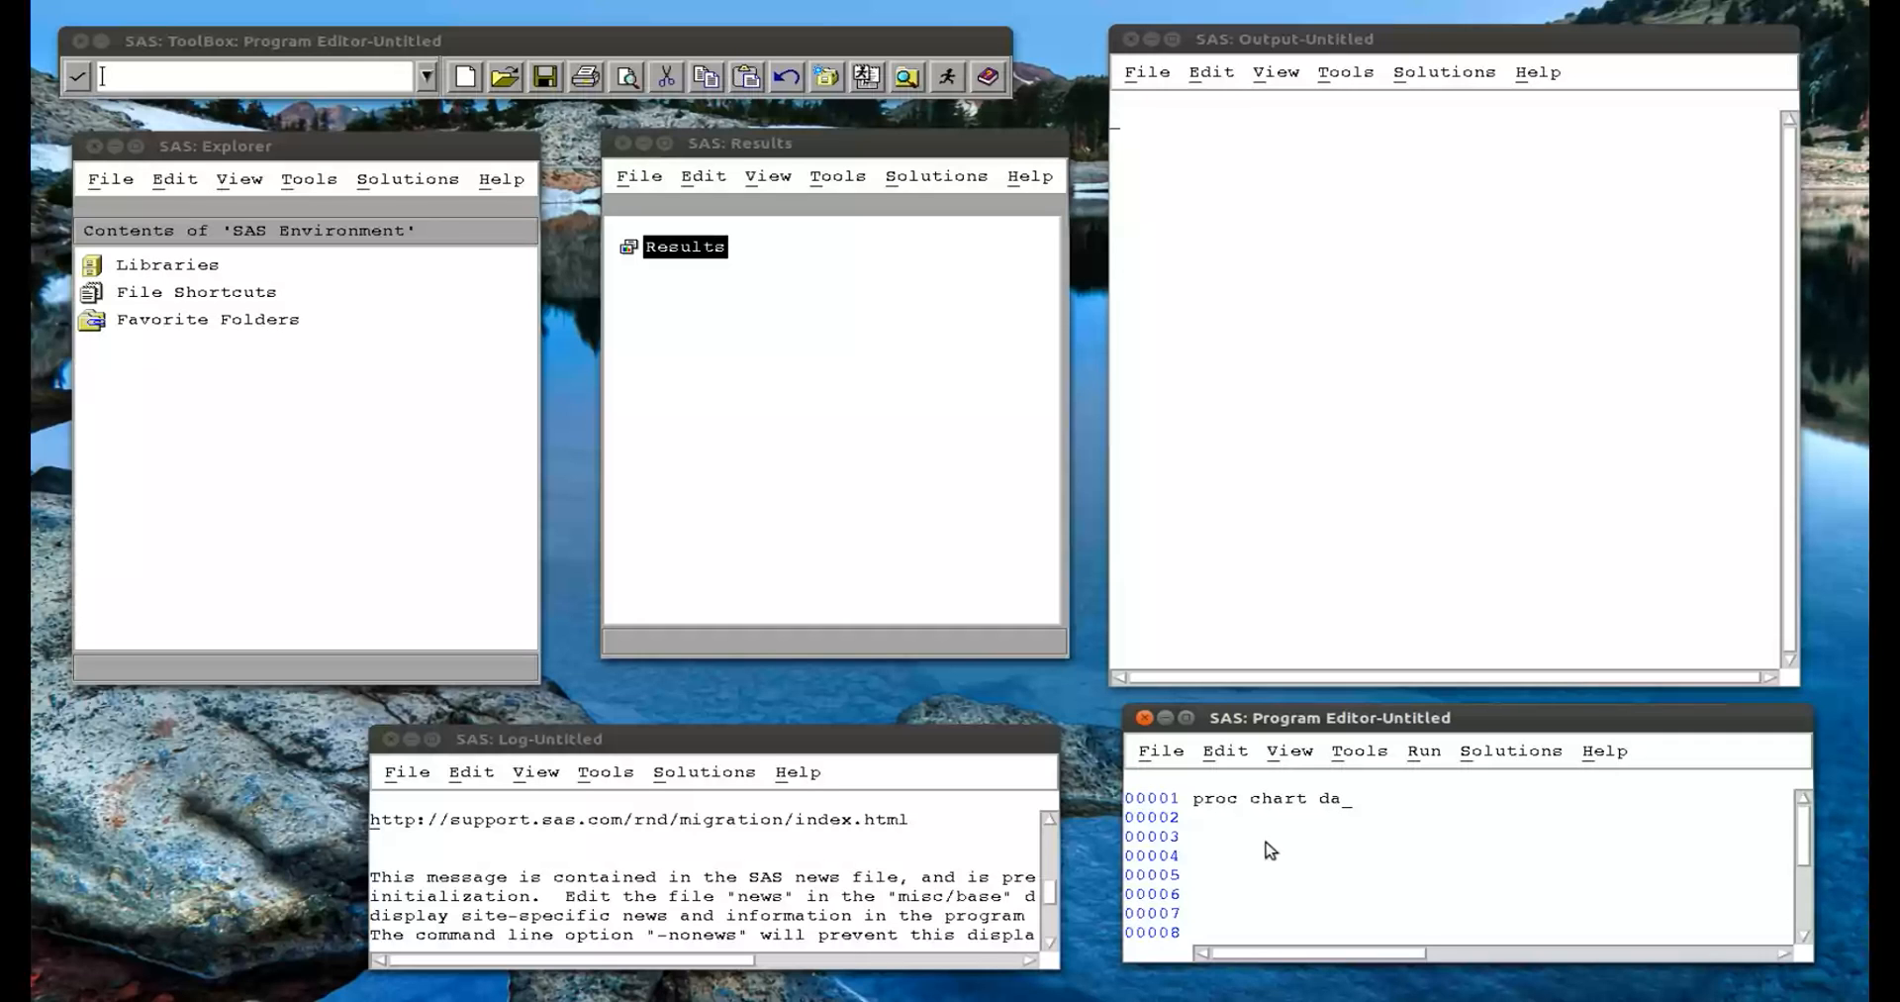
text(a)
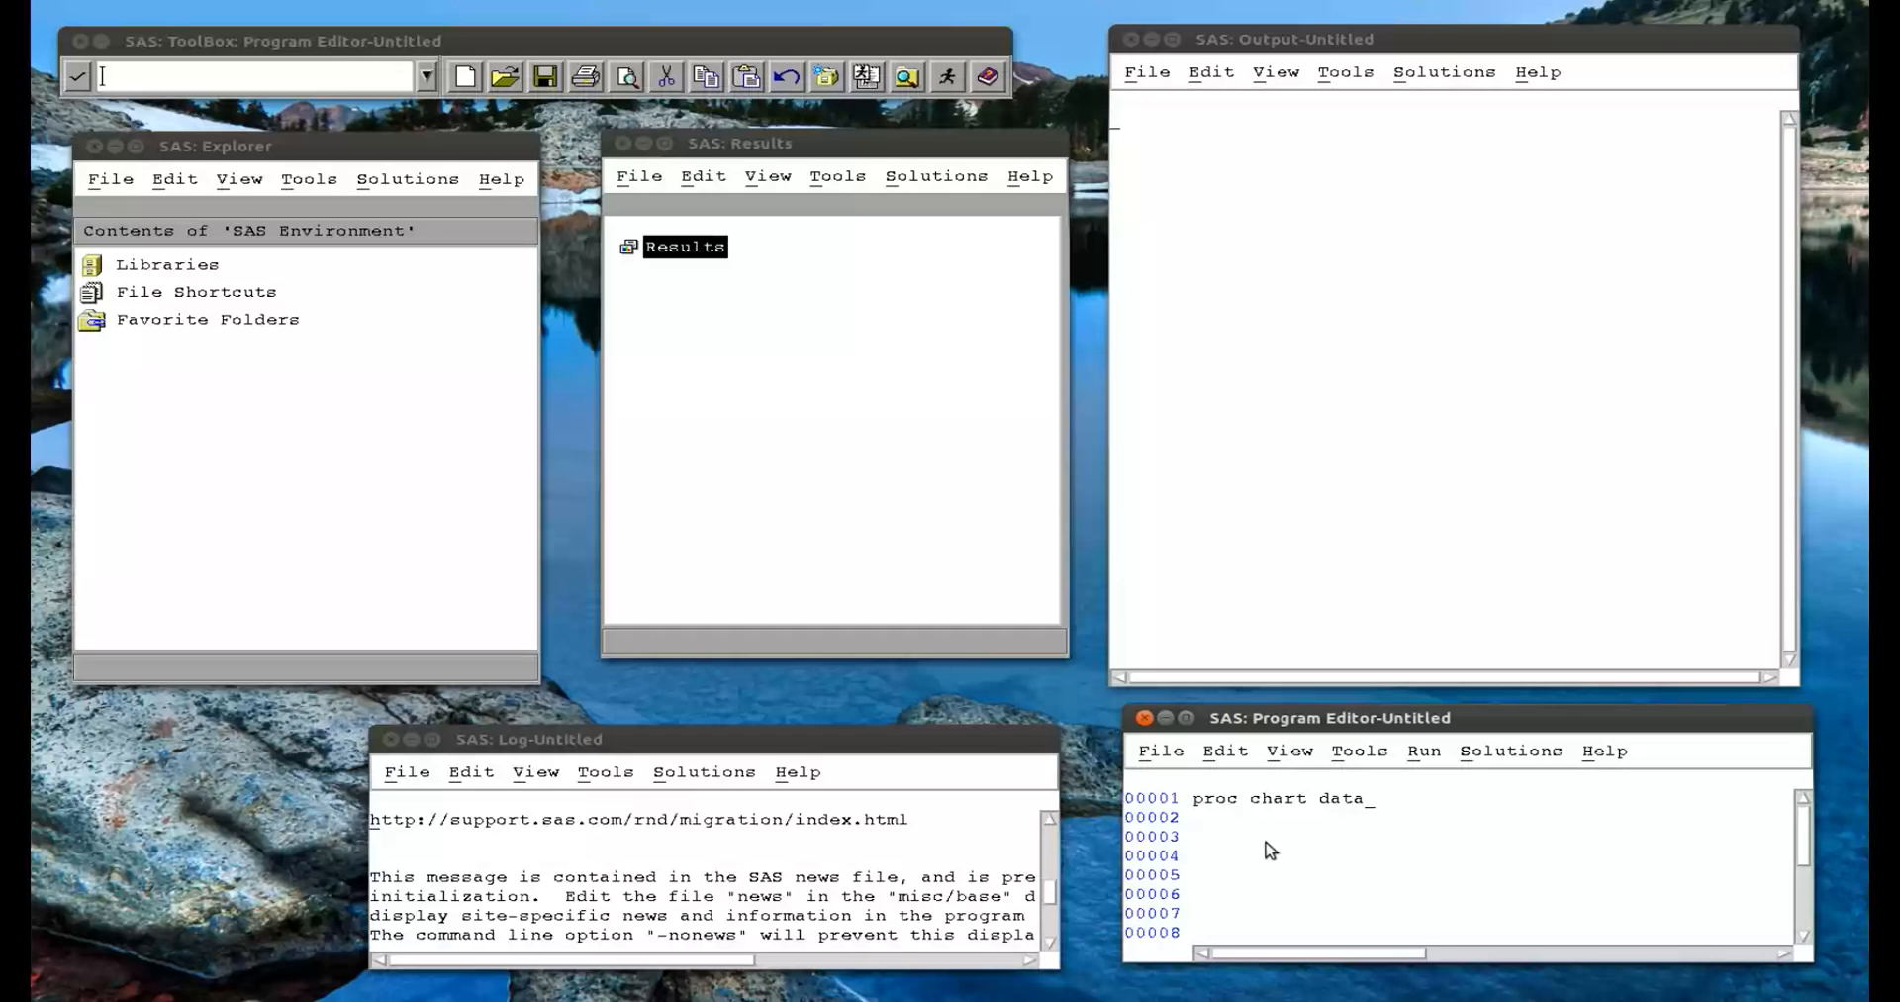
text(=mat00)
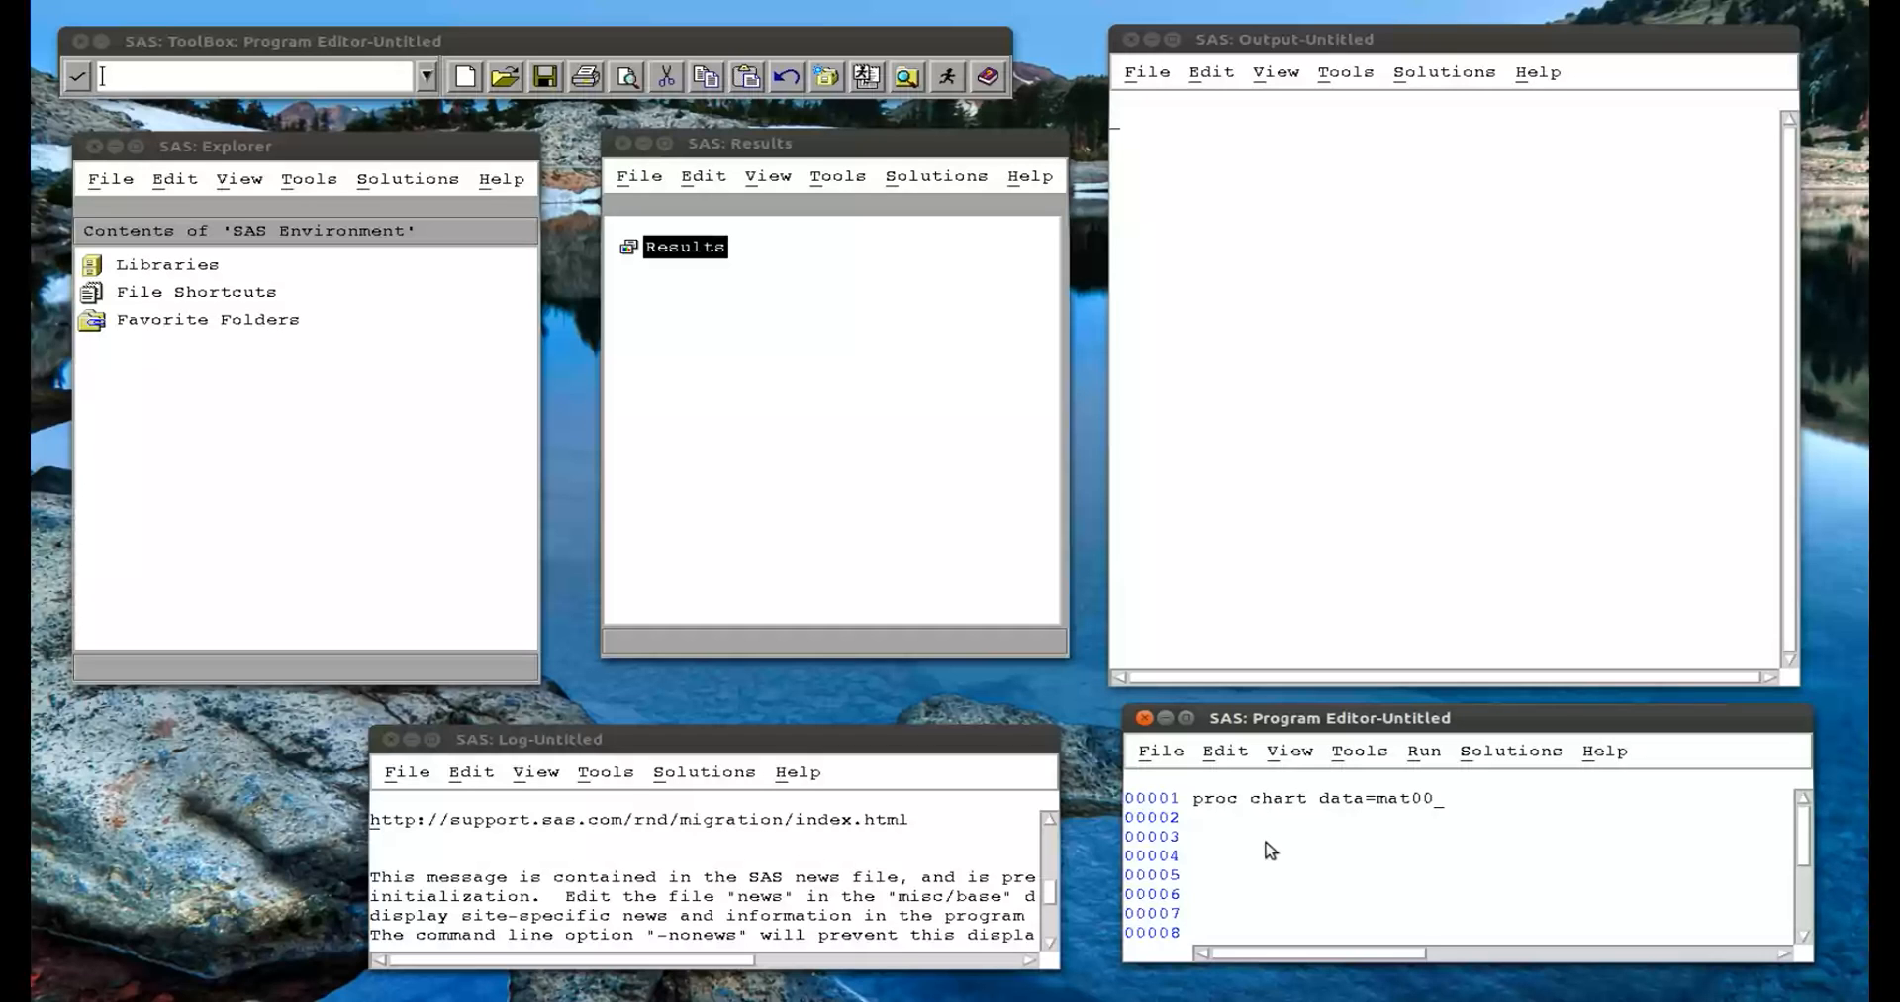
text(8.jjj)
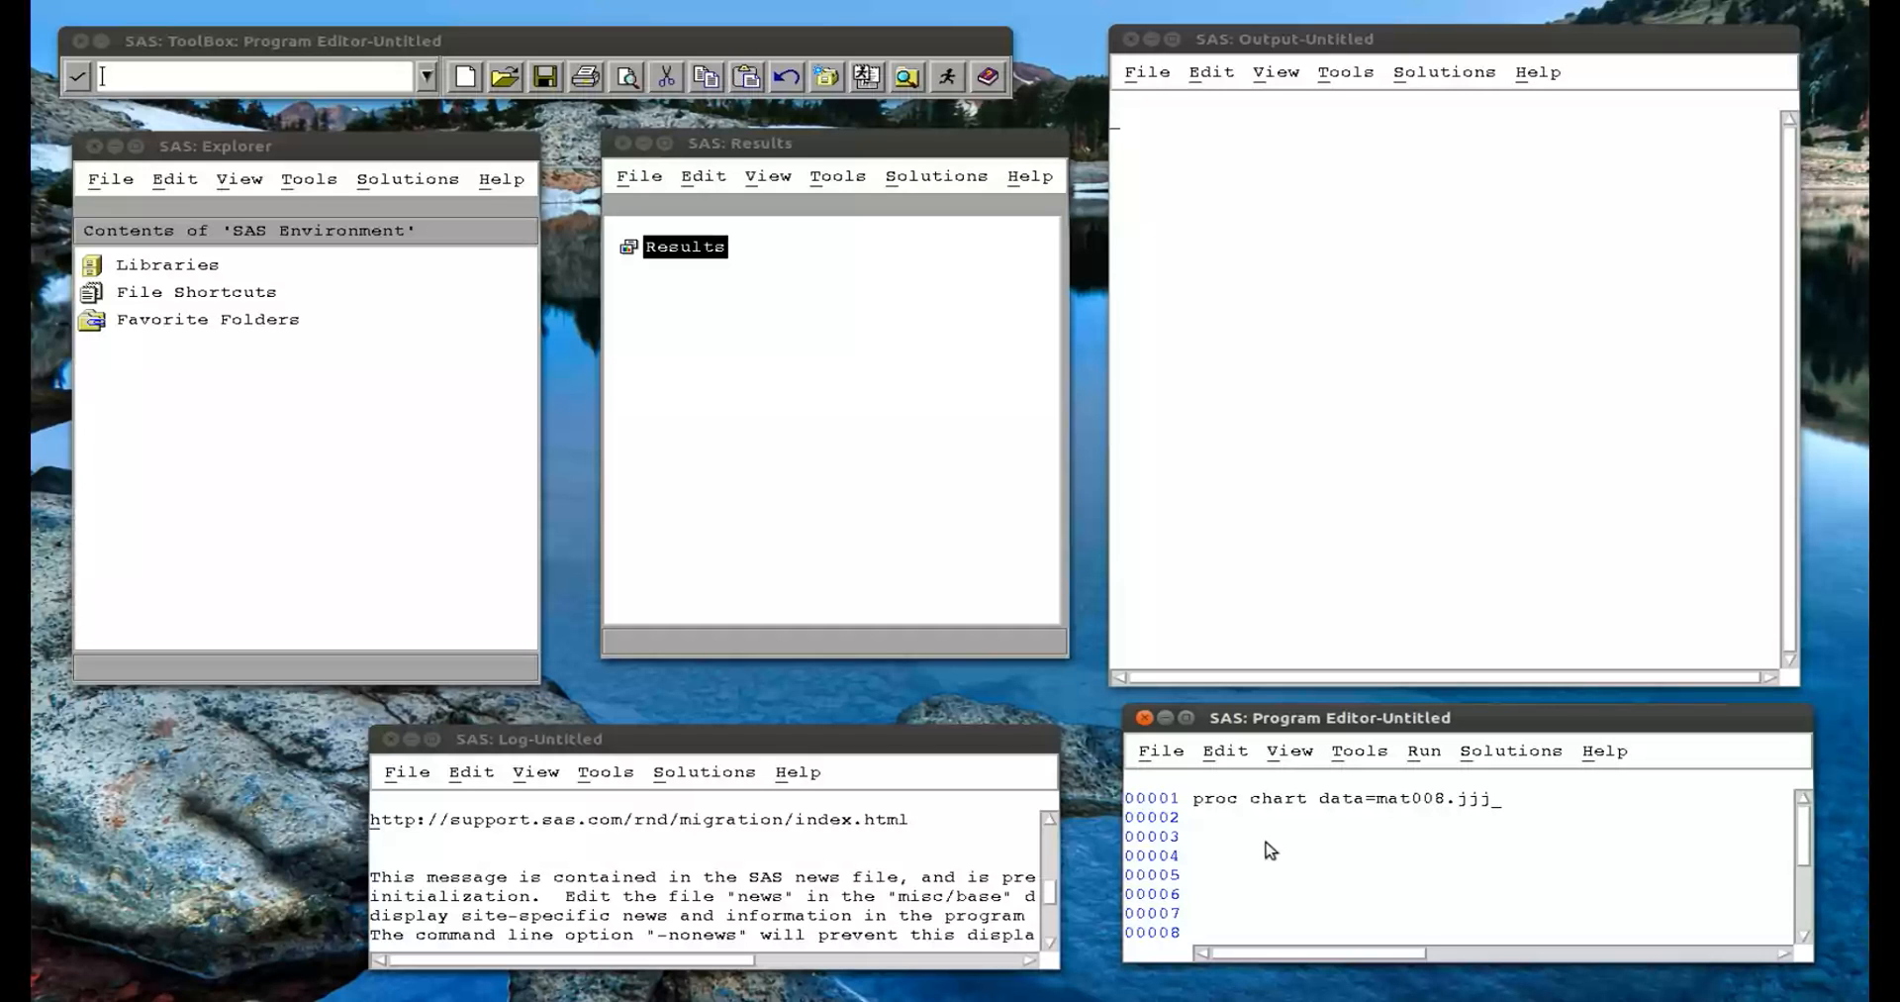
mouse_move(1430, 811)
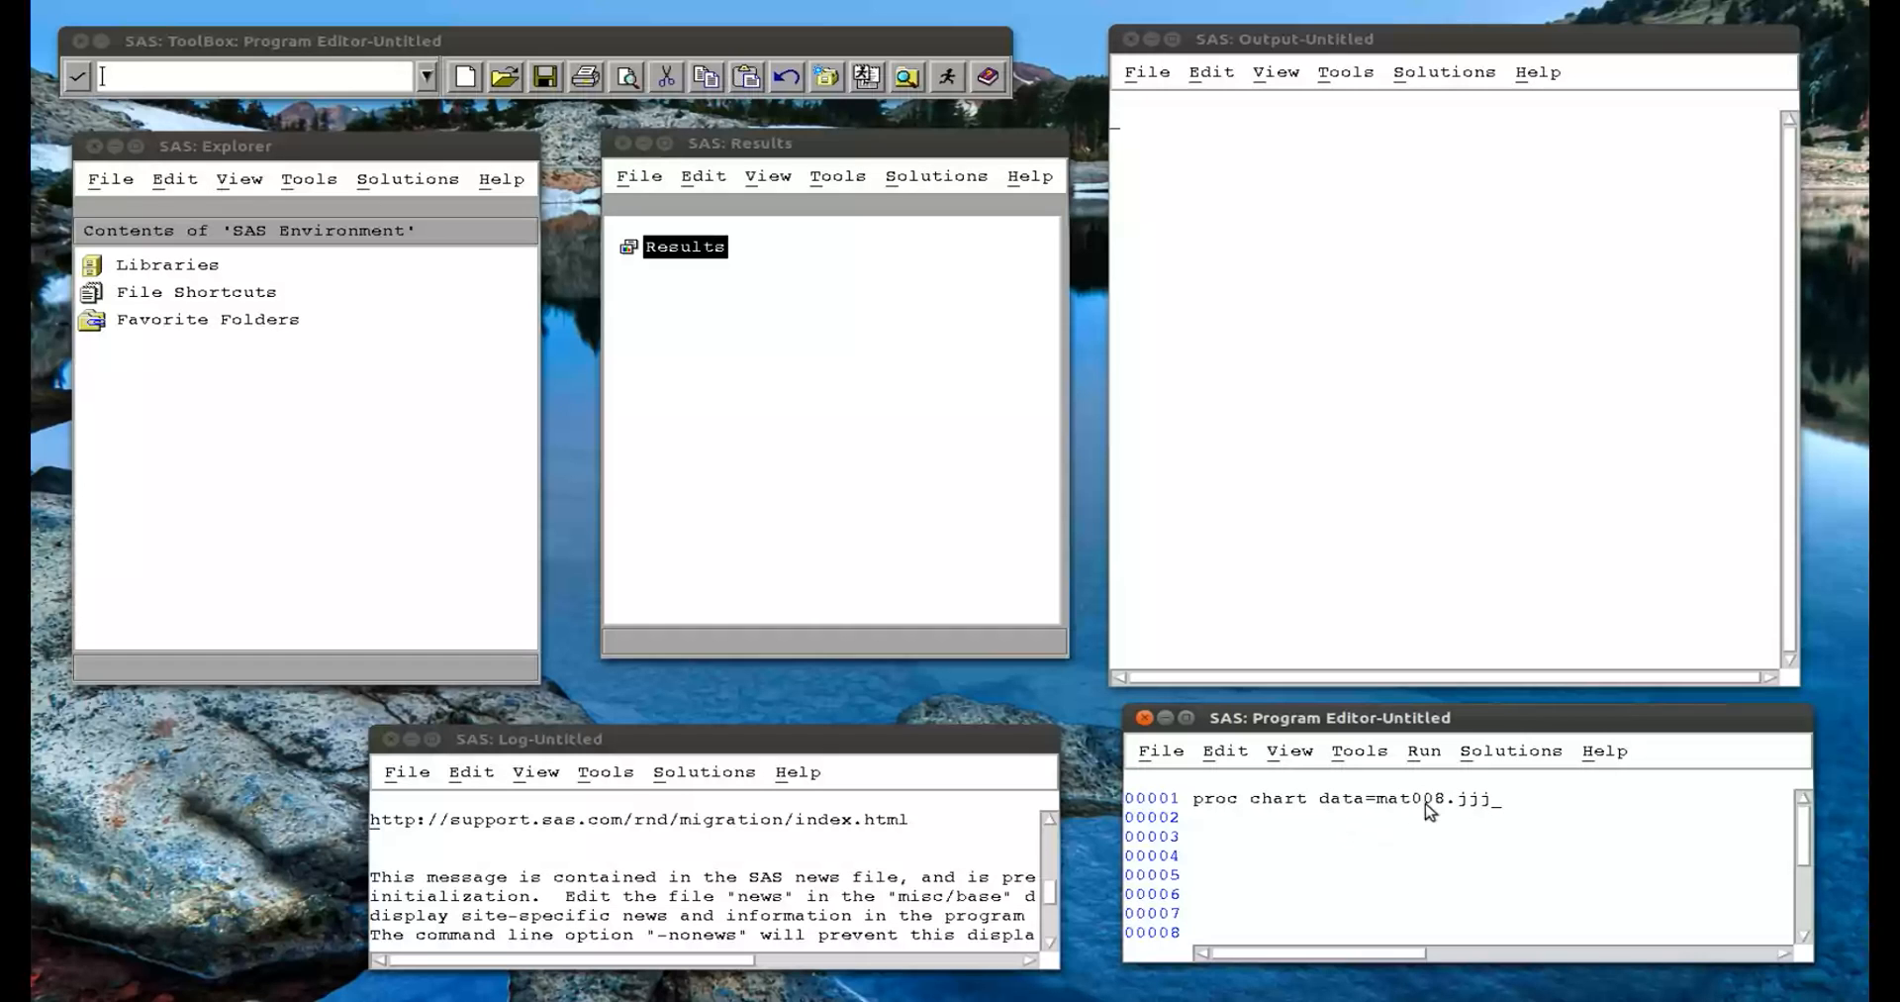
text(;)
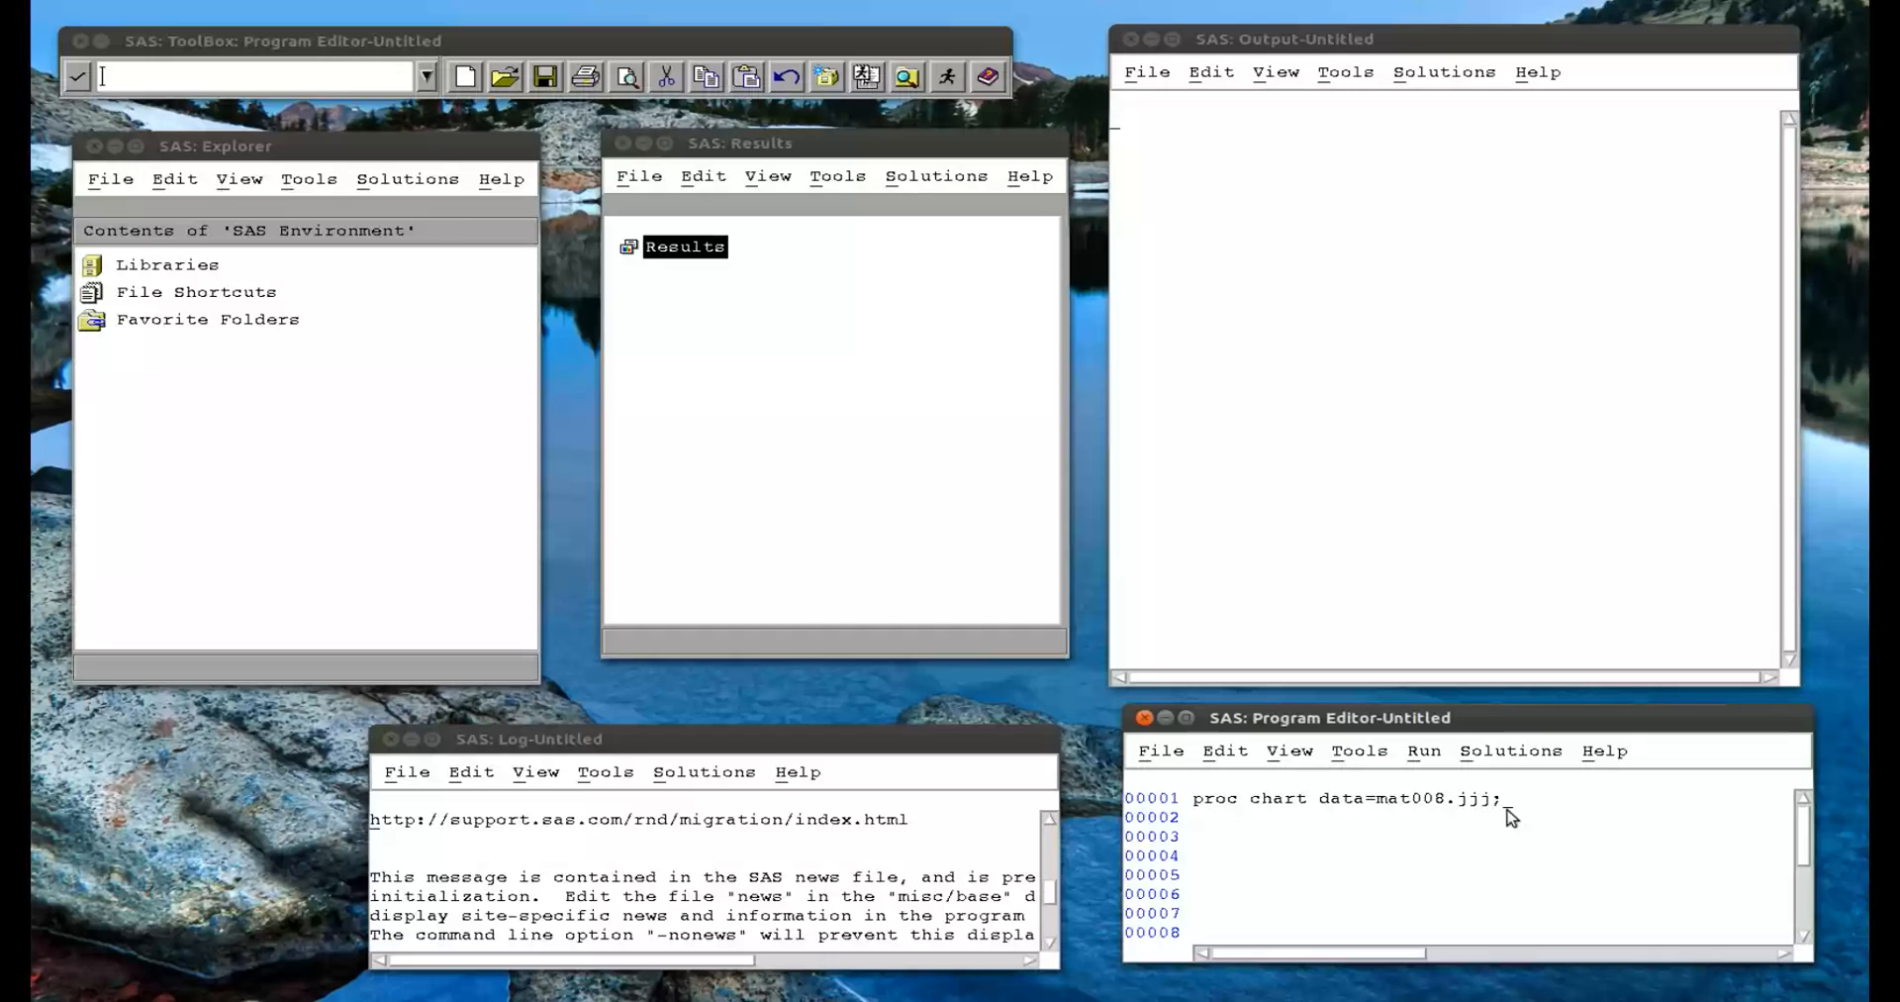
Add vbar height_in_metres; and the closing run; to the chart step.
text(vbar)
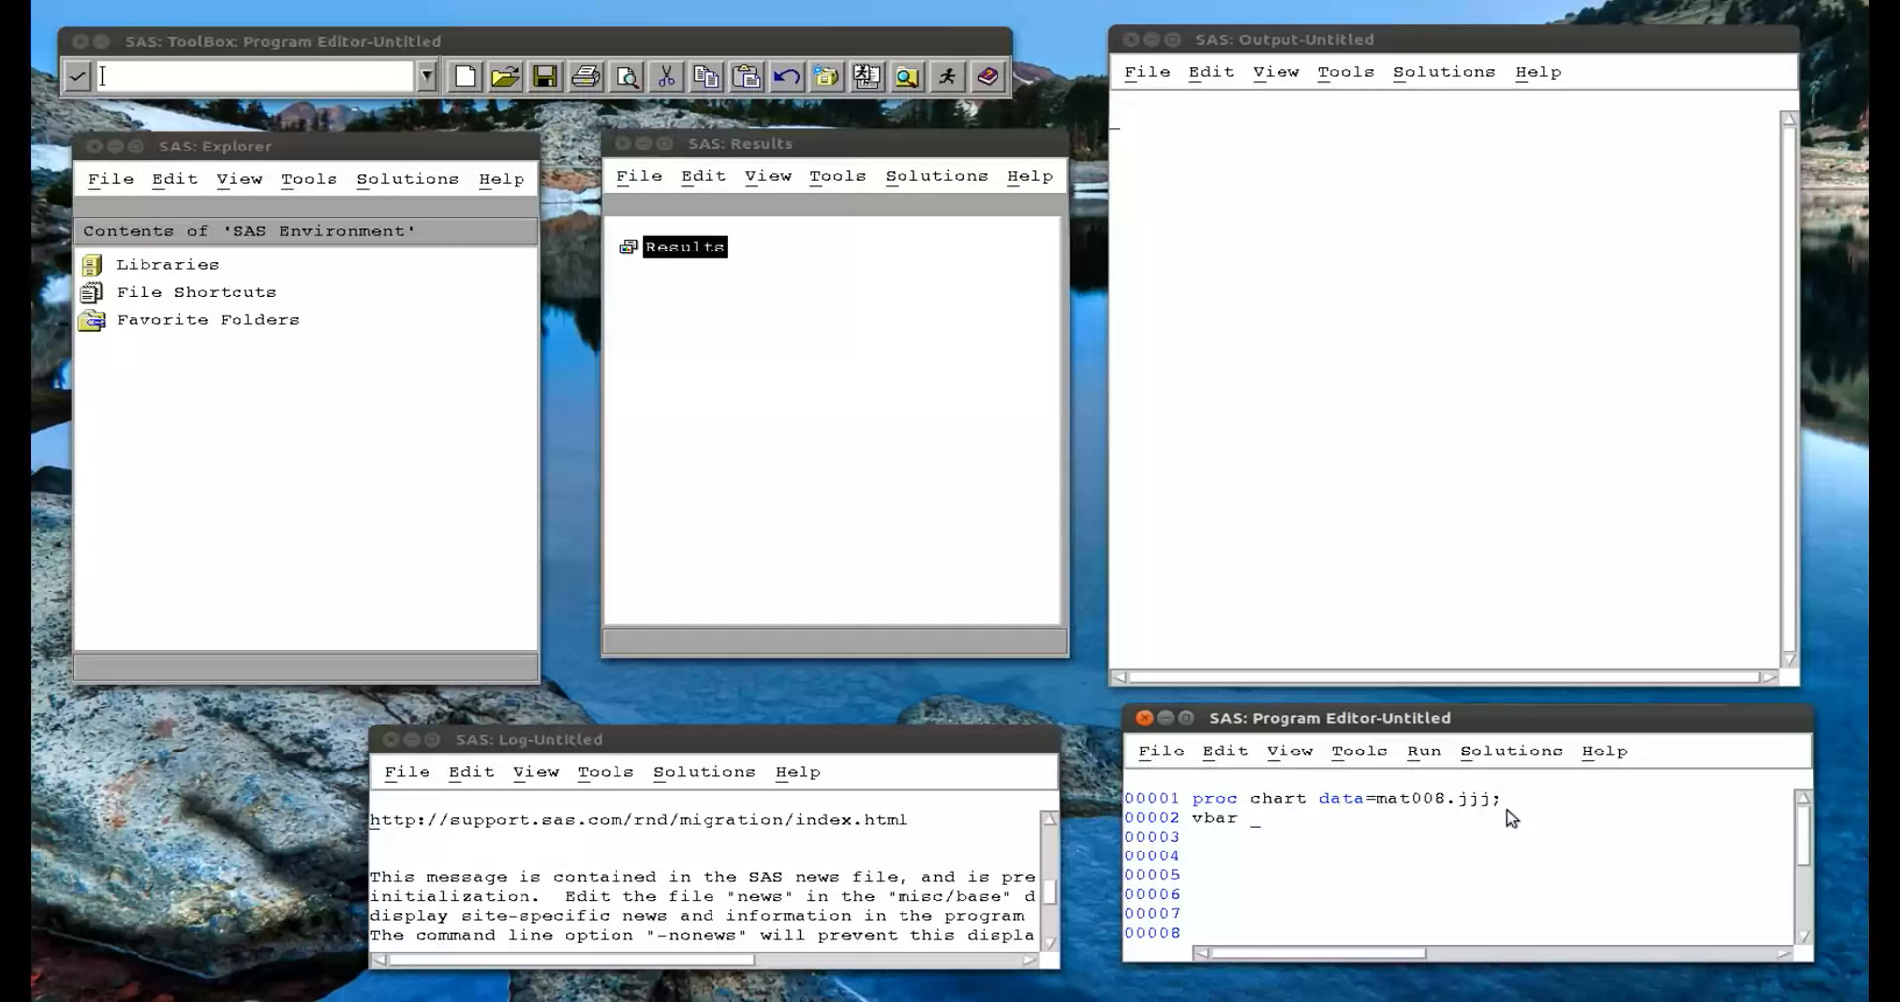
text(height)
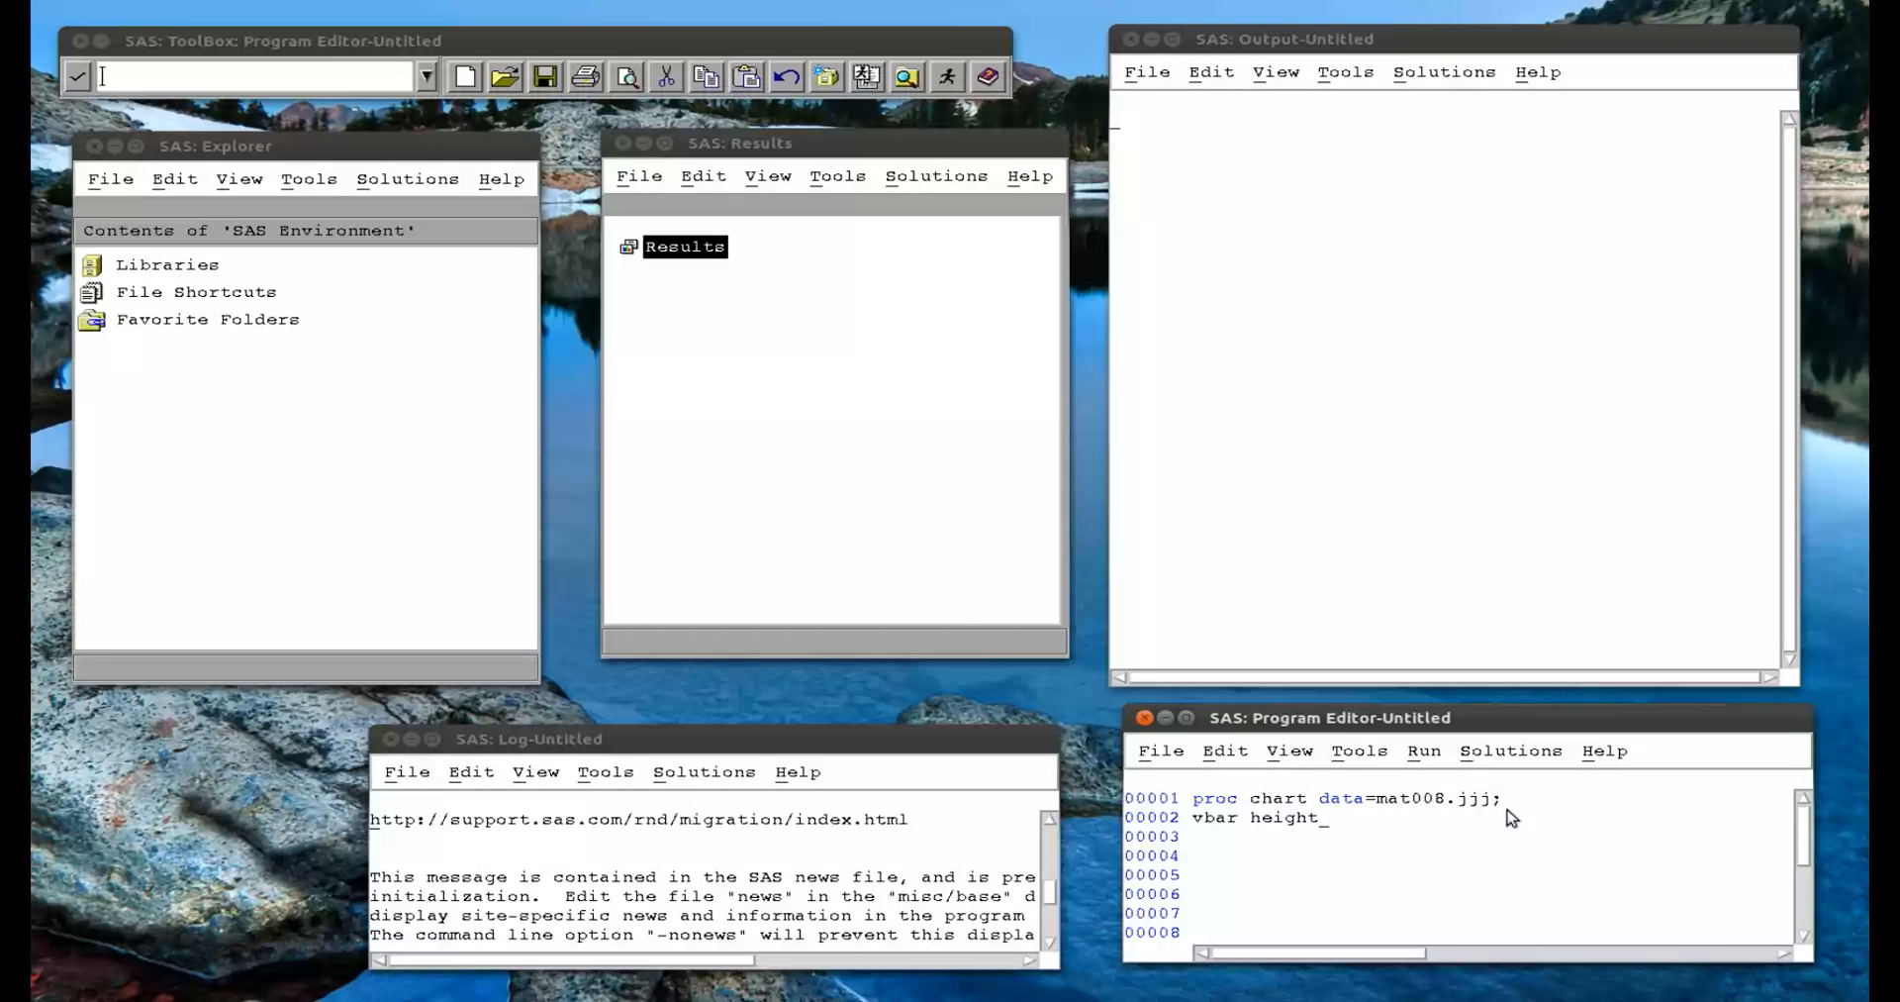
text(in_m)
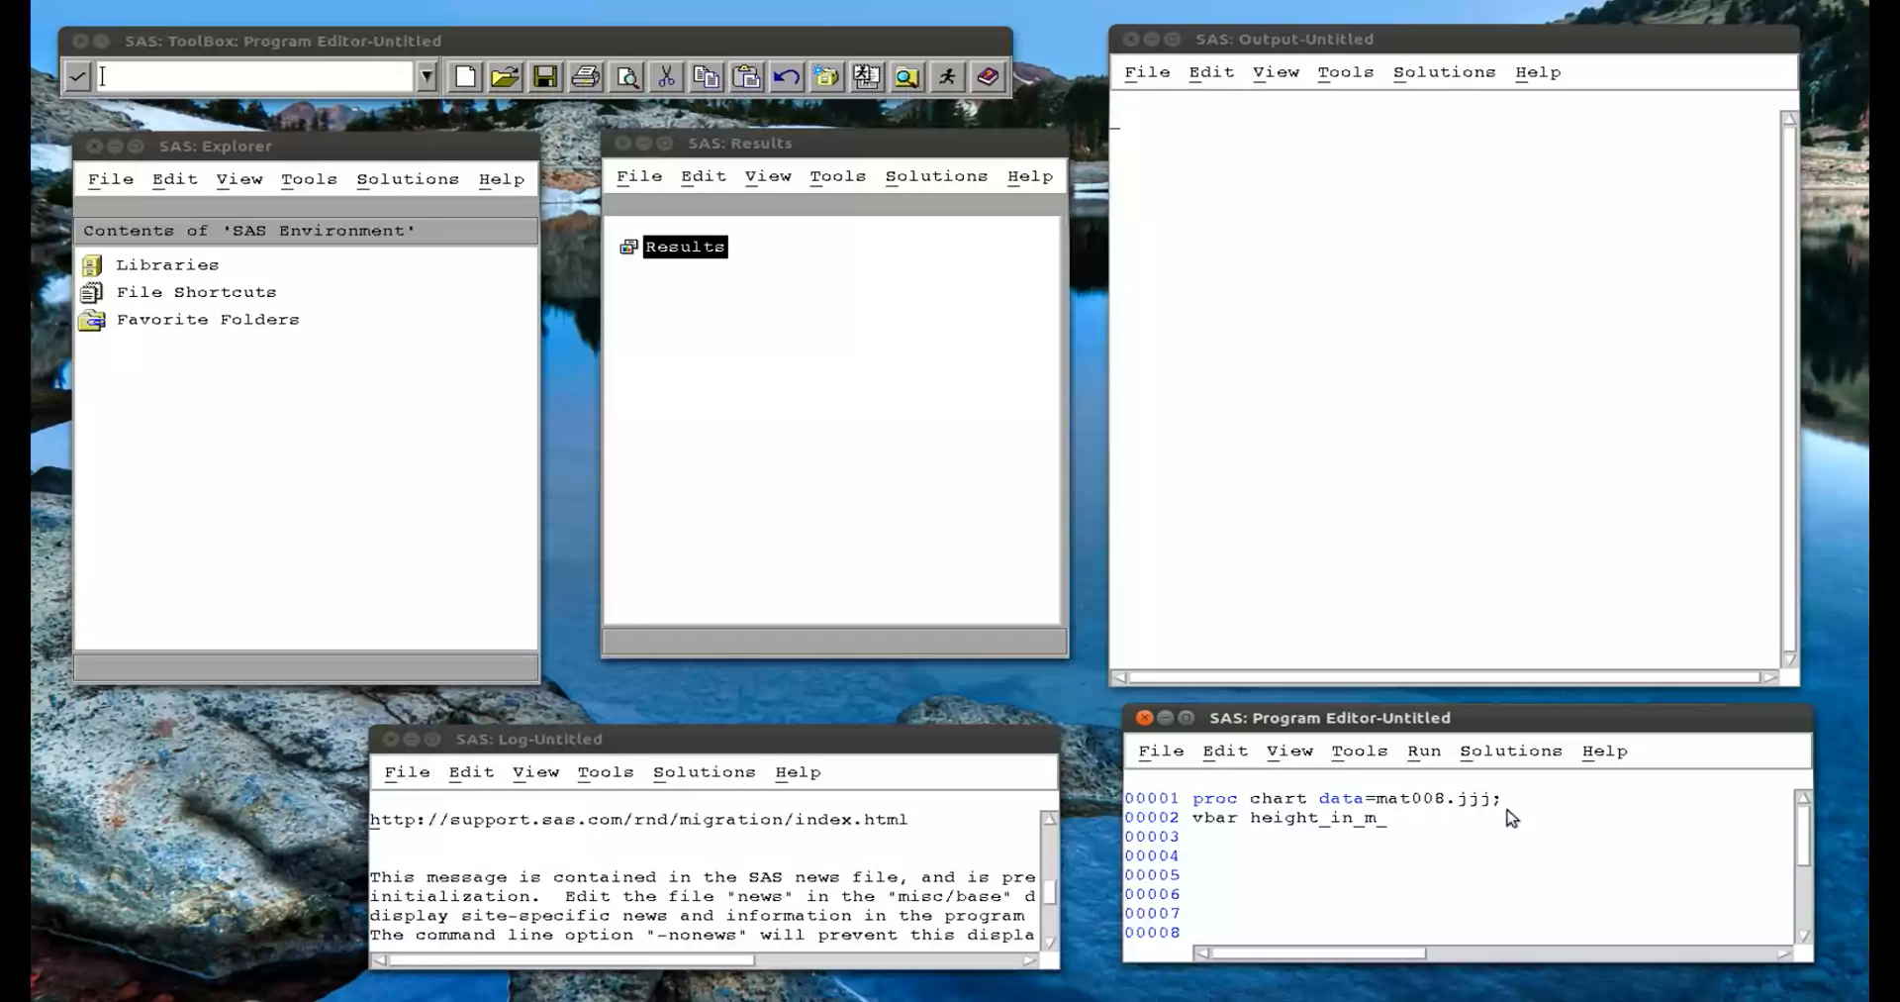
text(etres;)
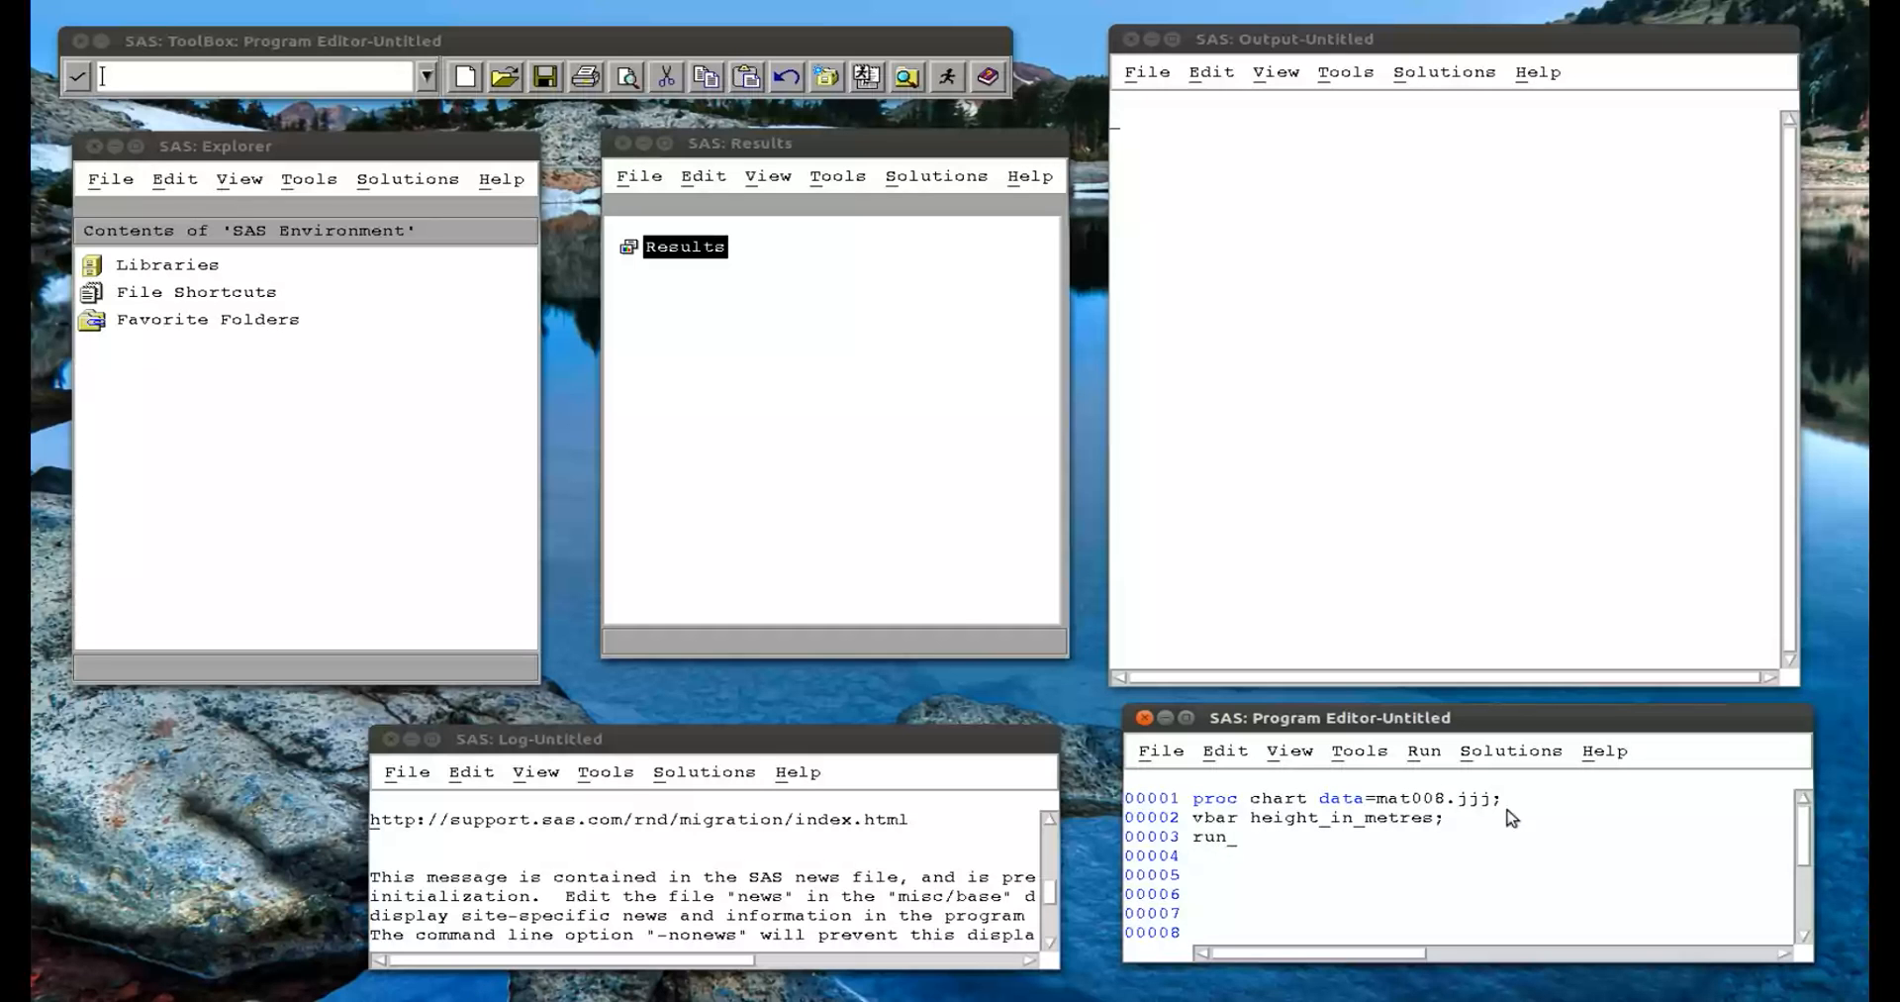
text(;)
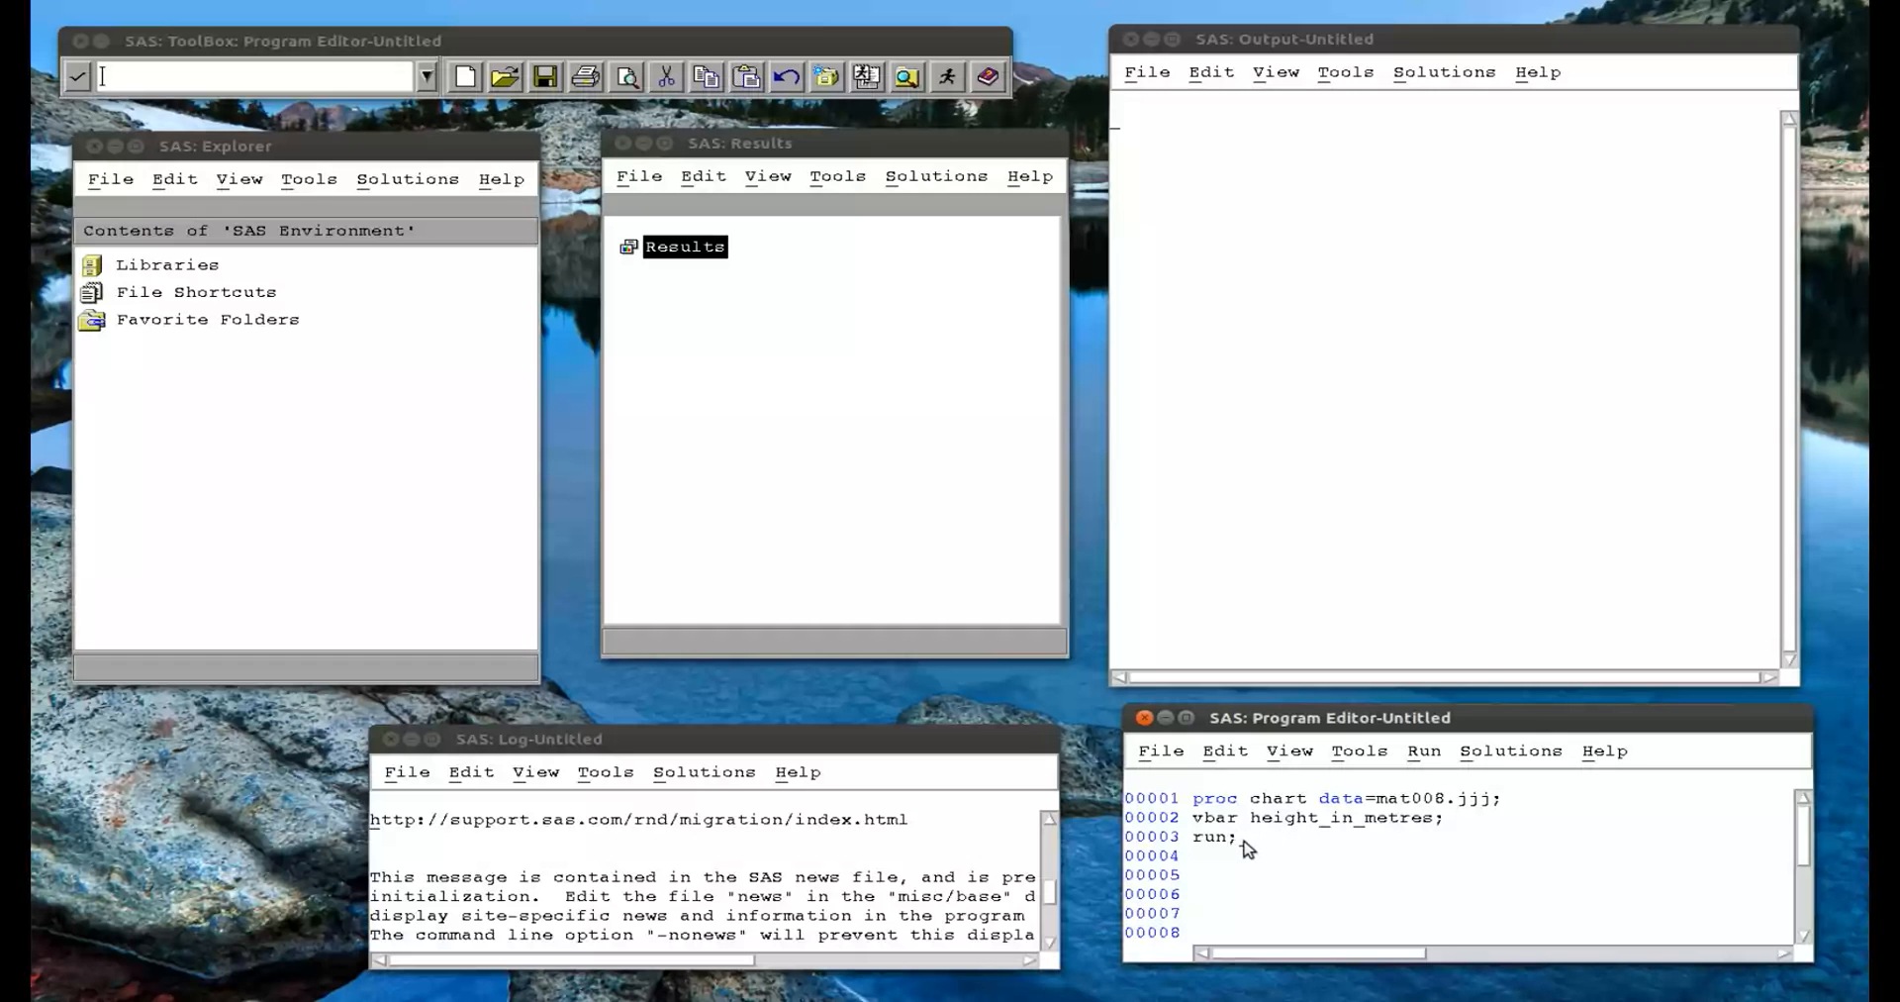
Submit the chart step, view the Height_in_Metres bar chart enlarged, and return to the editor.
click(1425, 750)
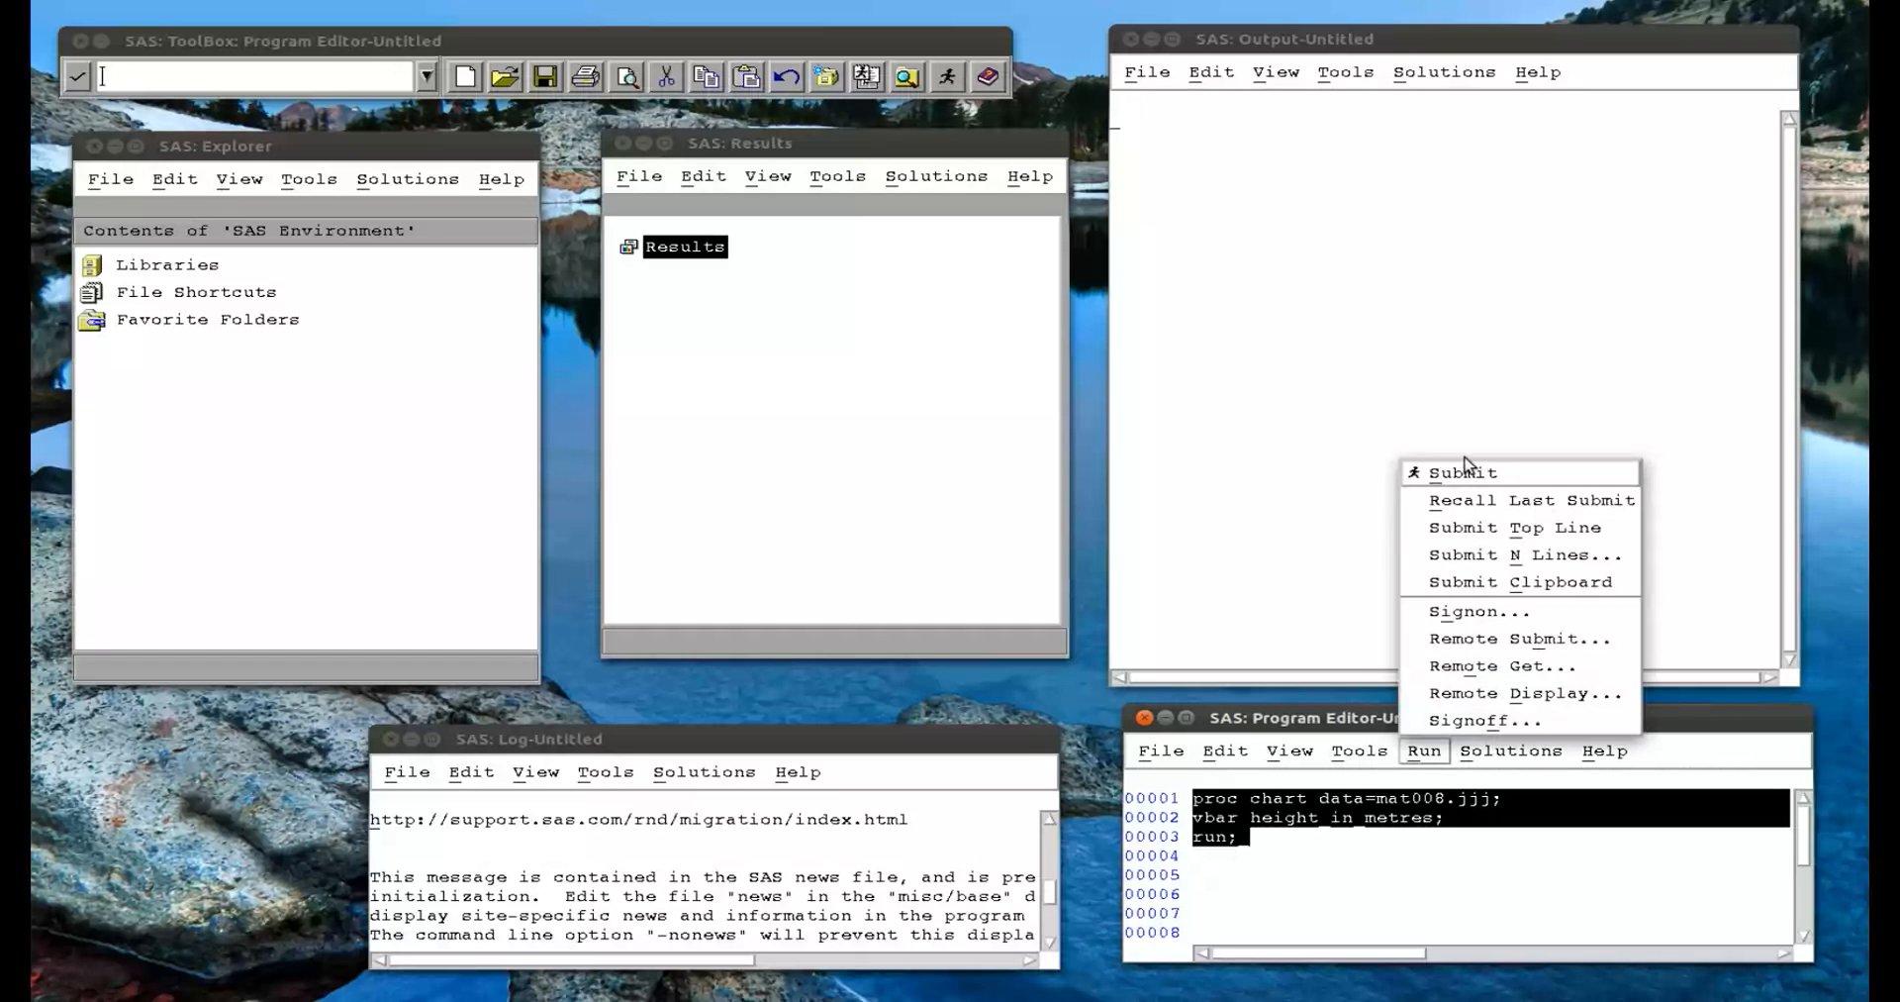
click(1463, 471)
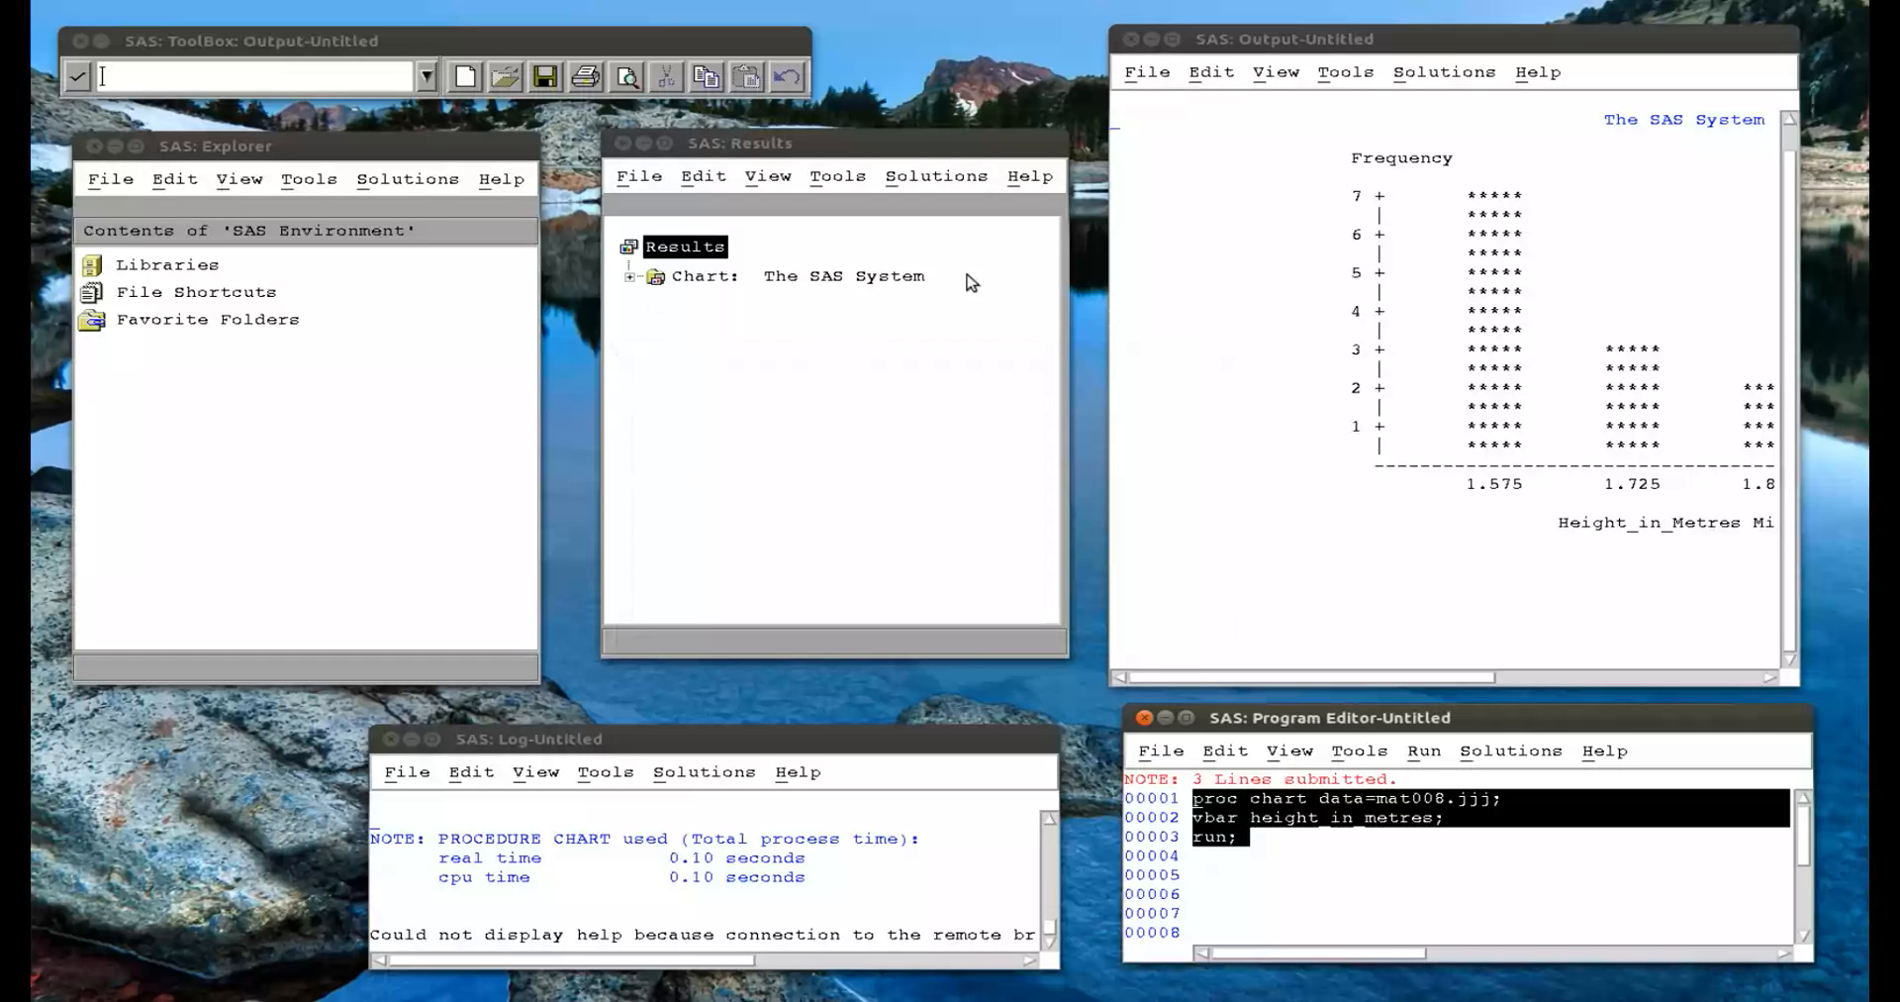
drag(1449, 38, 1171, 26)
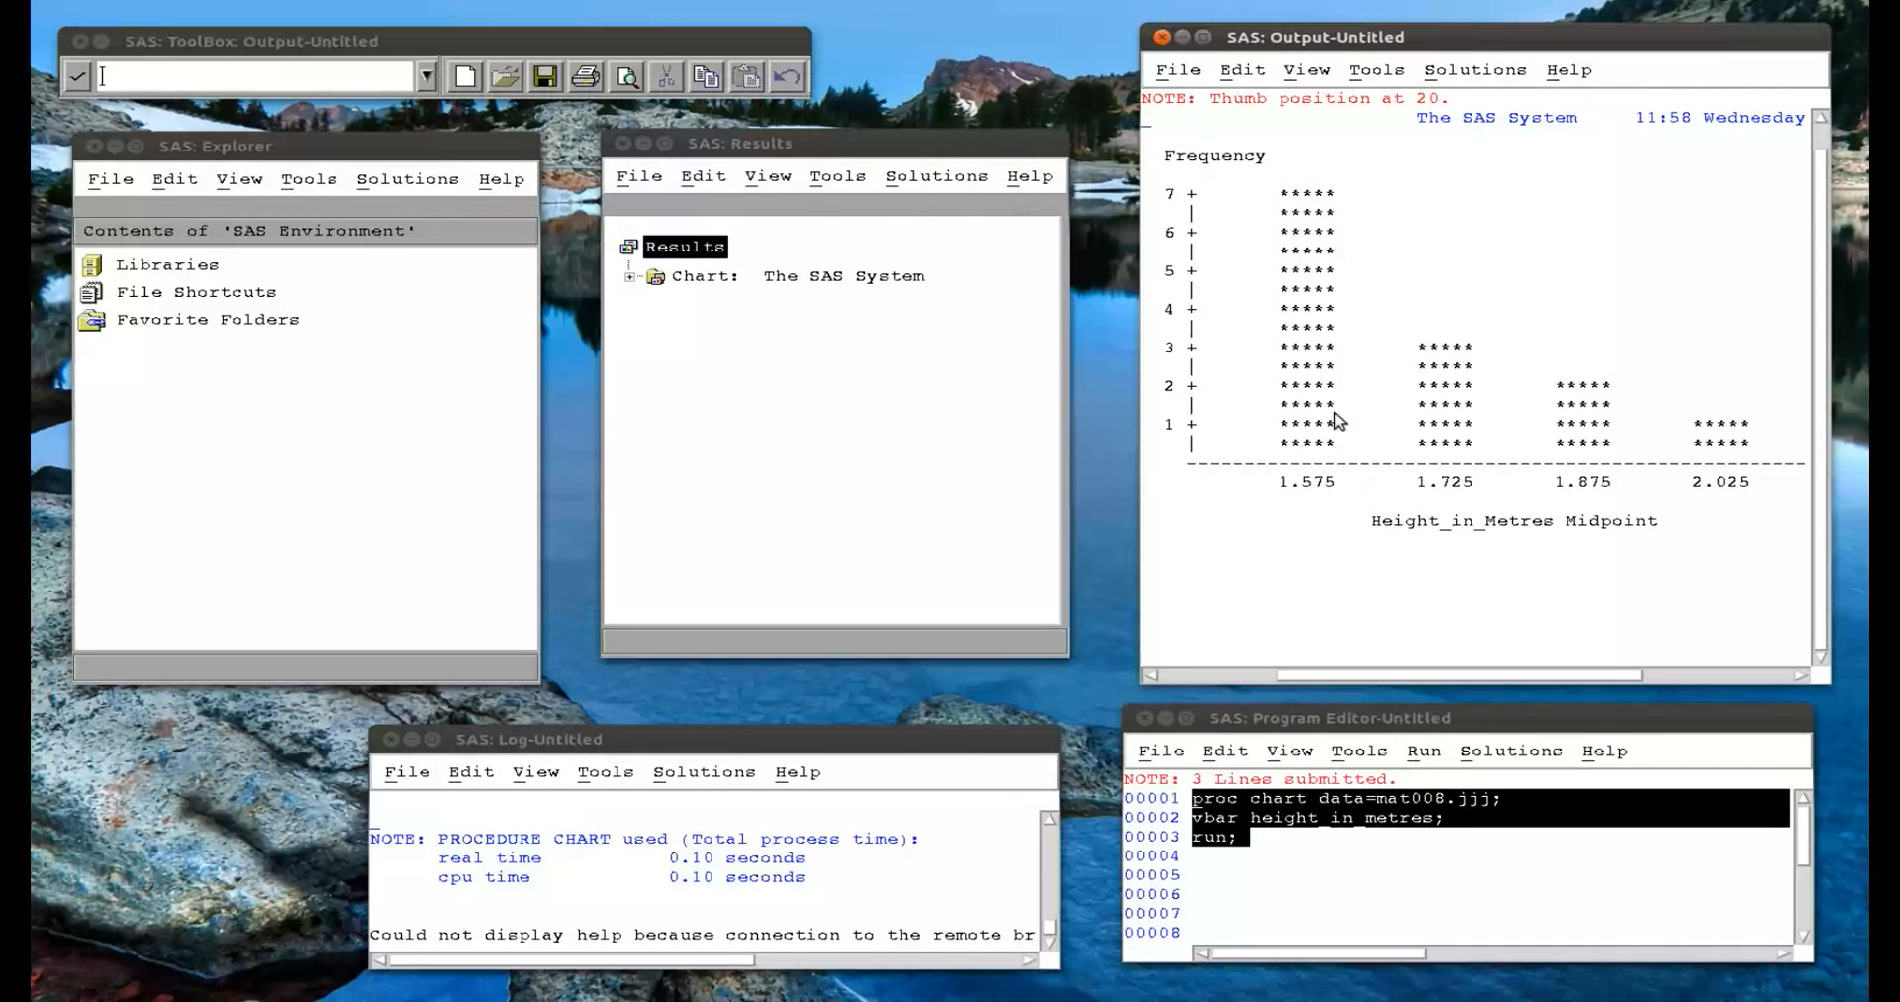
mouse_move(1417, 481)
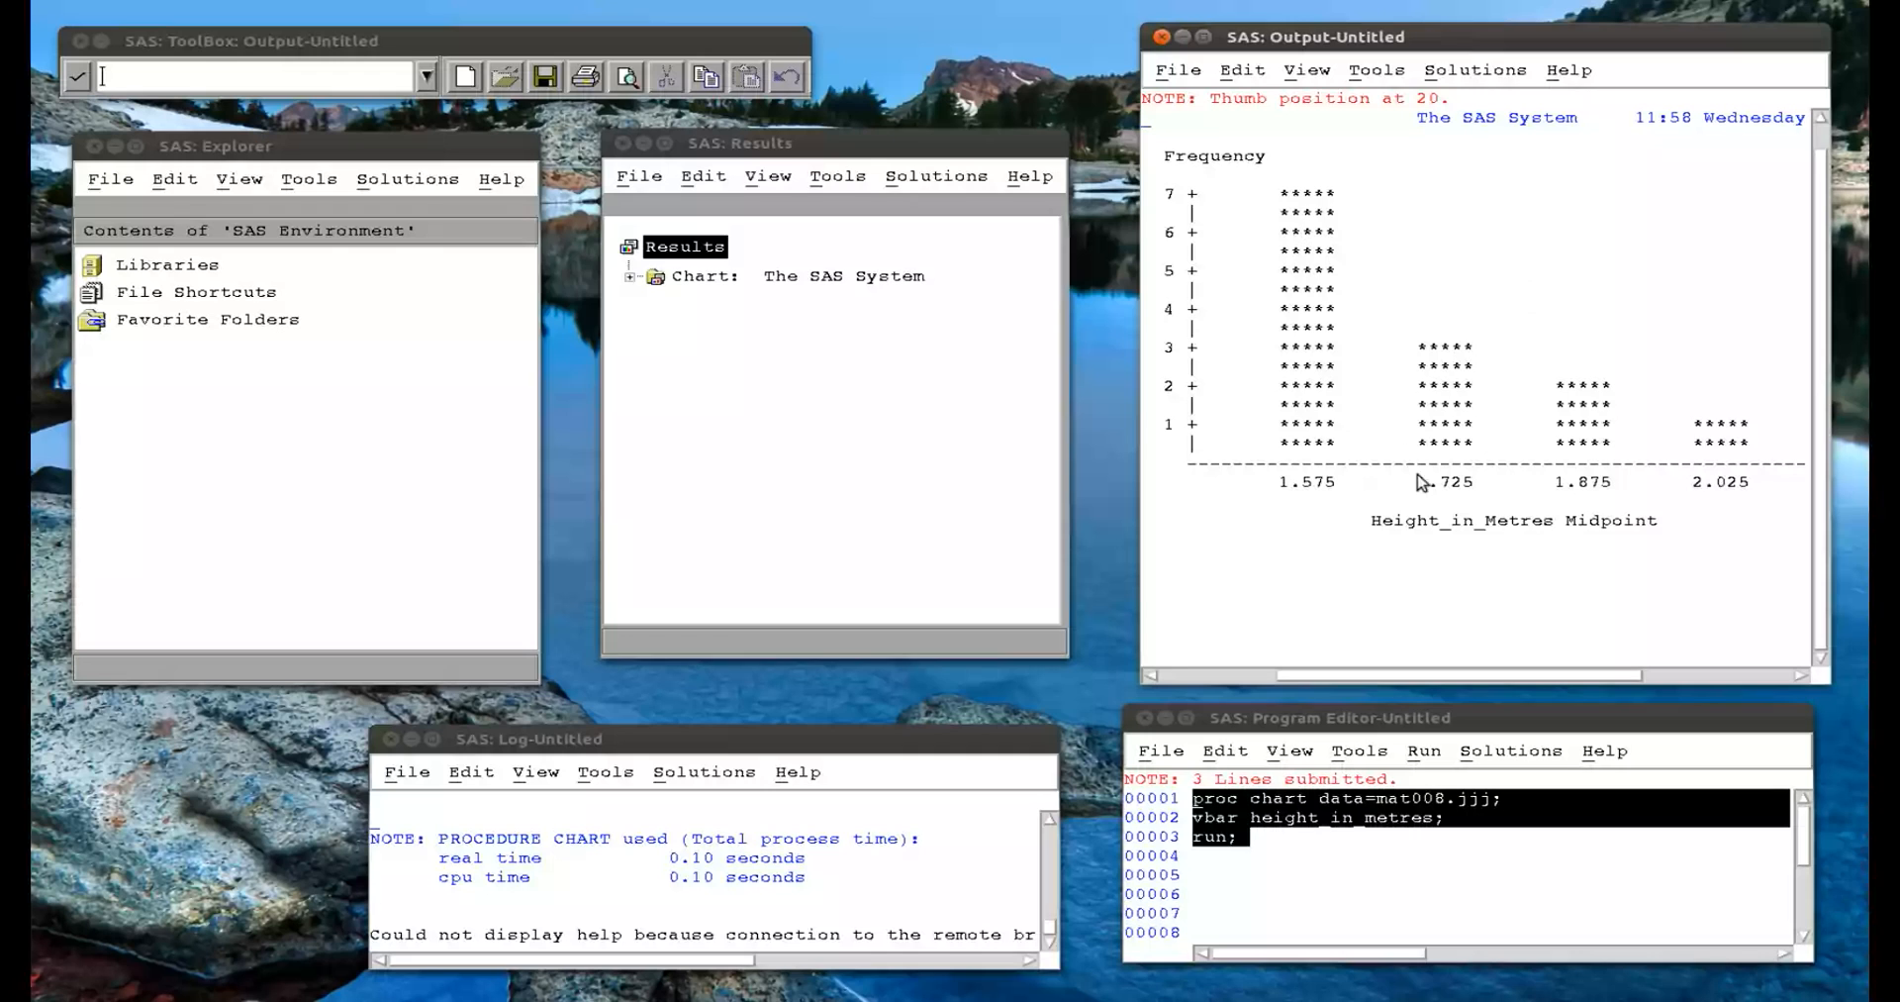
mouse_move(1671, 359)
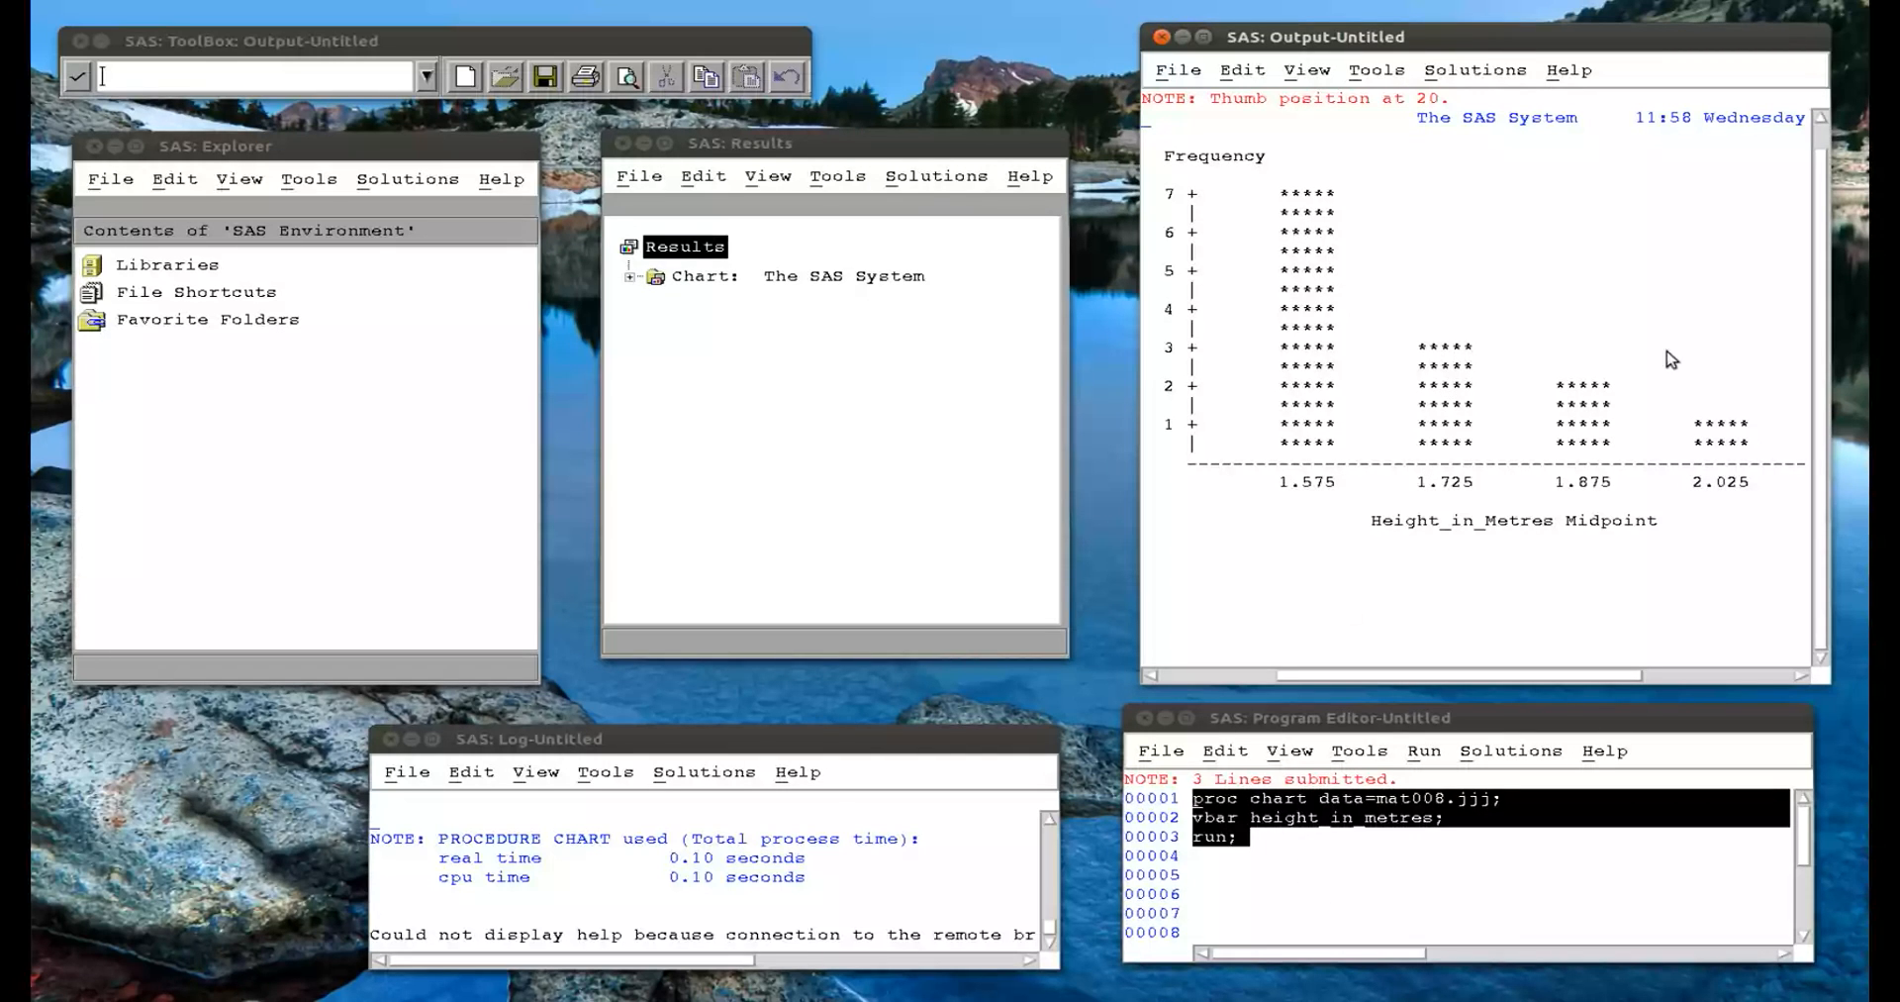
click(1308, 900)
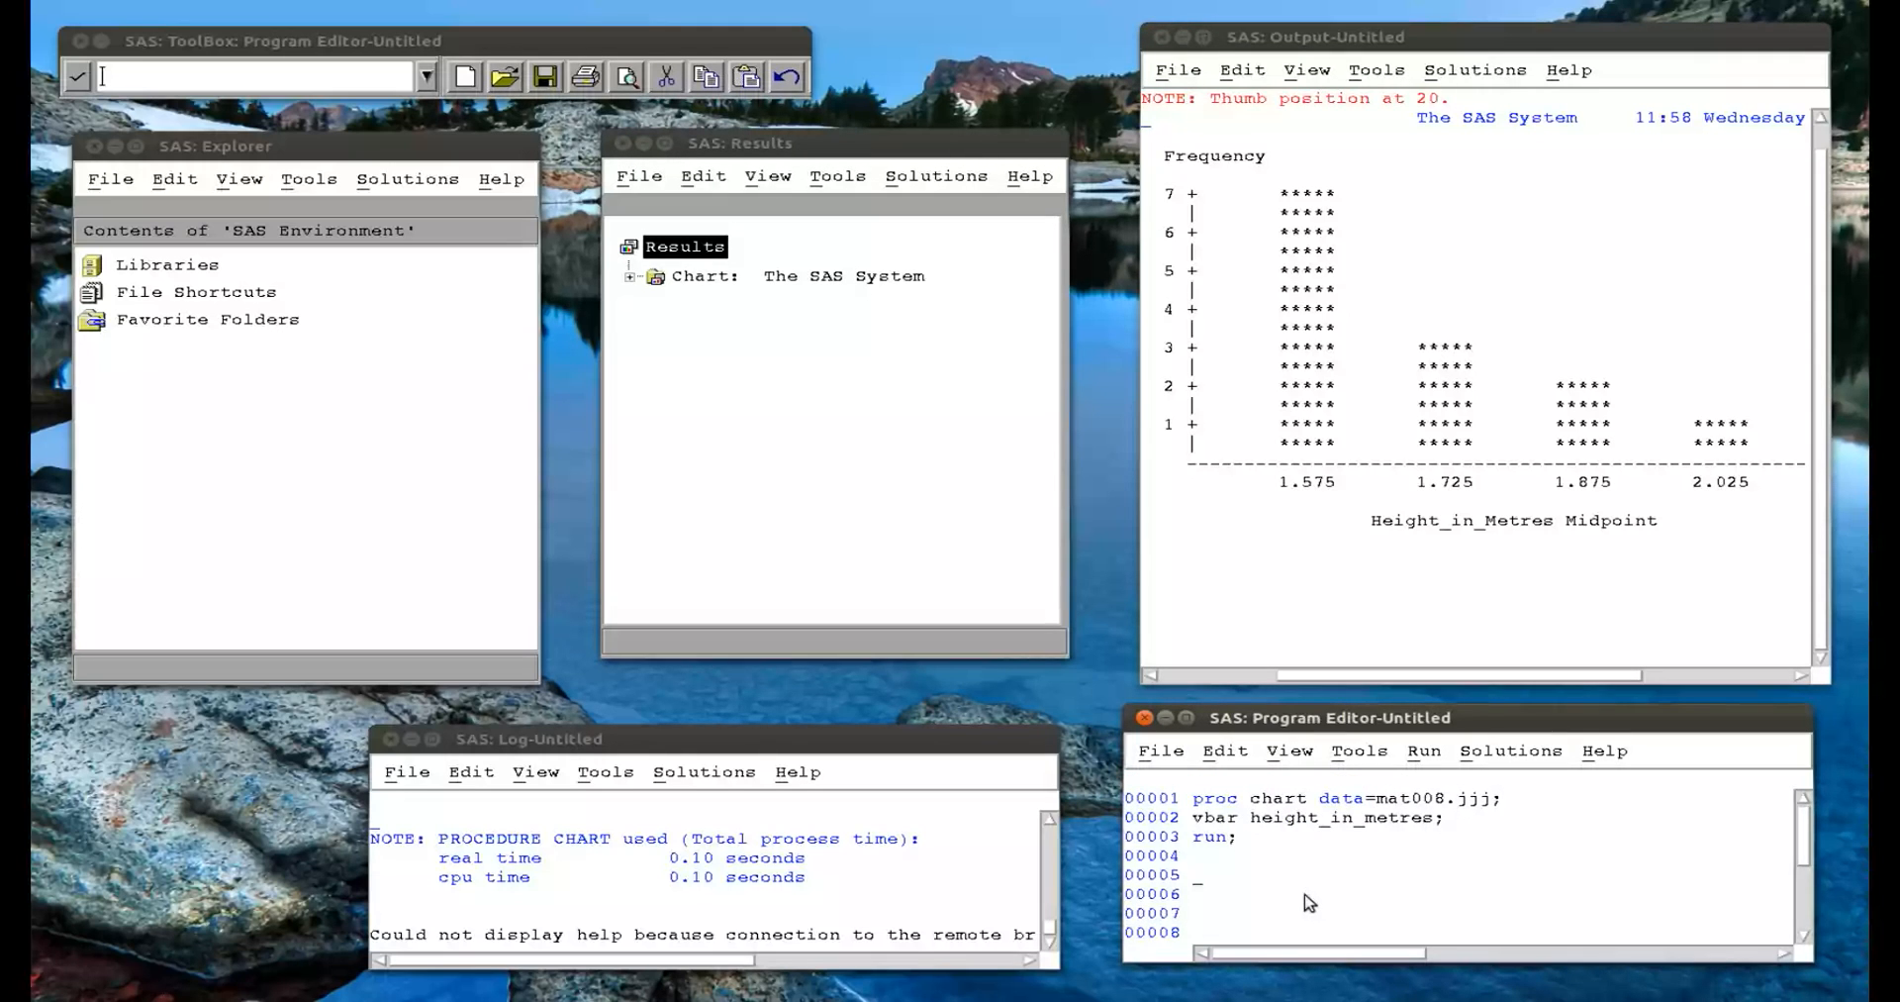
Enter the statement proc univariate data=mat008.jjj; in the Program Editor.
text(proc)
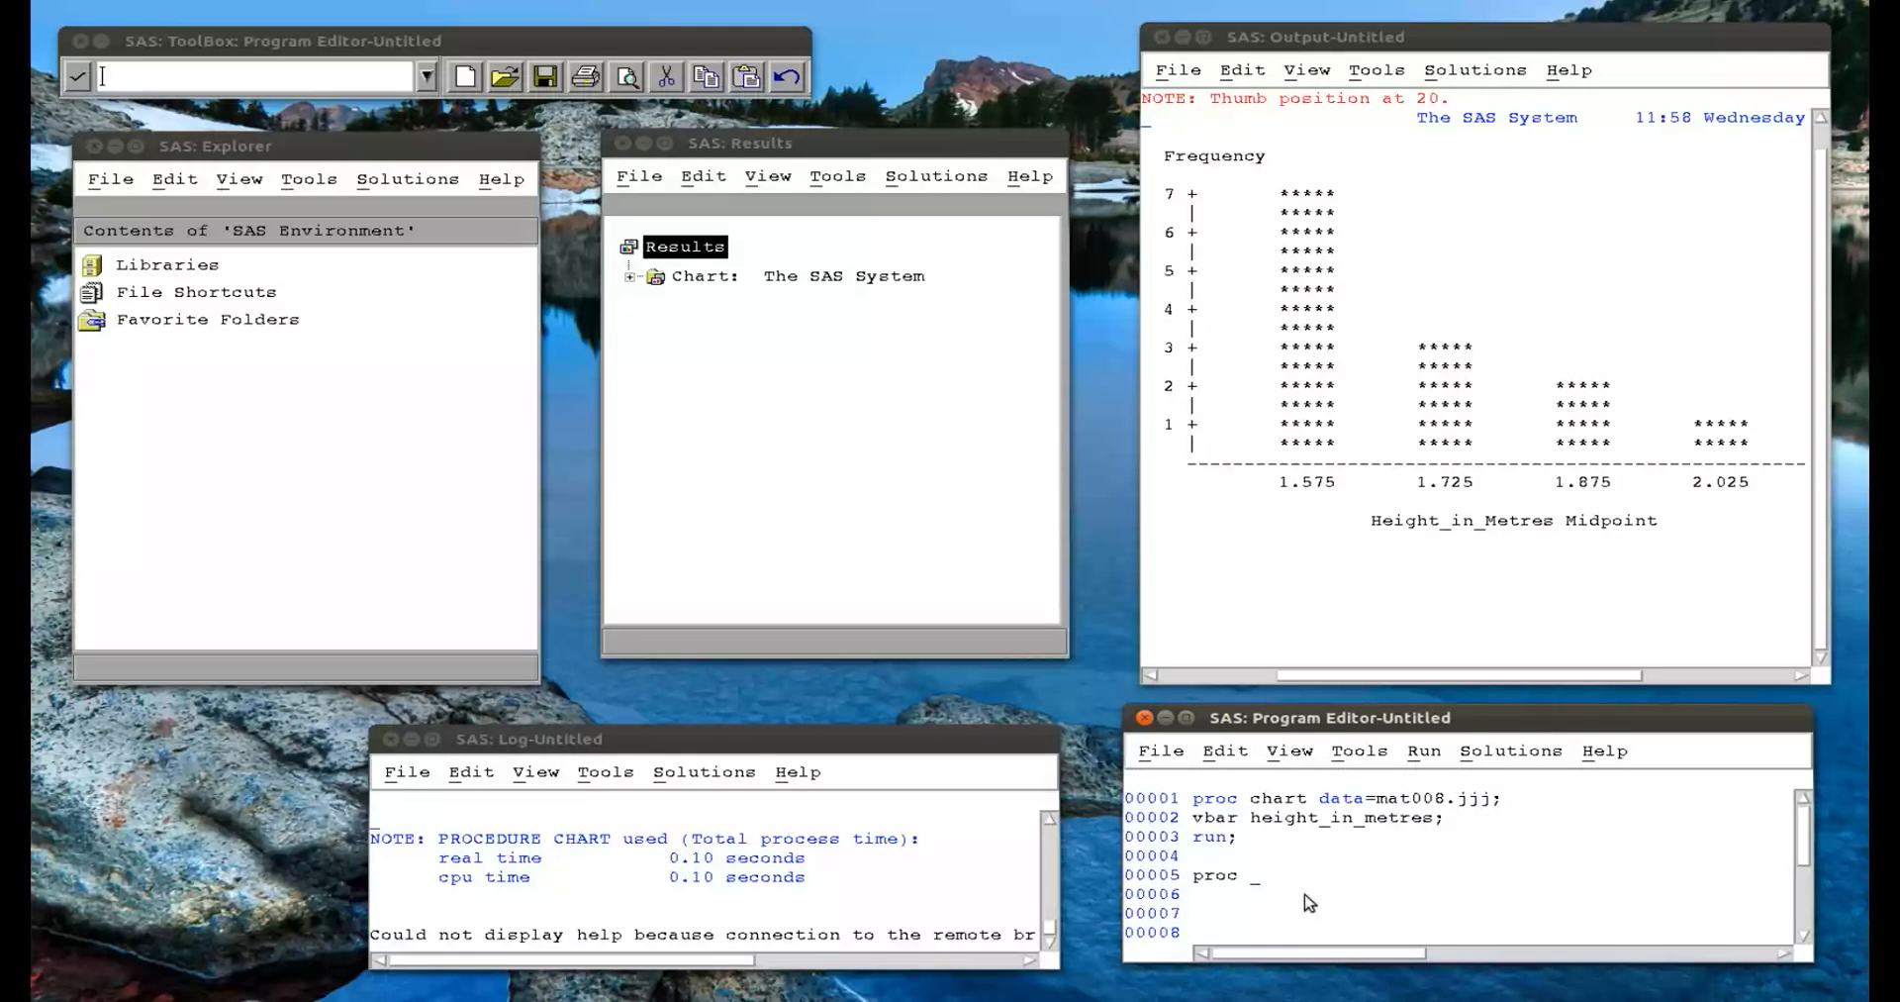
text(univ)
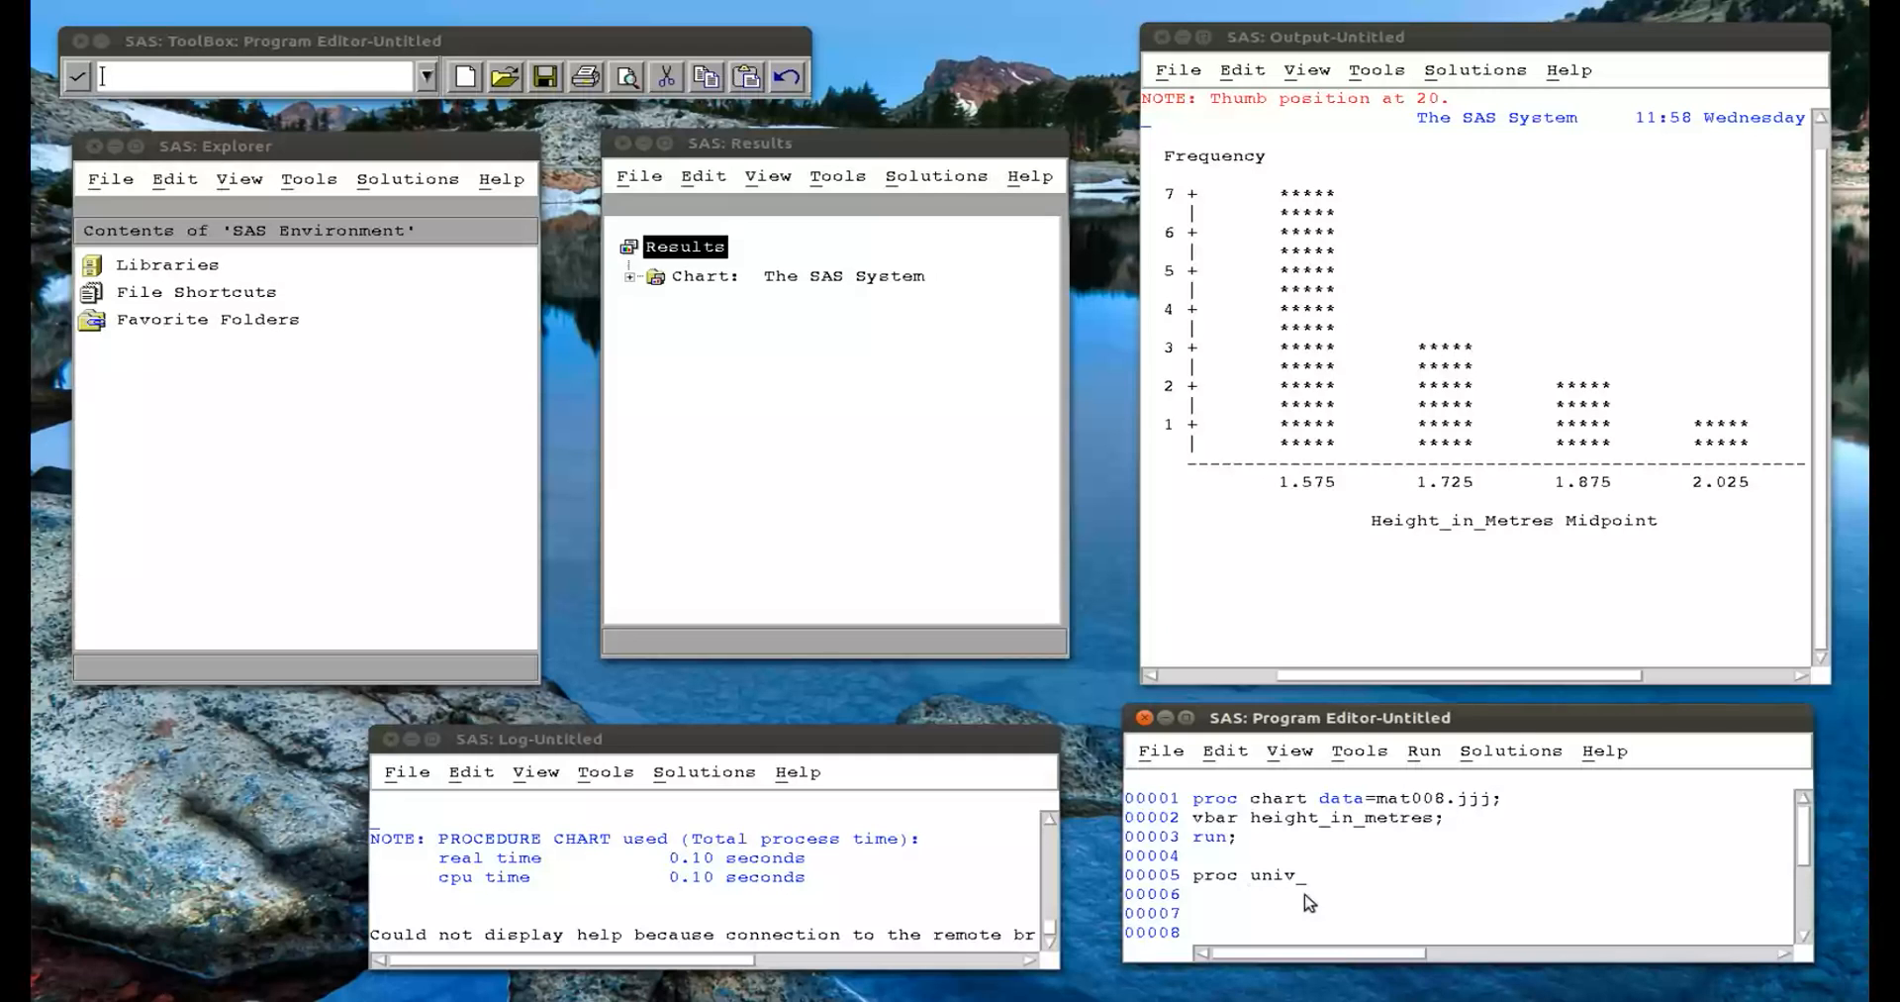
text(ariate)
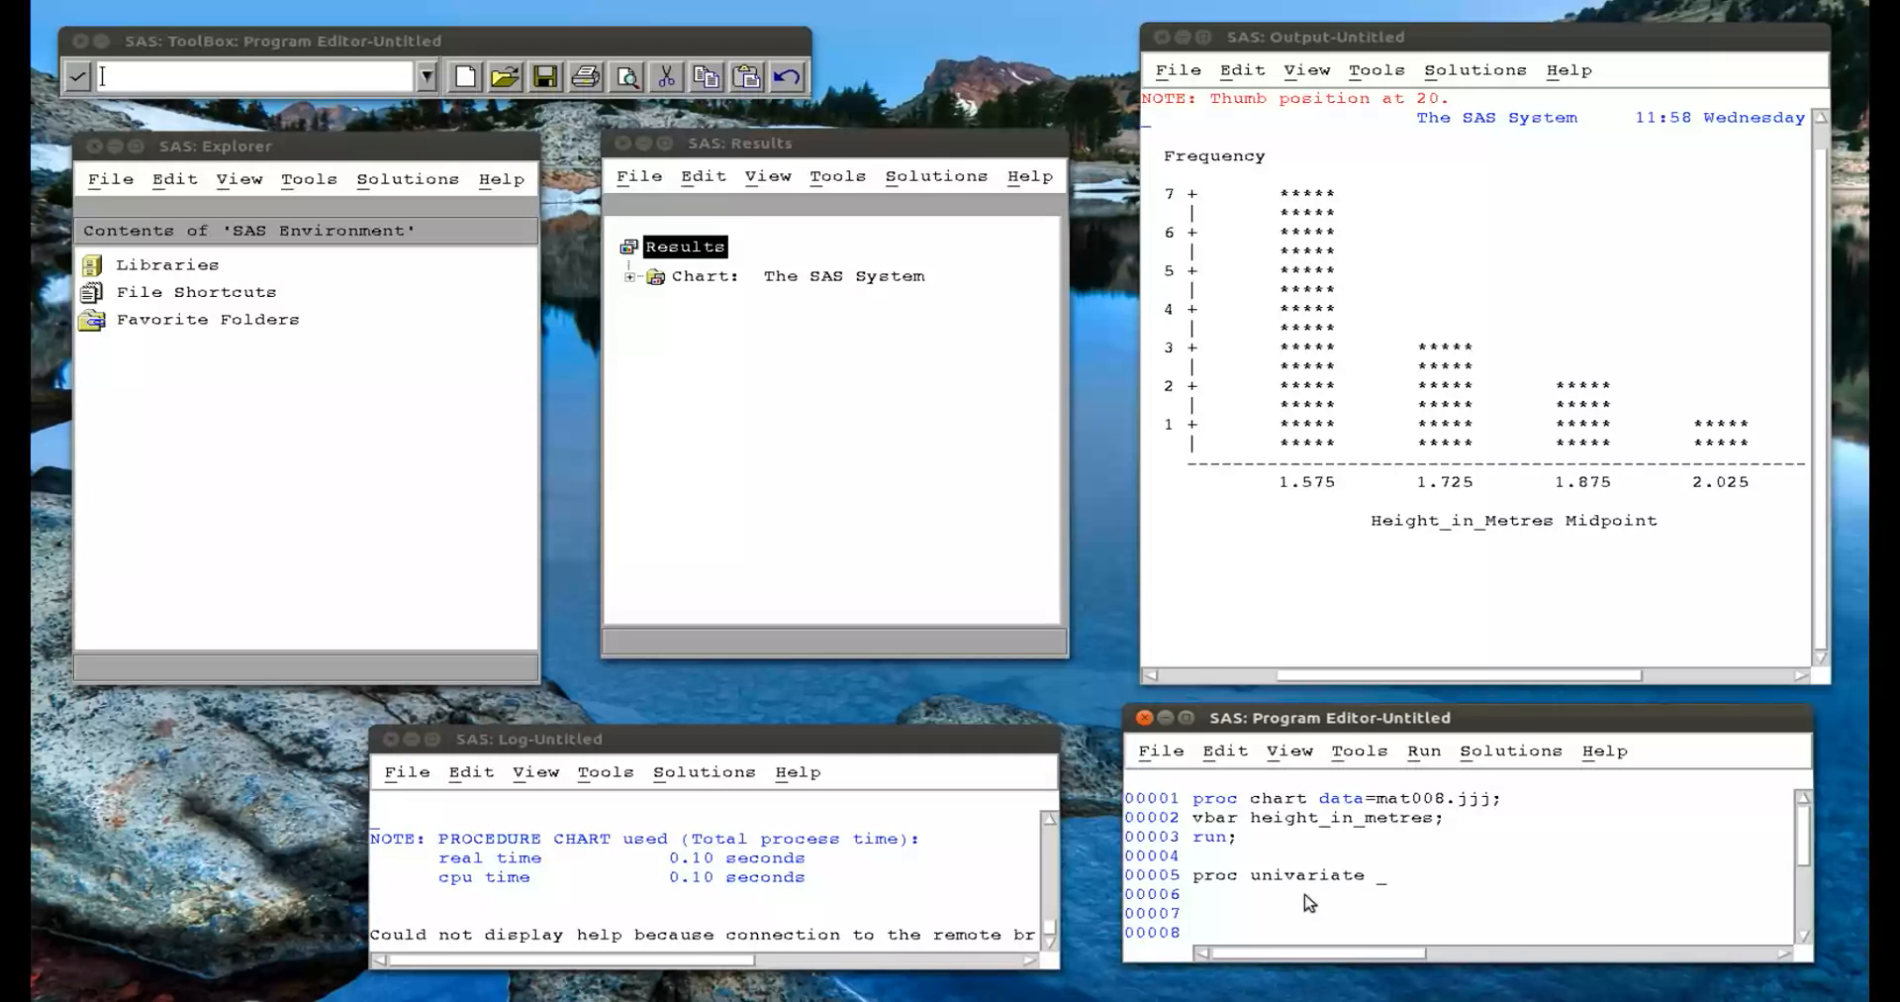
text(data)
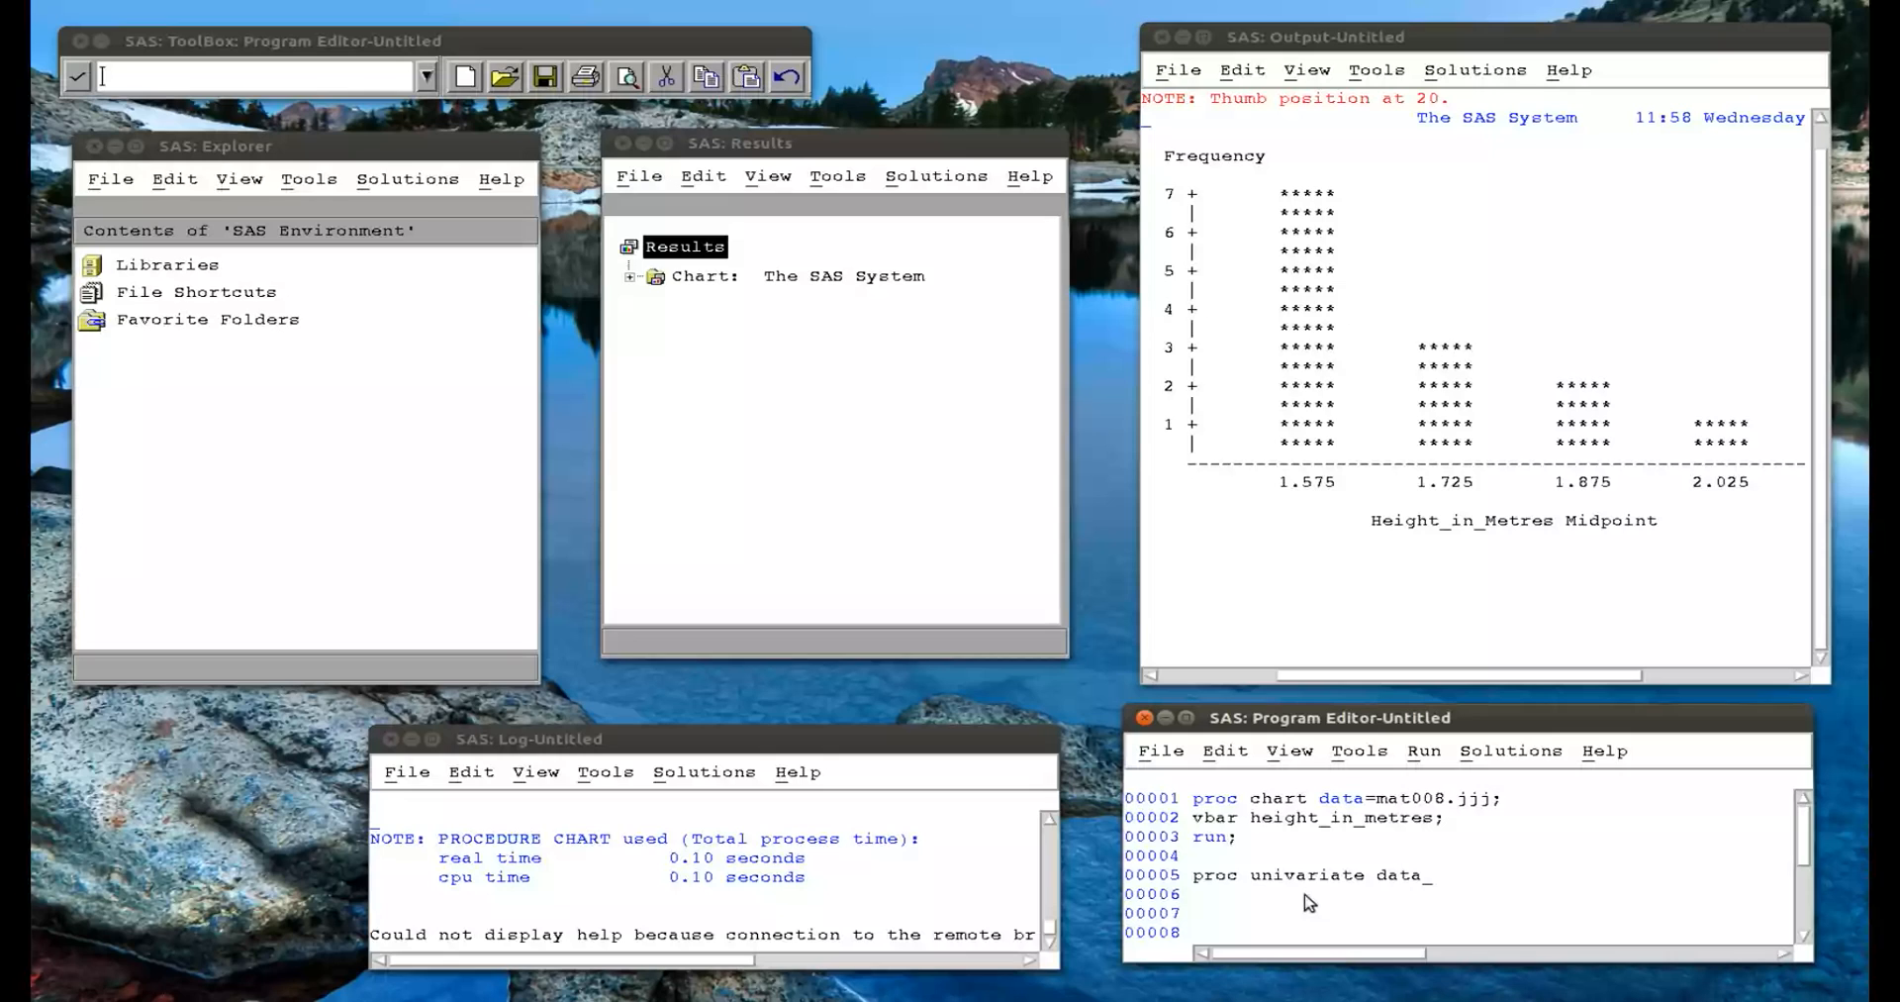
text(=mat)
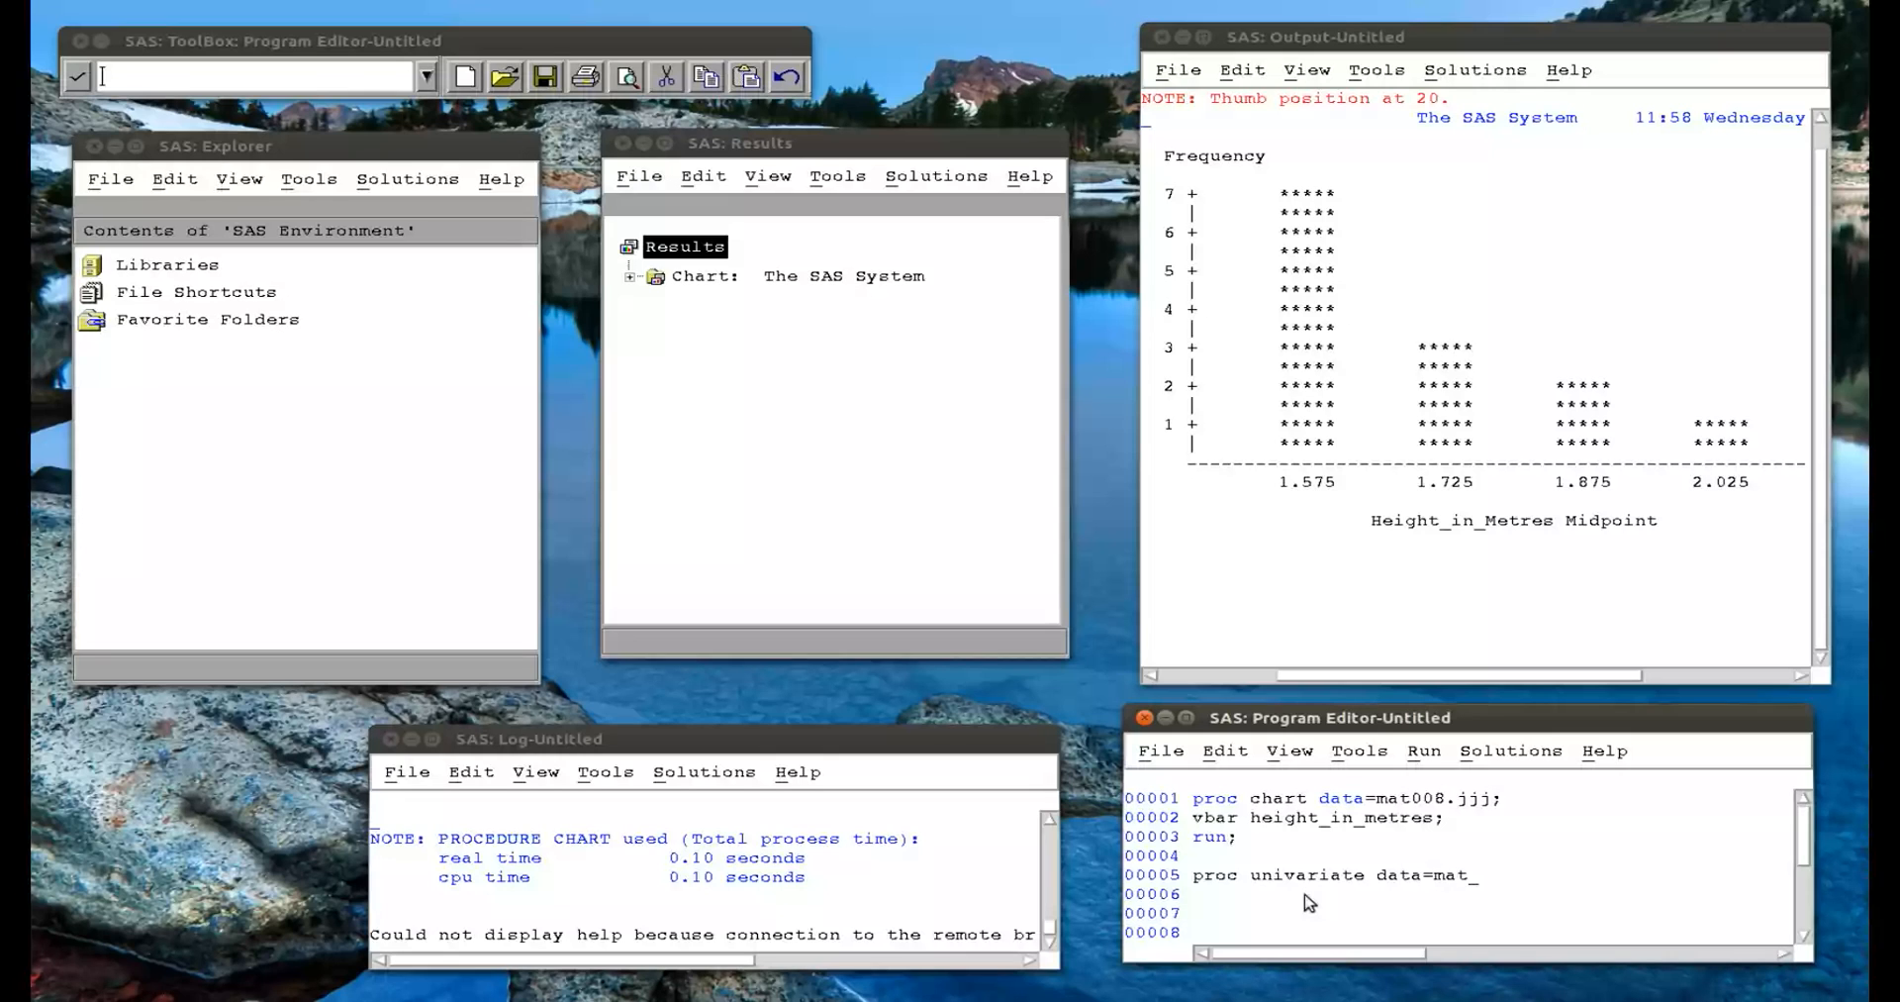
text(008.)
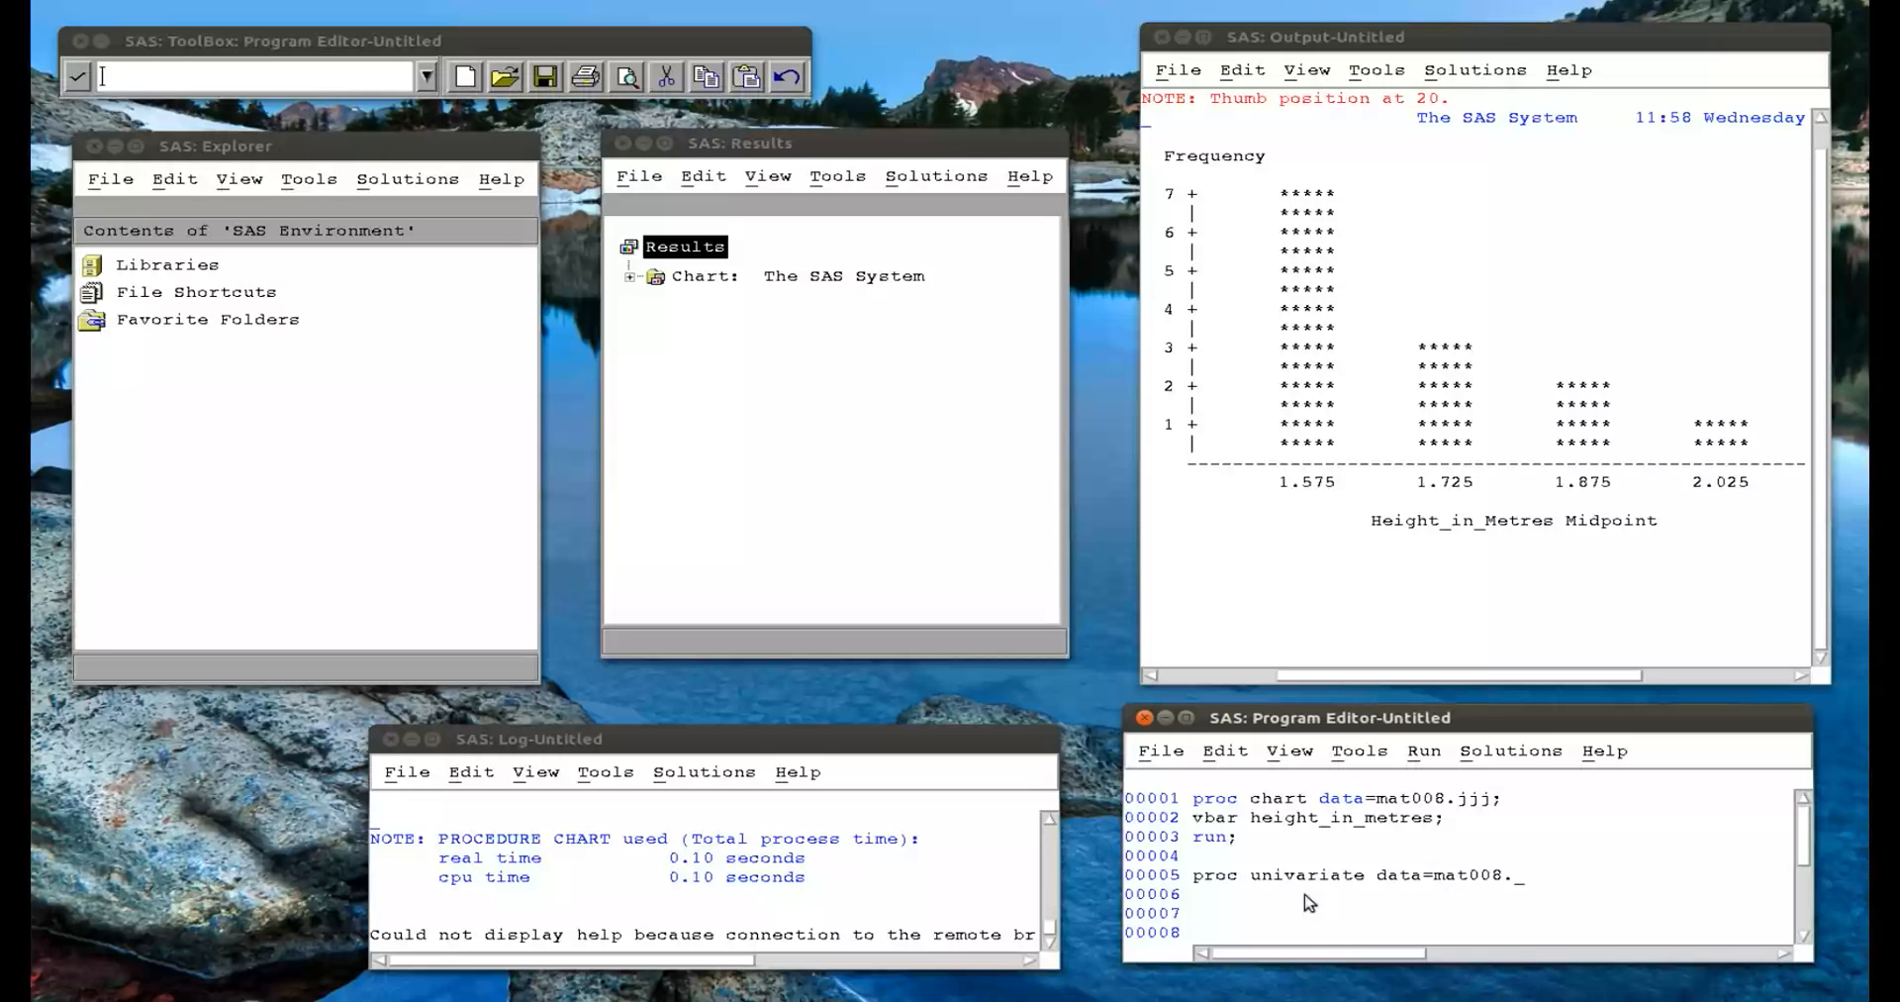
text(jjj;)
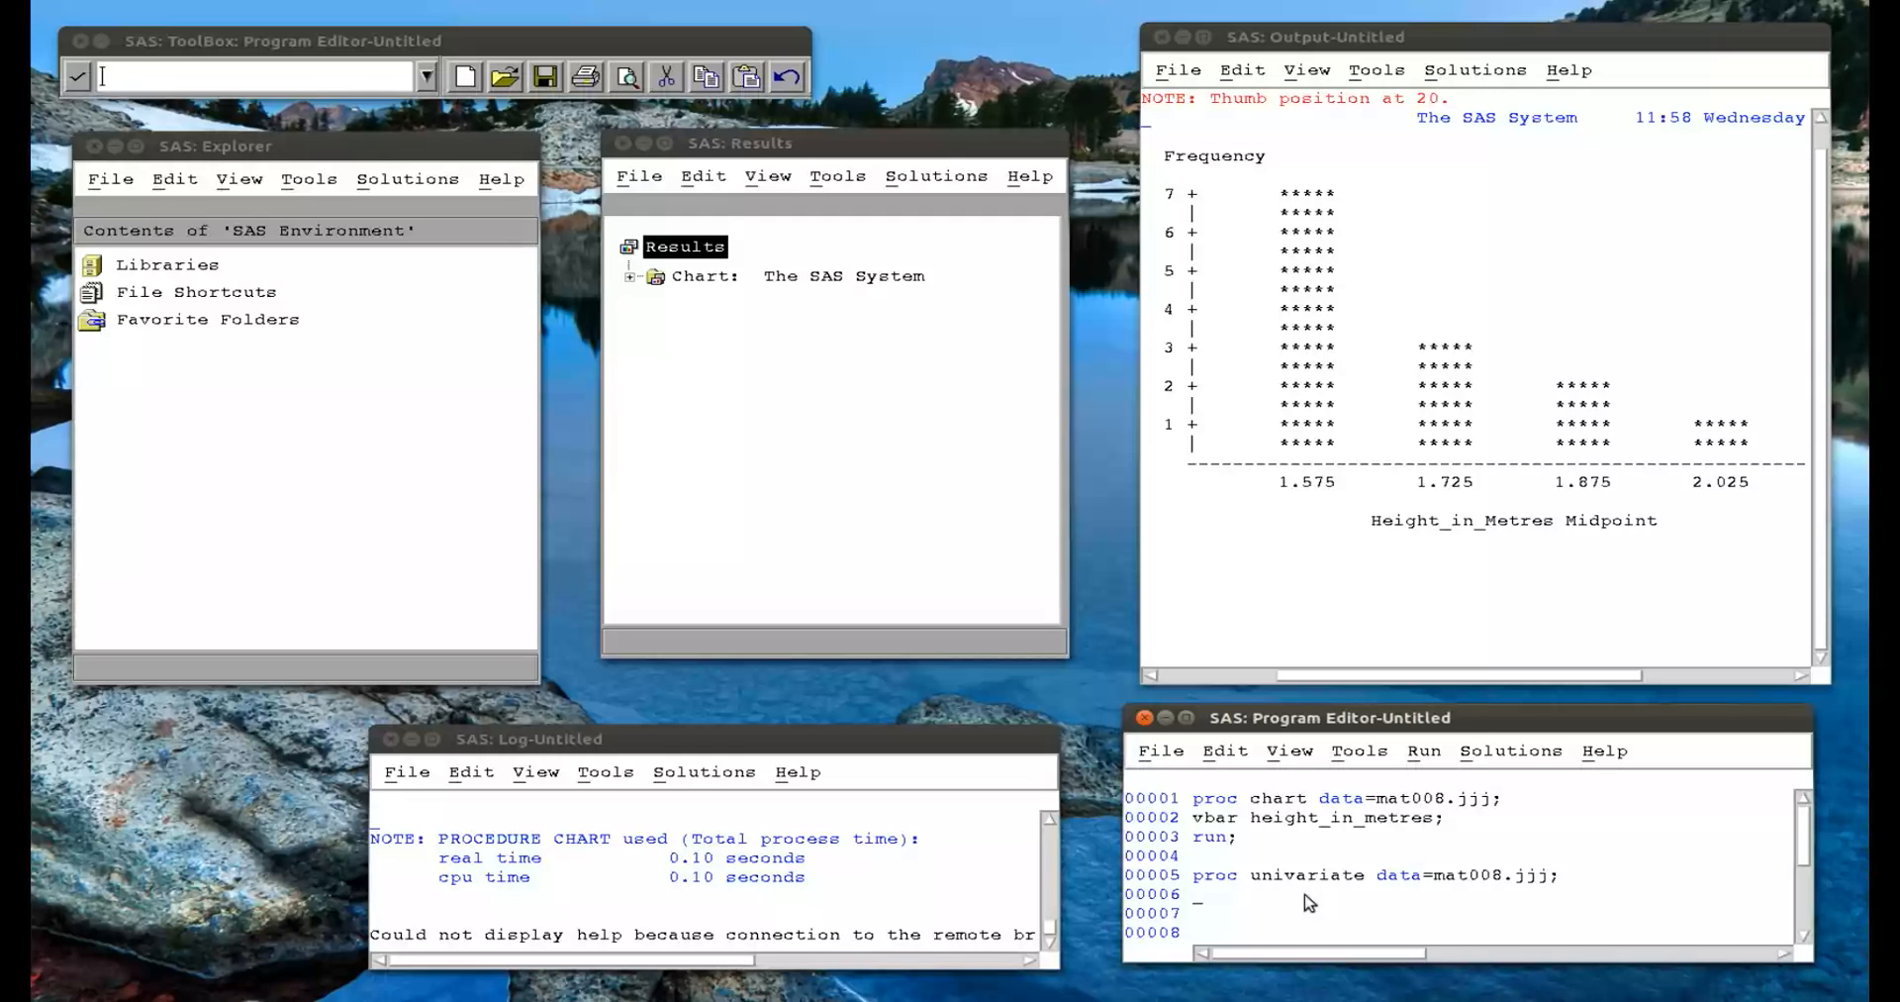
Add var height_in_metres; and the histogram statement to the univariate step.
text(var)
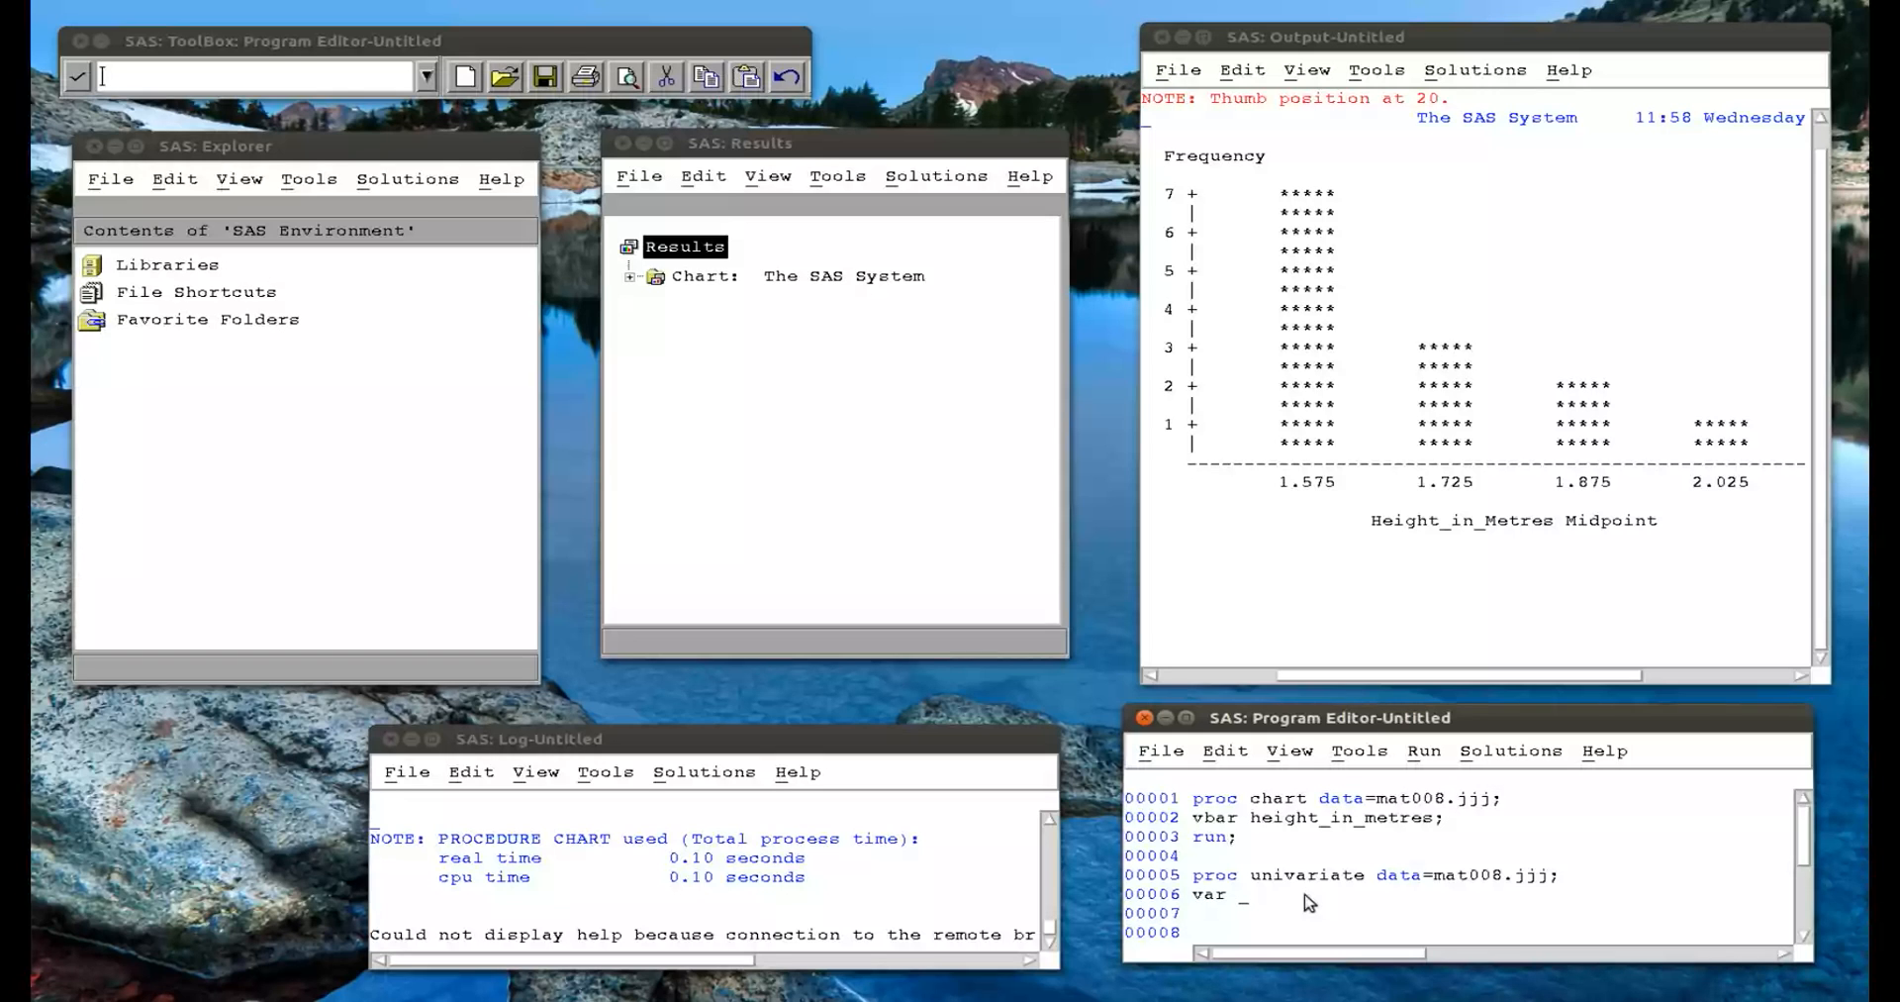
text(height_in_)
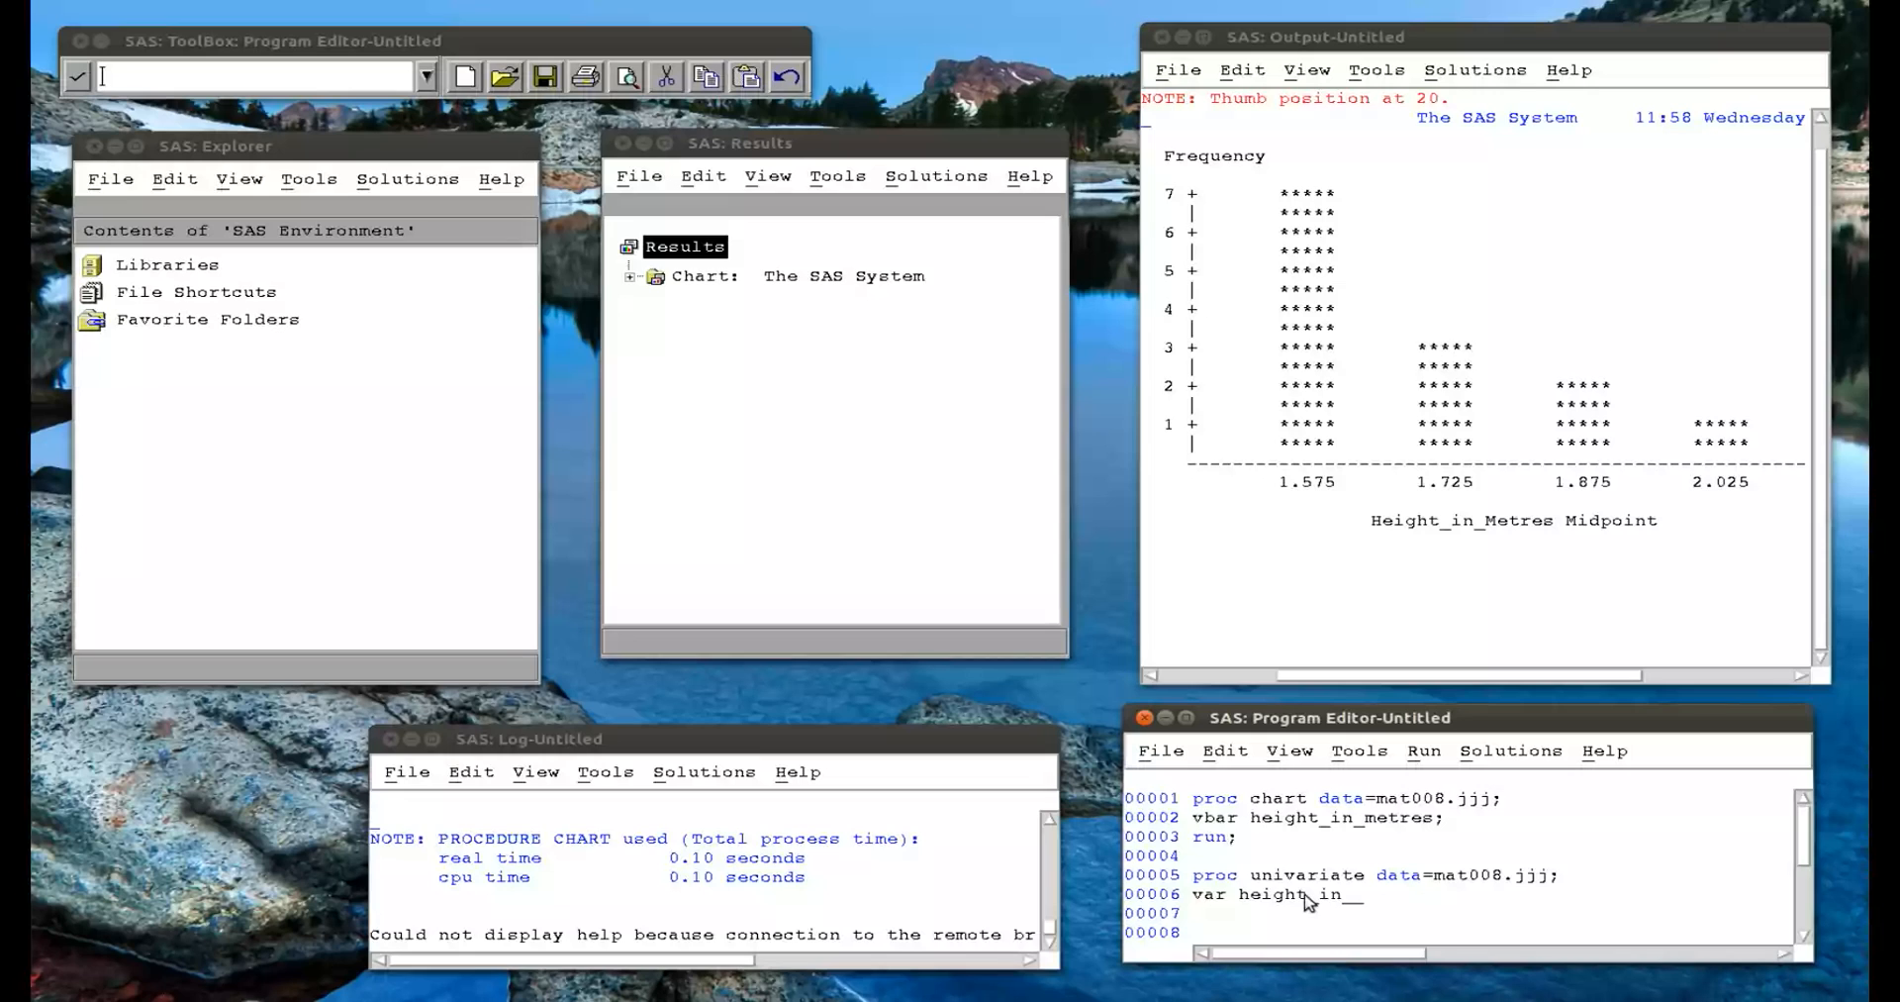
text(metres;)
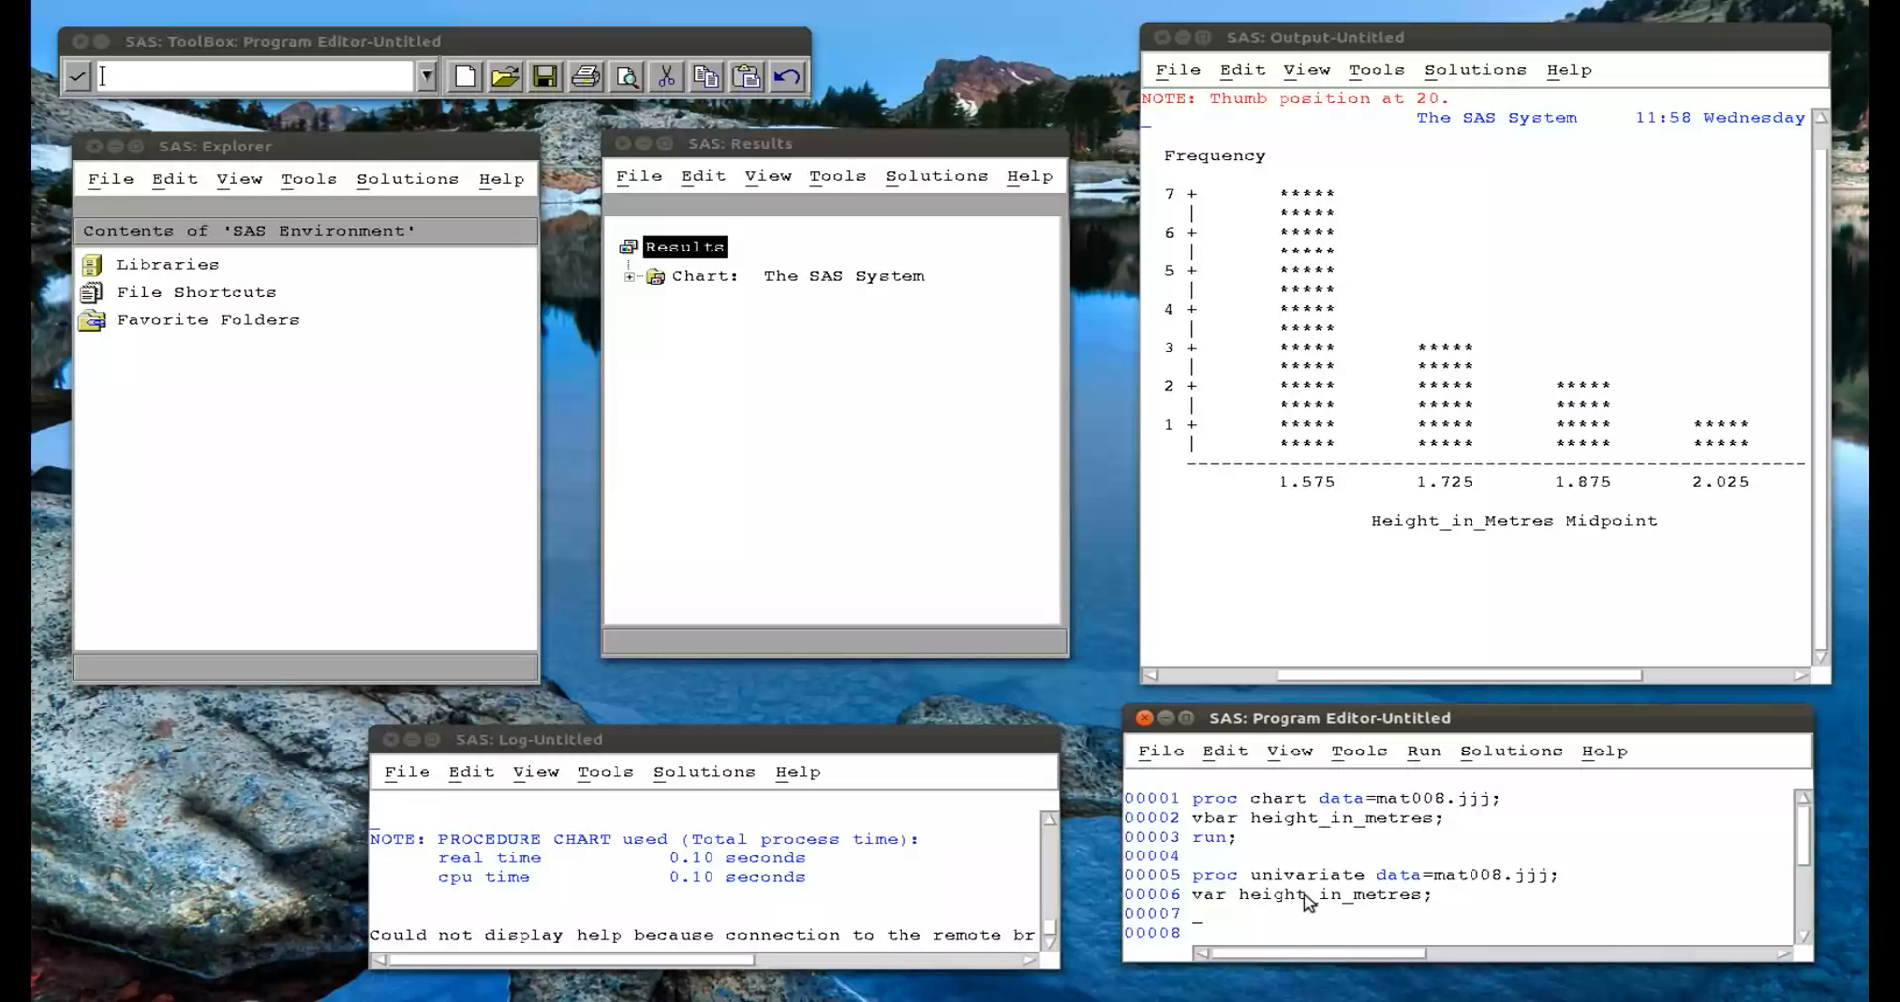
text(histogram;)
click(1493, 930)
text(run)
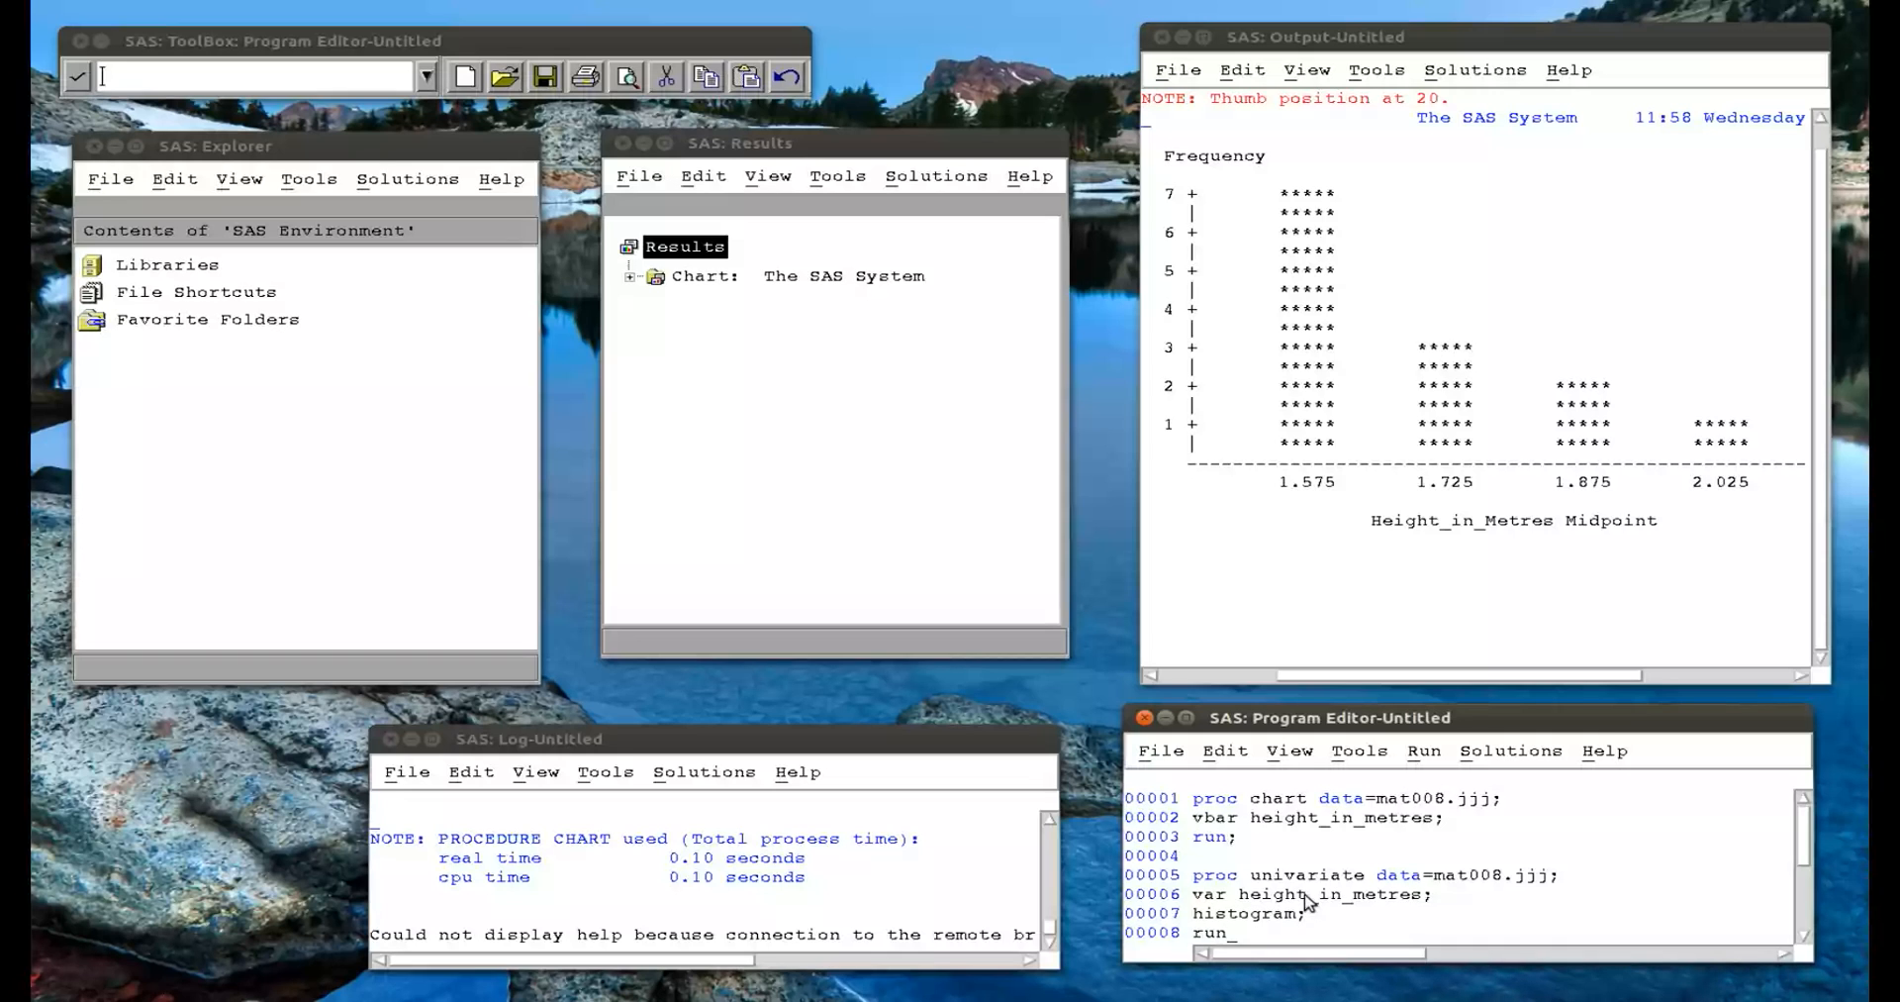
mouse_move(1239, 944)
text(;)
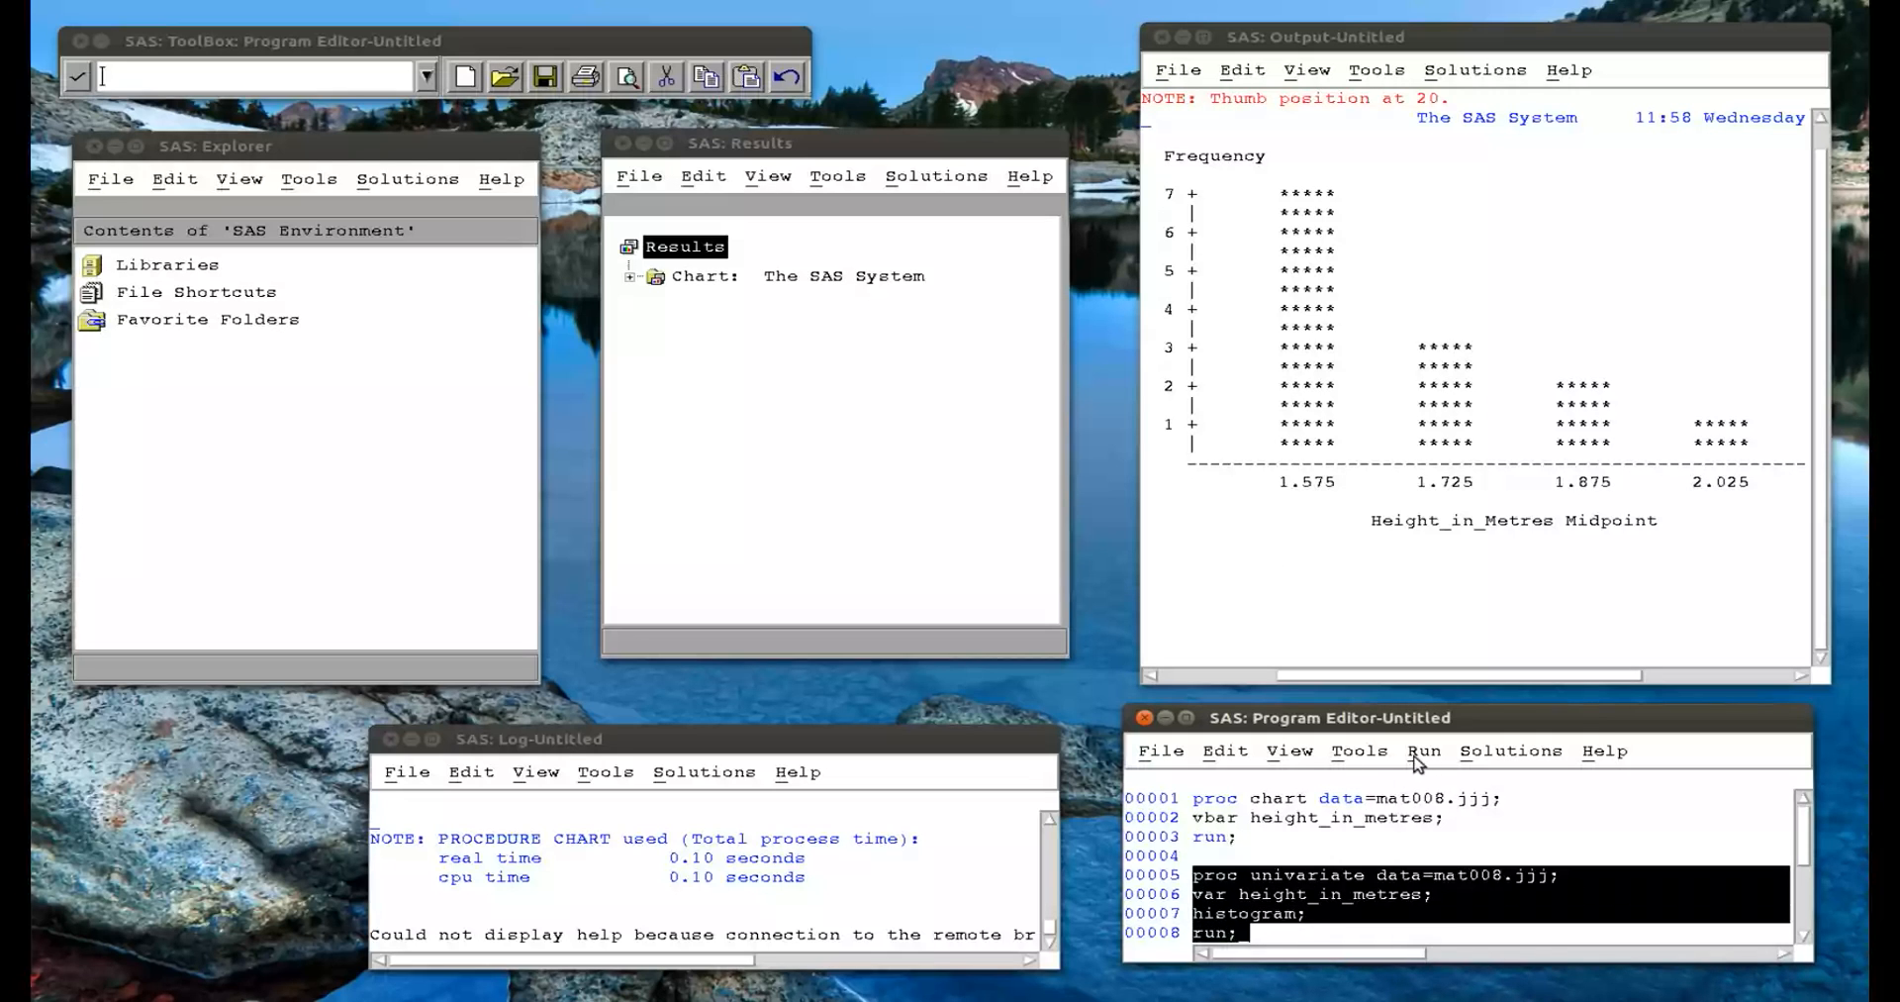
Submit the univariate step and dismiss the remote help browser error.
click(1423, 750)
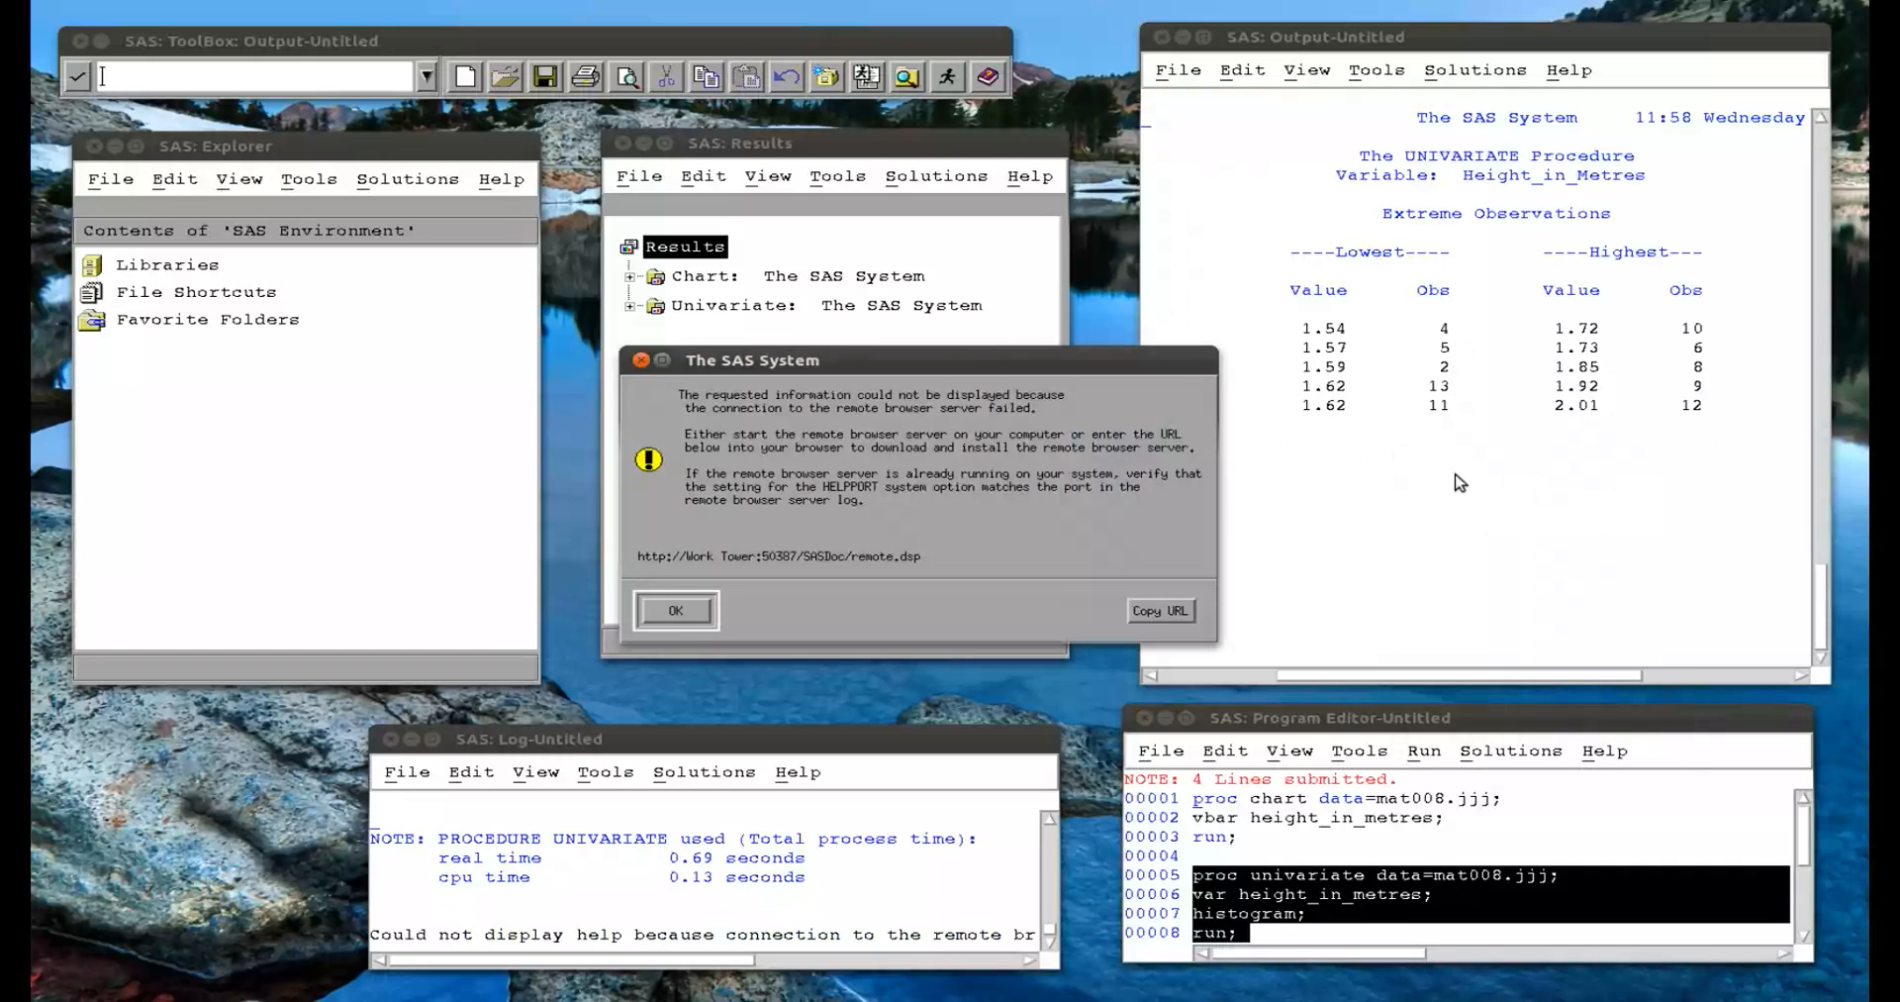
click(675, 610)
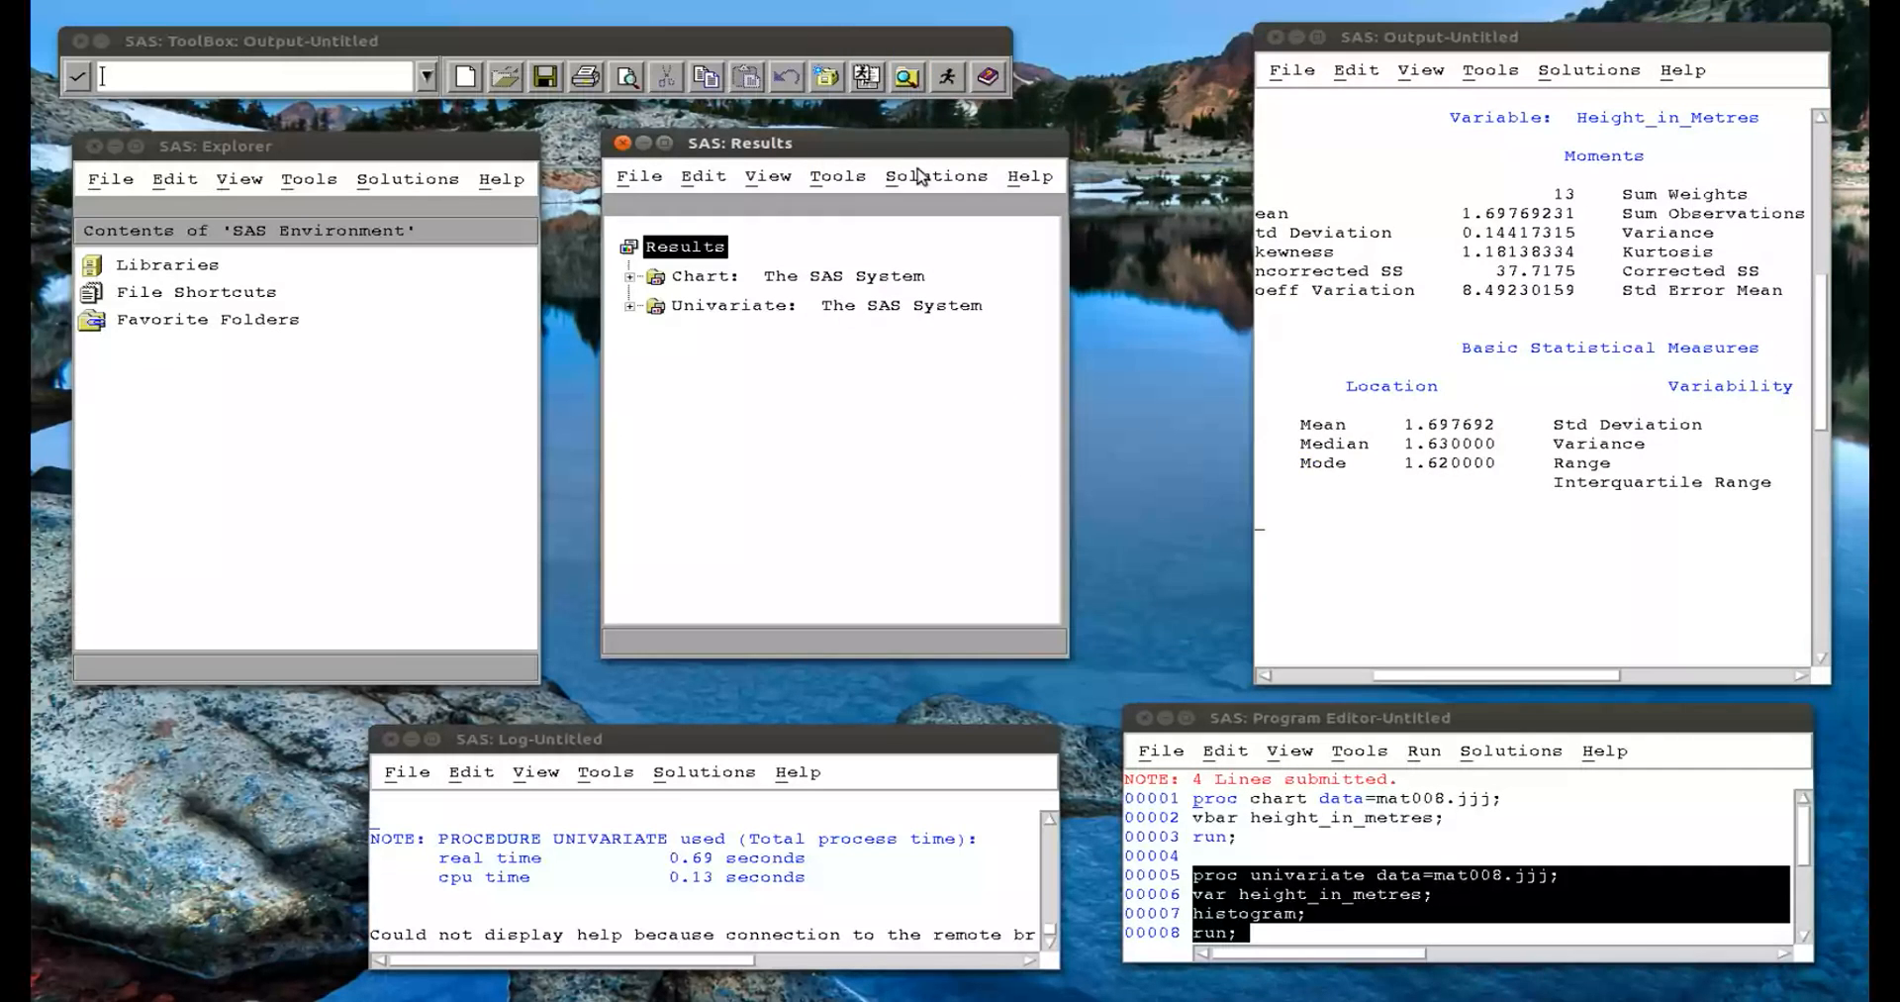
mouse_move(640, 311)
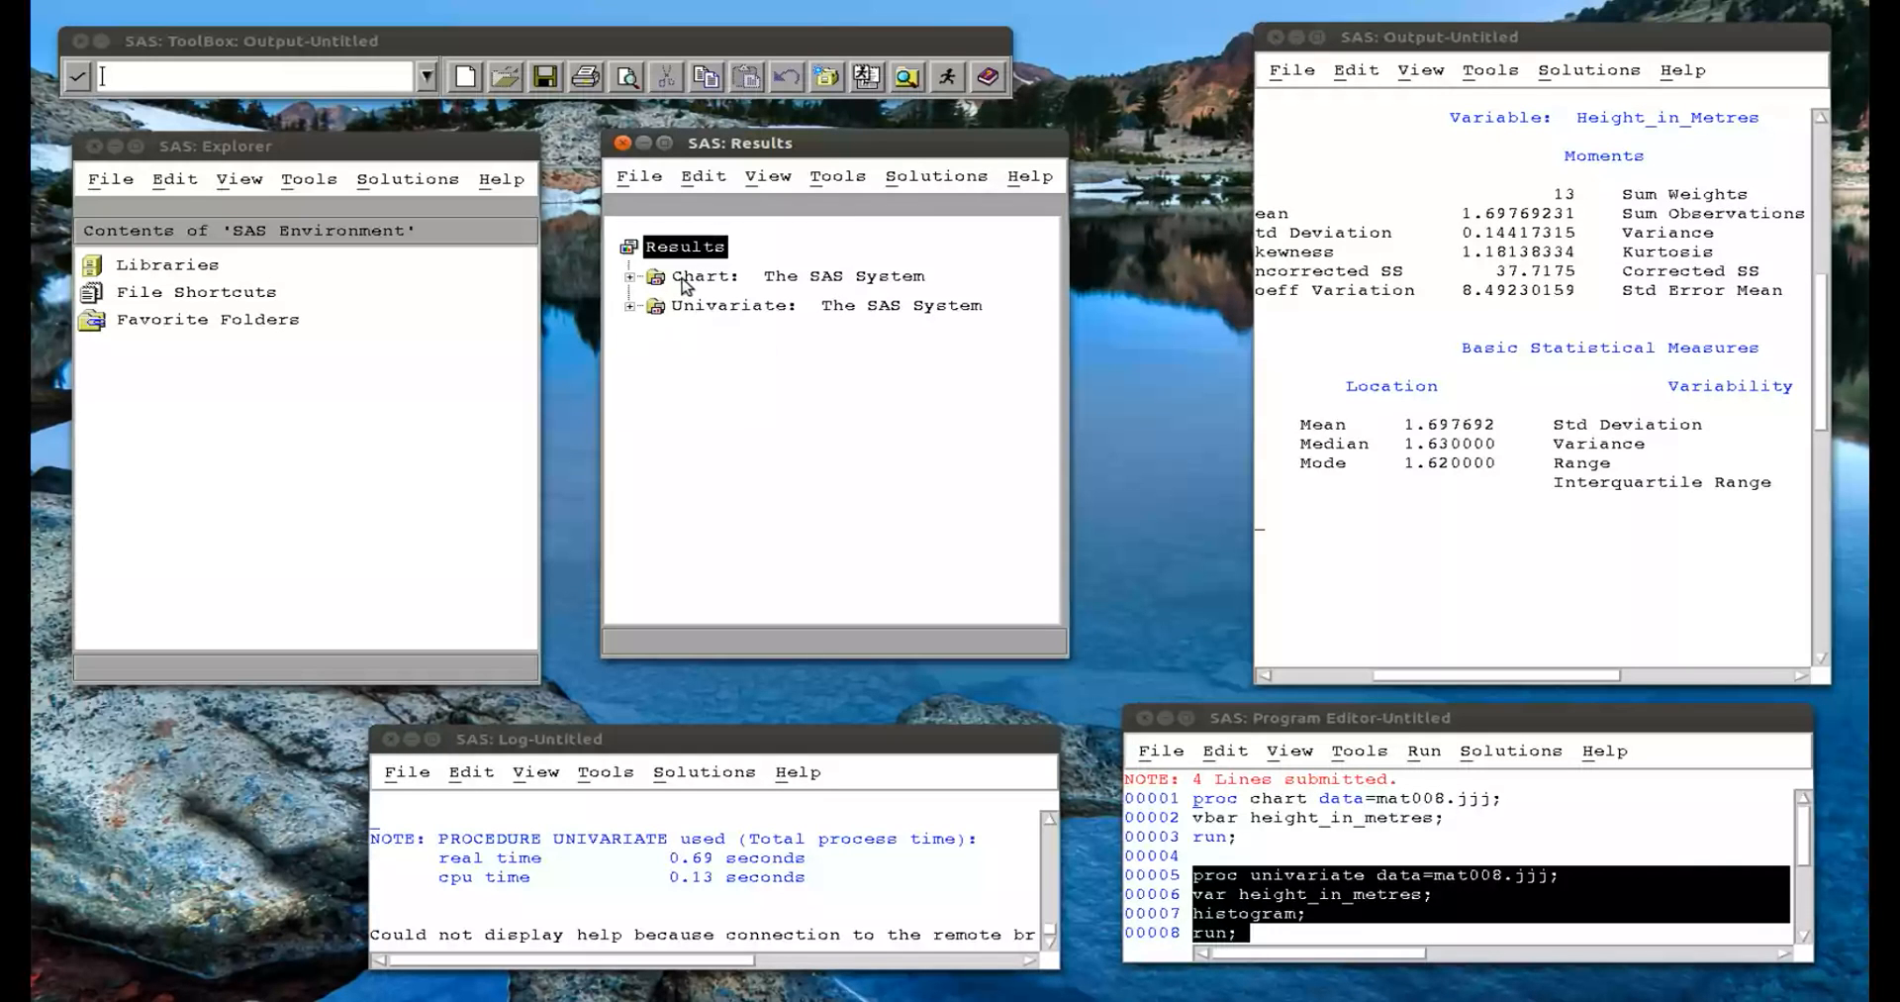
mouse_move(620, 319)
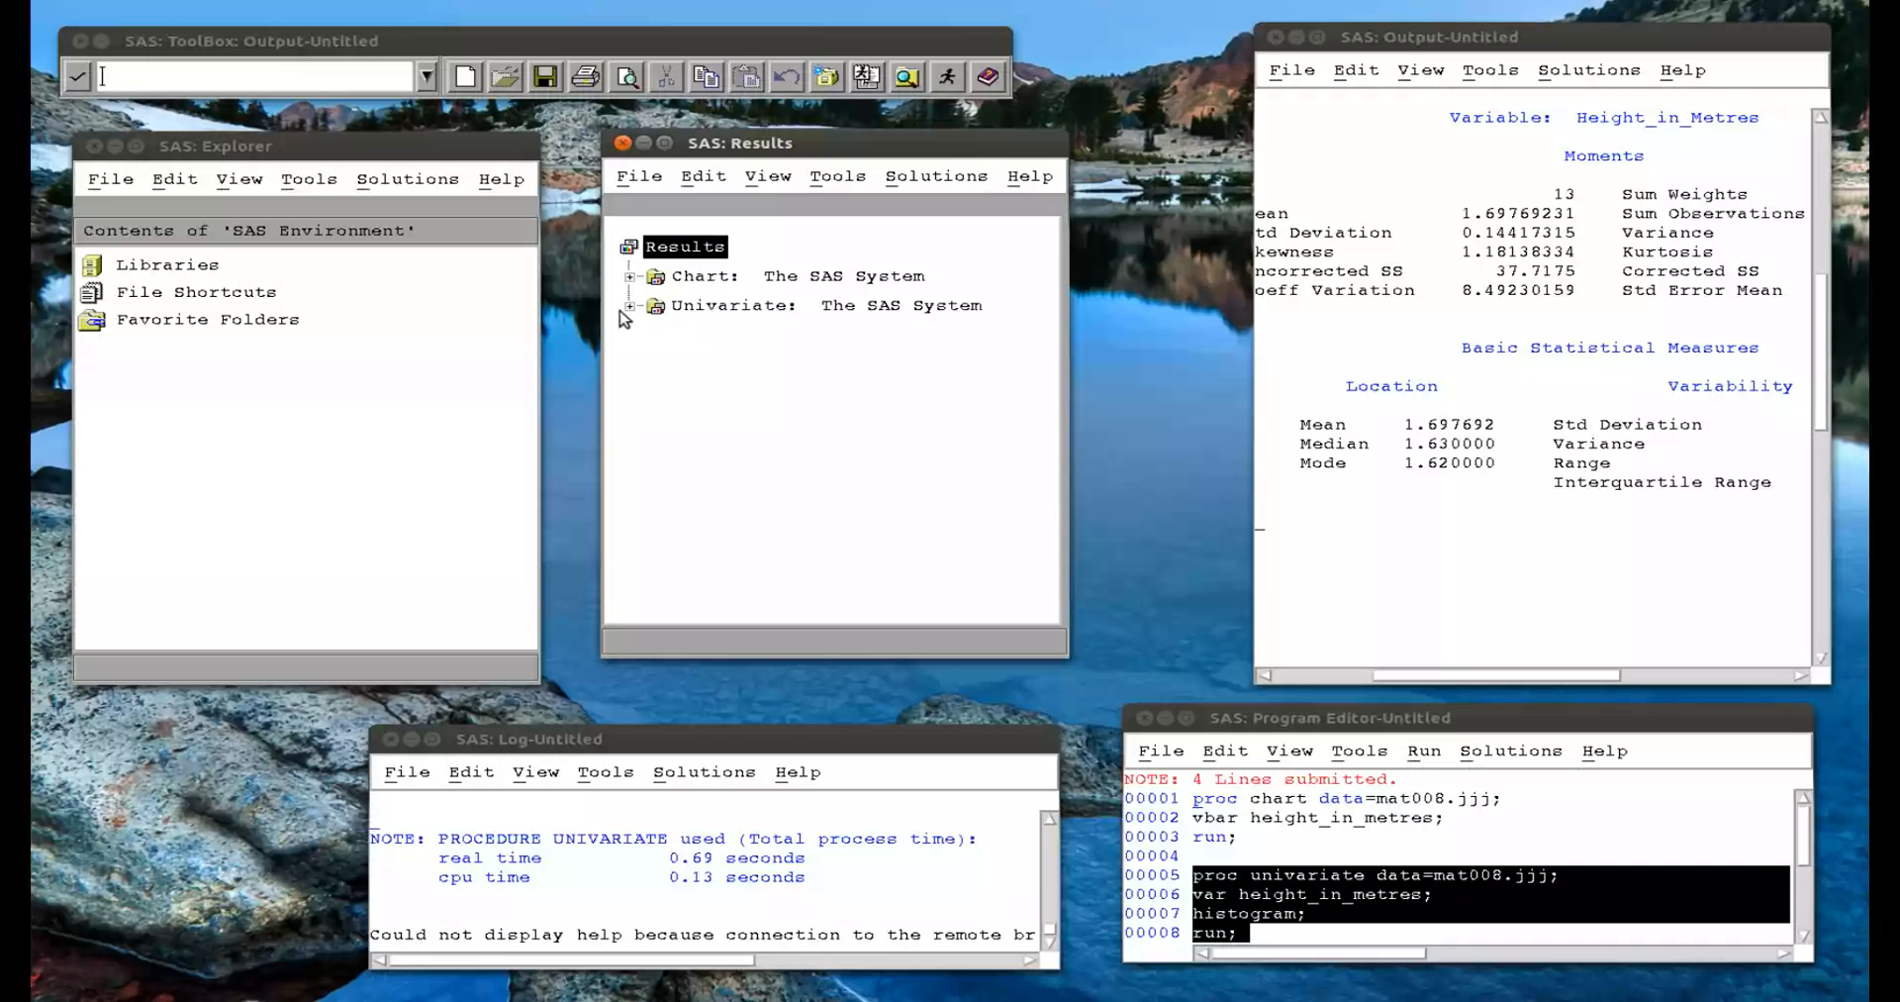
Expand Results down through Univariate > Height_in_Metres > Histogram 1 panels.
click(629, 305)
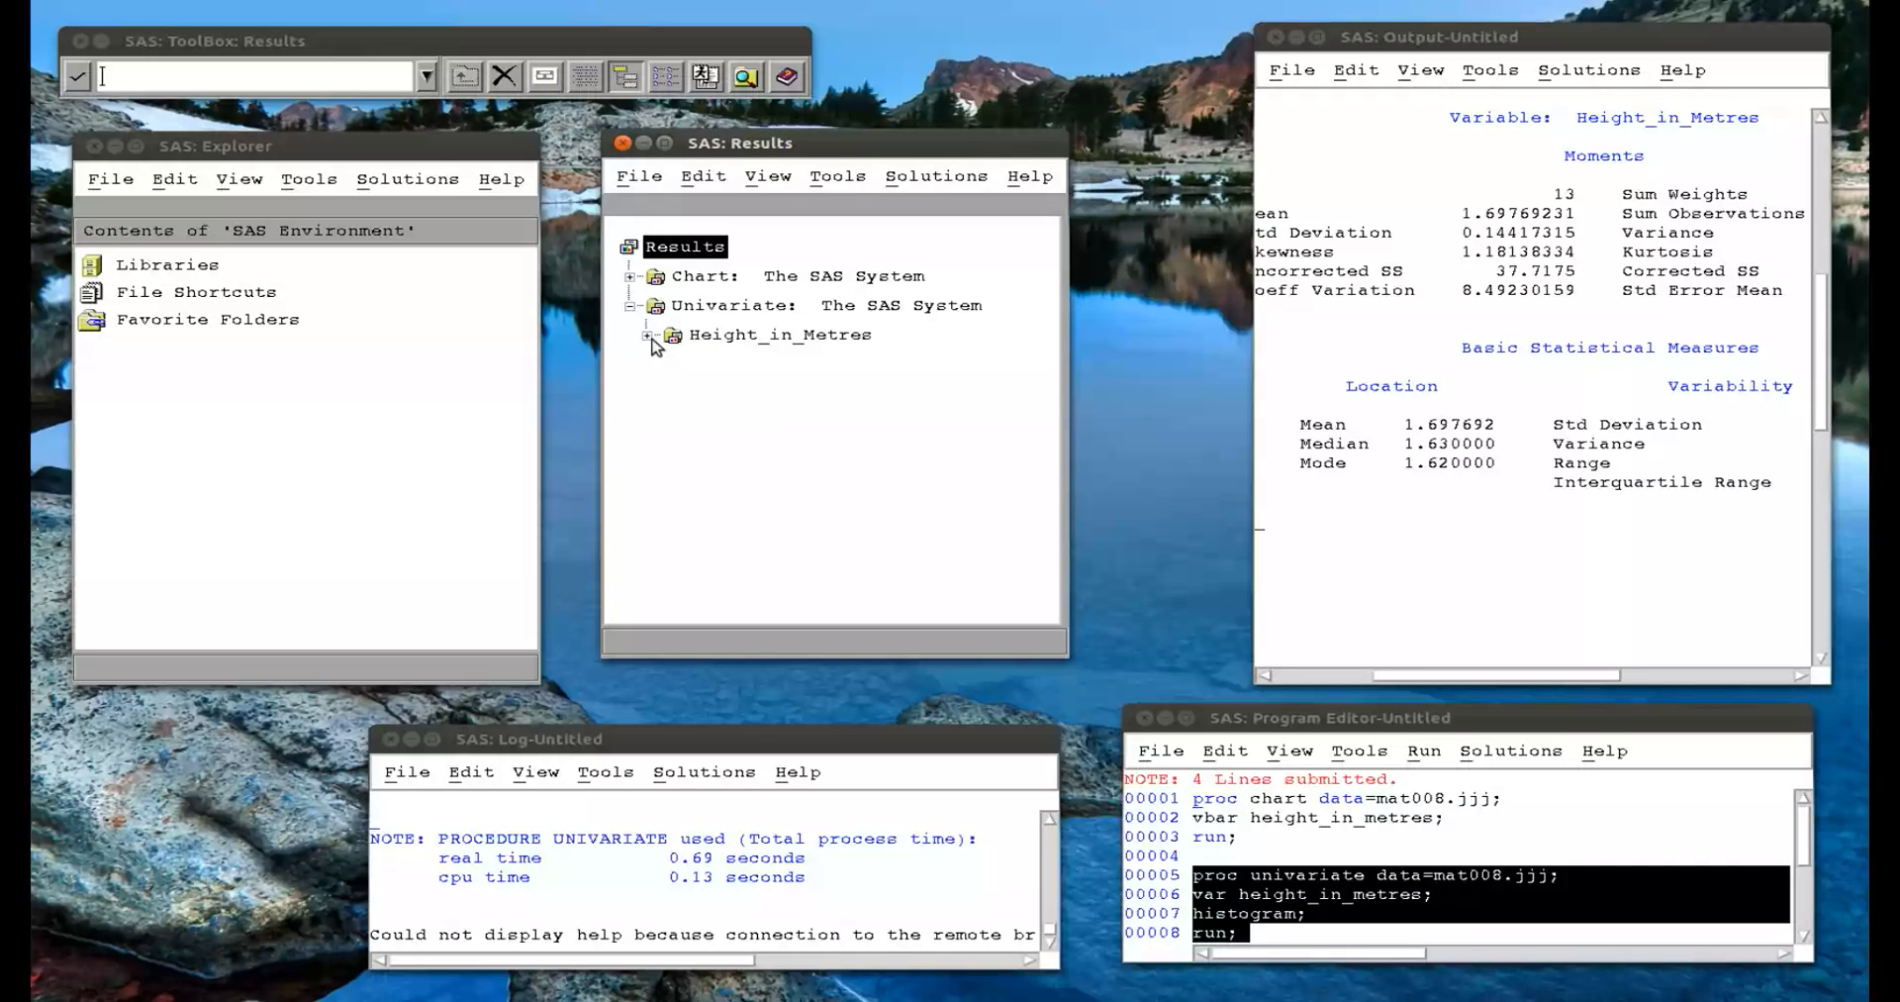
click(650, 335)
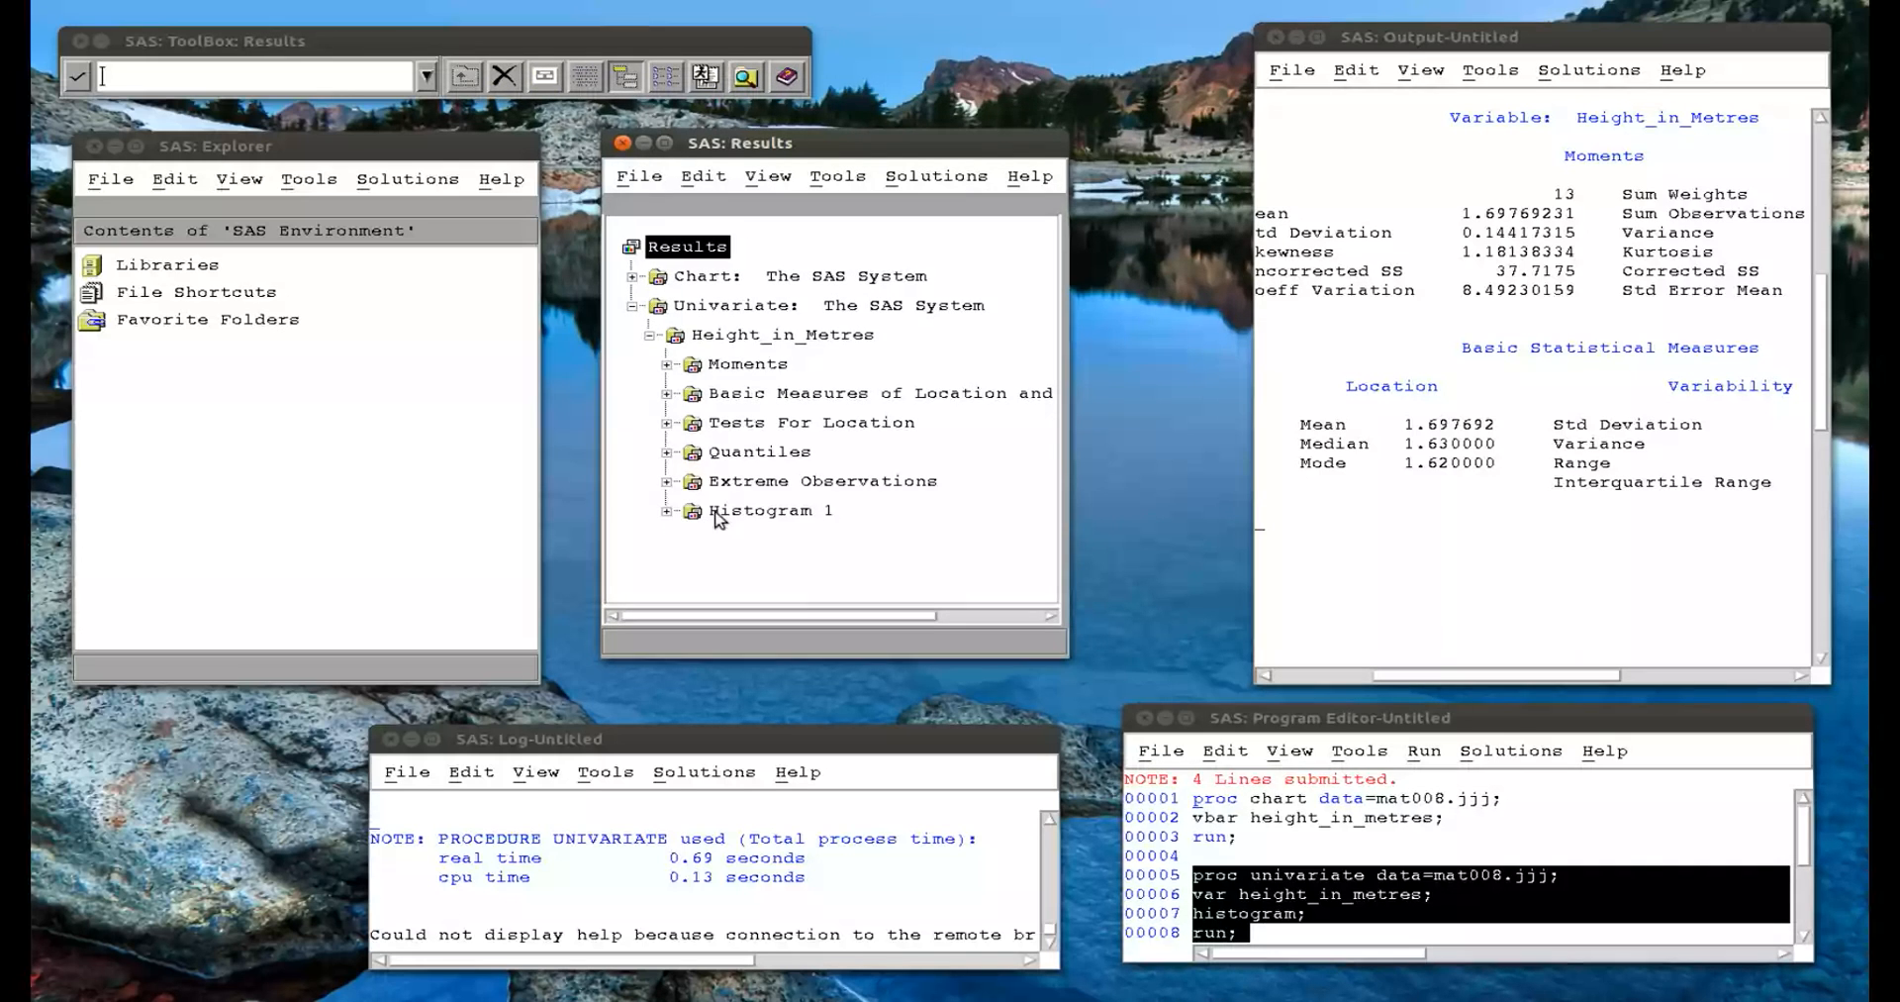
click(668, 511)
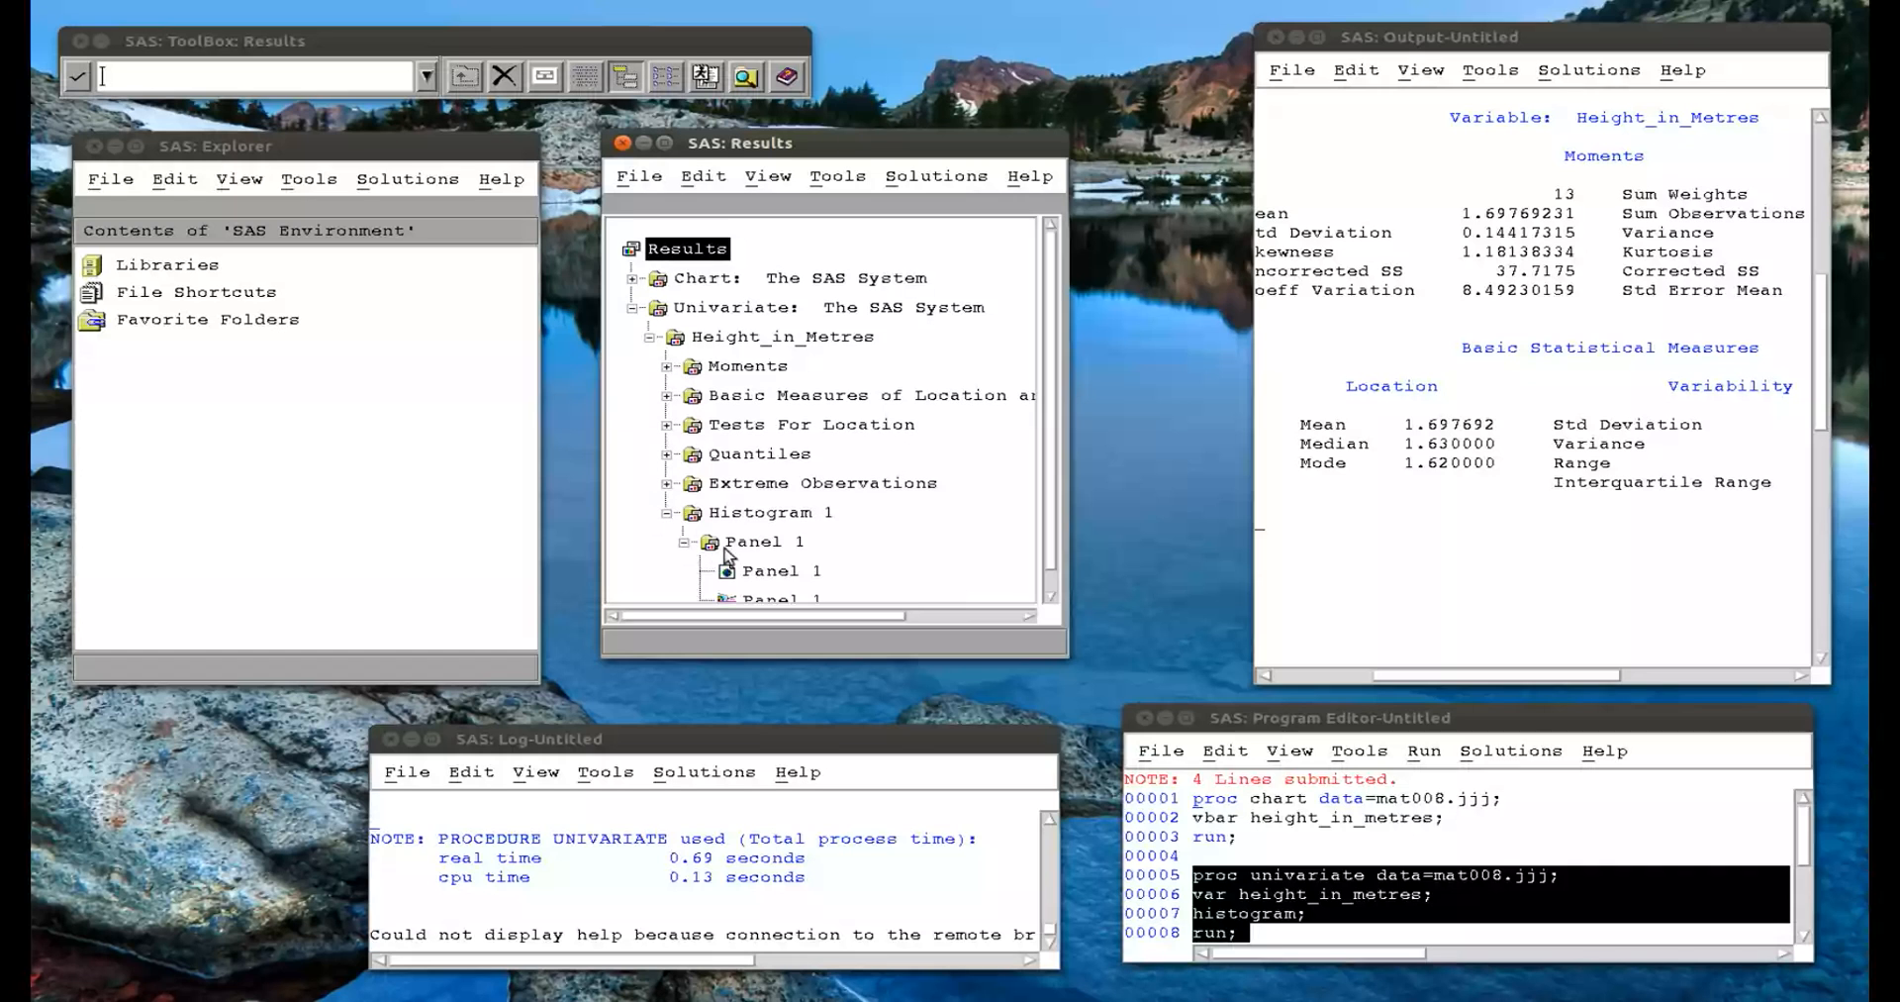
scroll(up, 3)
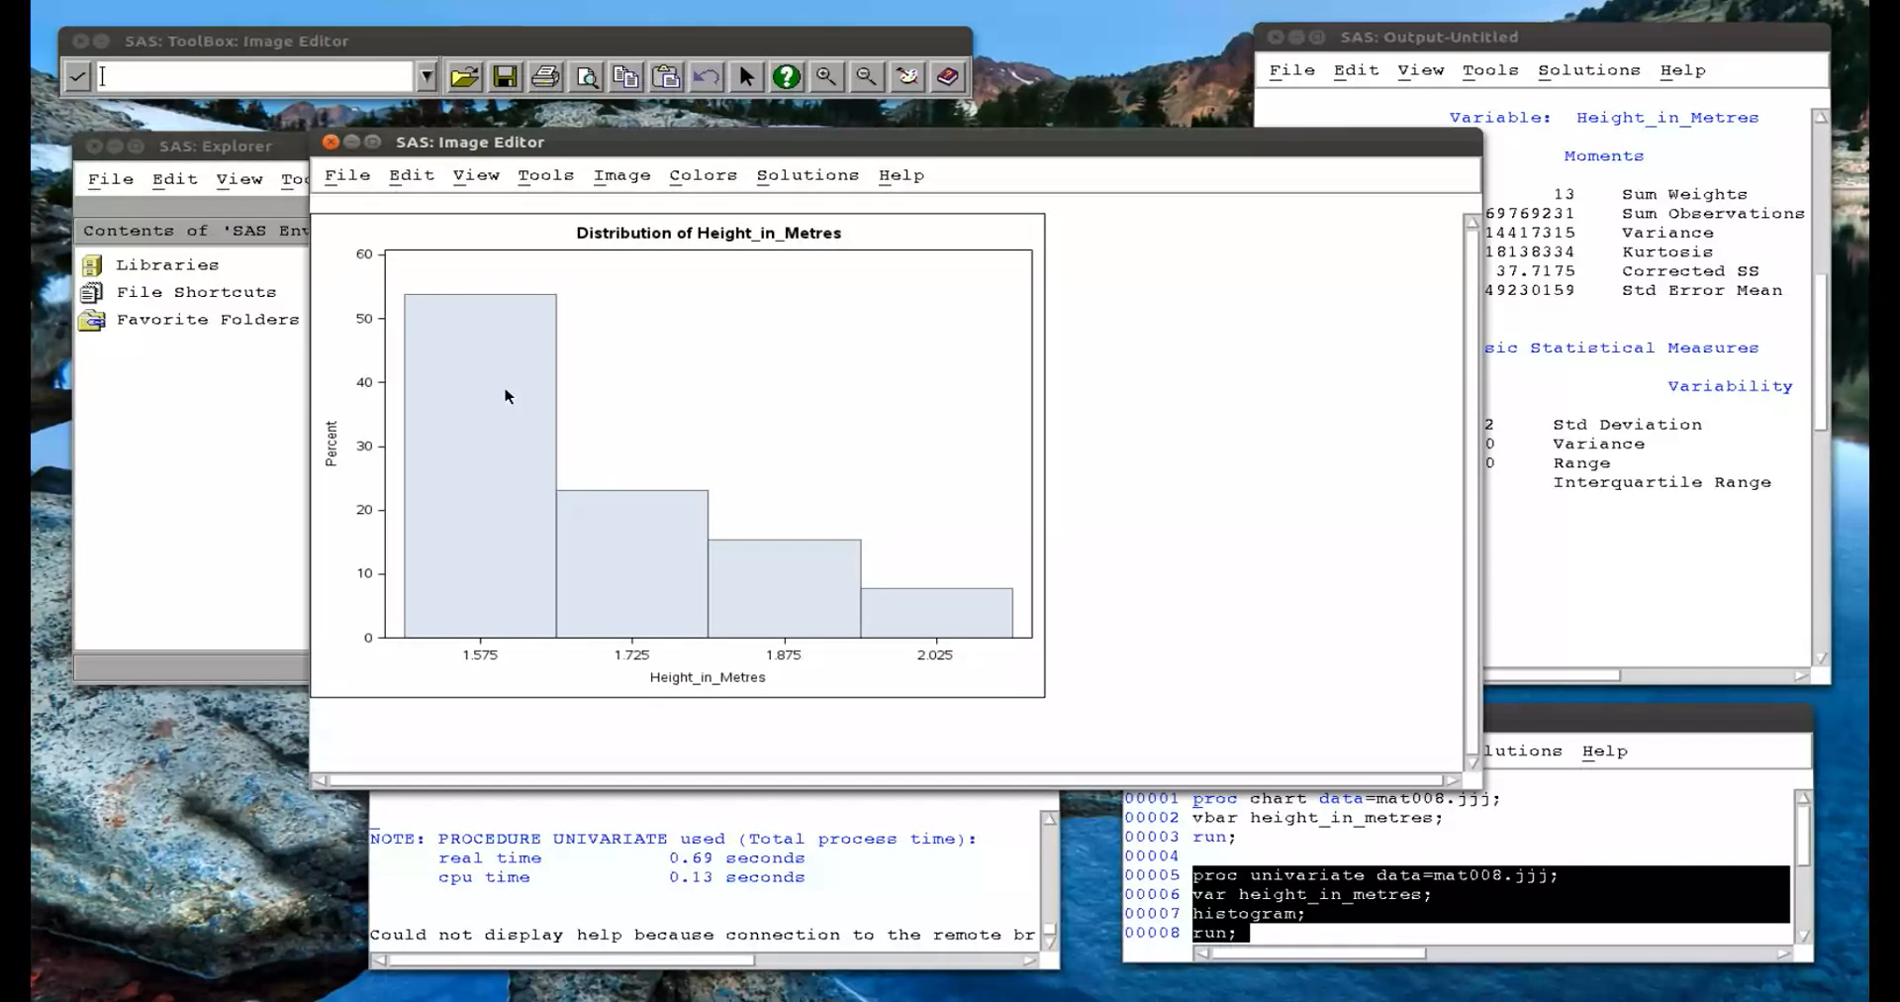
mouse_move(348, 194)
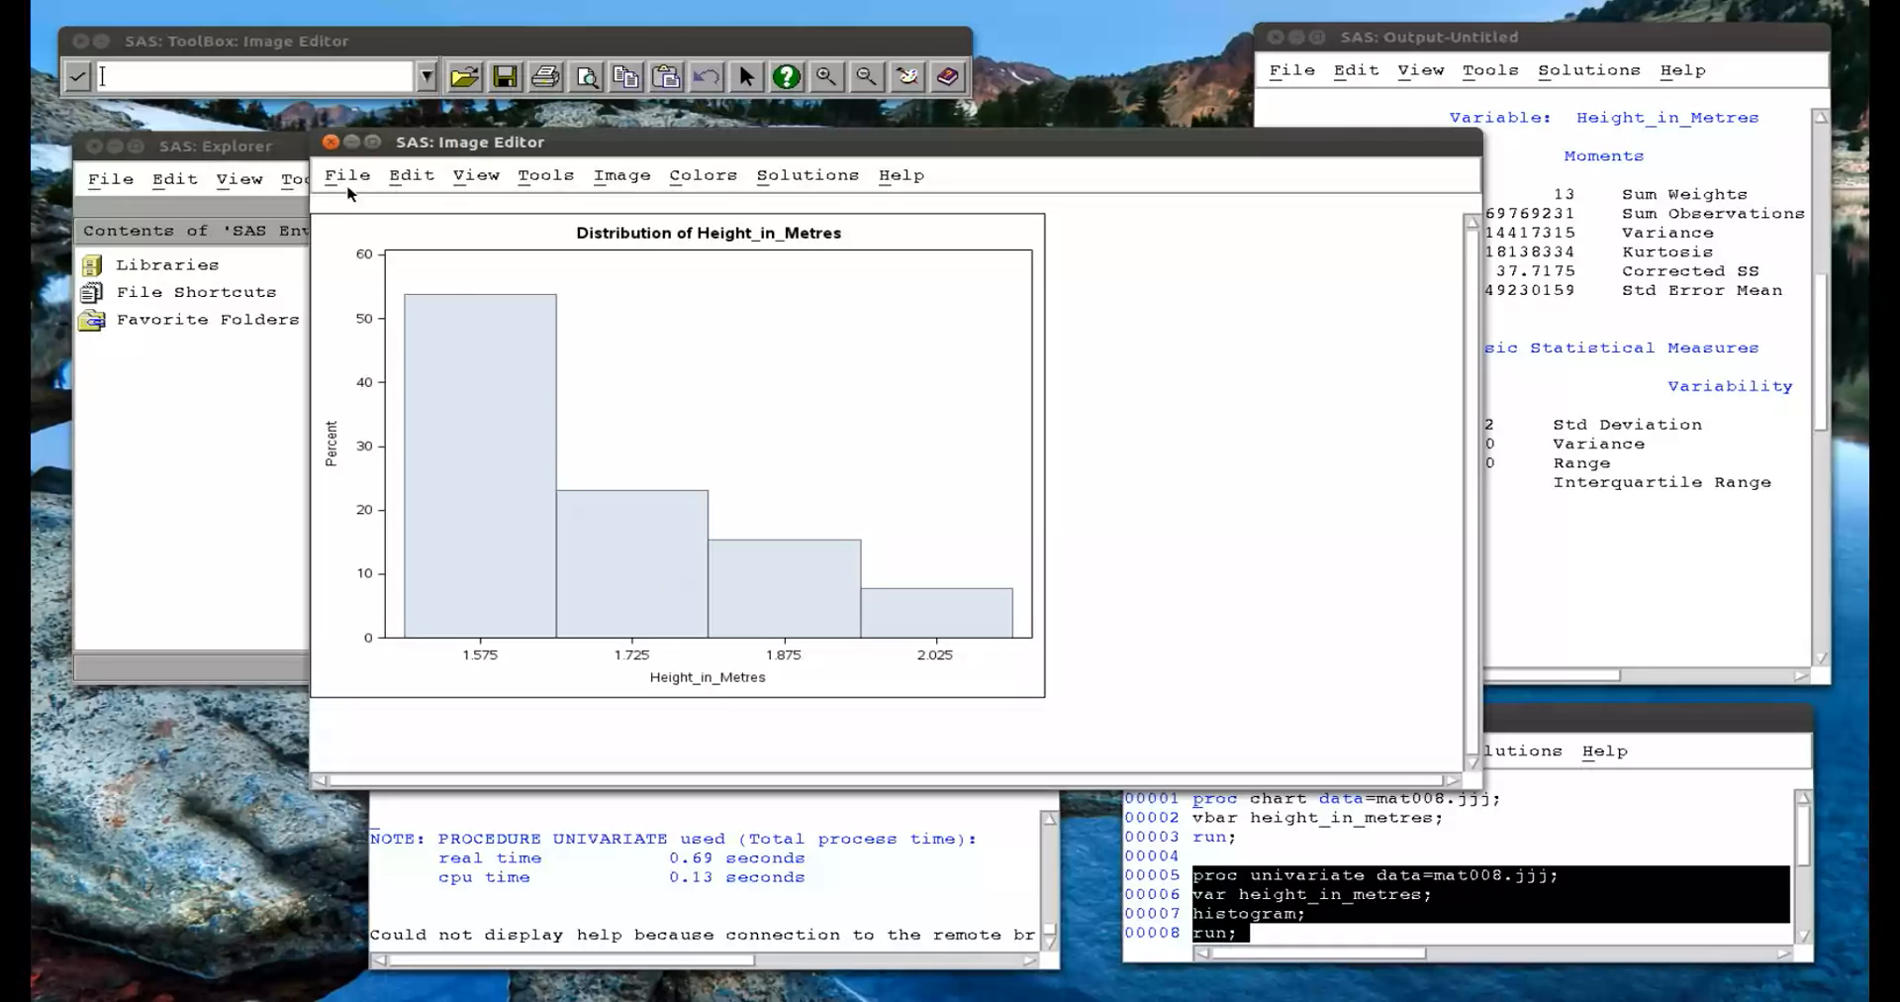
Inspect the Save As image file types, cancel without saving, and close the histogram window.
click(346, 174)
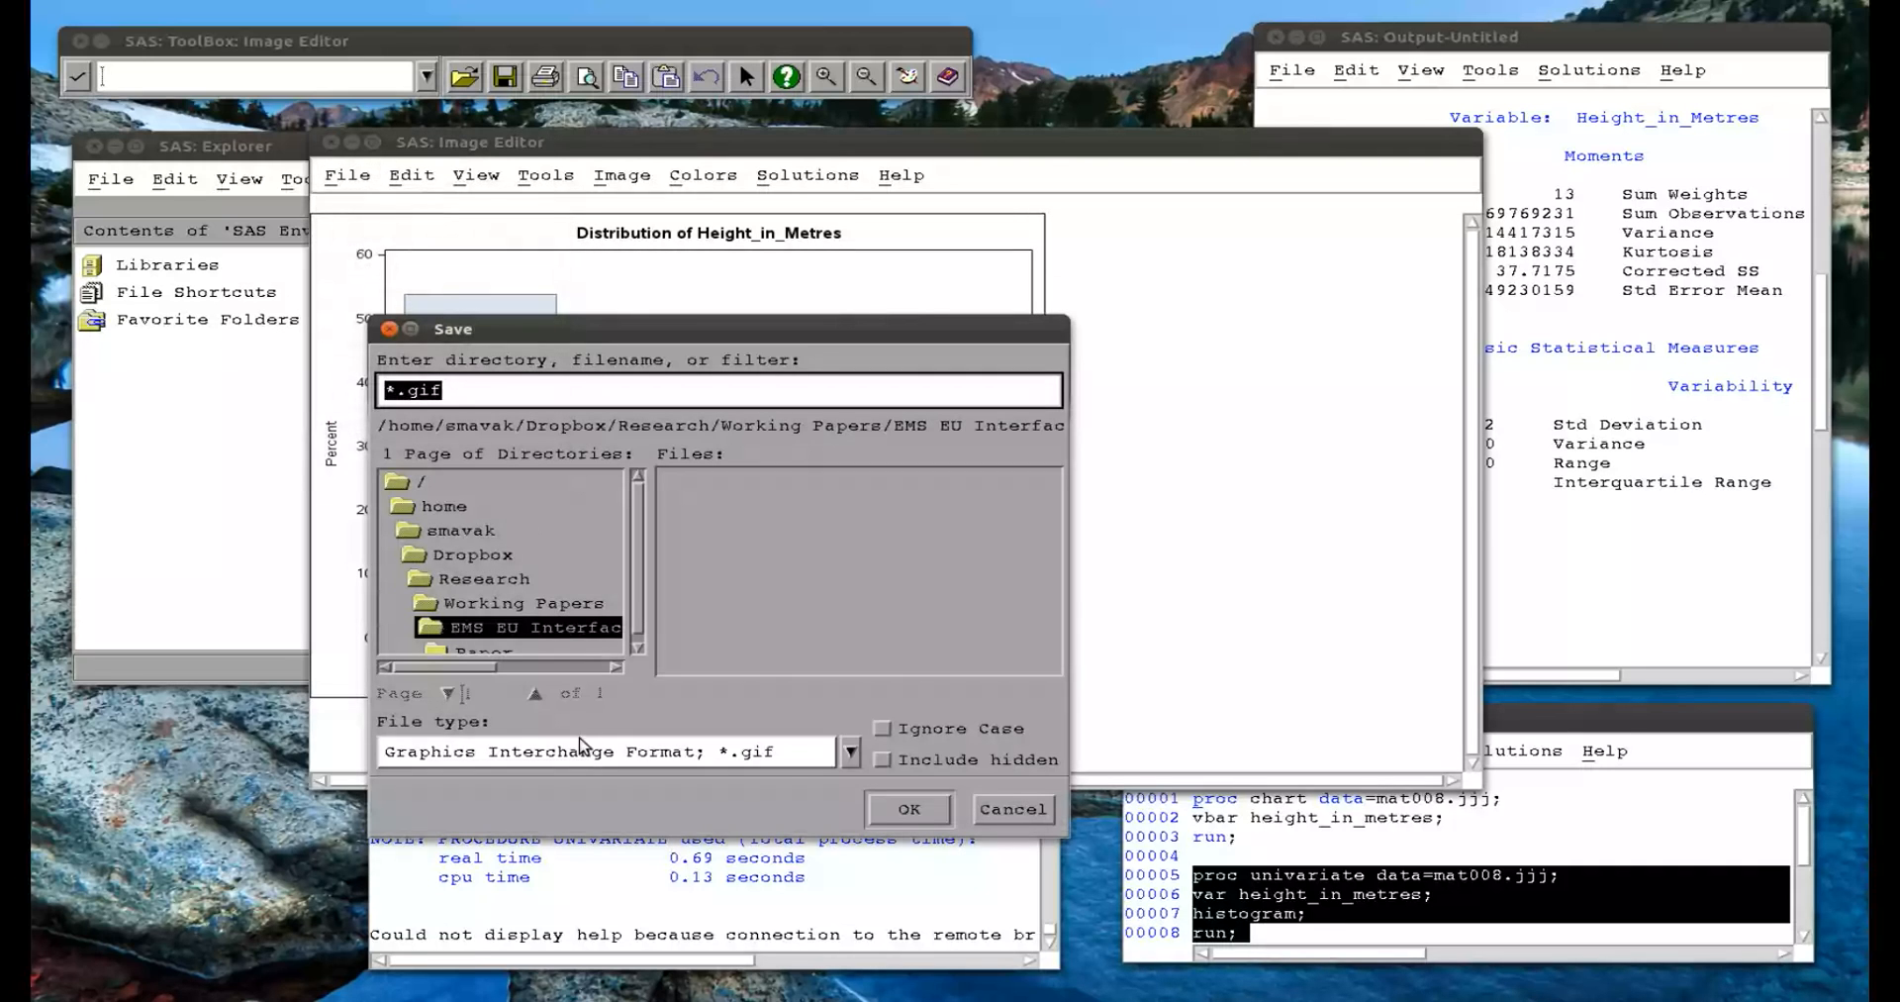
click(849, 752)
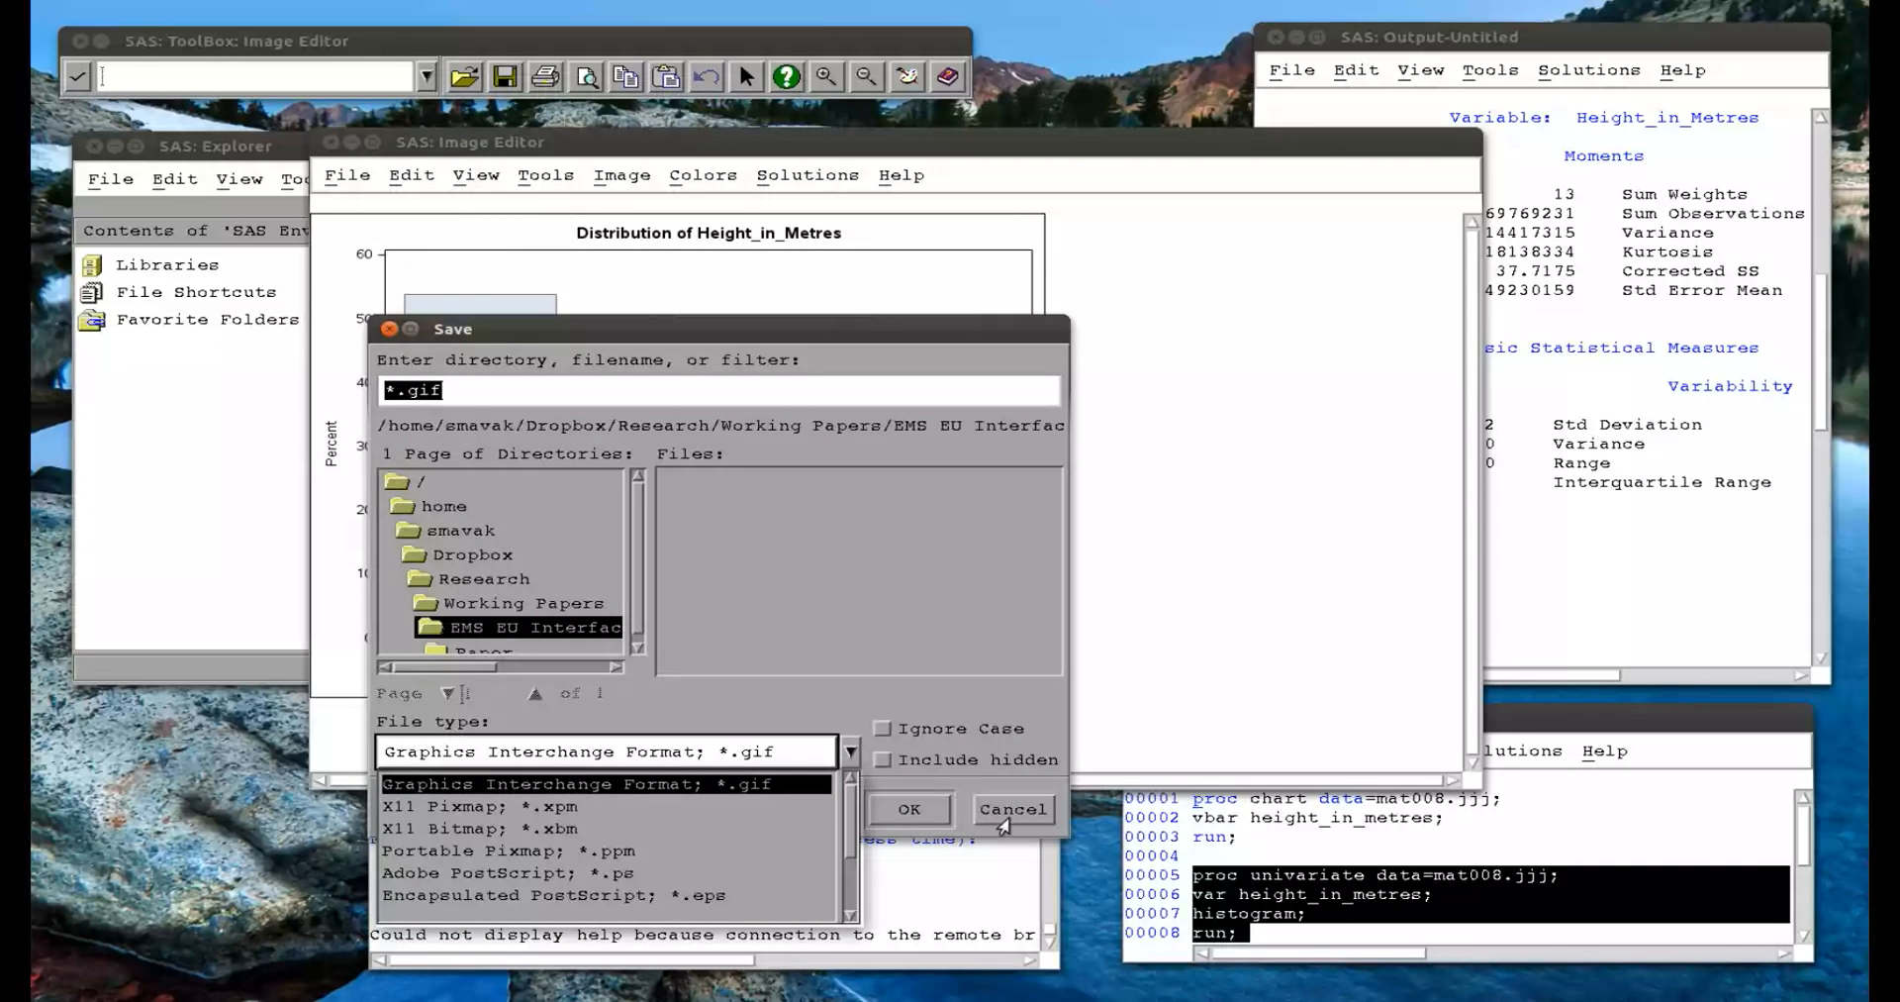
click(1011, 809)
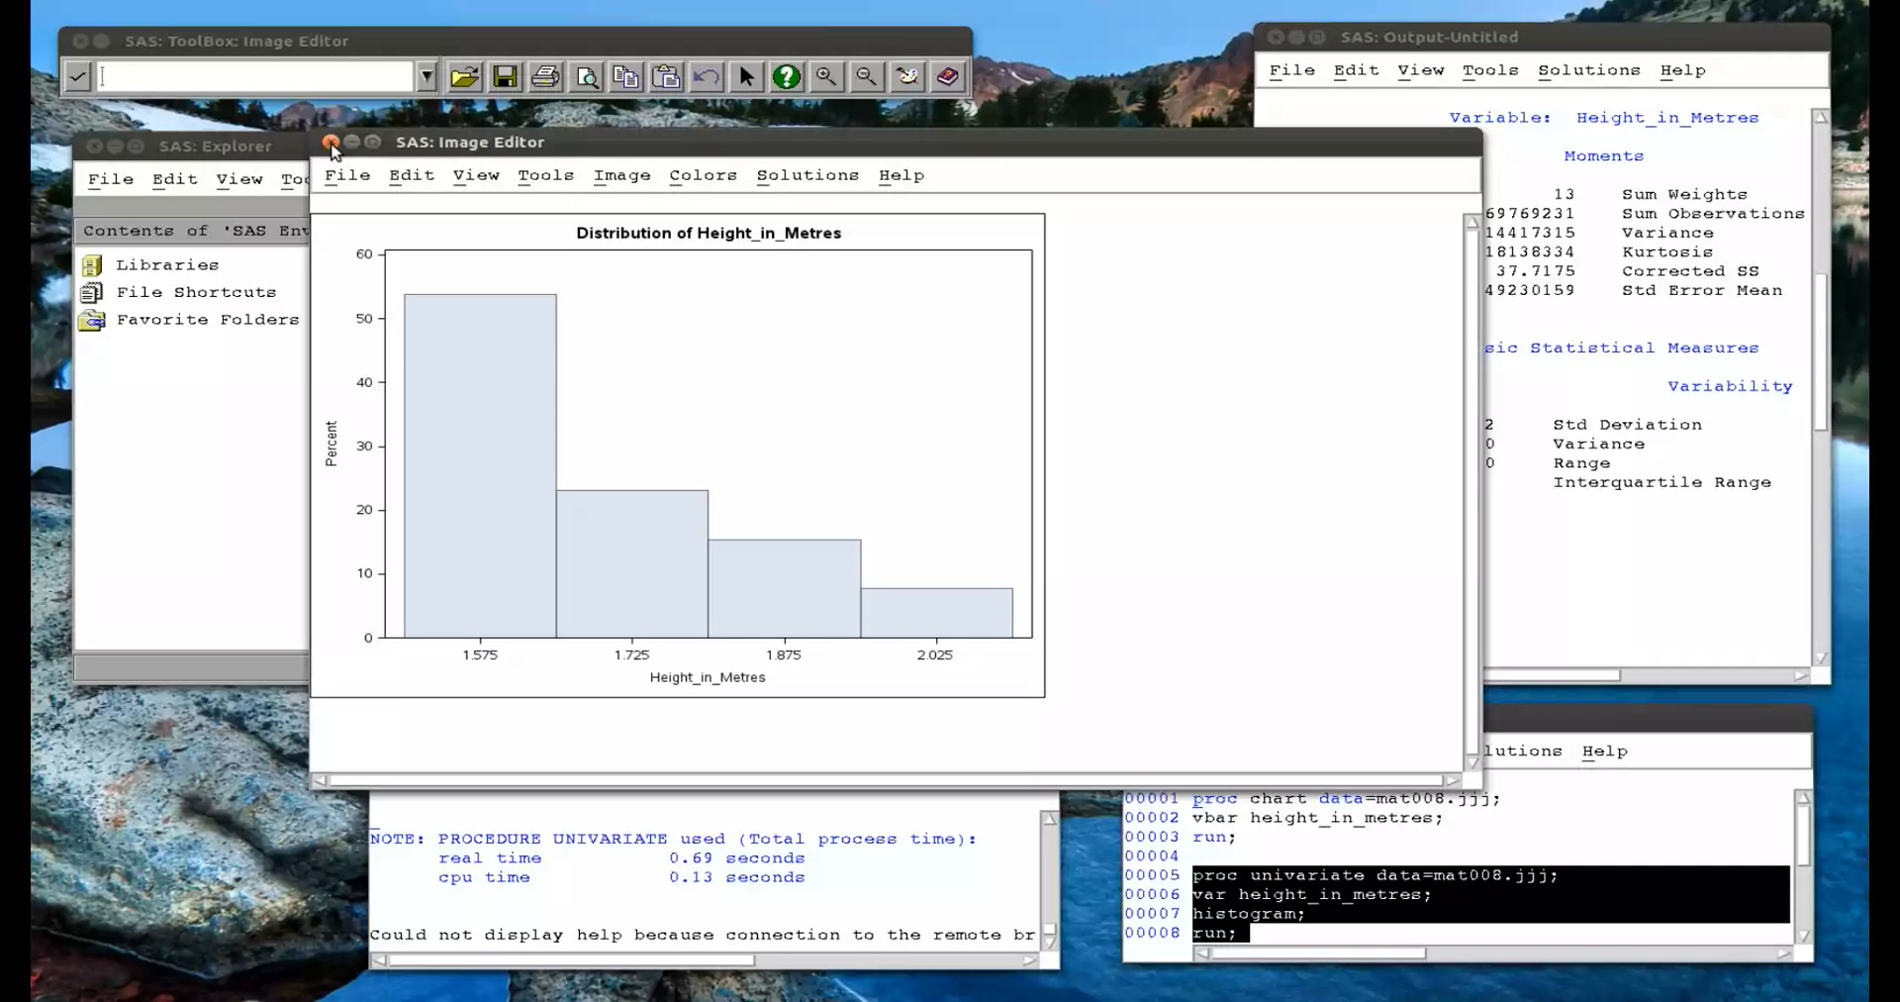
click(330, 143)
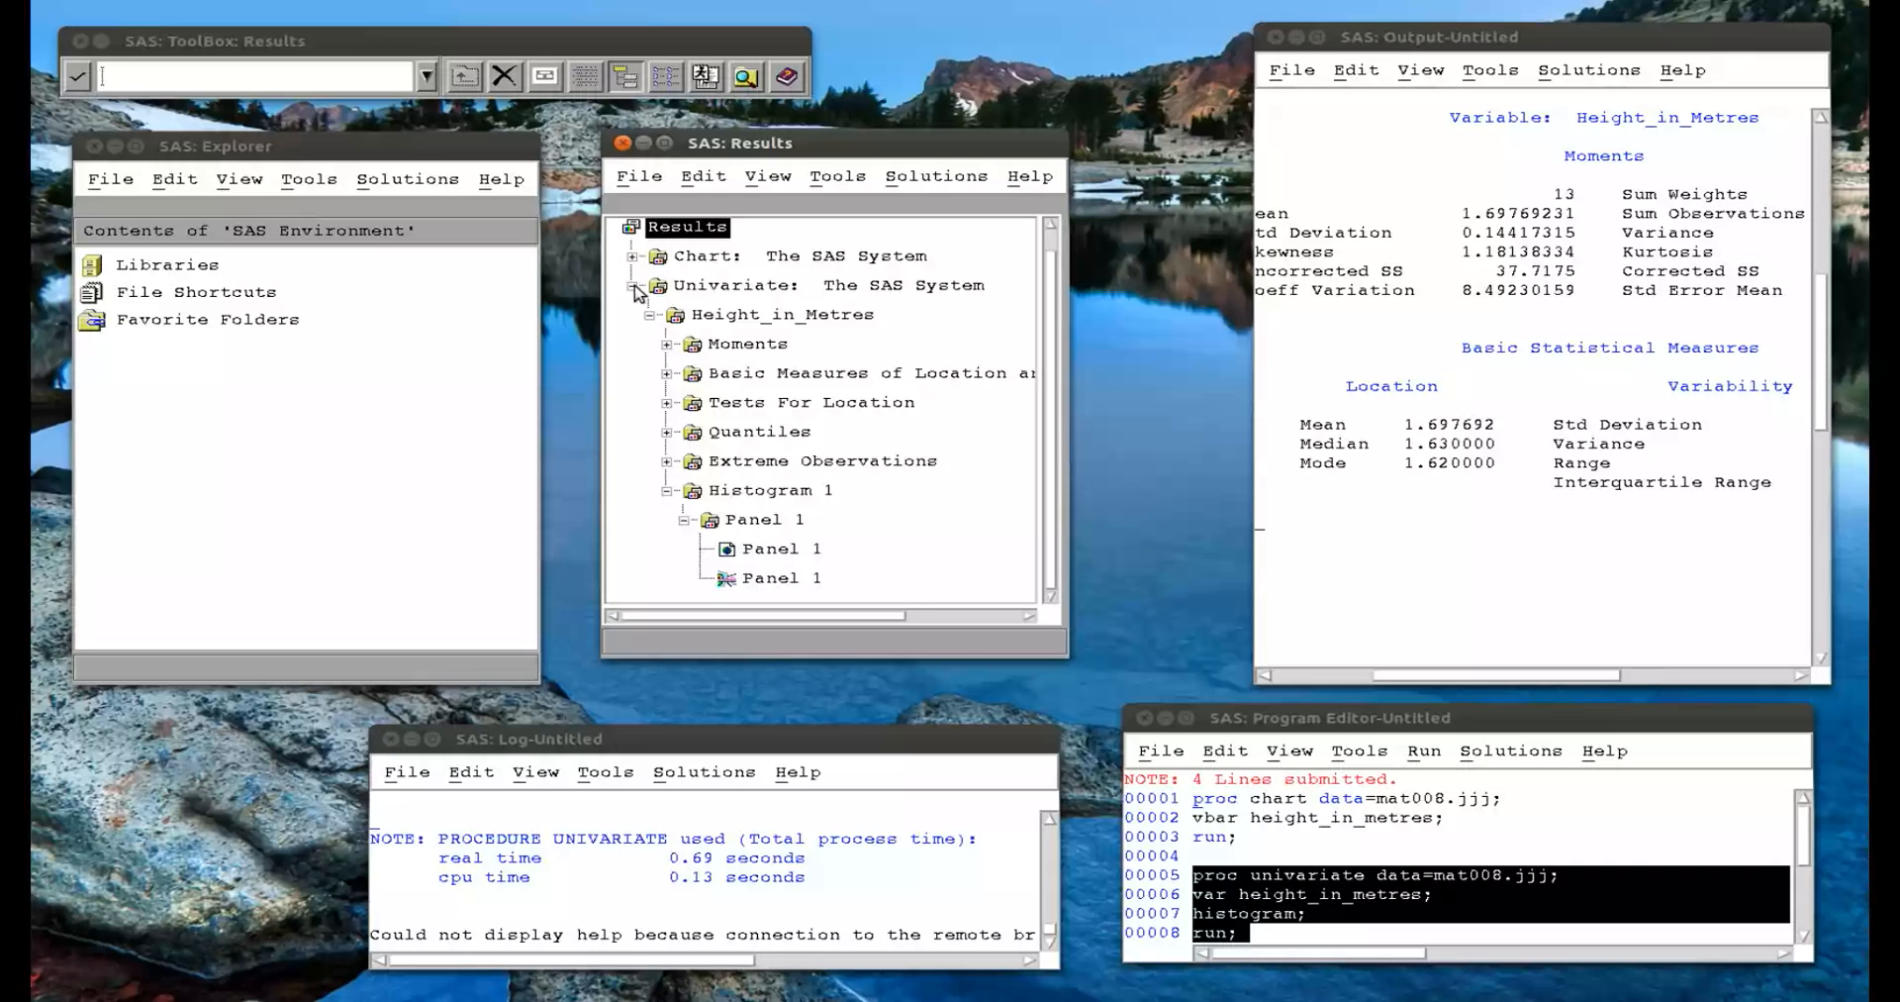
Collapse the Univariate results and enter proc plot data=mat008.jjj; in the editor.
click(634, 285)
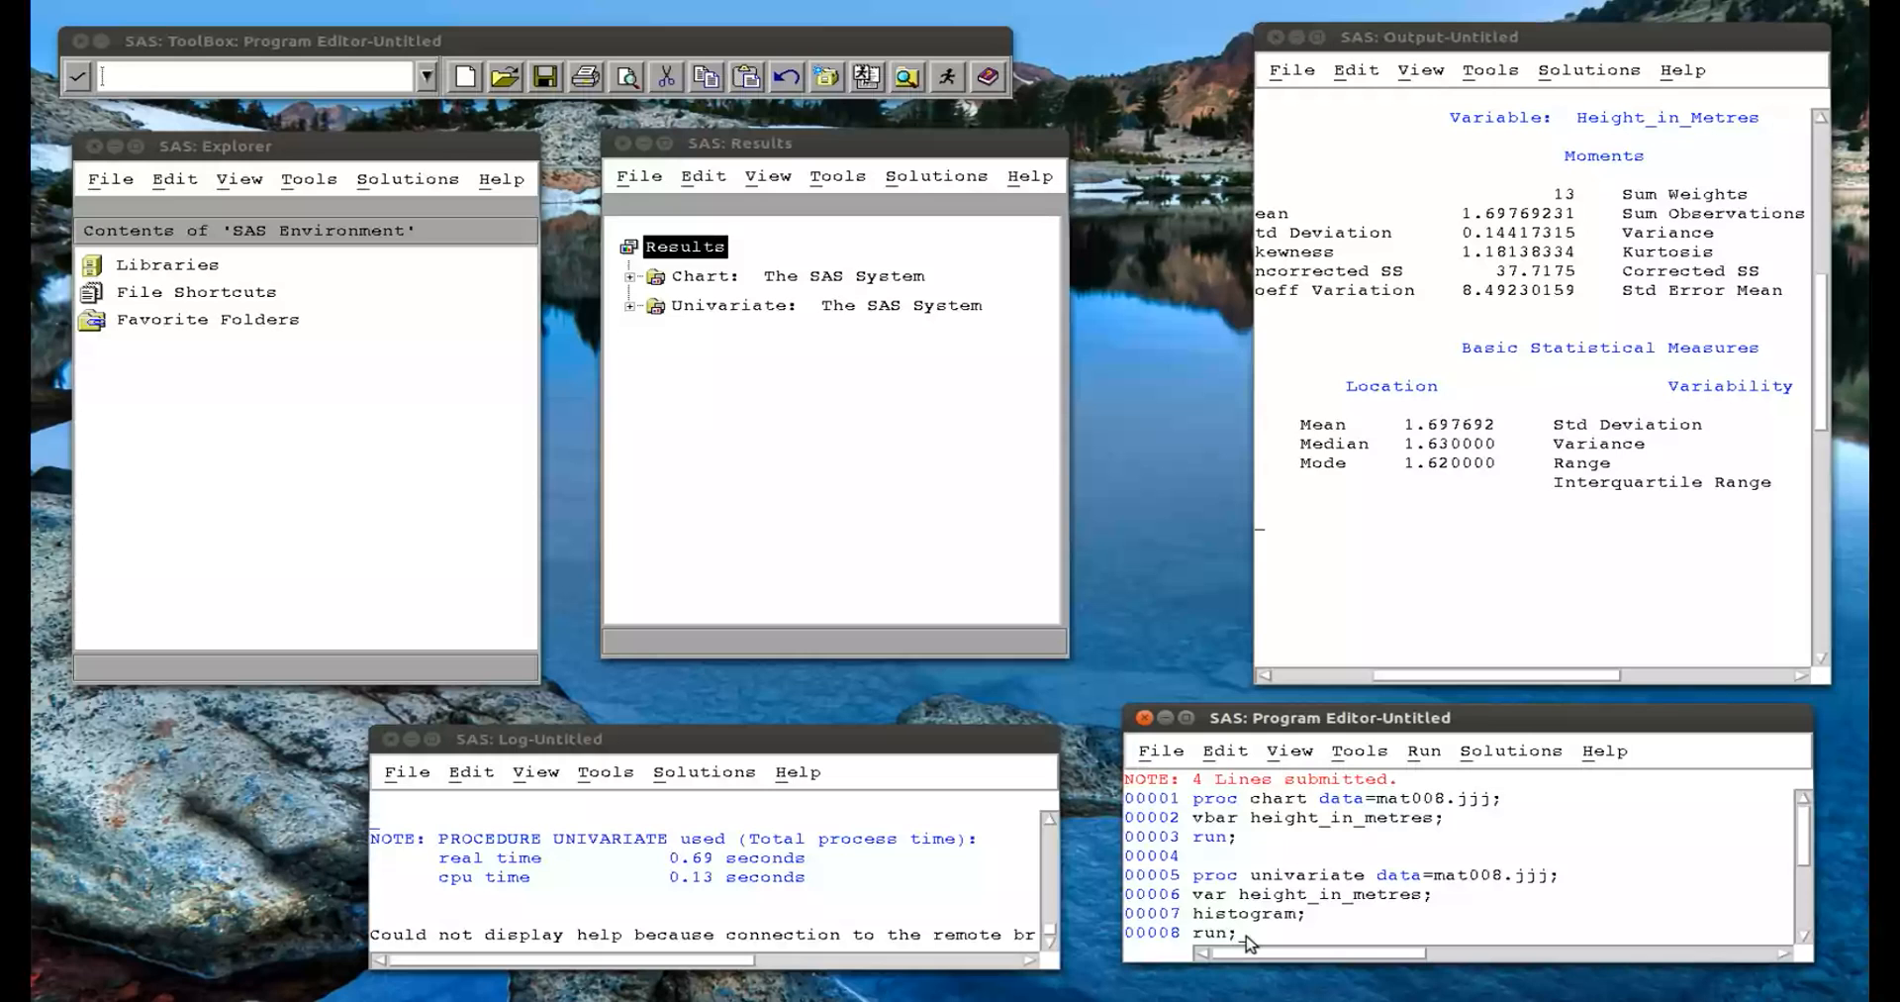
scroll(down, 3)
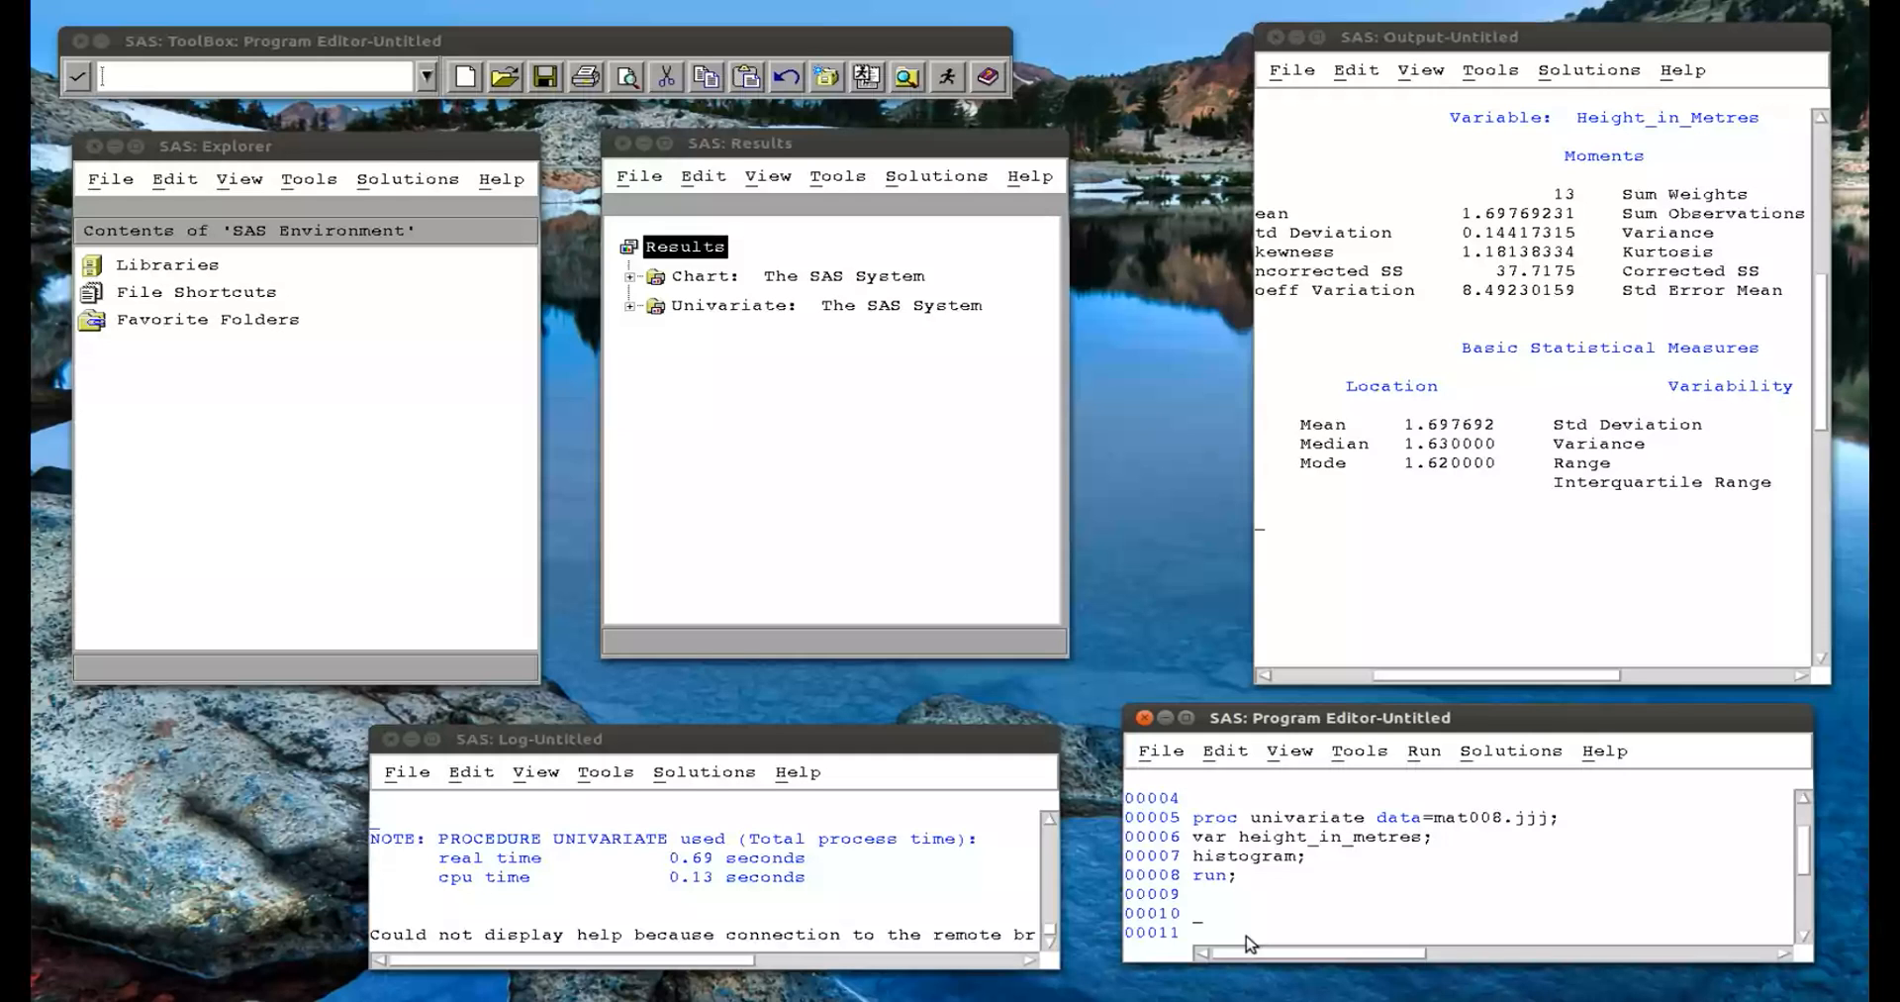
text(pl)
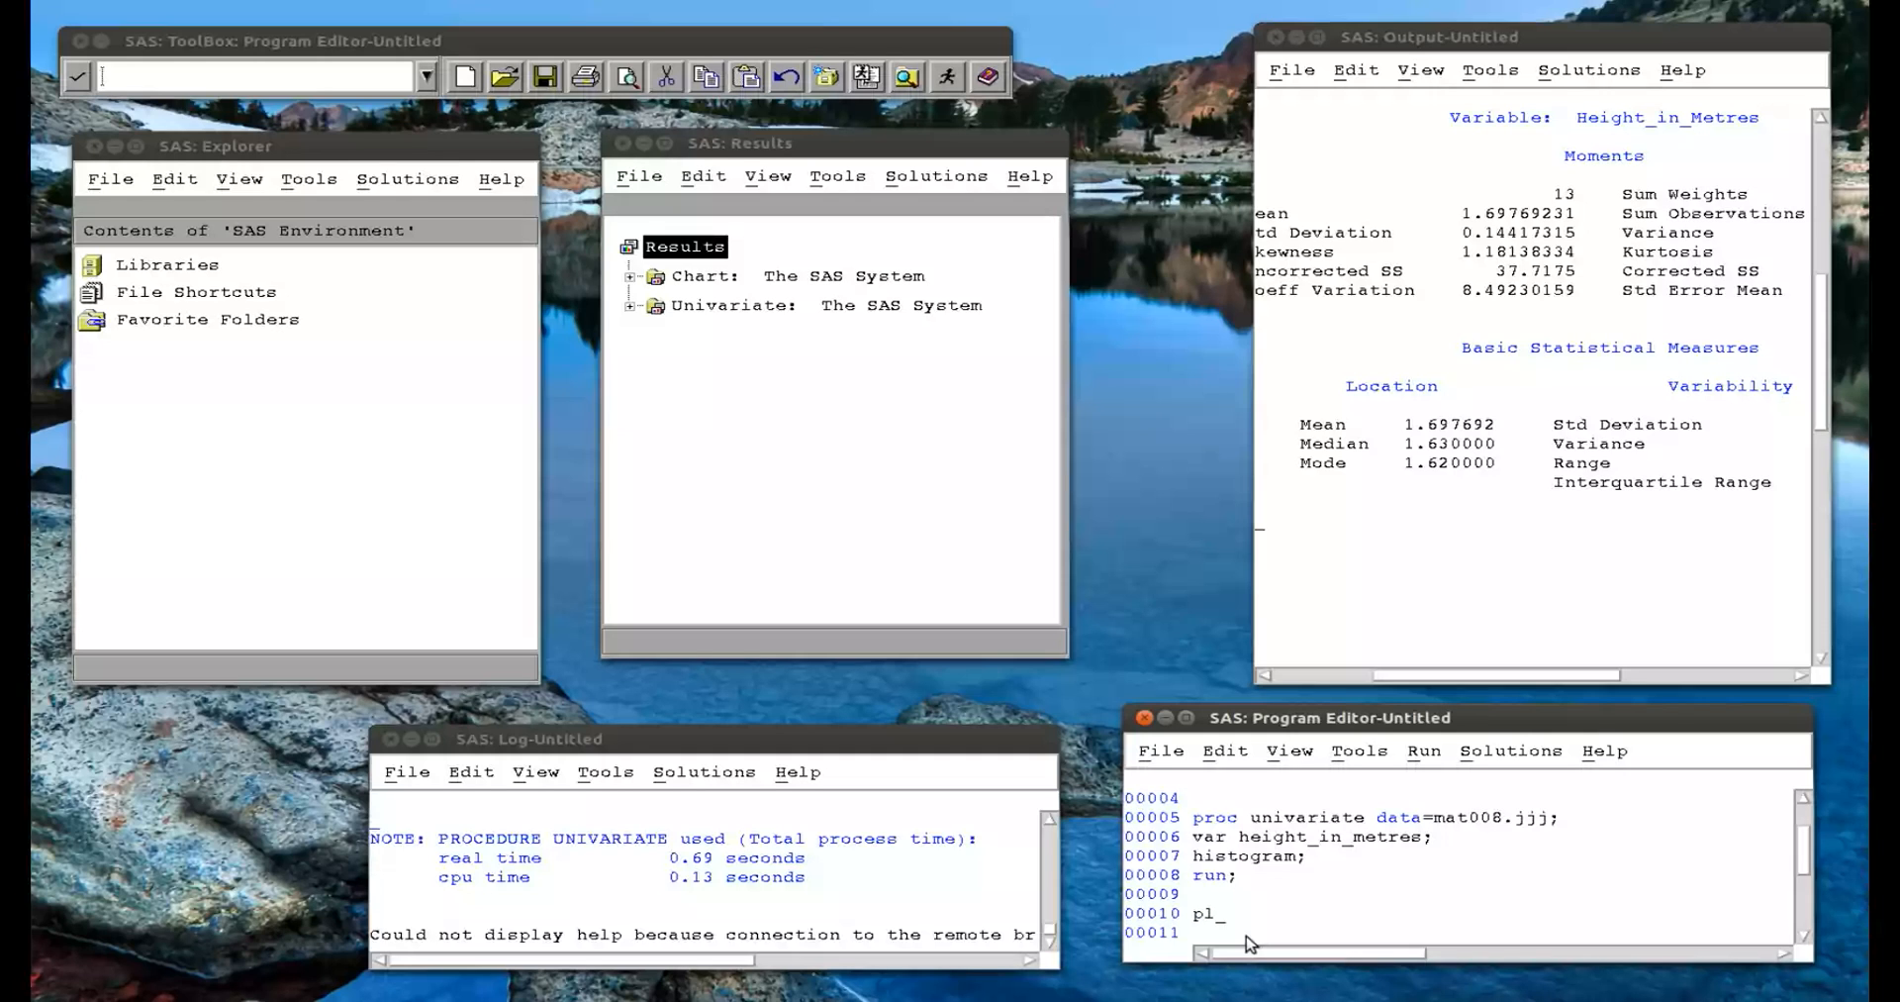
text(ot)
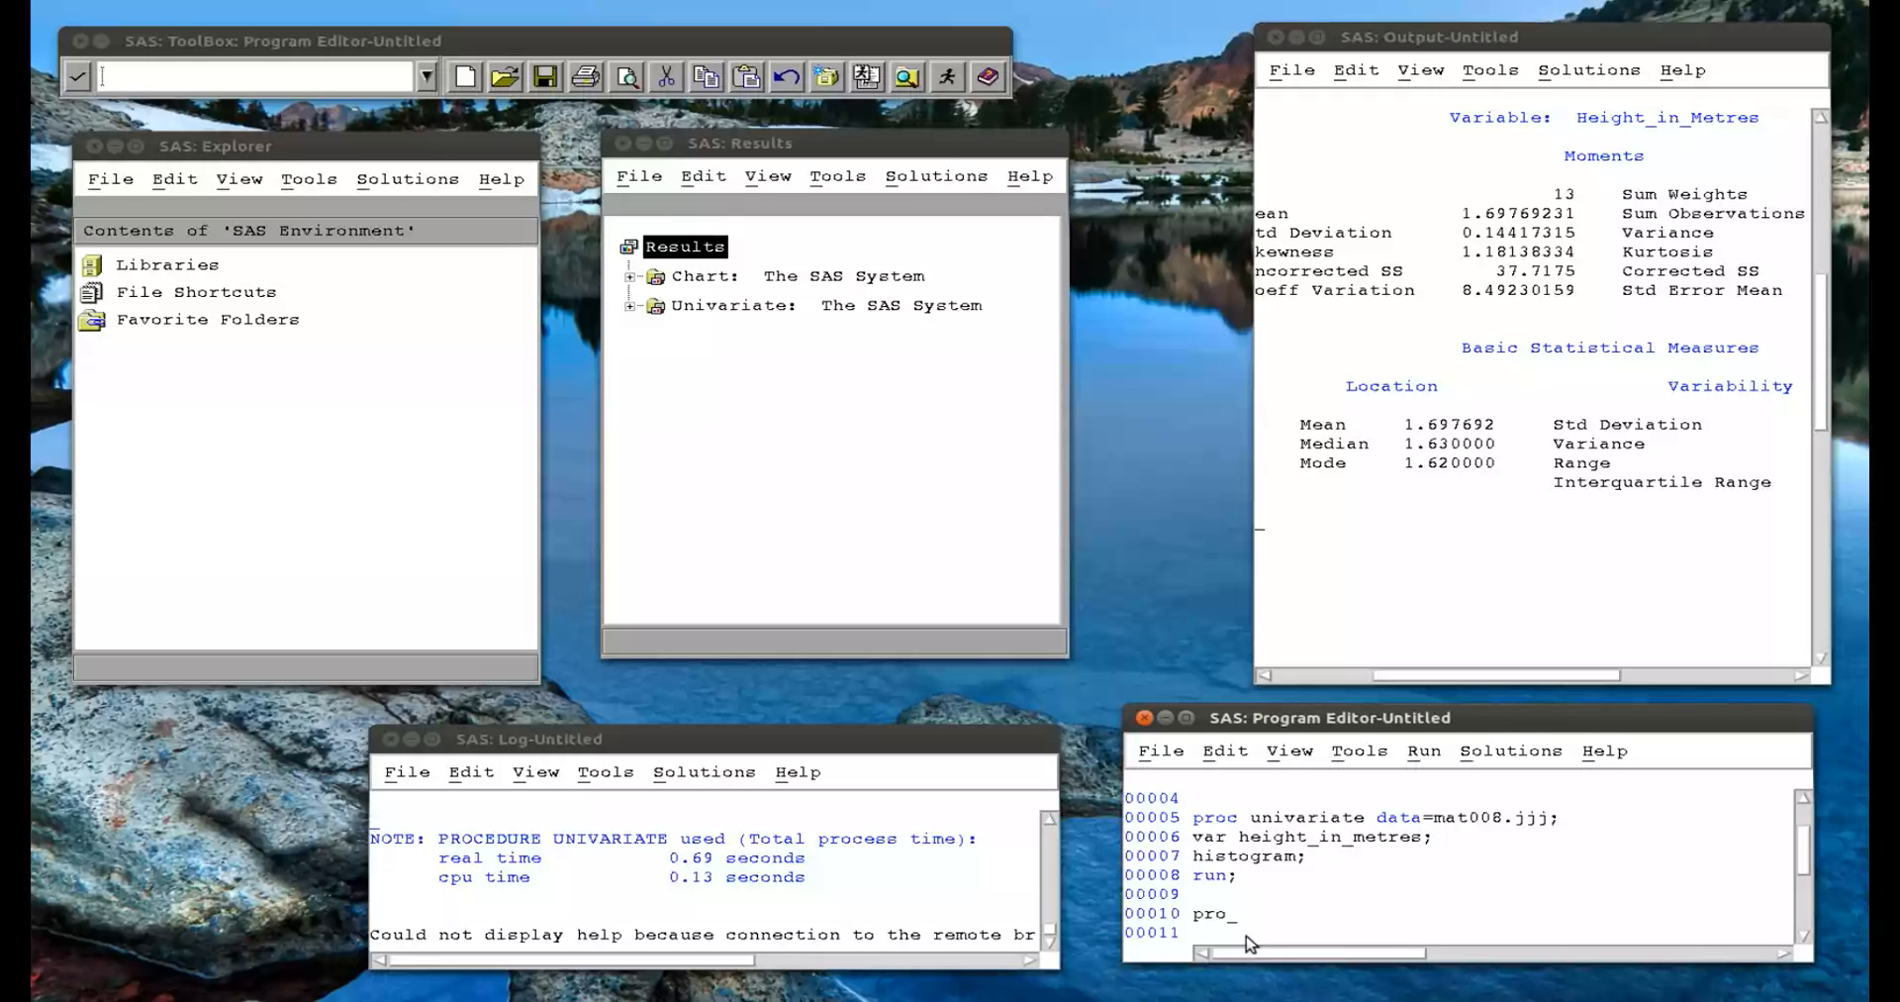
text(c plot)
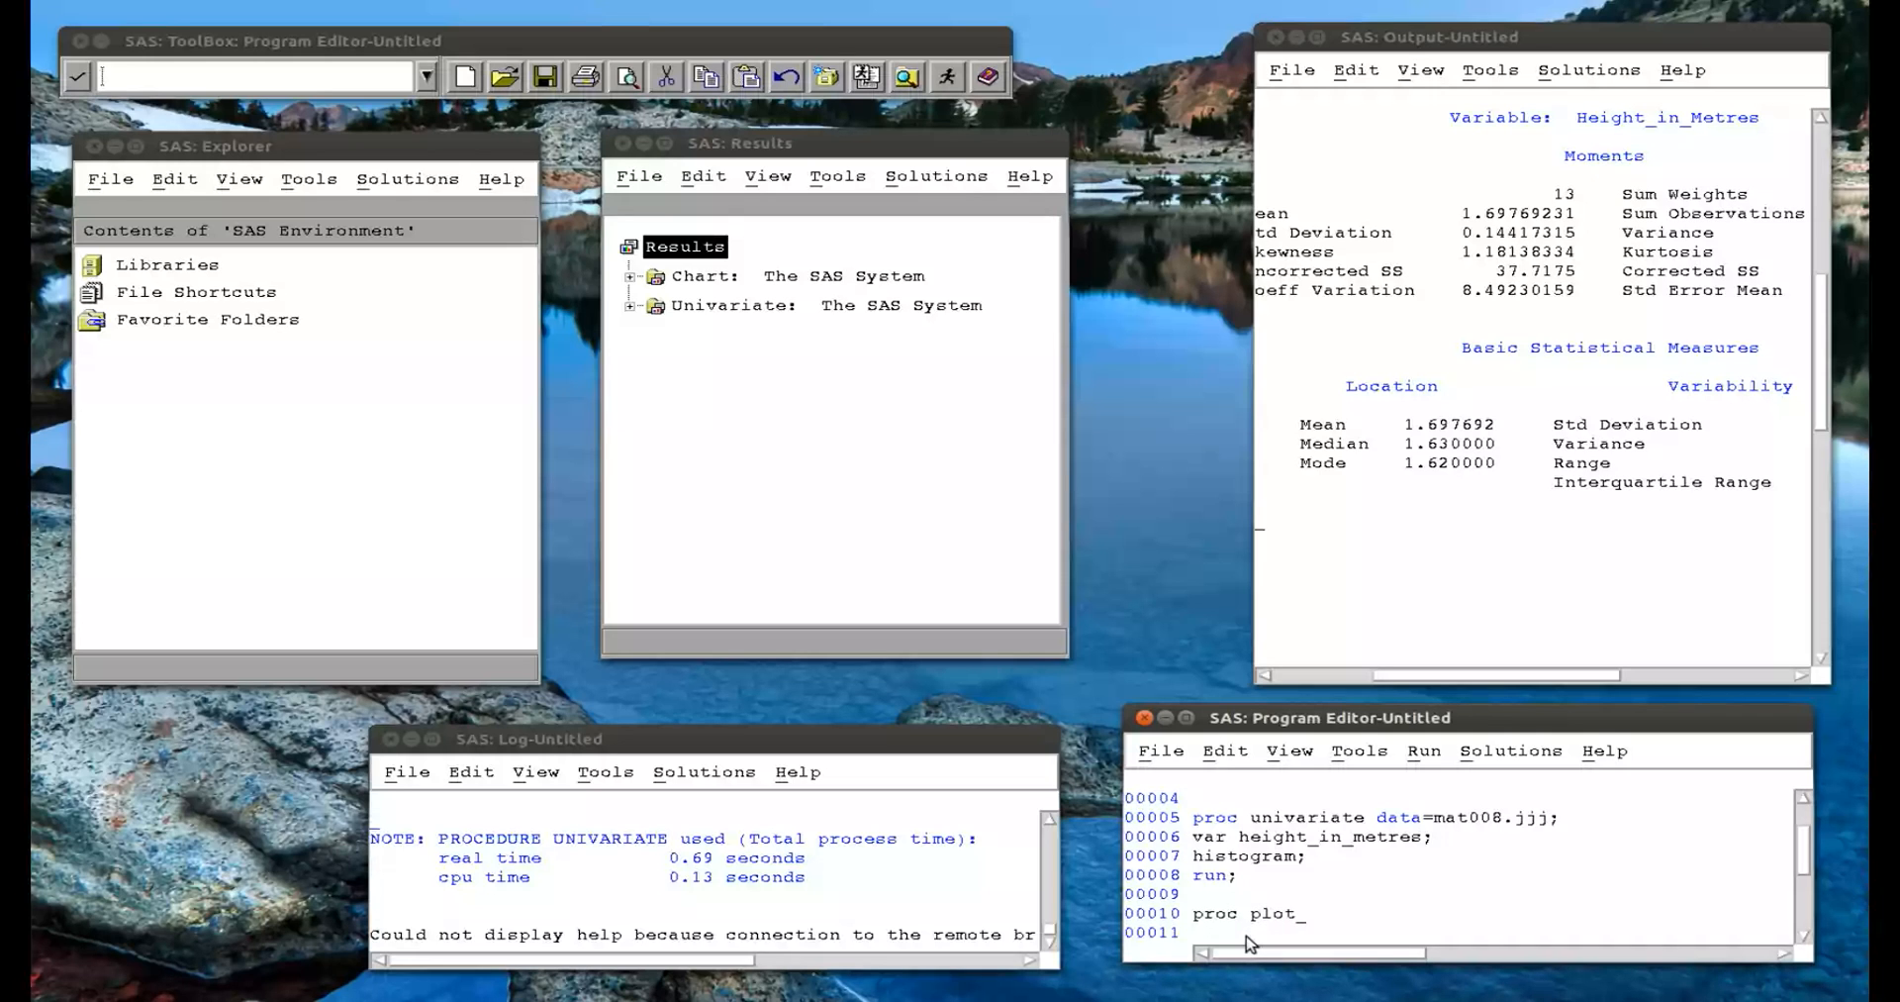
text(data=mat)
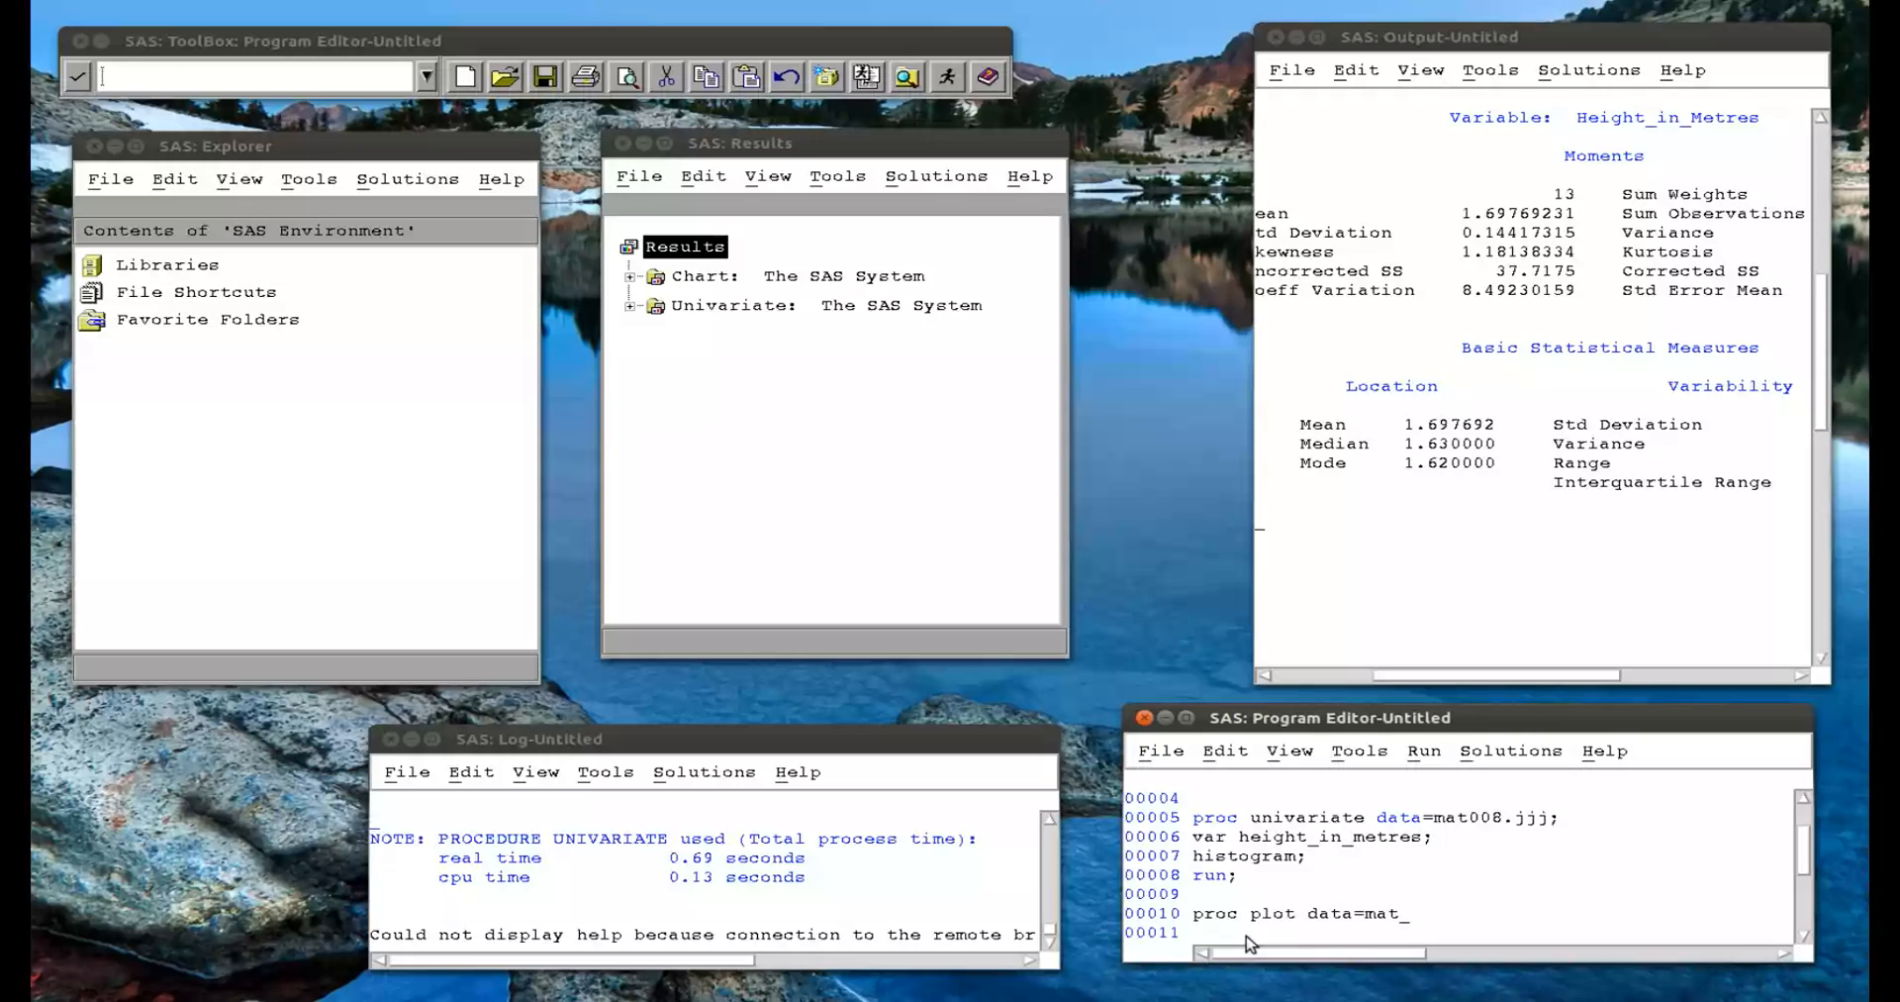
text(008.jjj;)
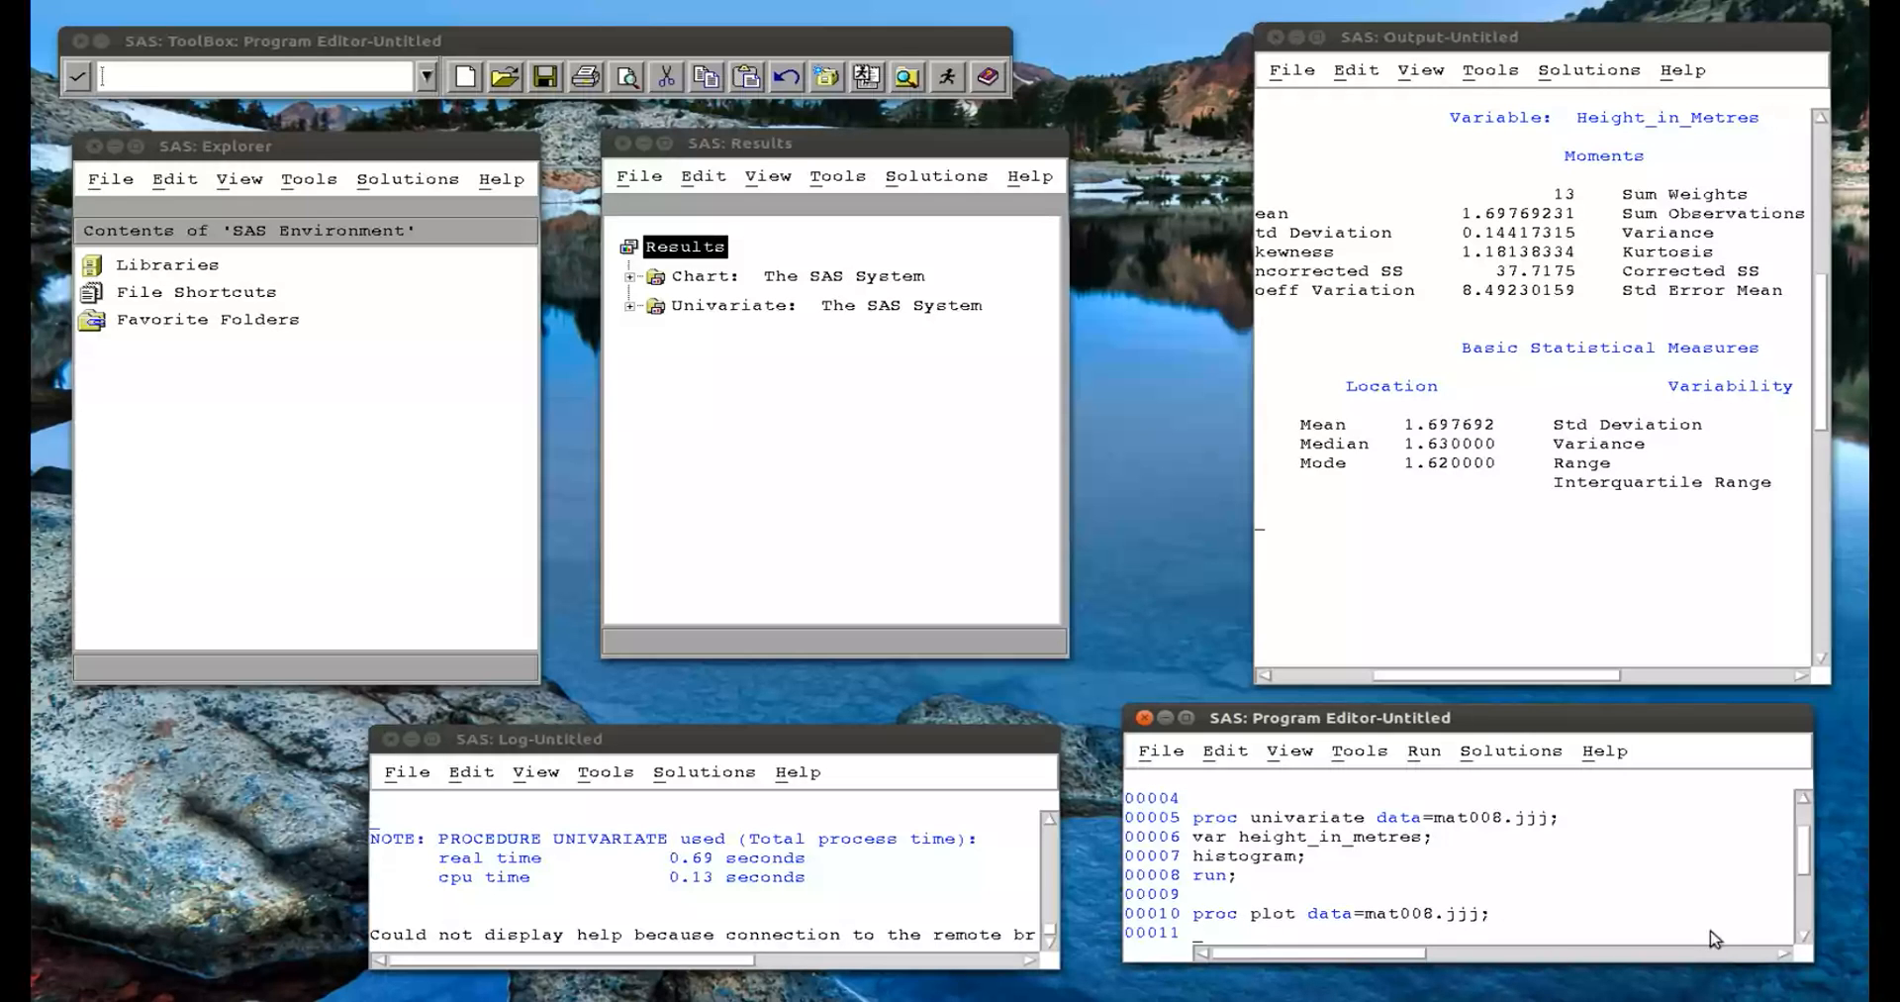
Add the statement plot height_in_metres*weight_in_kg; to the plot step.
scroll(down, 3)
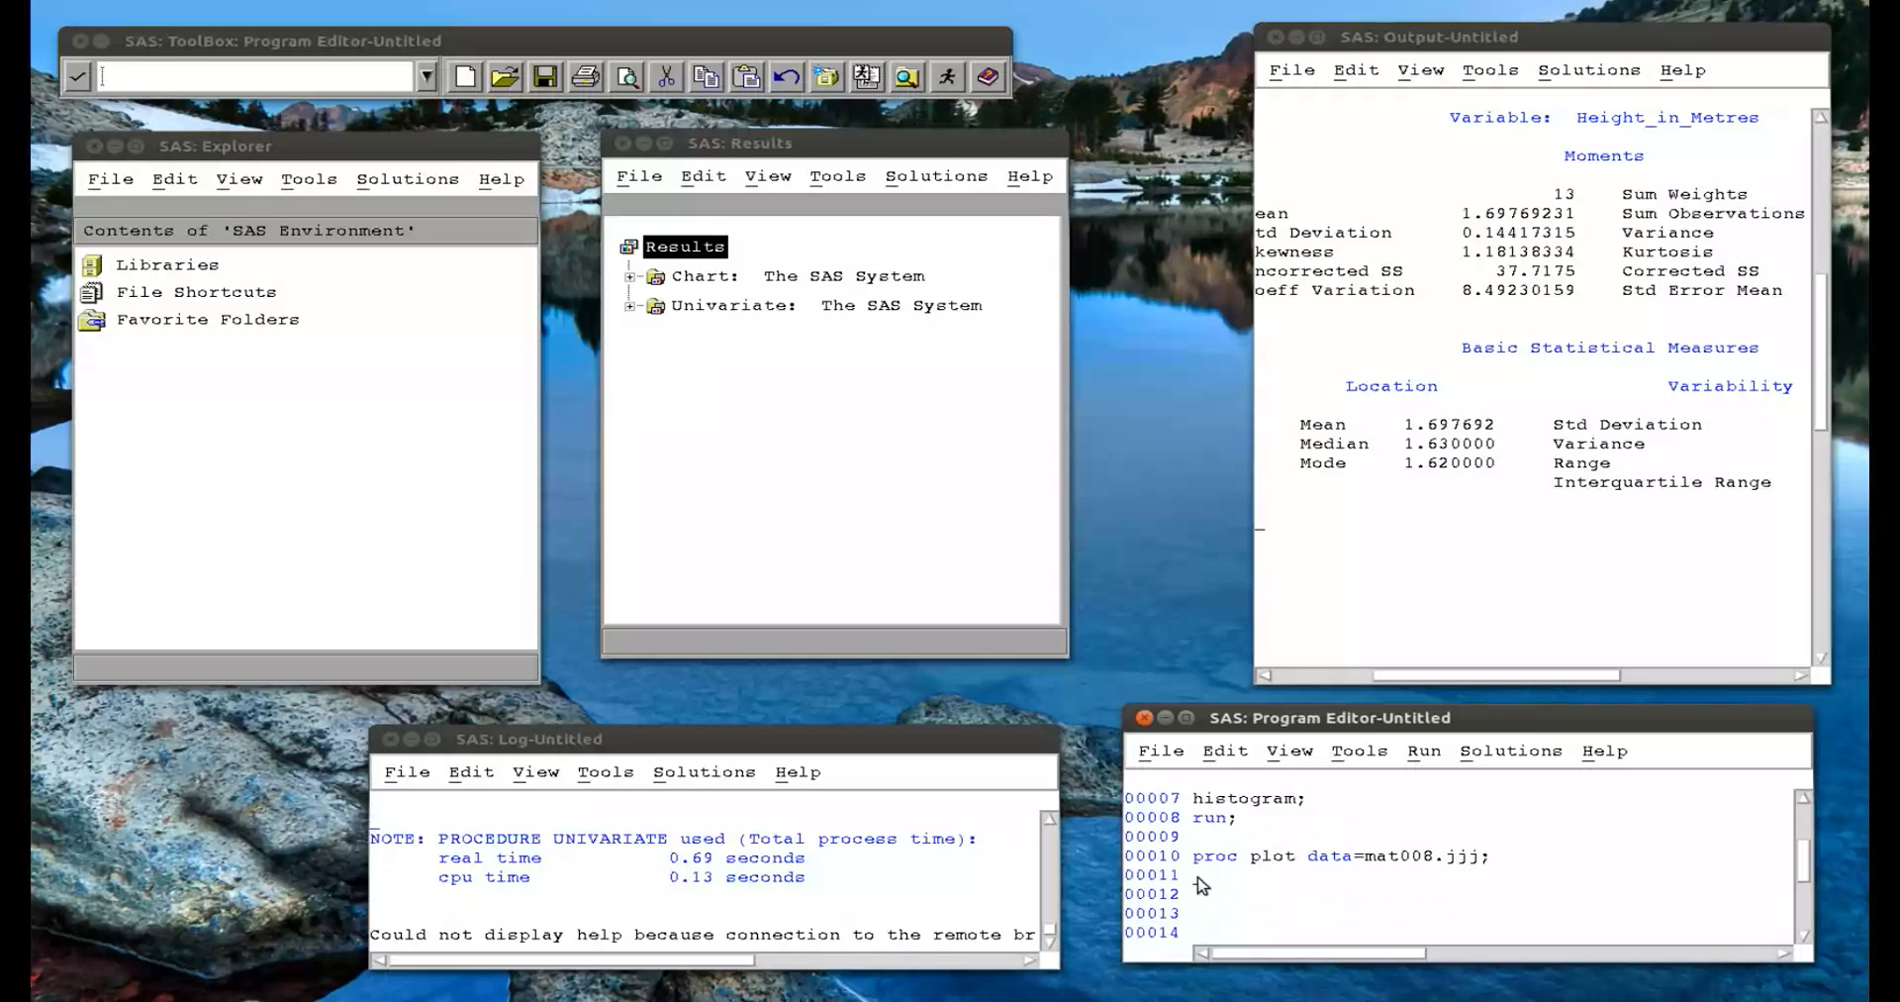
text(plot height)
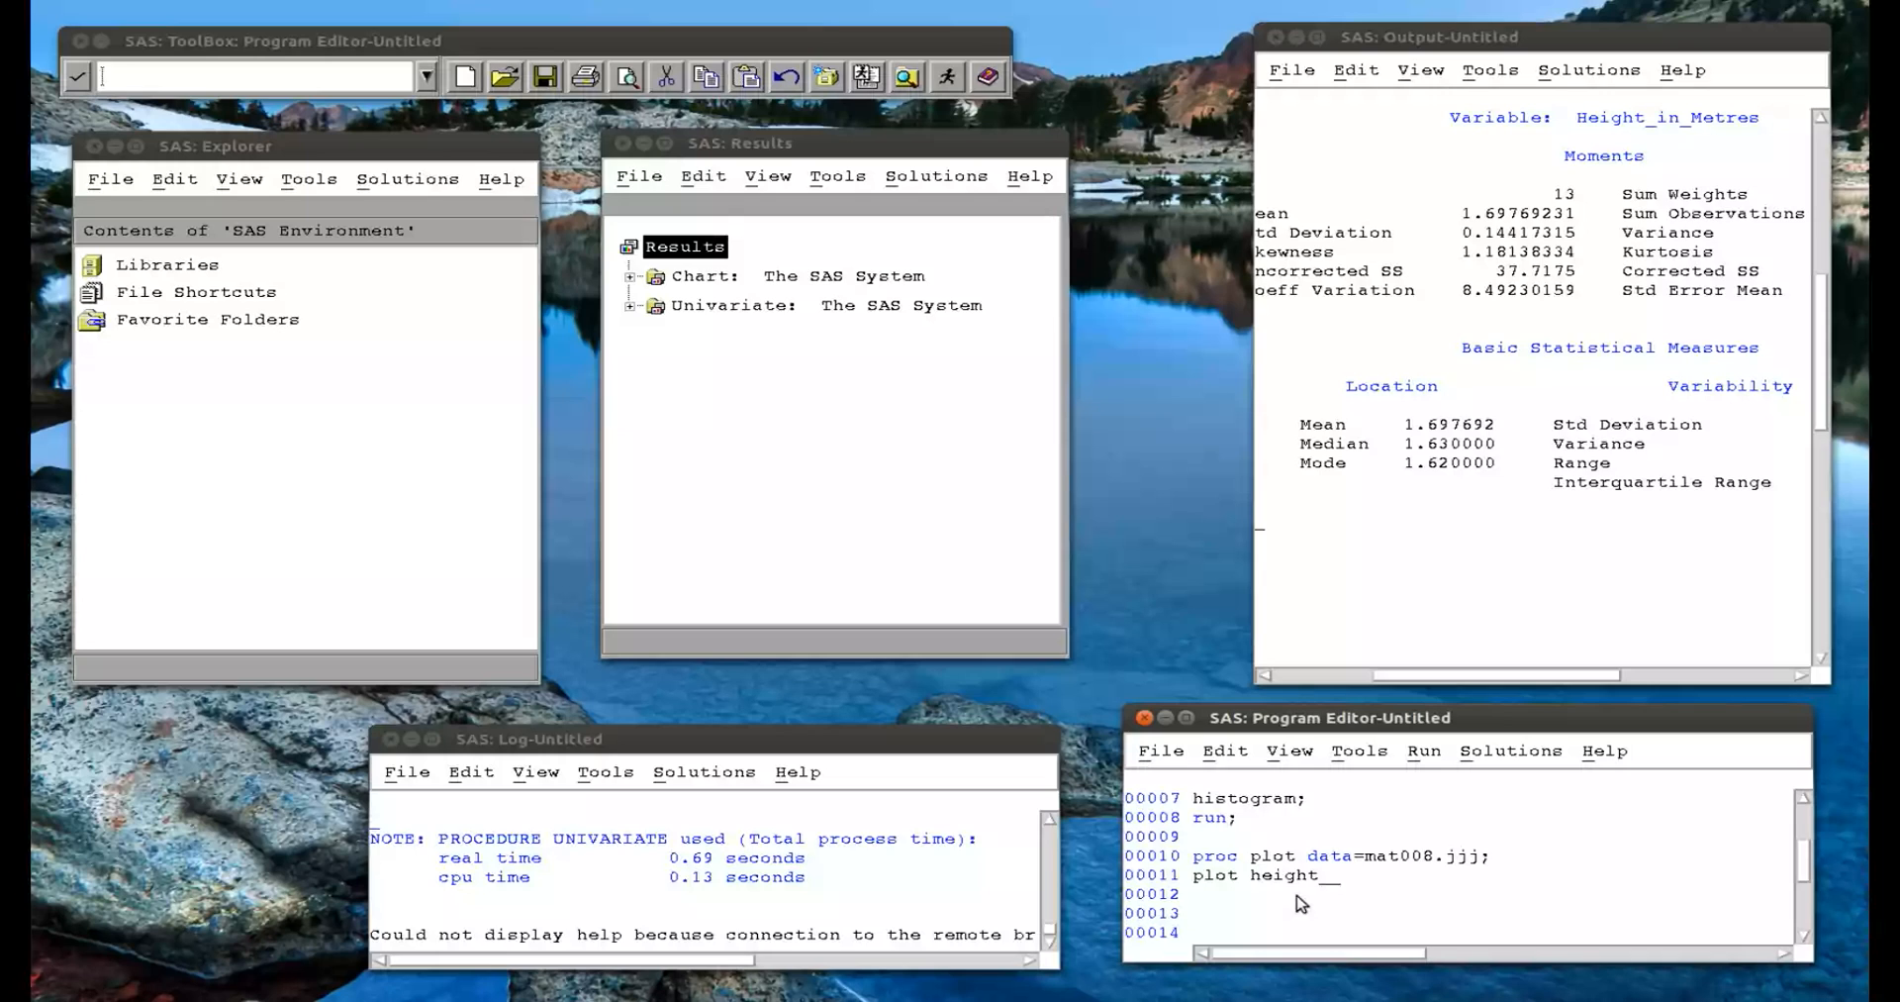
text(_in_metres)
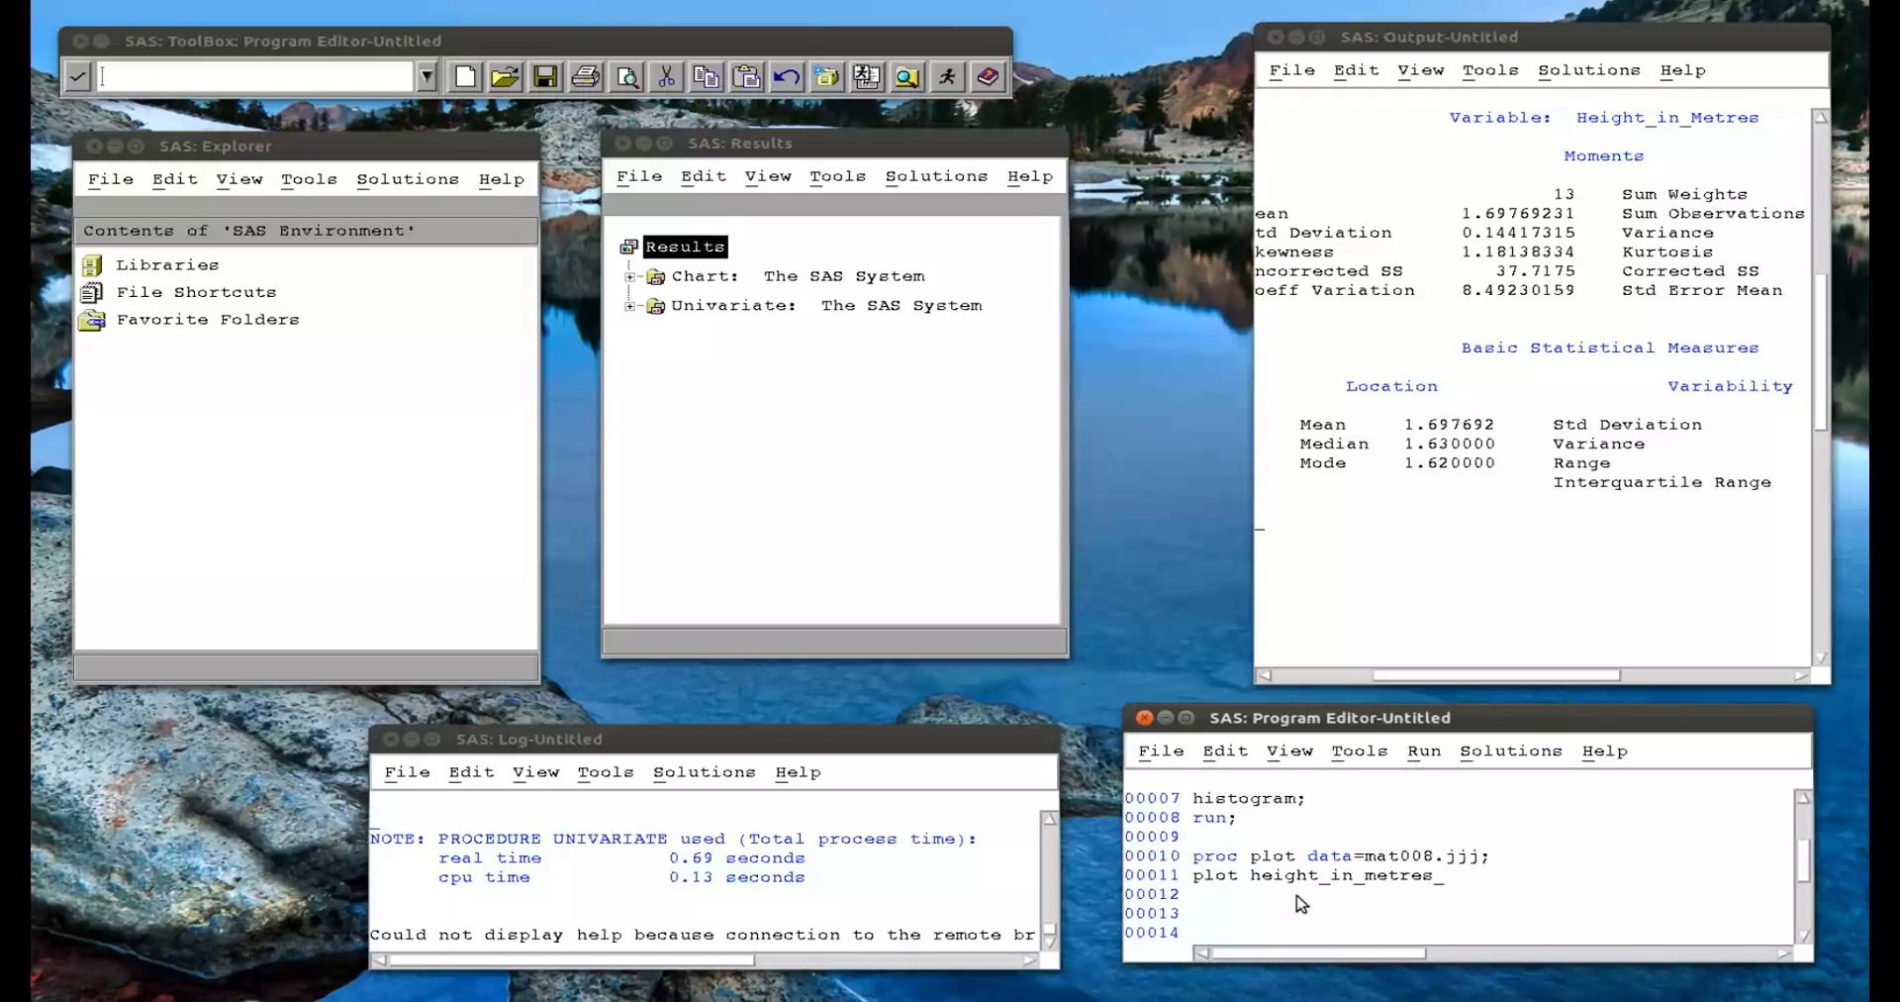
text(*)
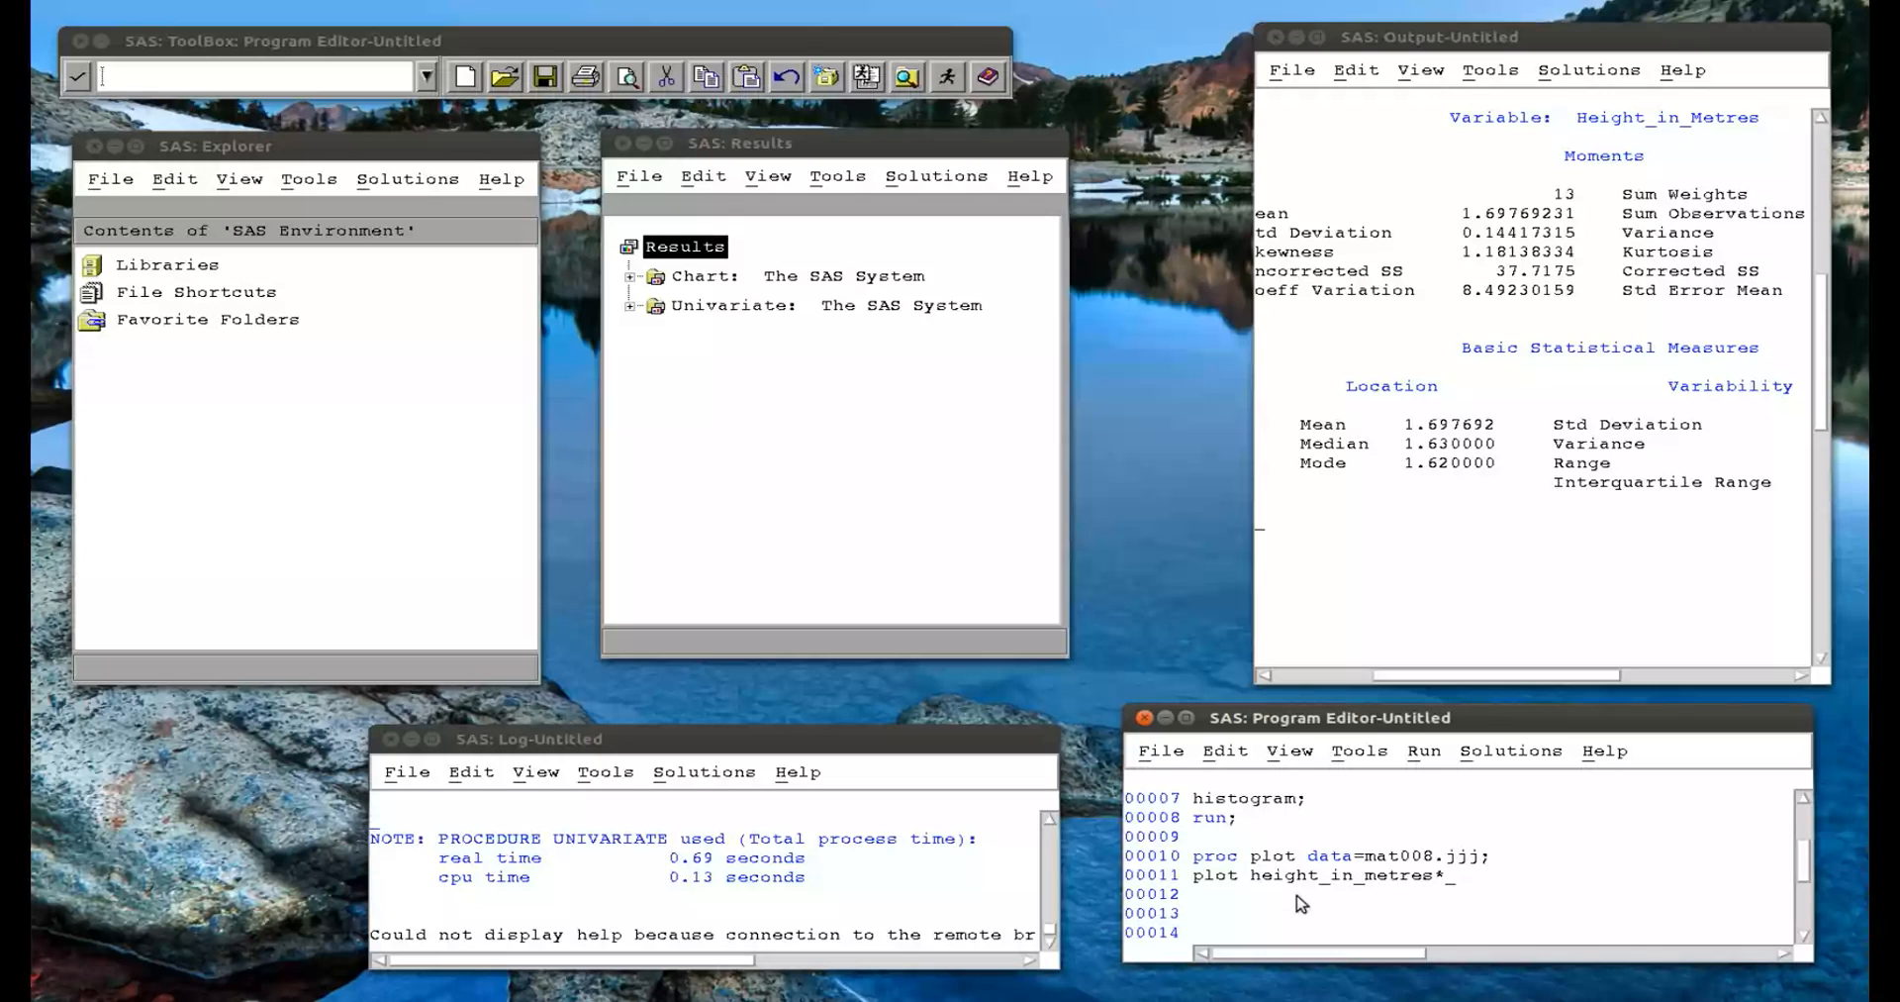
text(weight_in_kg;)
click(1461, 895)
text(run;)
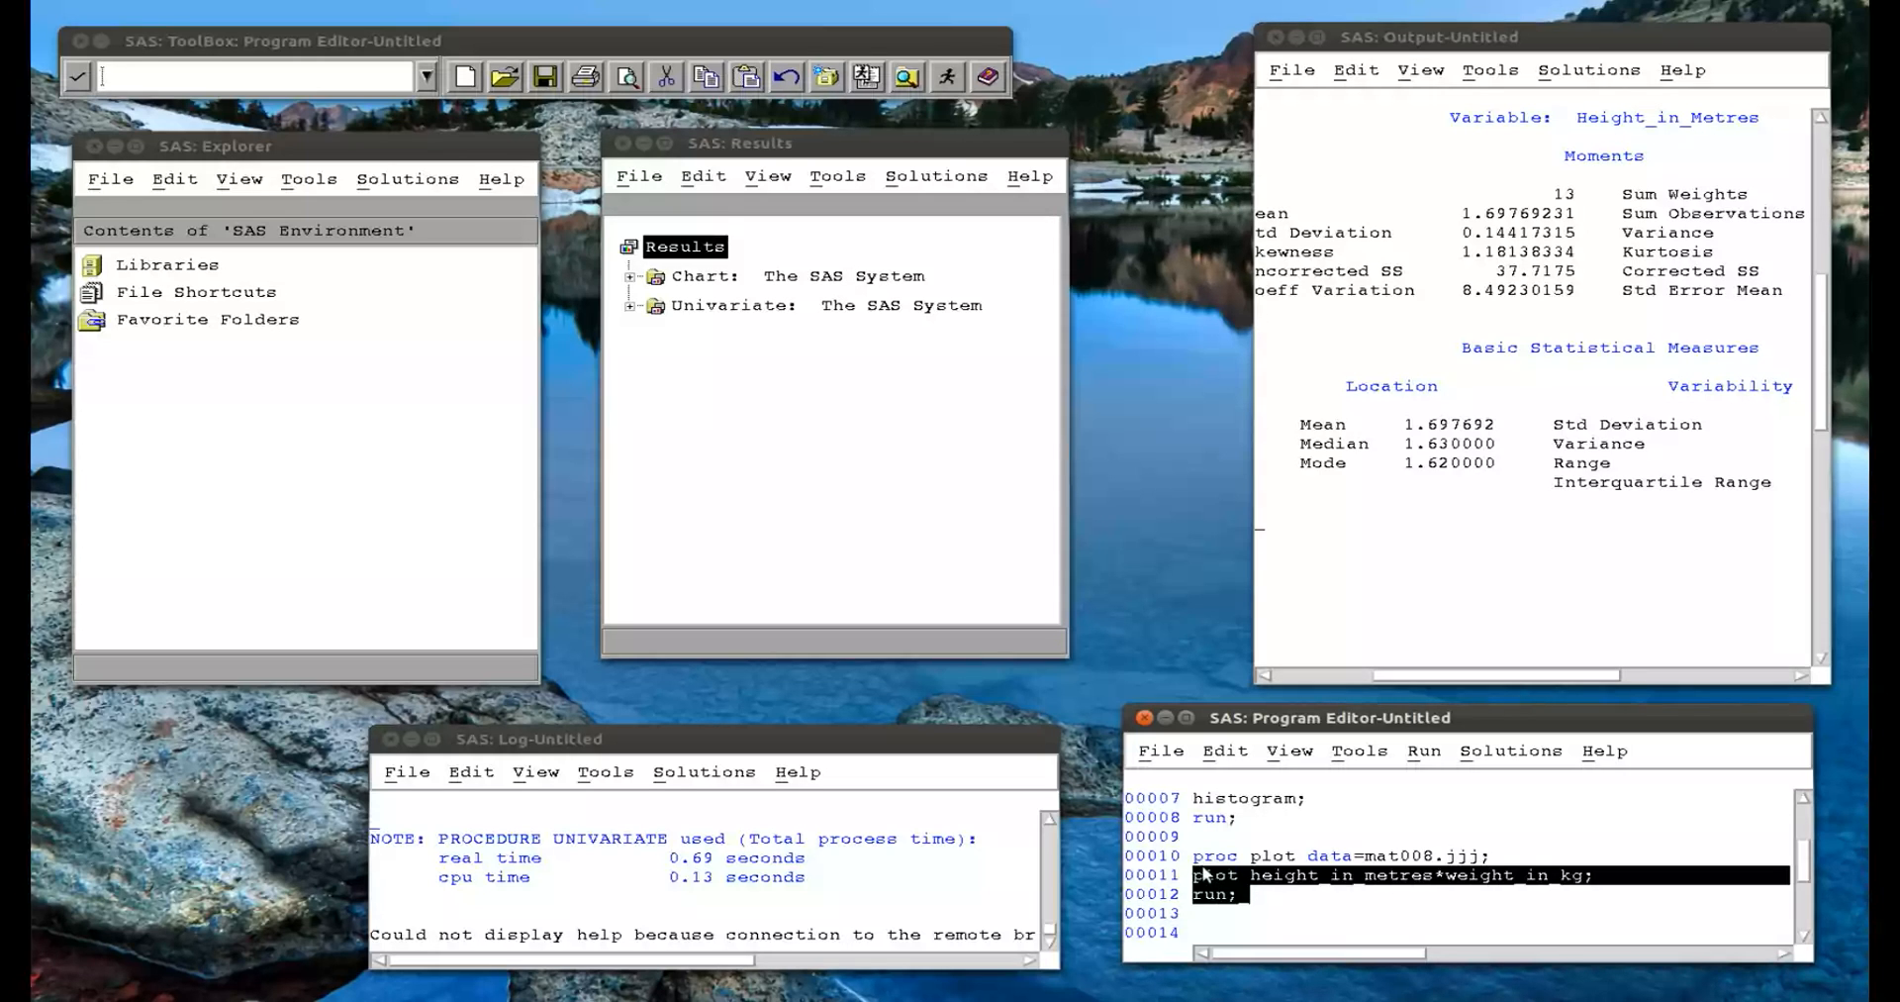
Submit the PROC PLOT step to produce the text height-vs-weight scatter plot.
click(1423, 750)
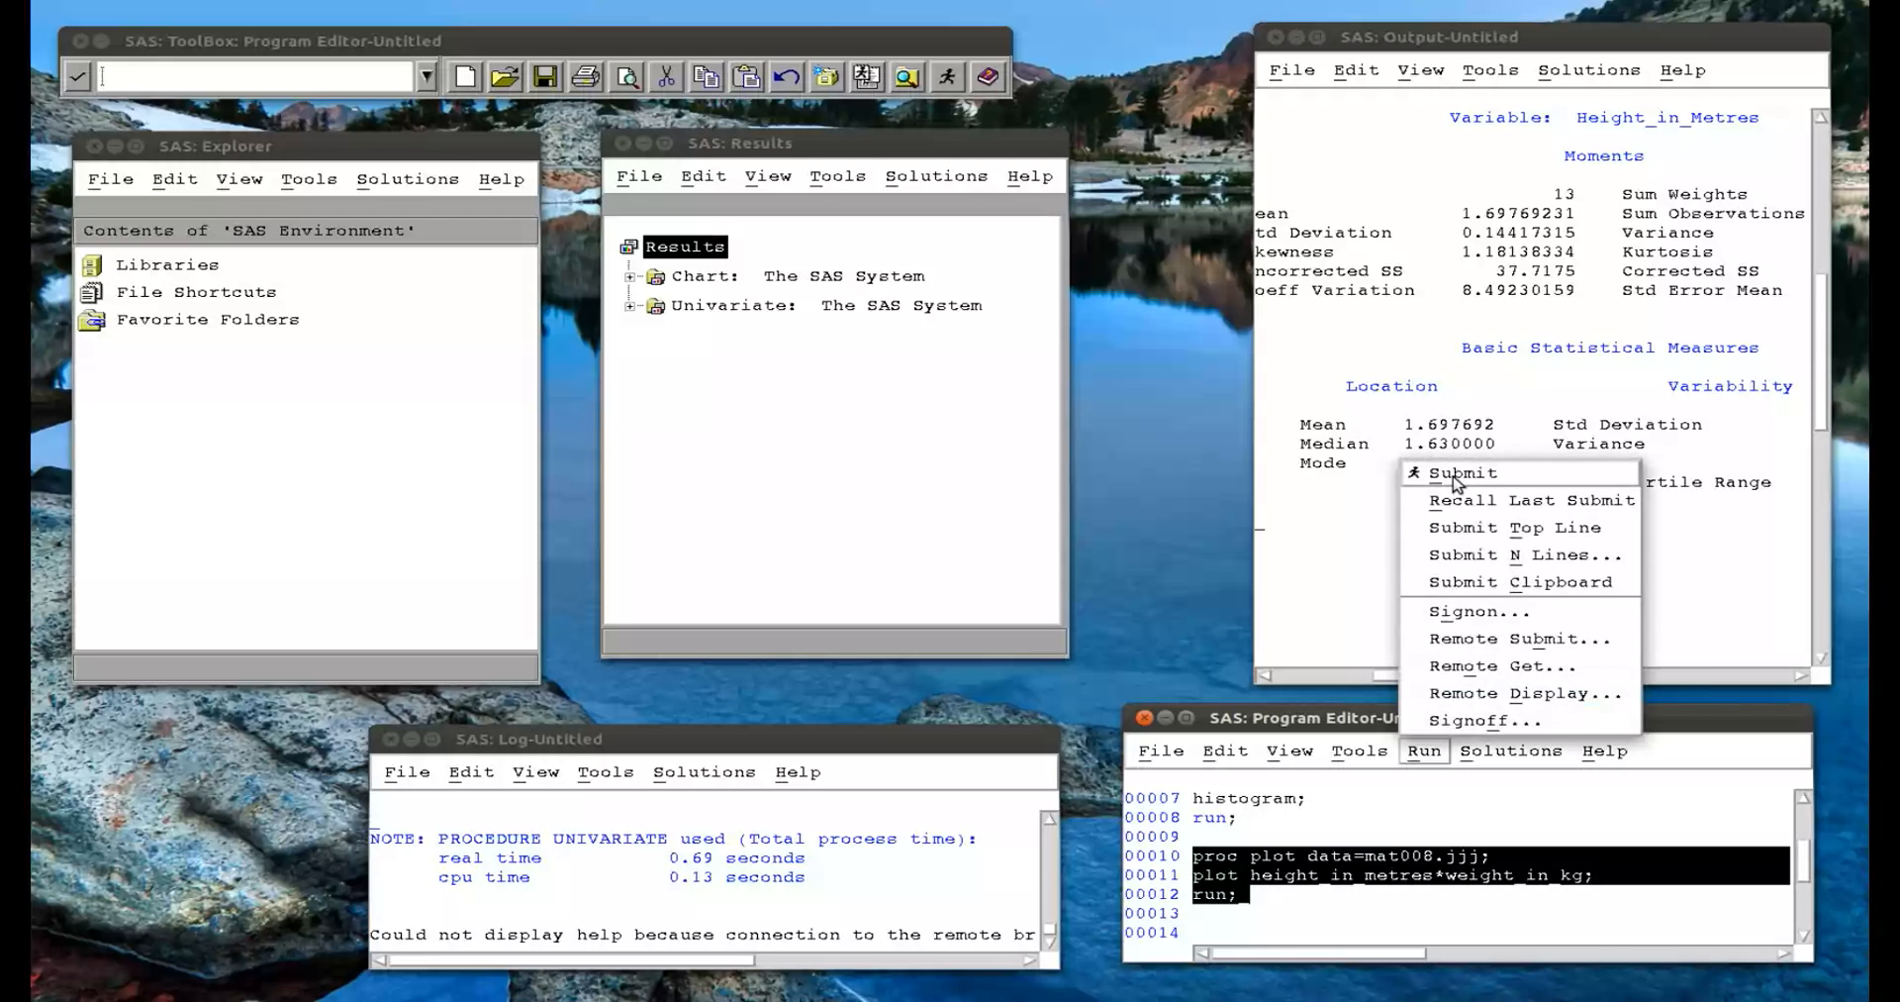
click(1461, 473)
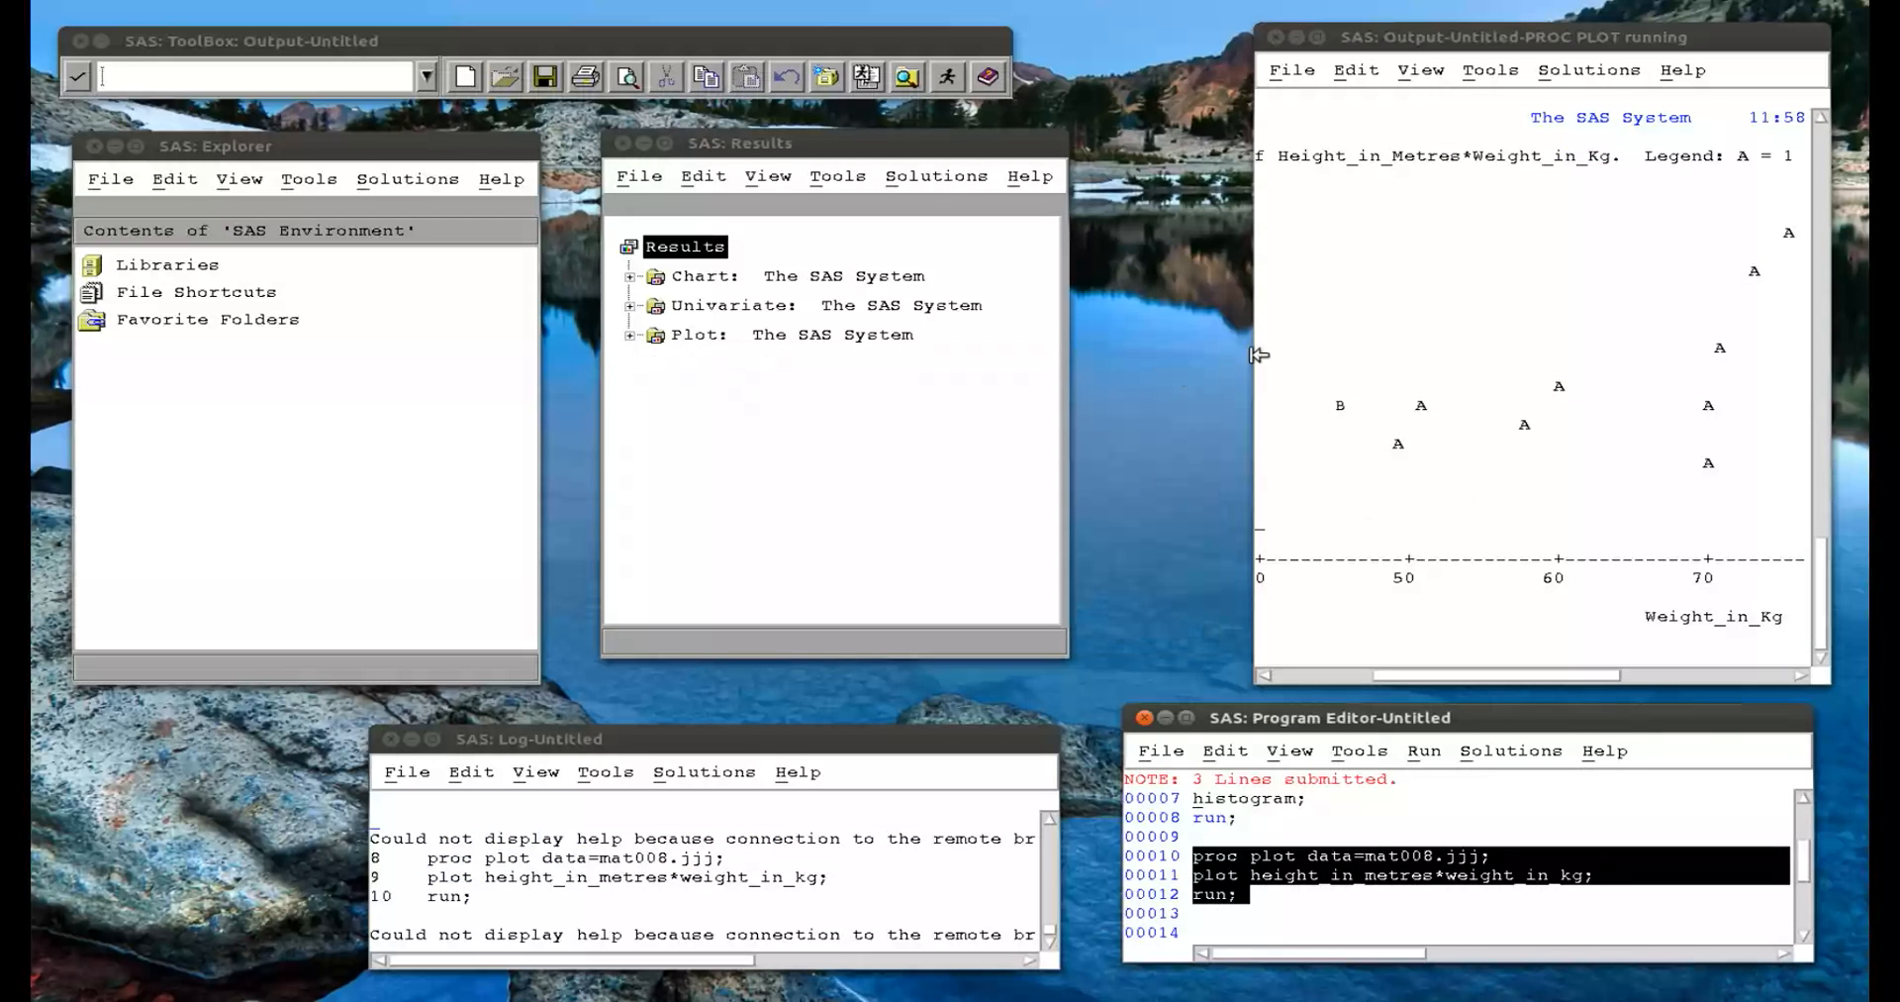
mouse_move(1256, 372)
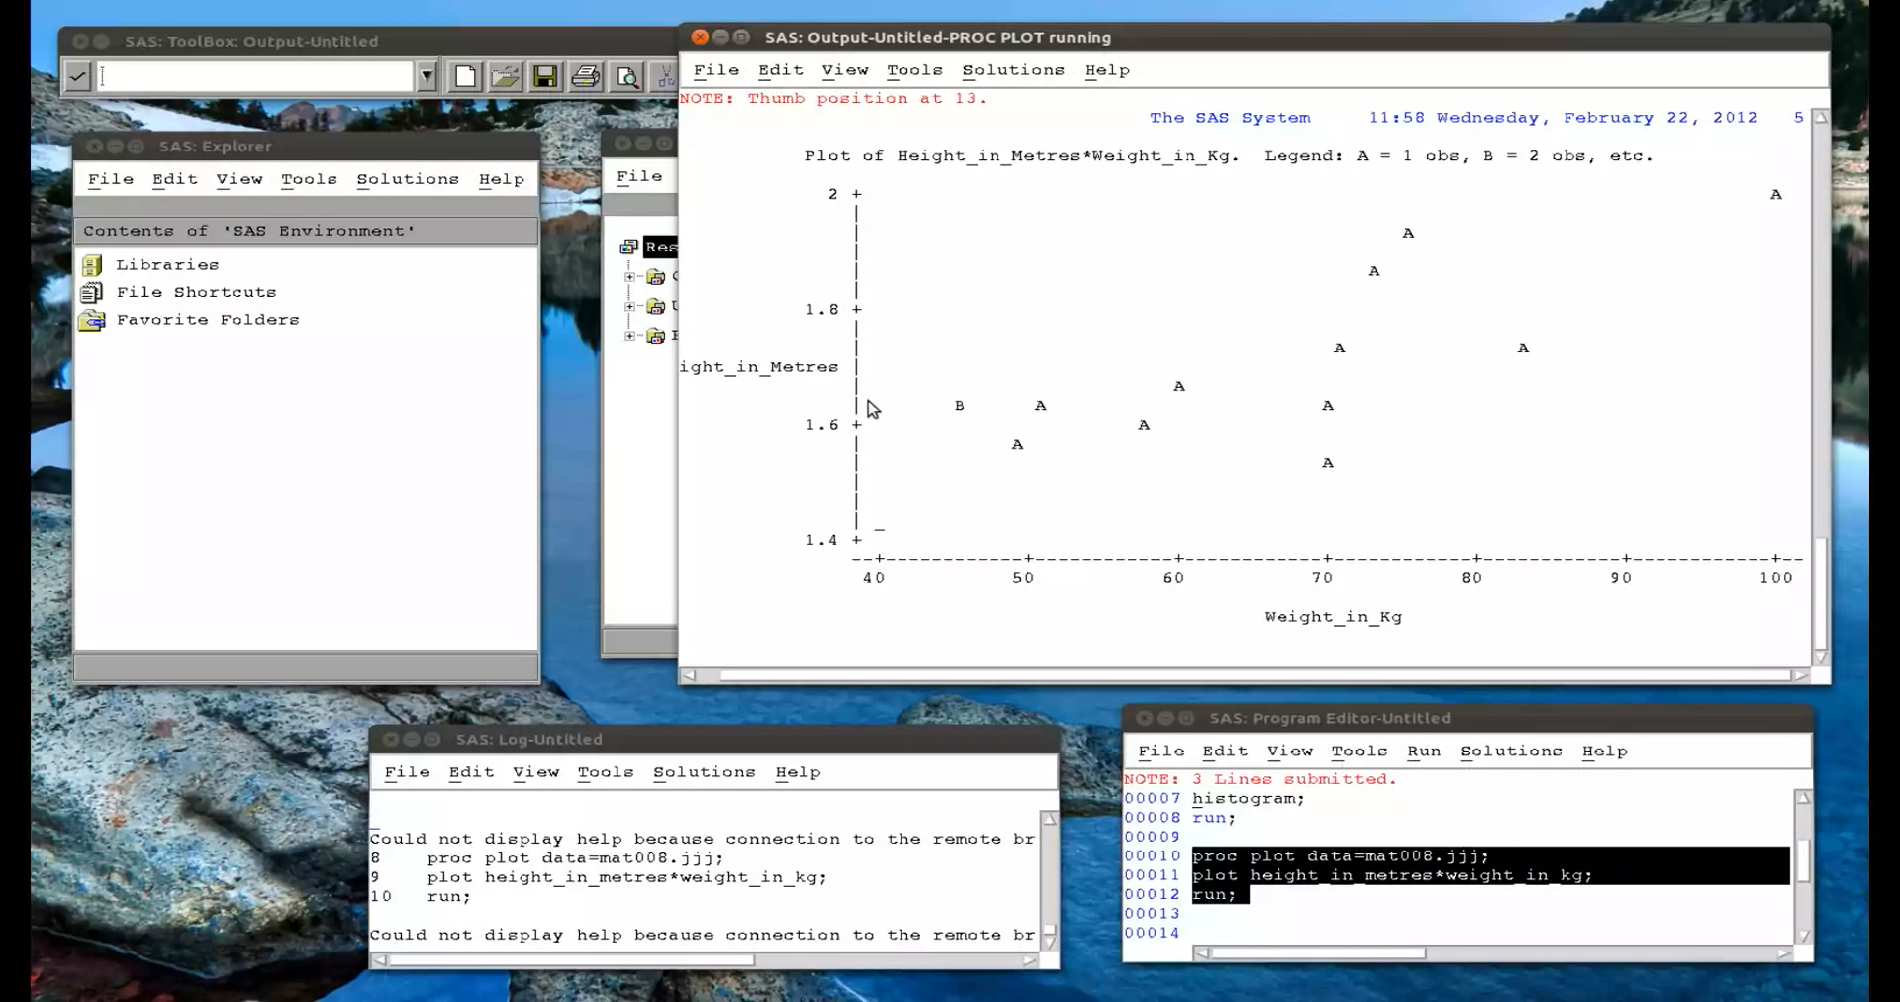
mouse_move(879, 411)
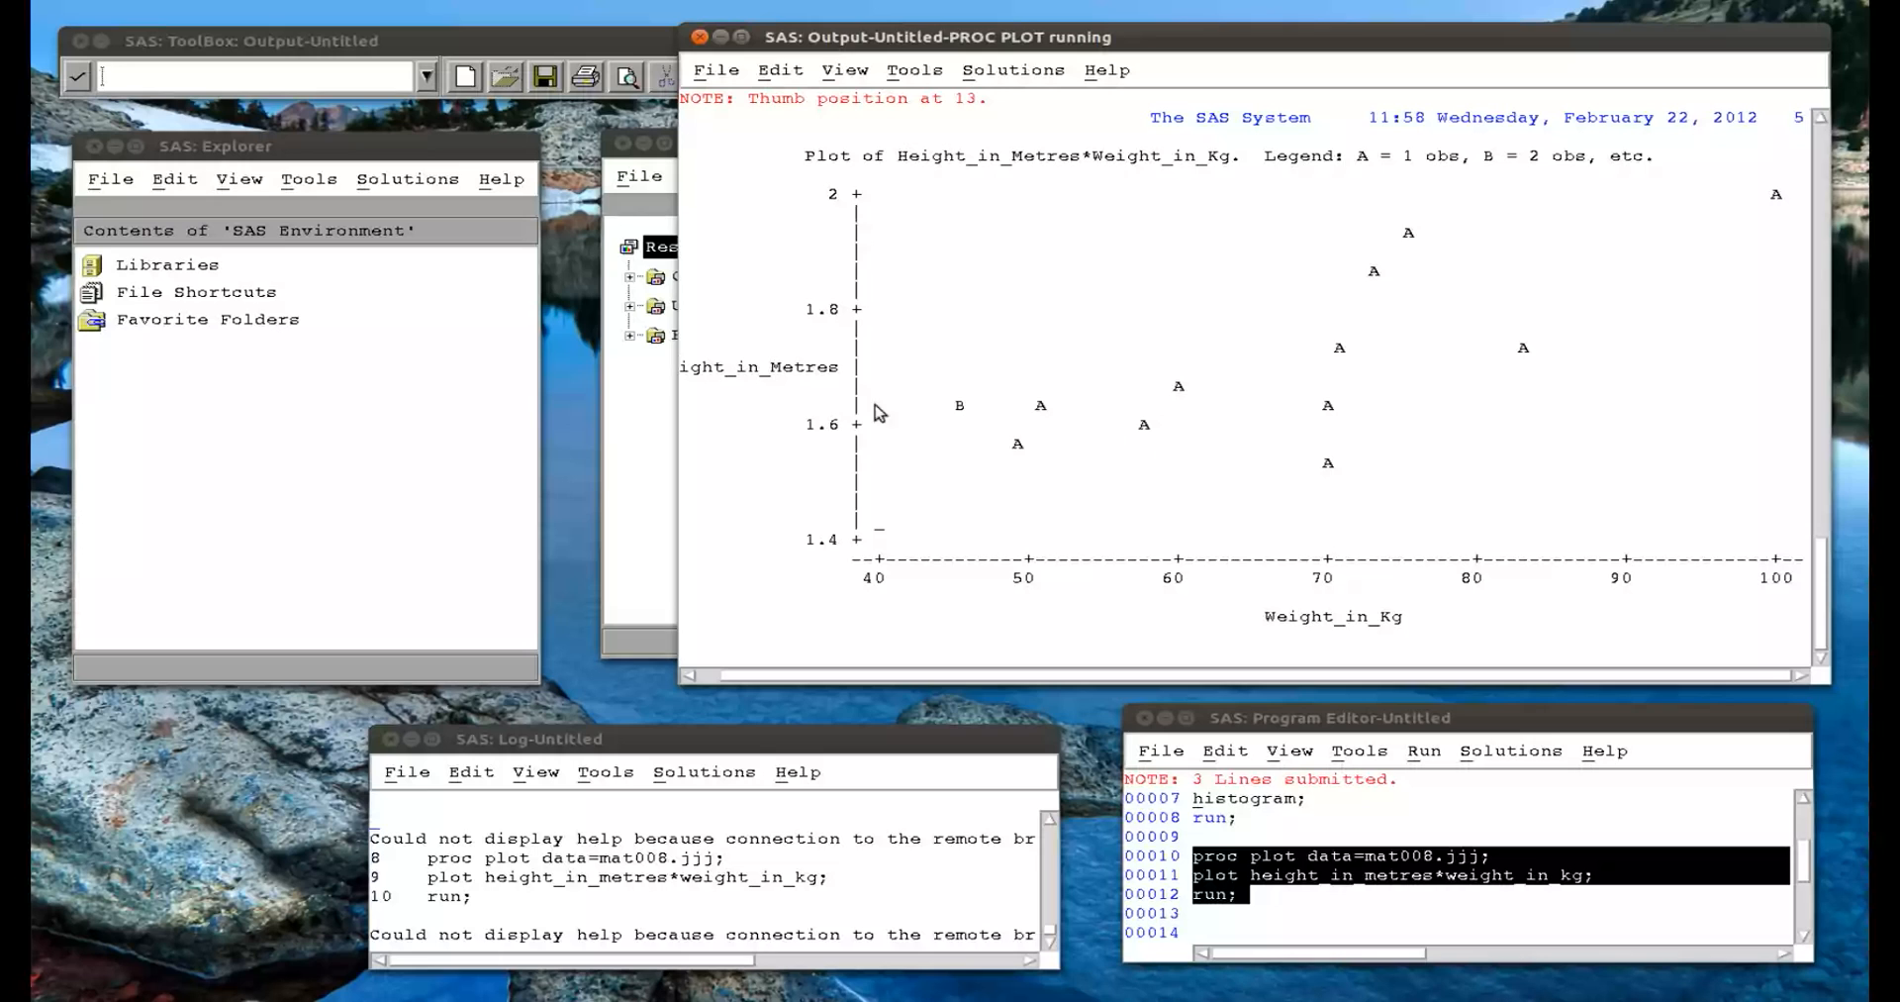
mouse_move(1140, 451)
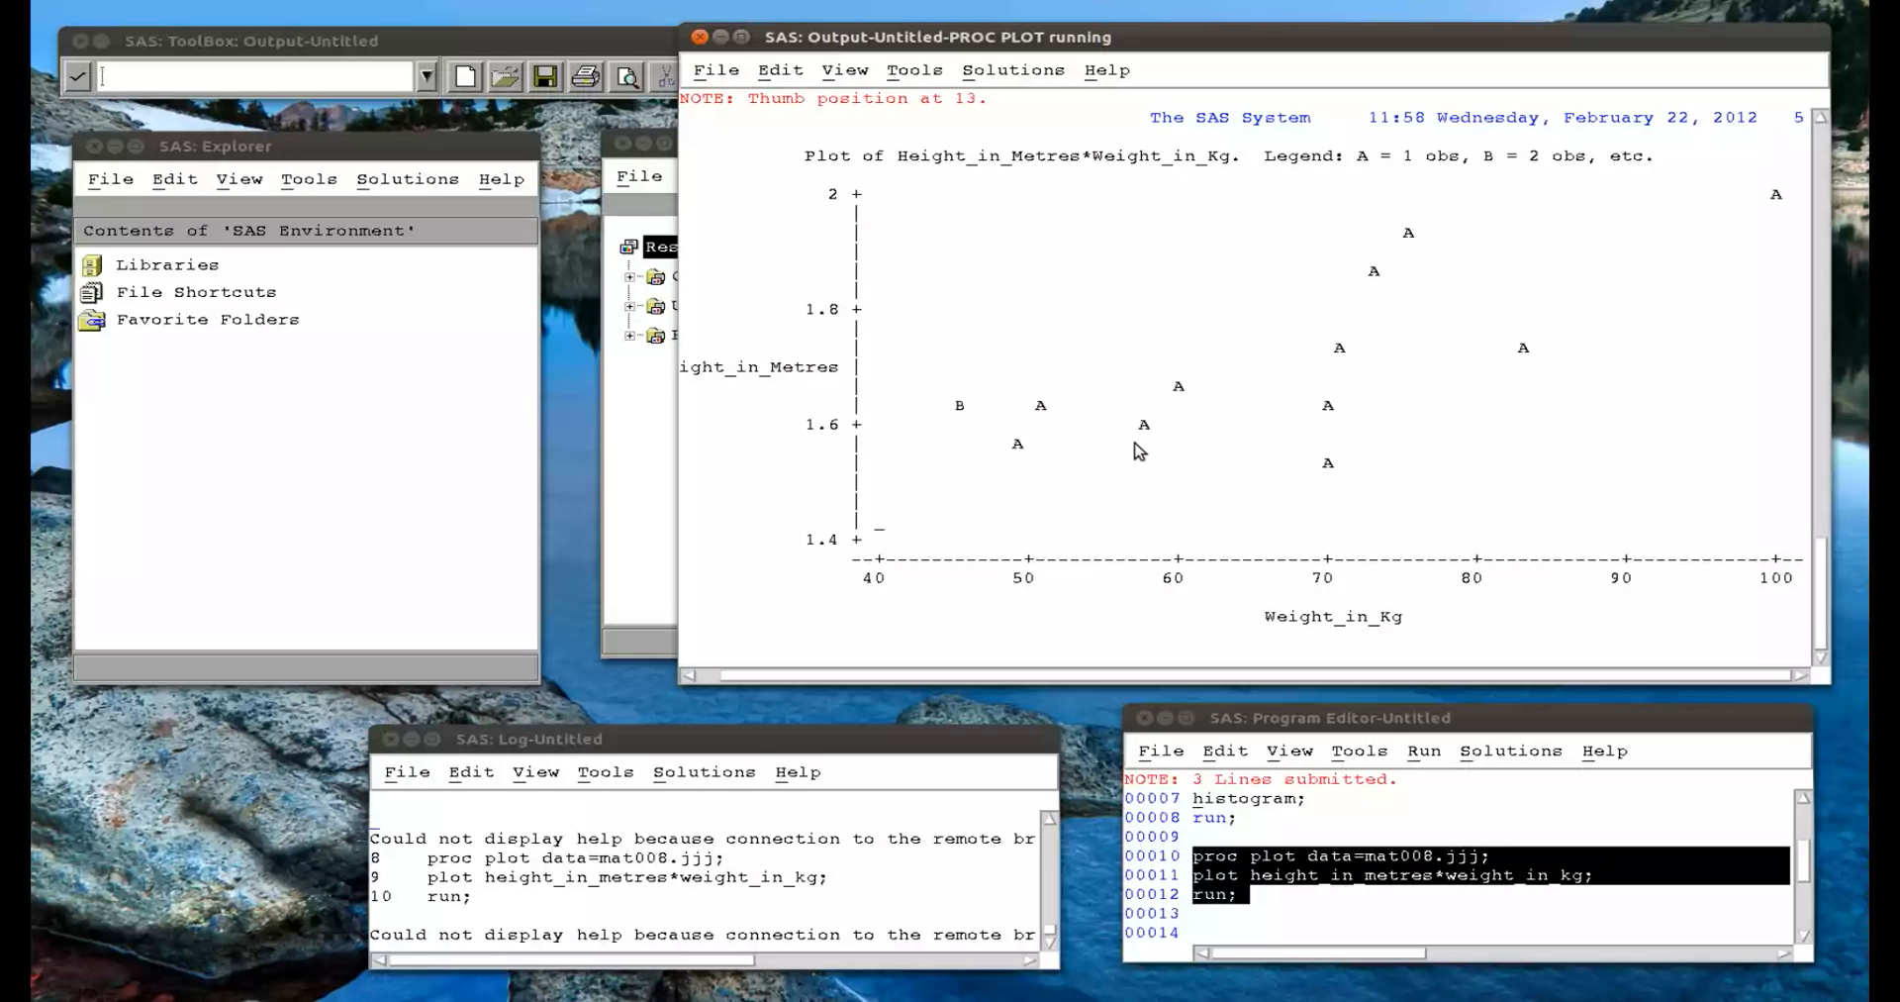
mouse_move(685, 337)
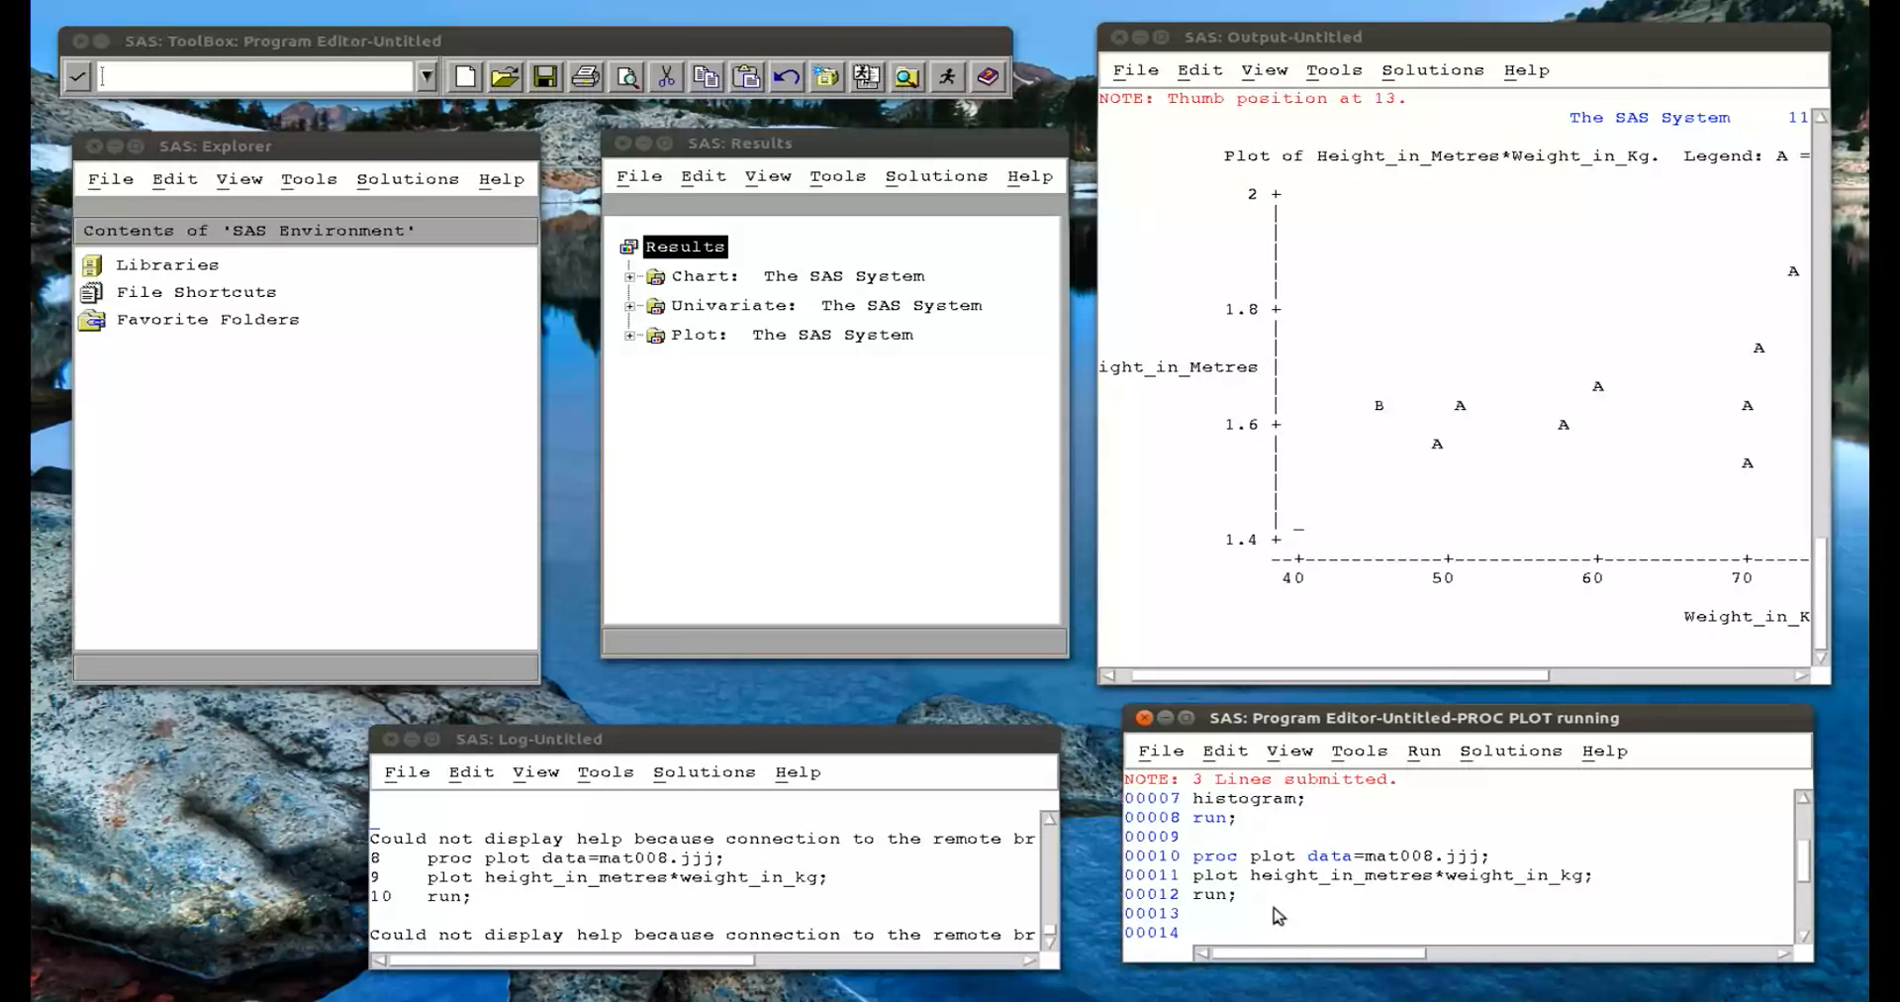
Enter proc gplot data=mat008.jjj; plot height_in_mtres*weight_in_kg; run; with the misspelled variable.
scroll(down, 3)
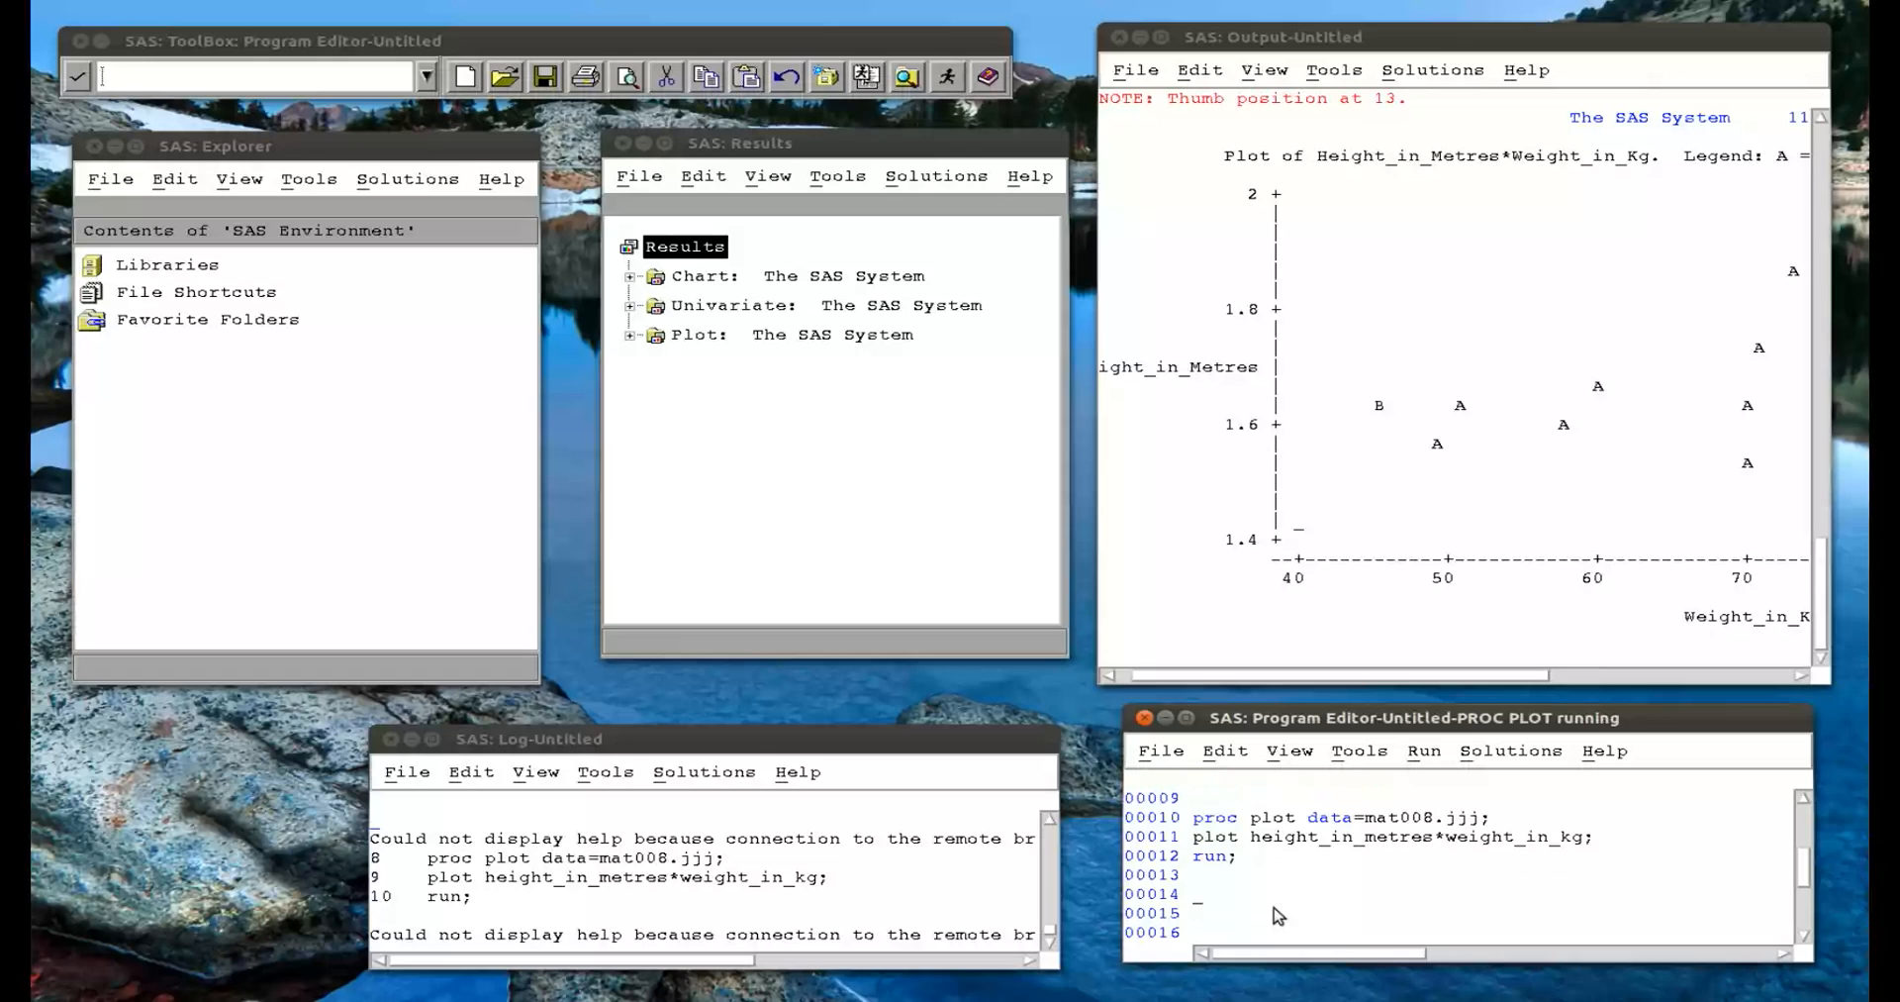
text(proc gpl)
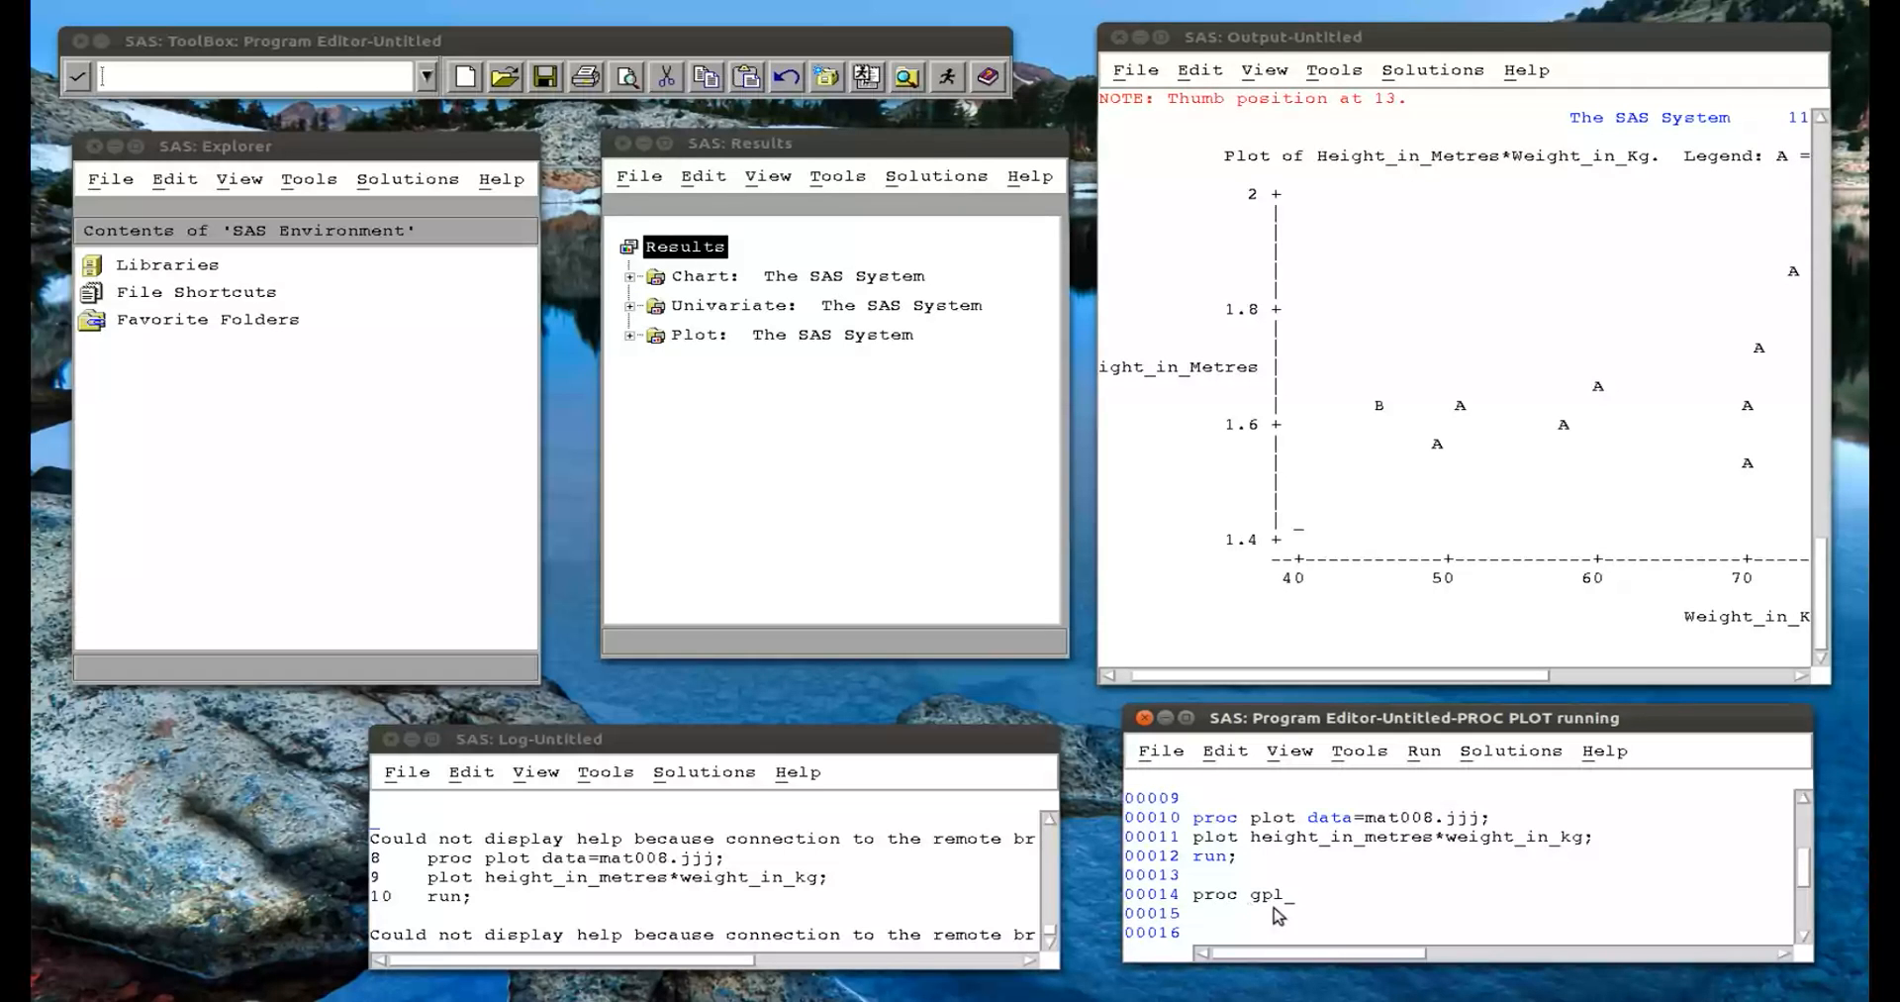
text(ot data=m)
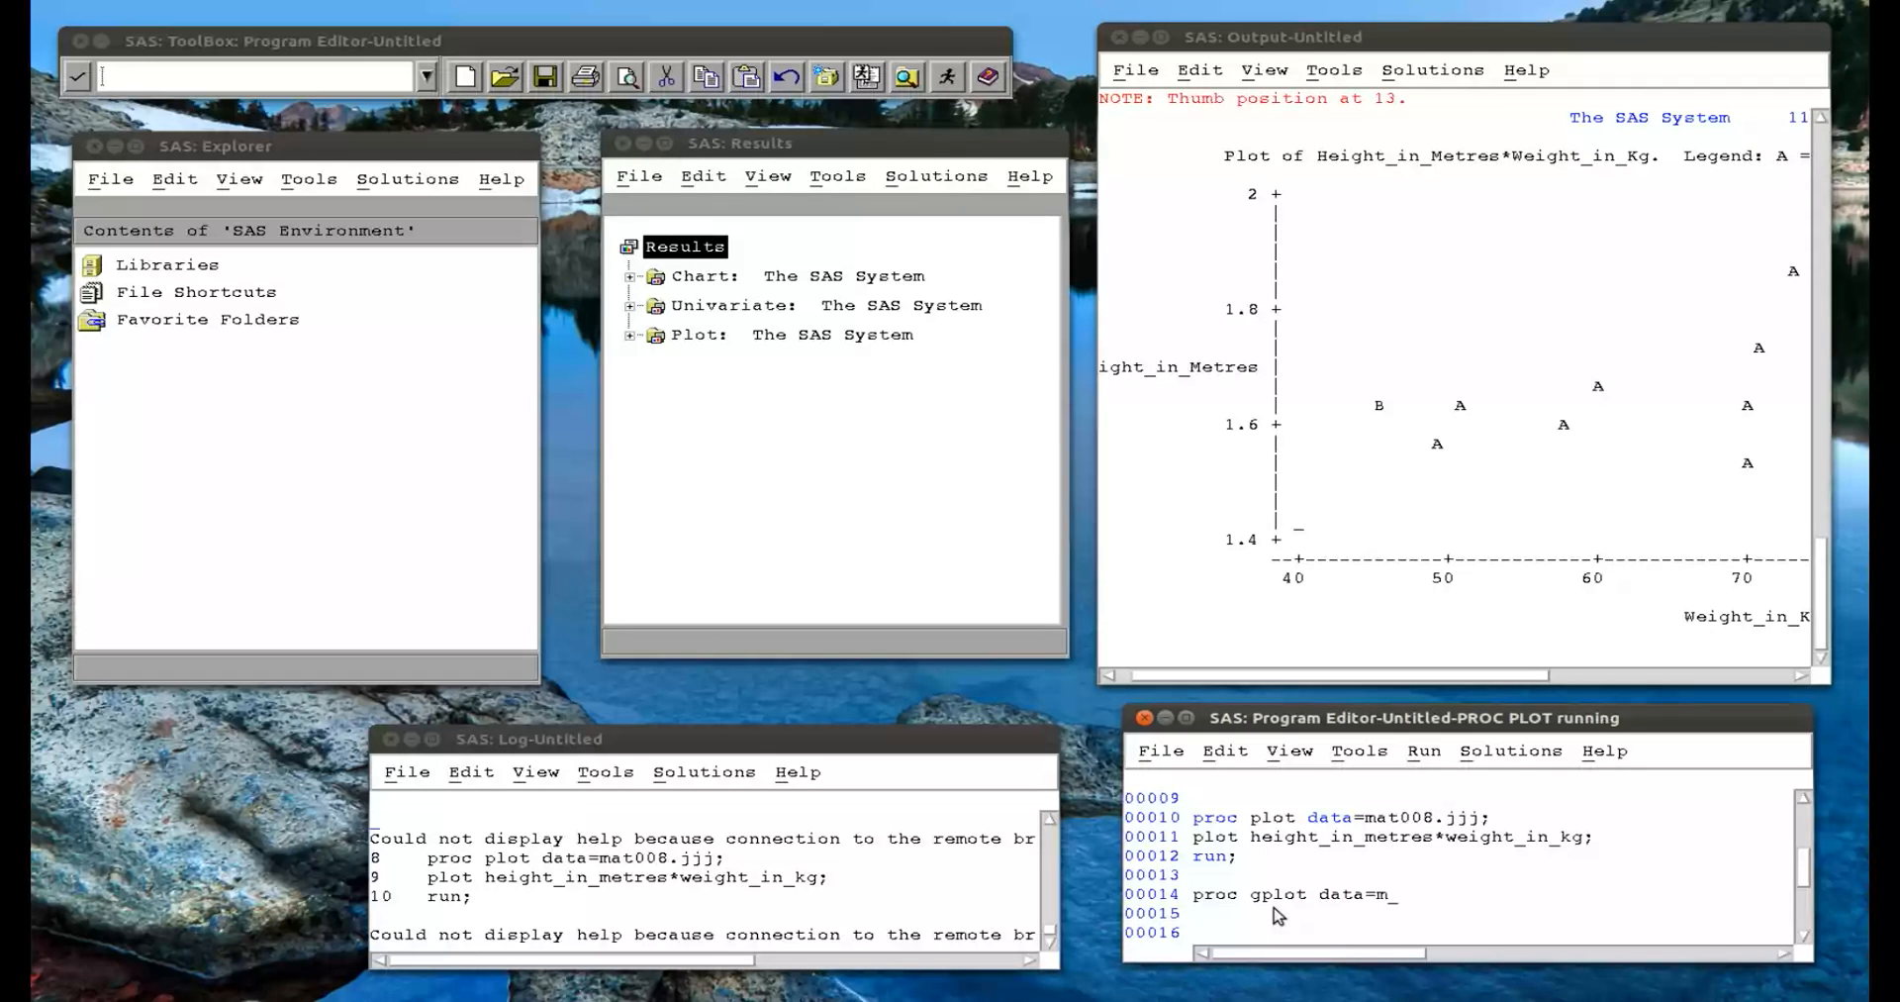
text(at008.)
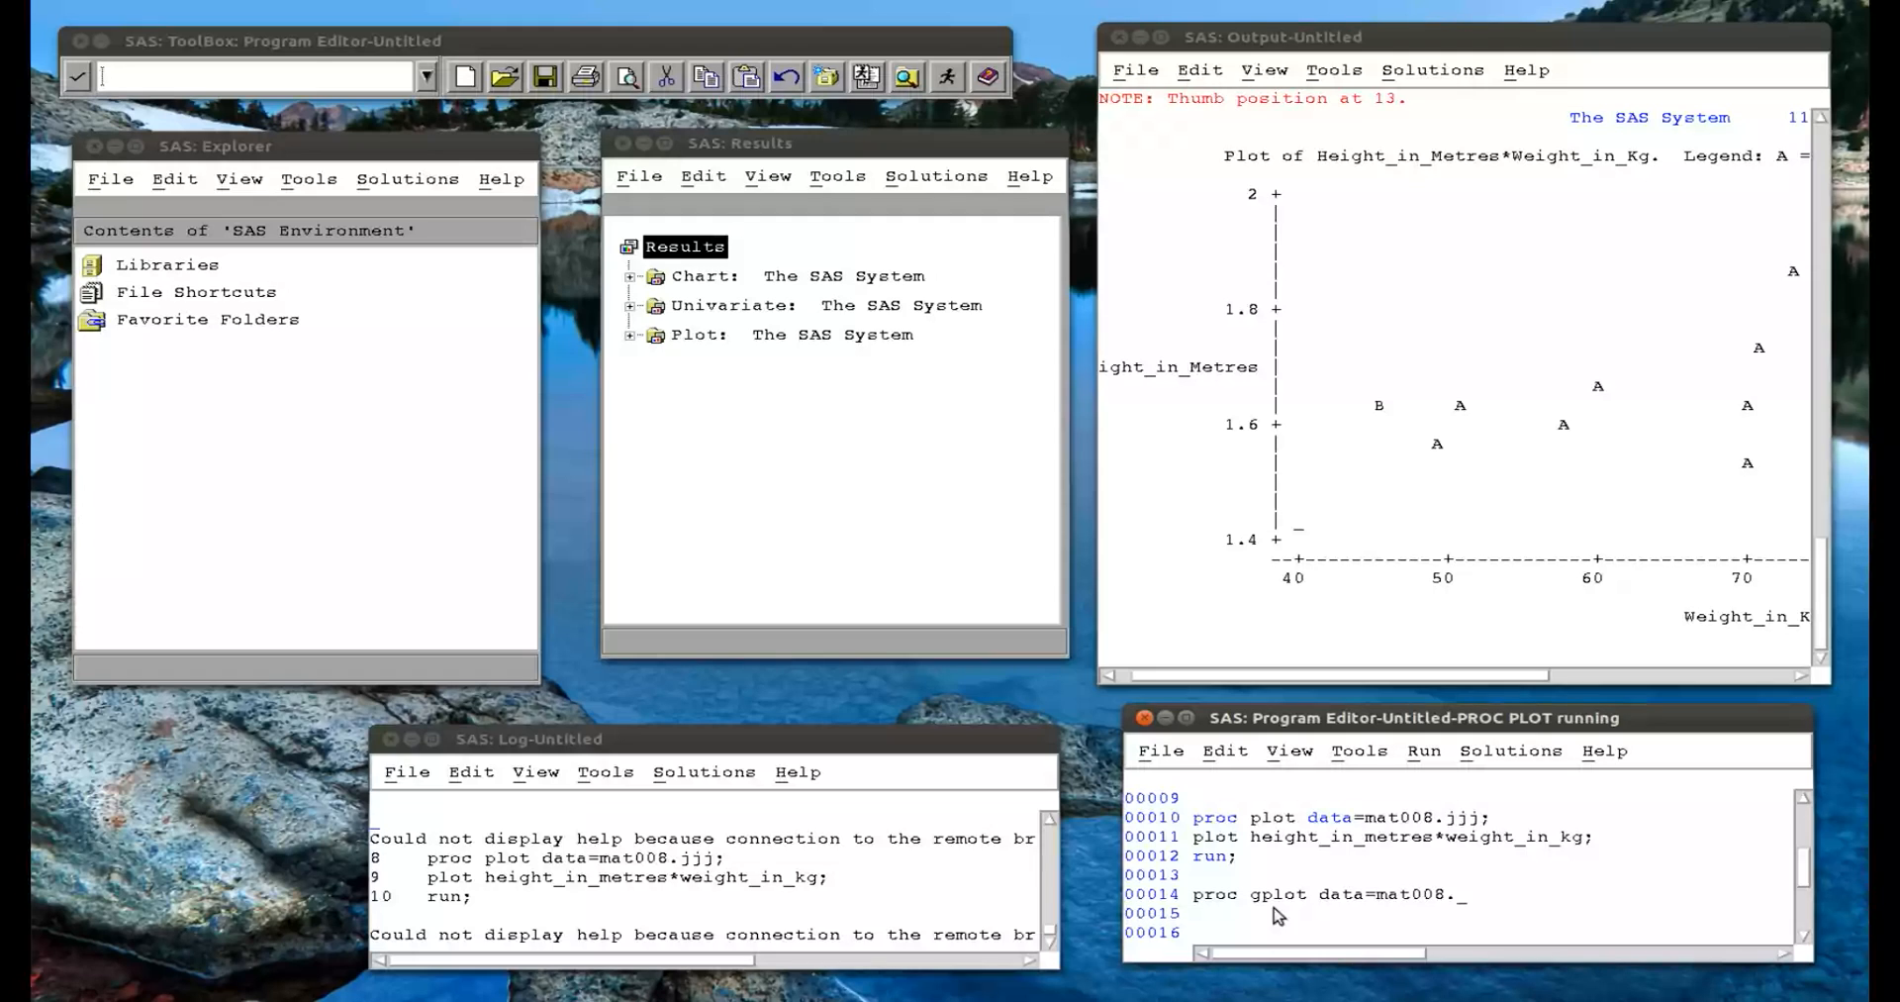
text(jjj;)
click(1461, 912)
text(plot height_in_mtre)
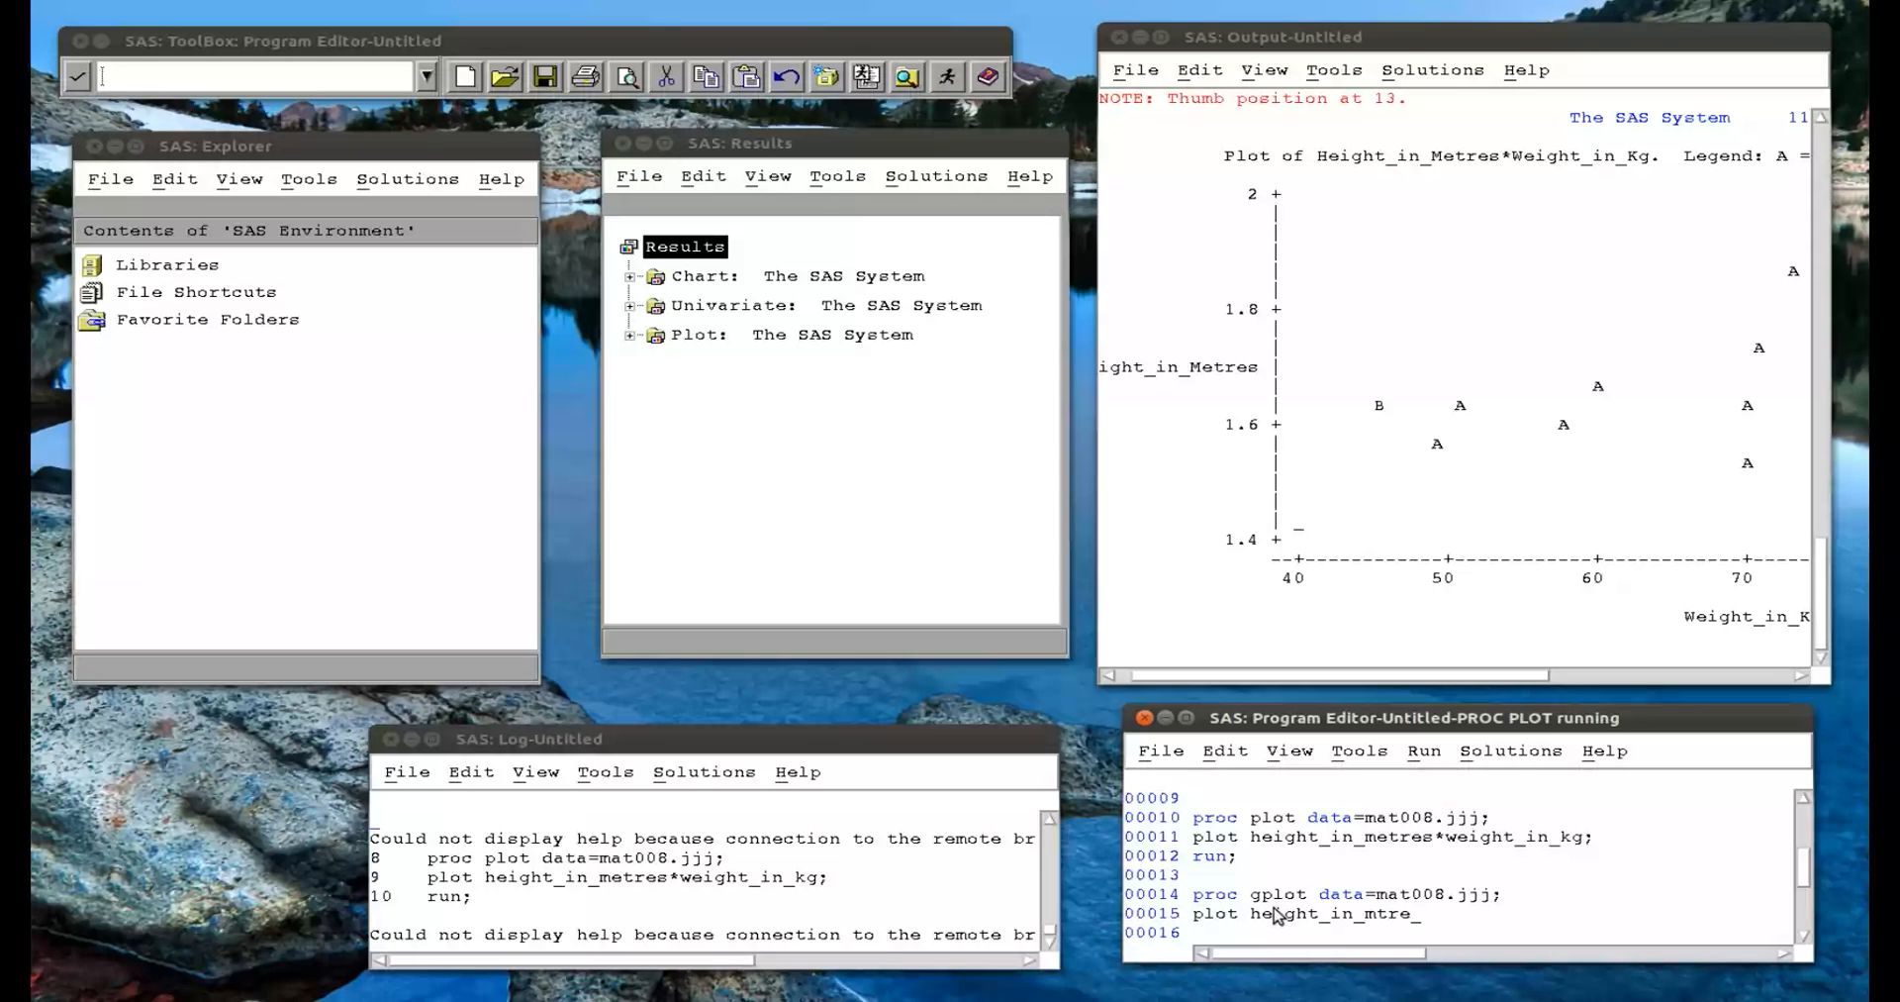
text(*weight_in_kg;)
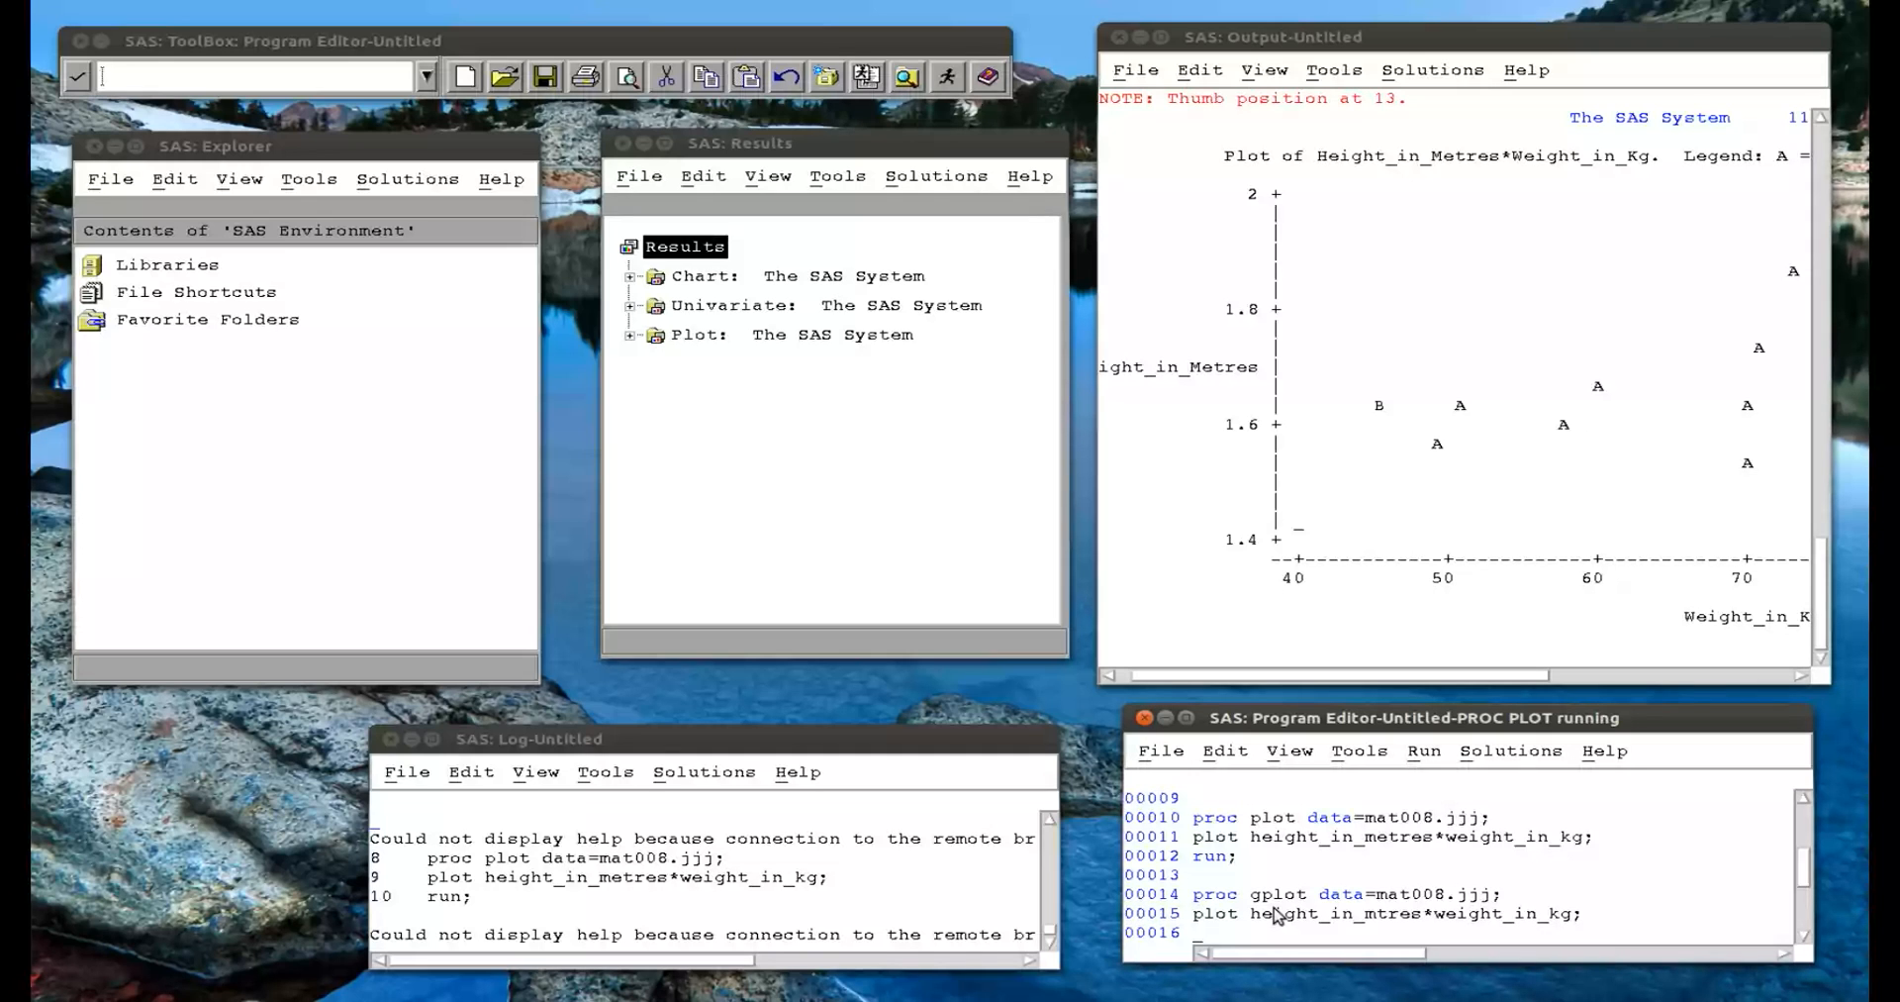
text(run;)
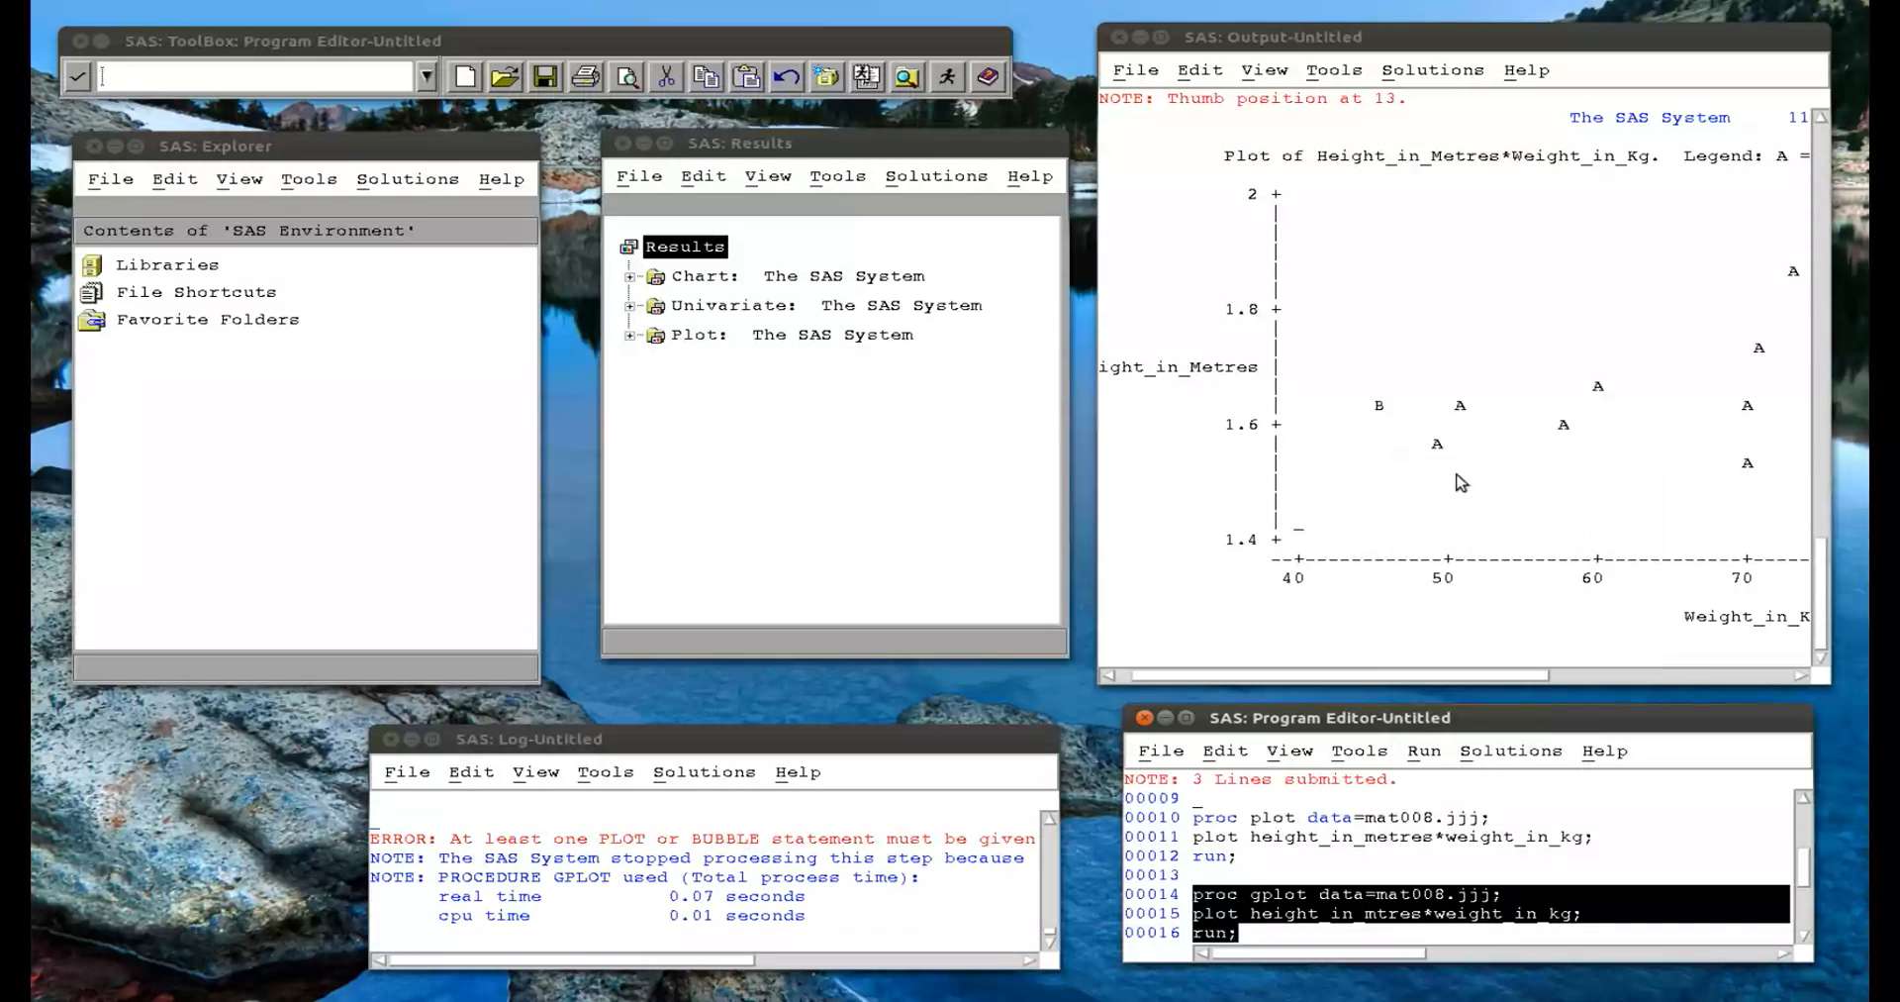
mouse_move(752, 882)
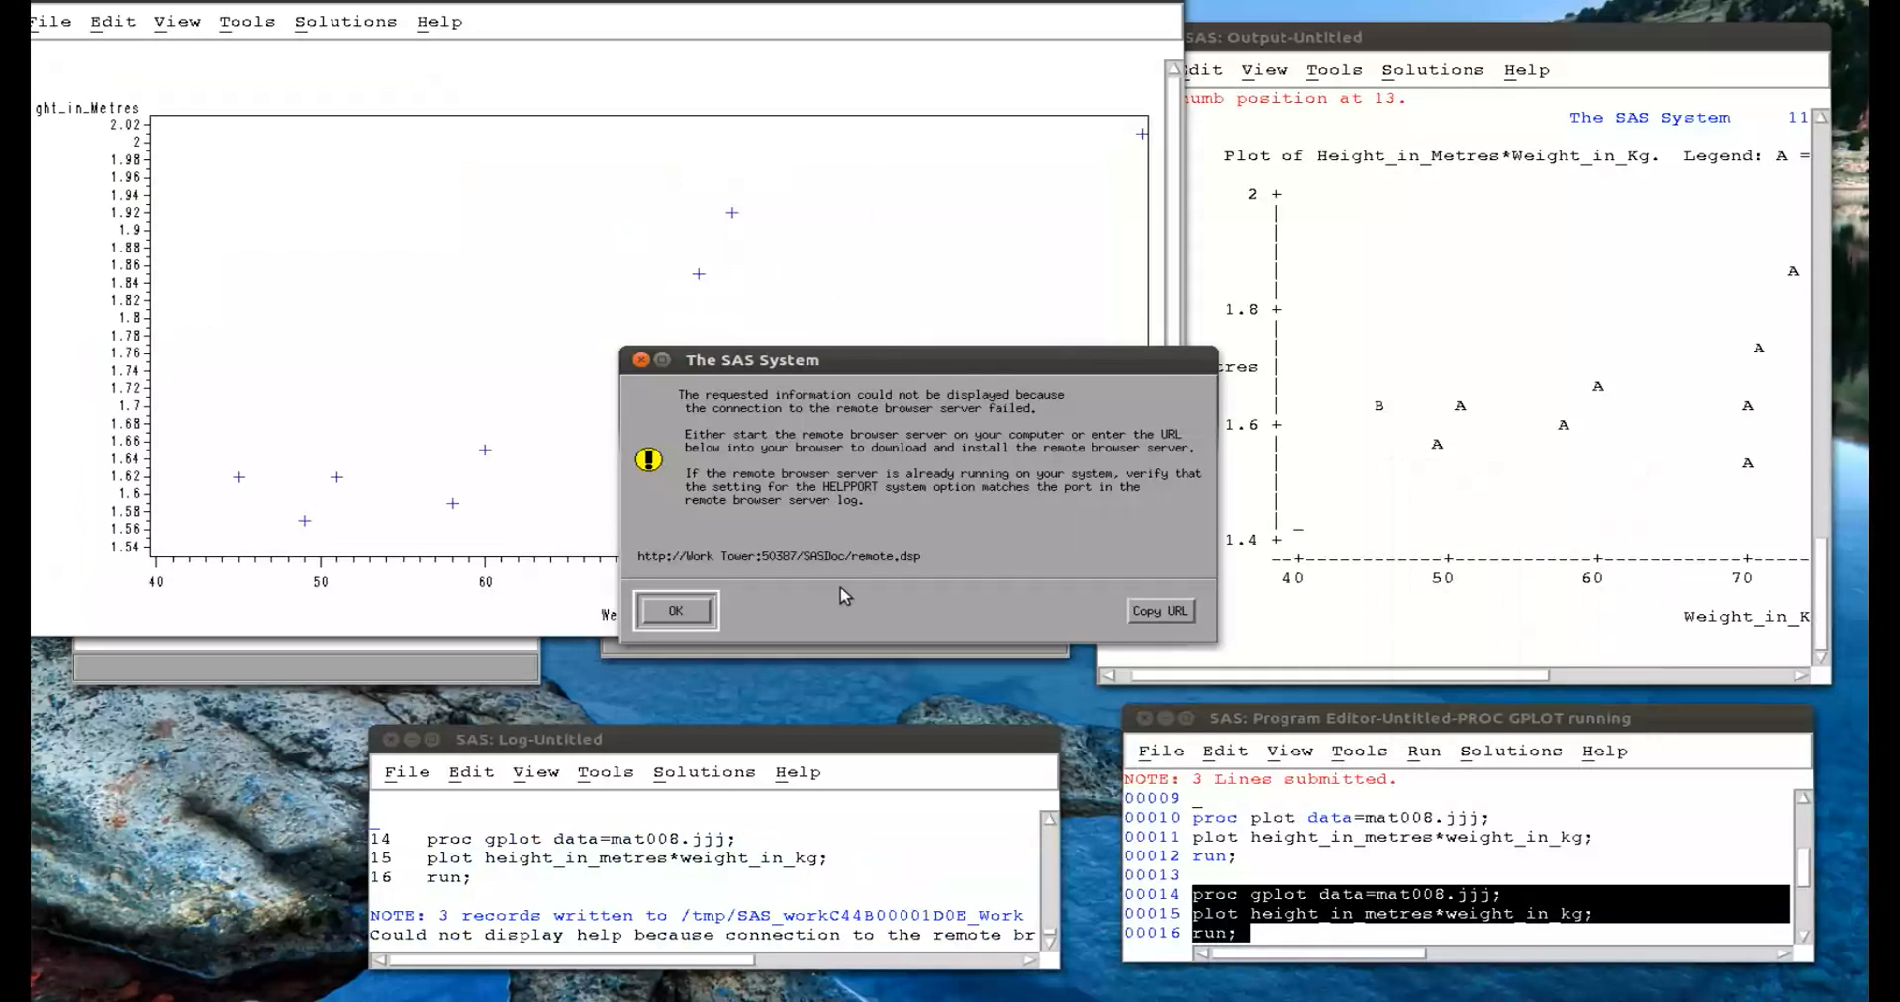
Dismiss the remote browser warning and move the GRAPH1 scatter plot window into view.
click(677, 609)
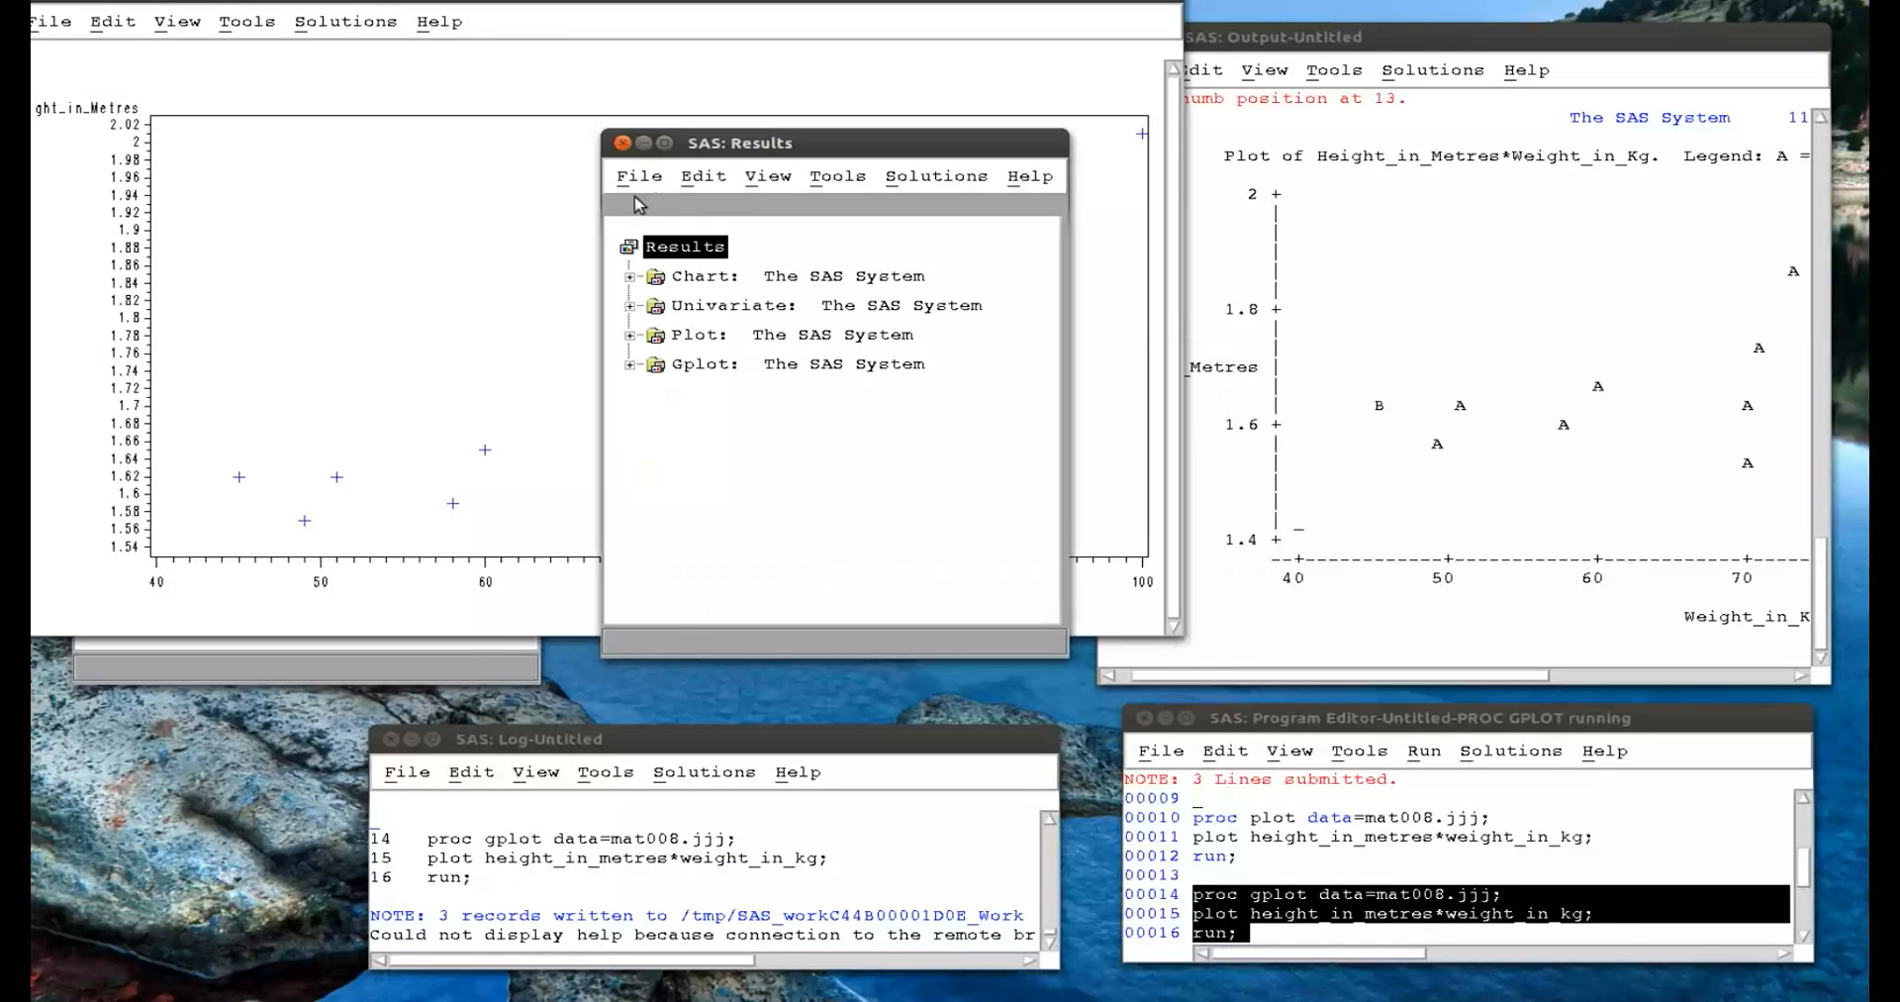
mouse_move(649, 246)
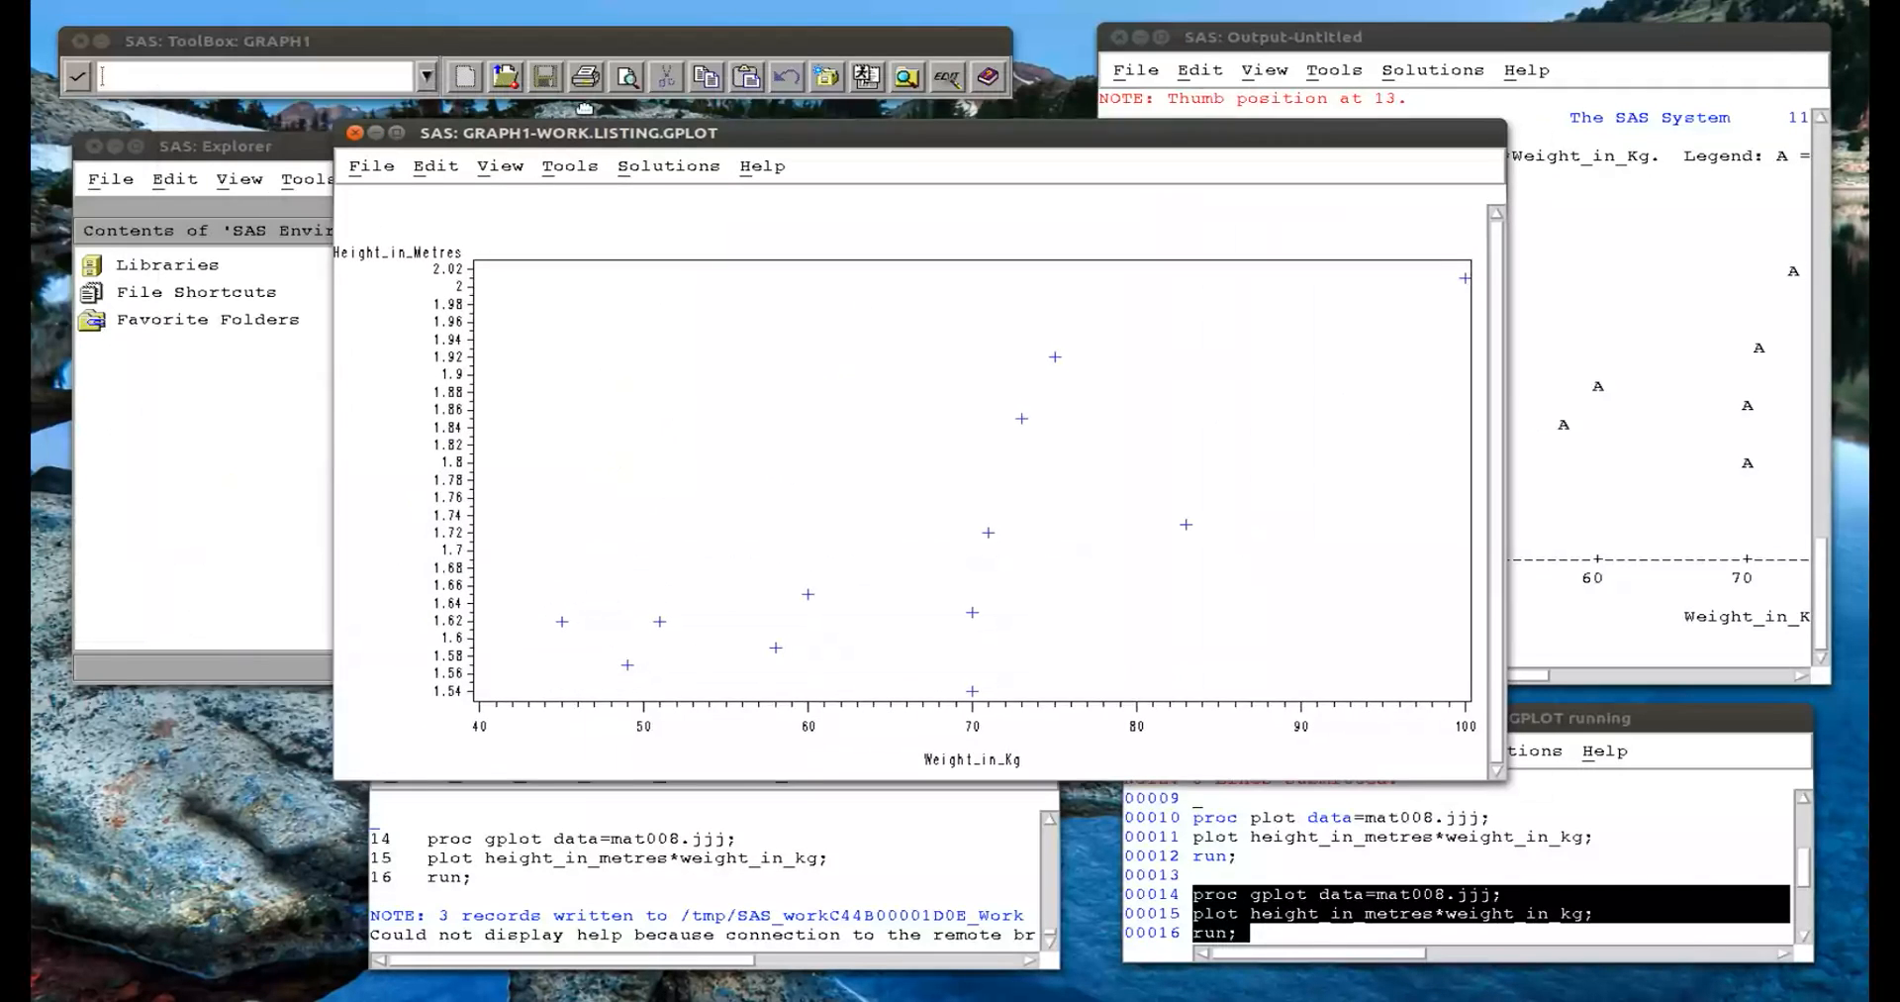
drag(588, 133, 485, 121)
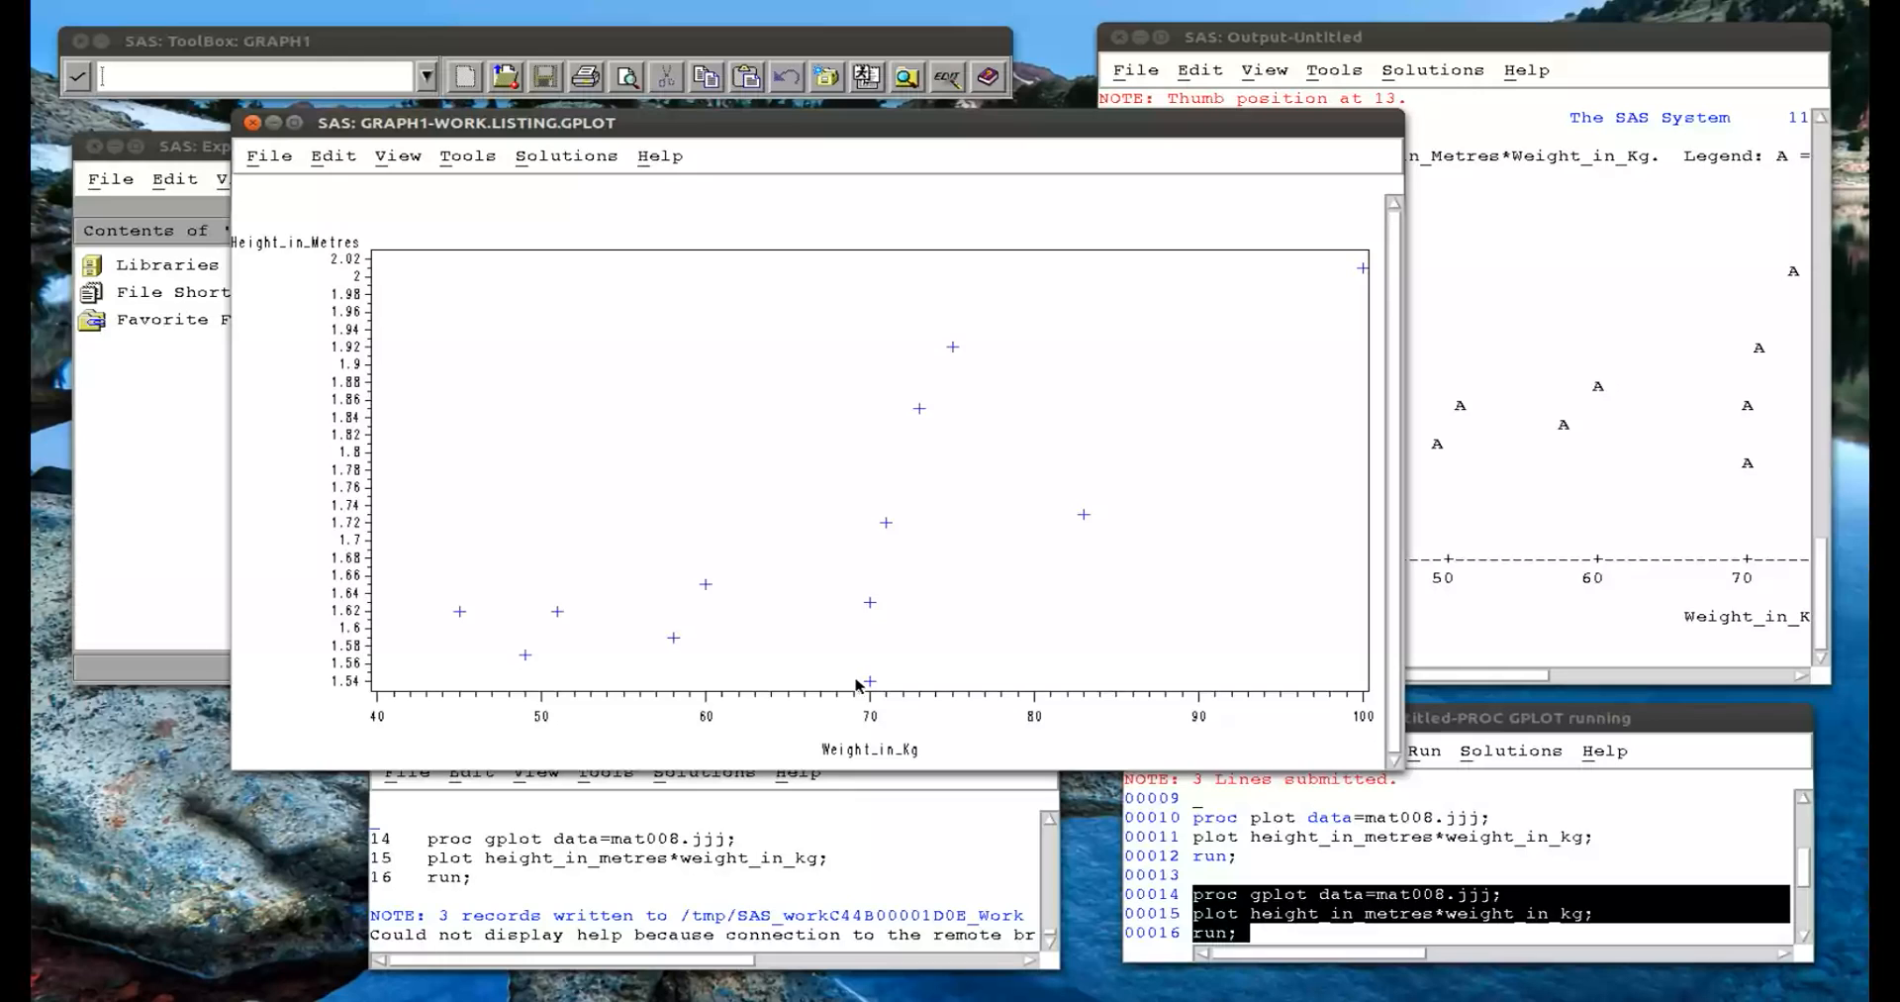